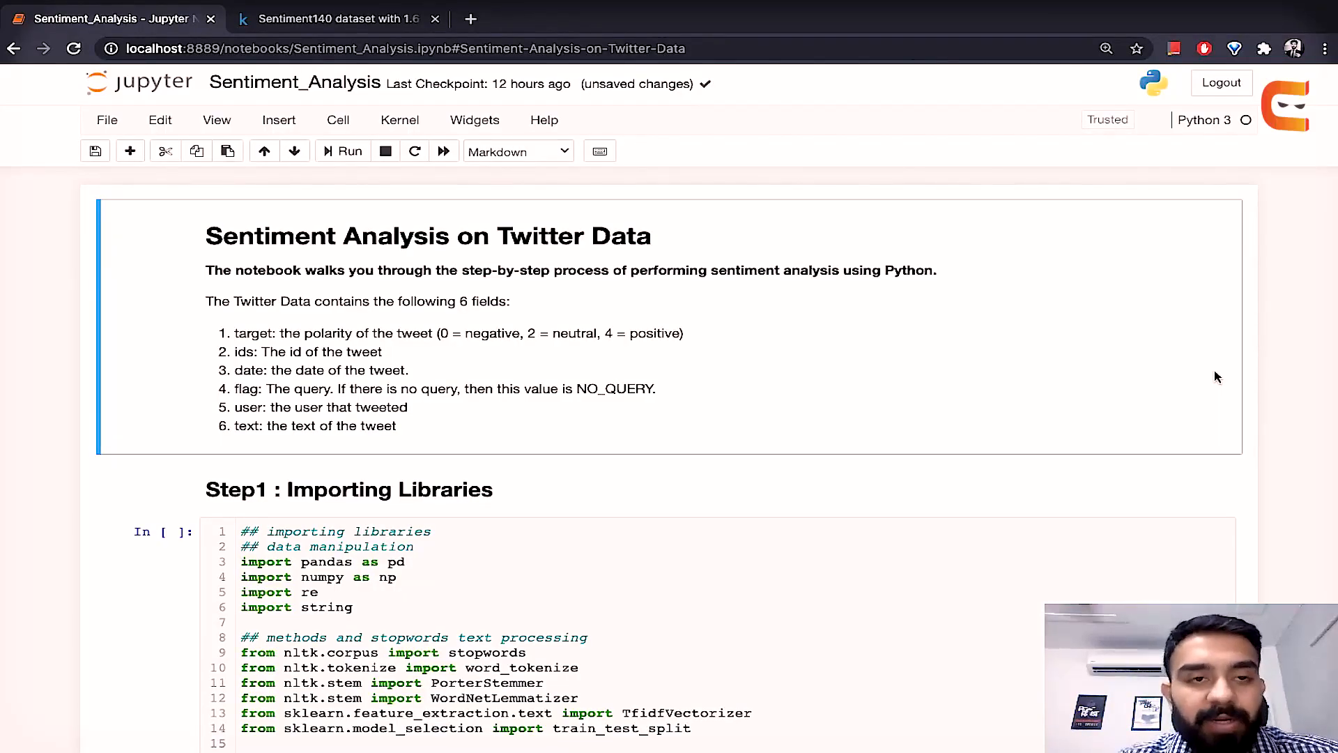
# Step: View the Kaggle Sentiment140 page's Context and Content description of the six tweet fields
pyautogui.click(333, 18)
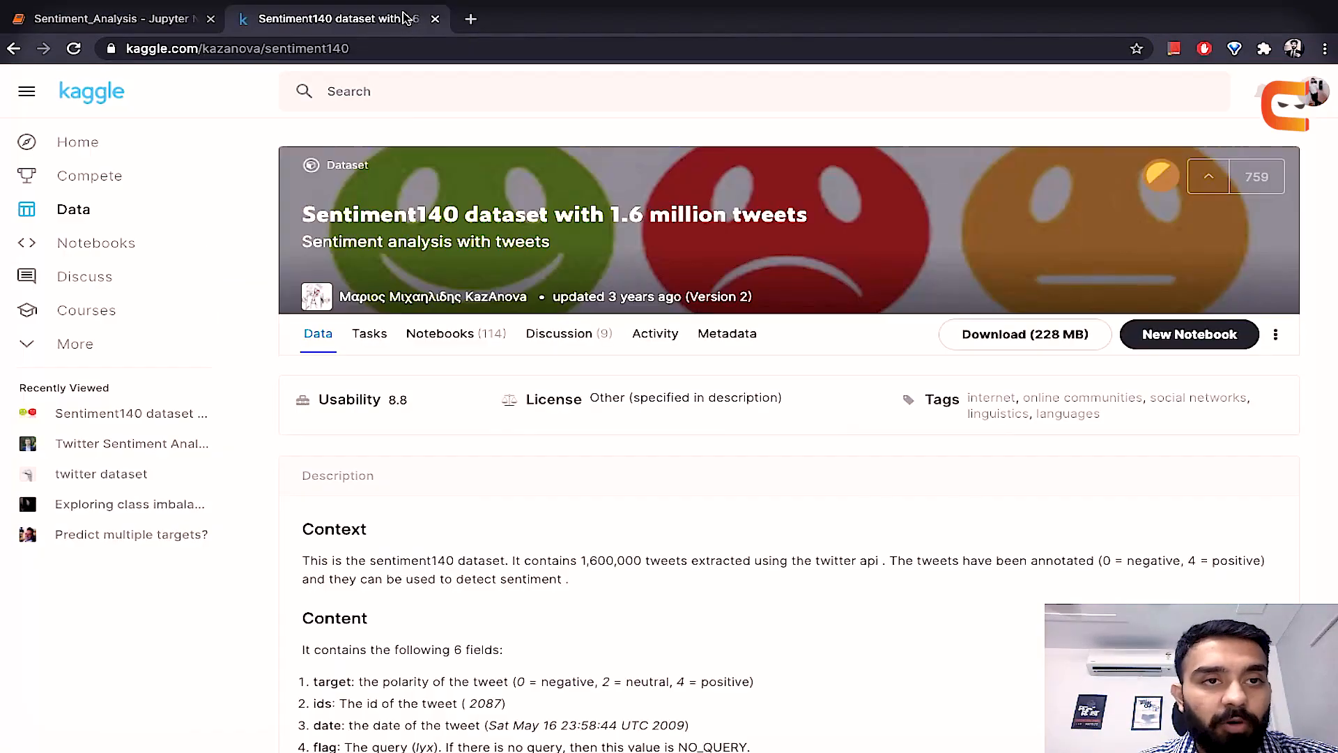
pyautogui.scroll(-3)
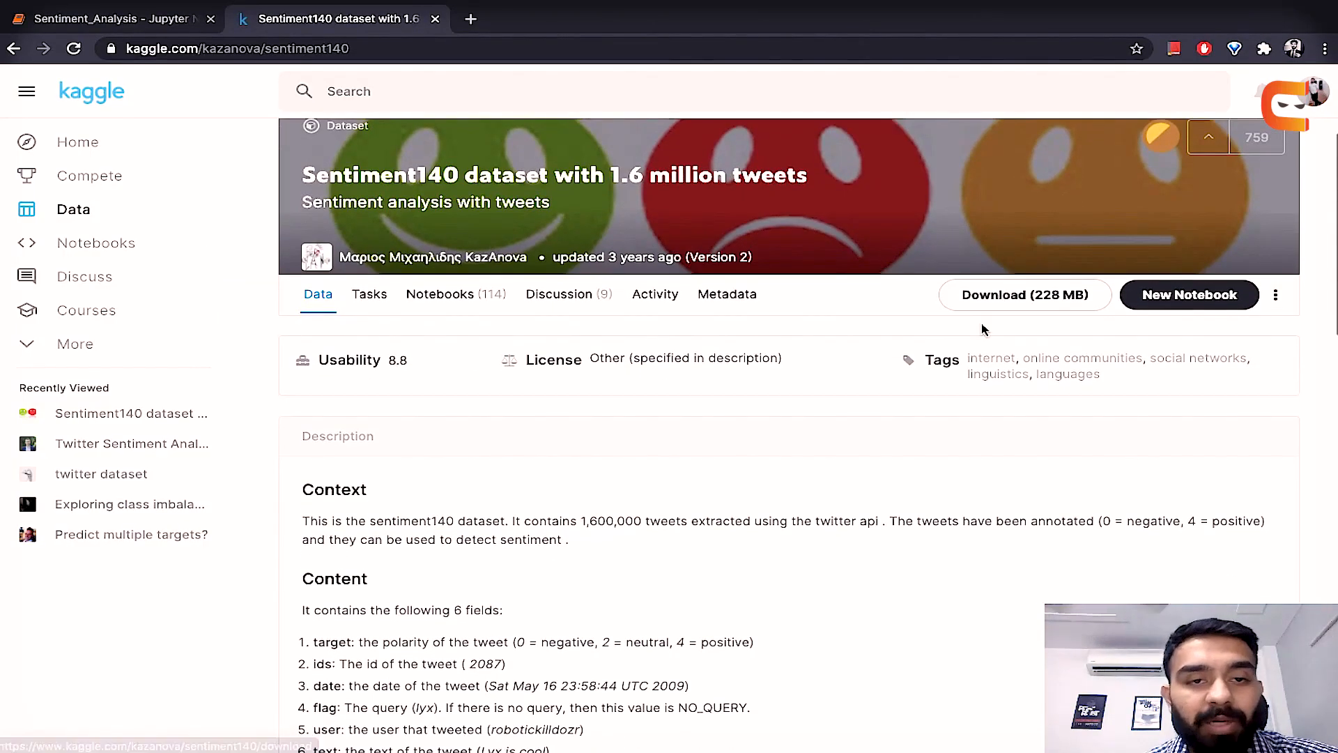
pyautogui.scroll(-3)
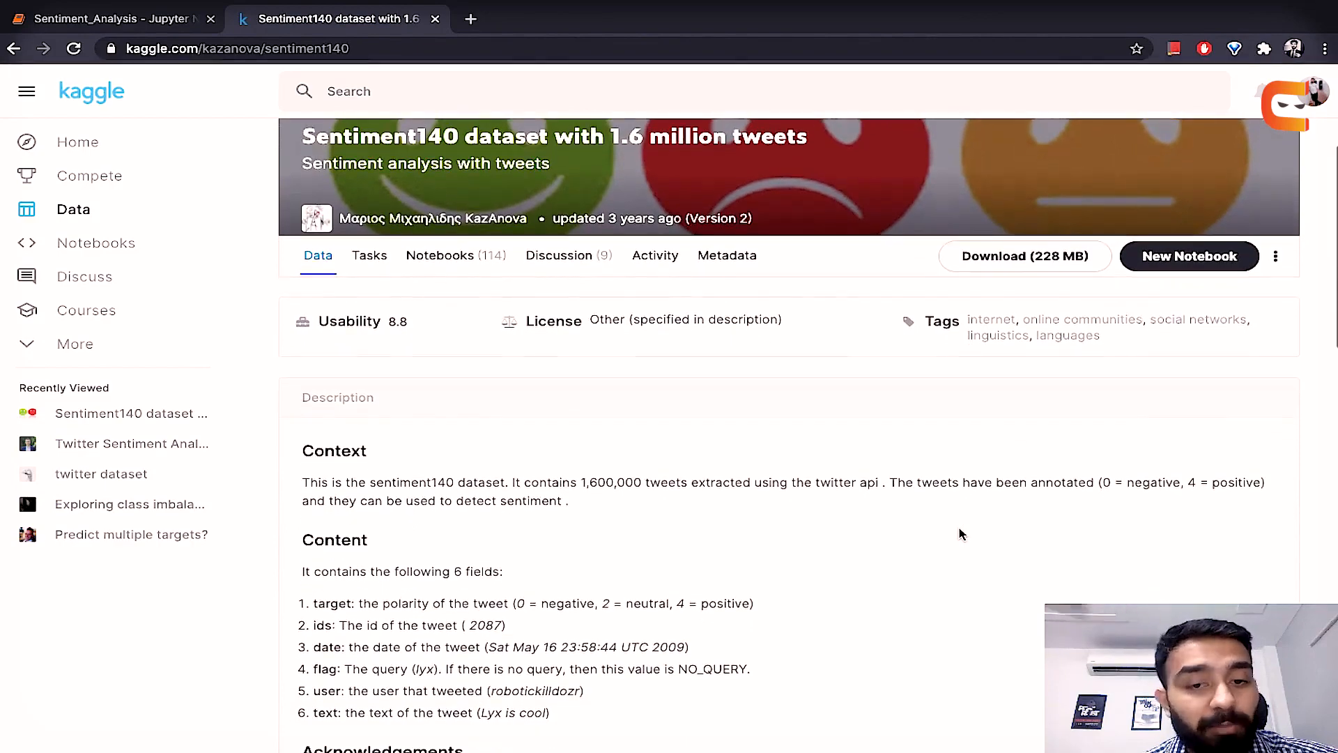
pyautogui.scroll(-3)
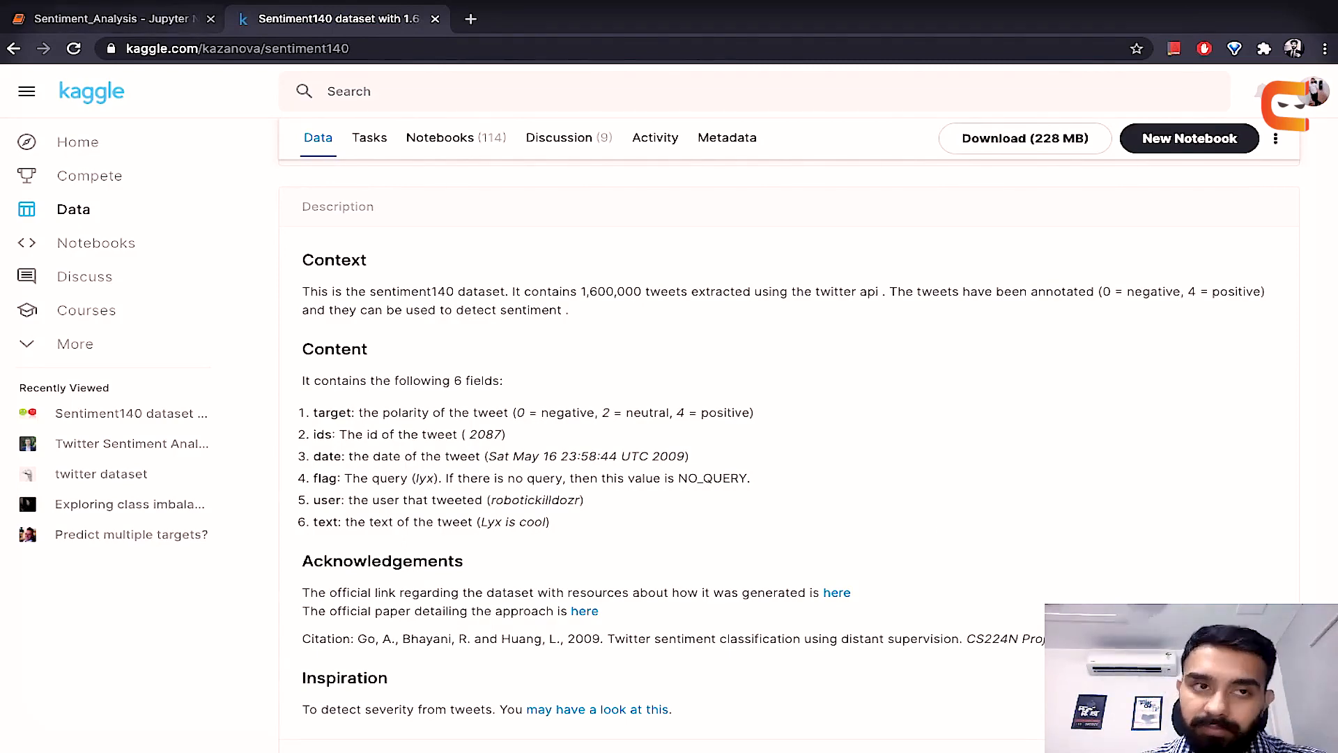
# Step: Return to the Sentiment_Analysis notebook and scroll to Step1: Importing Libraries
pyautogui.click(102, 18)
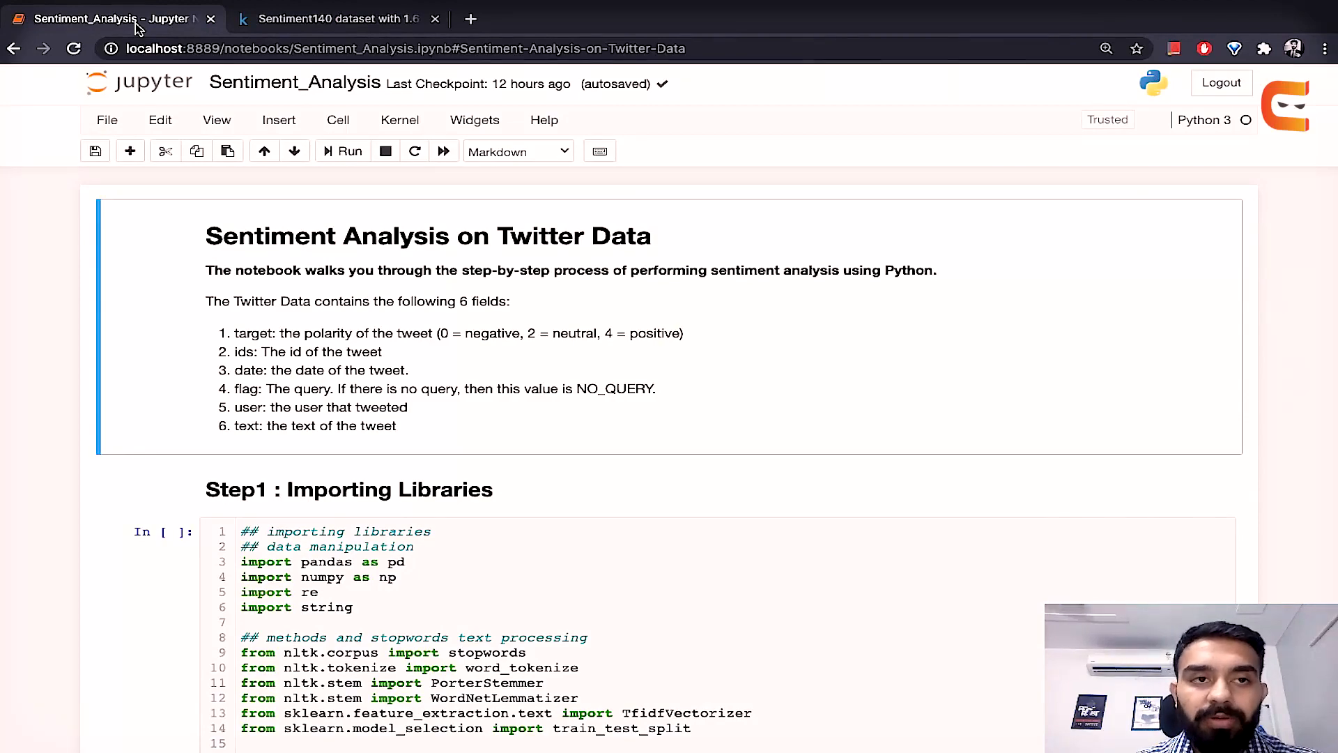
pyautogui.moveTo(639, 430)
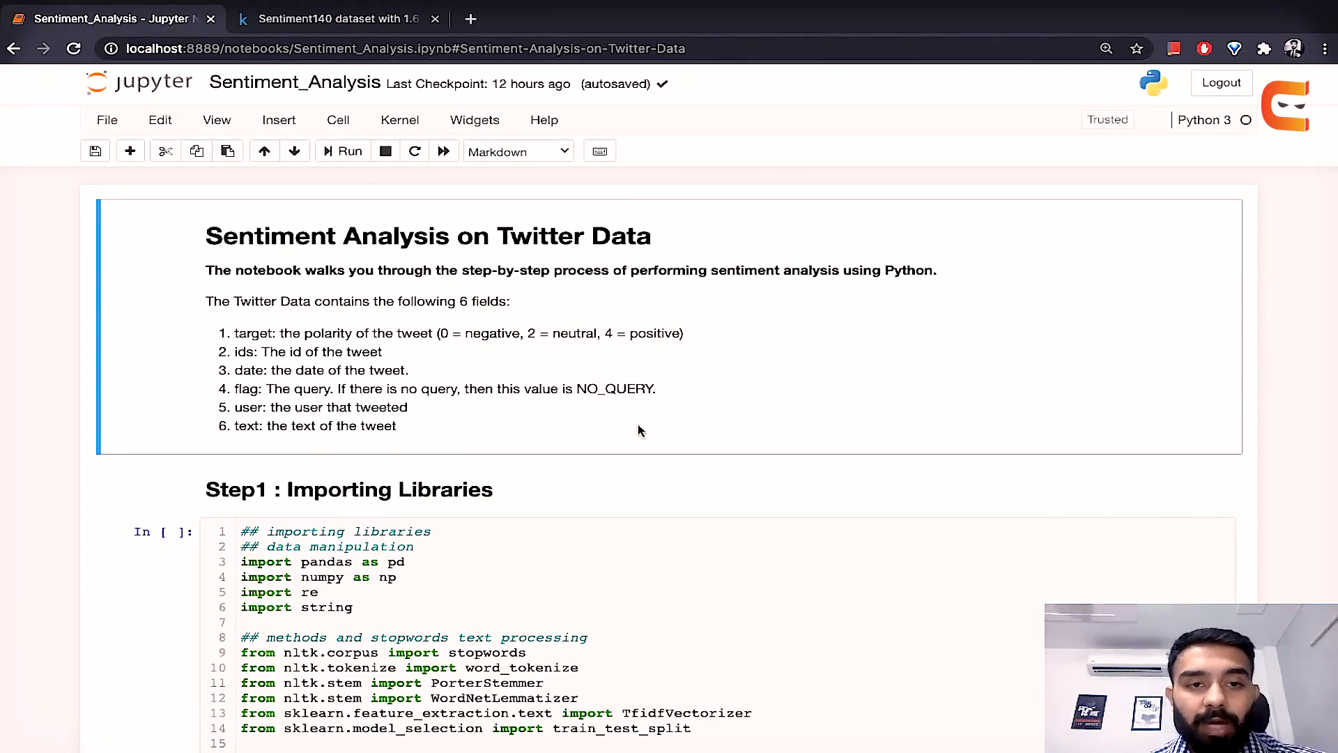
pyautogui.scroll(-3)
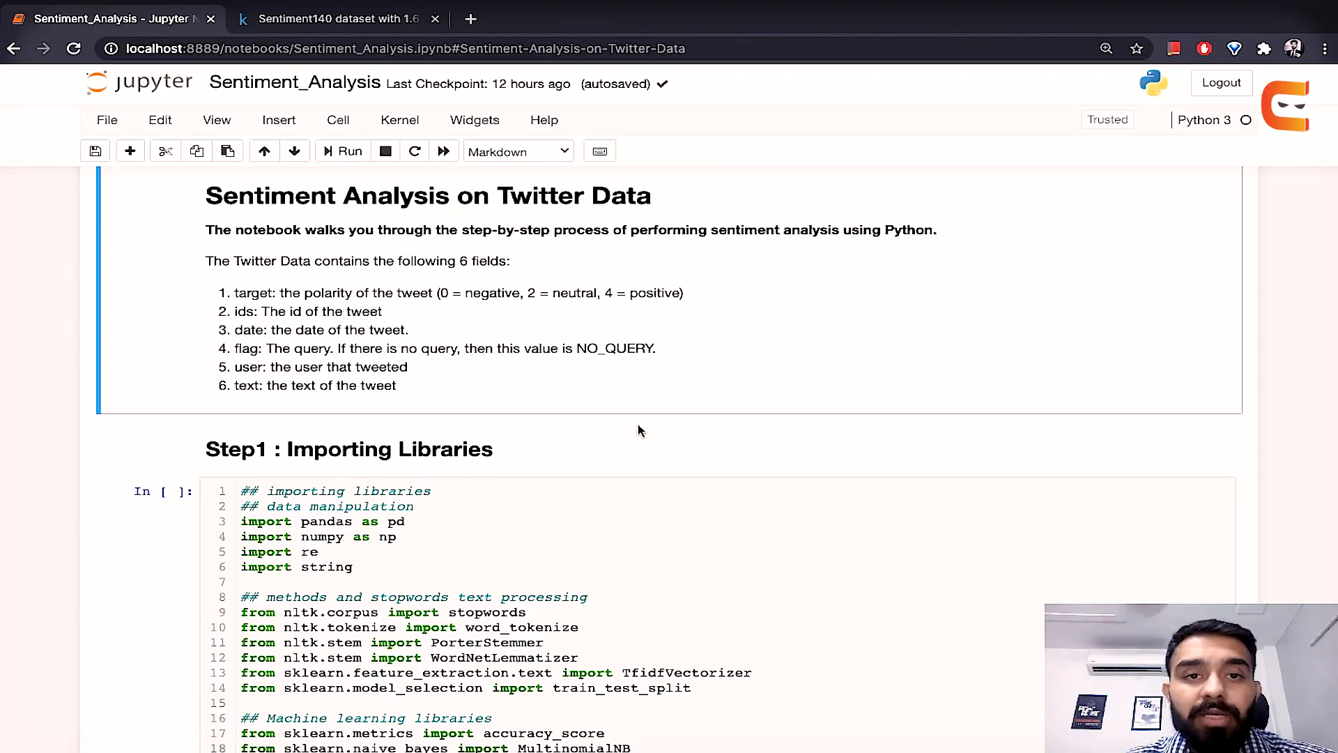
pyautogui.scroll(-3)
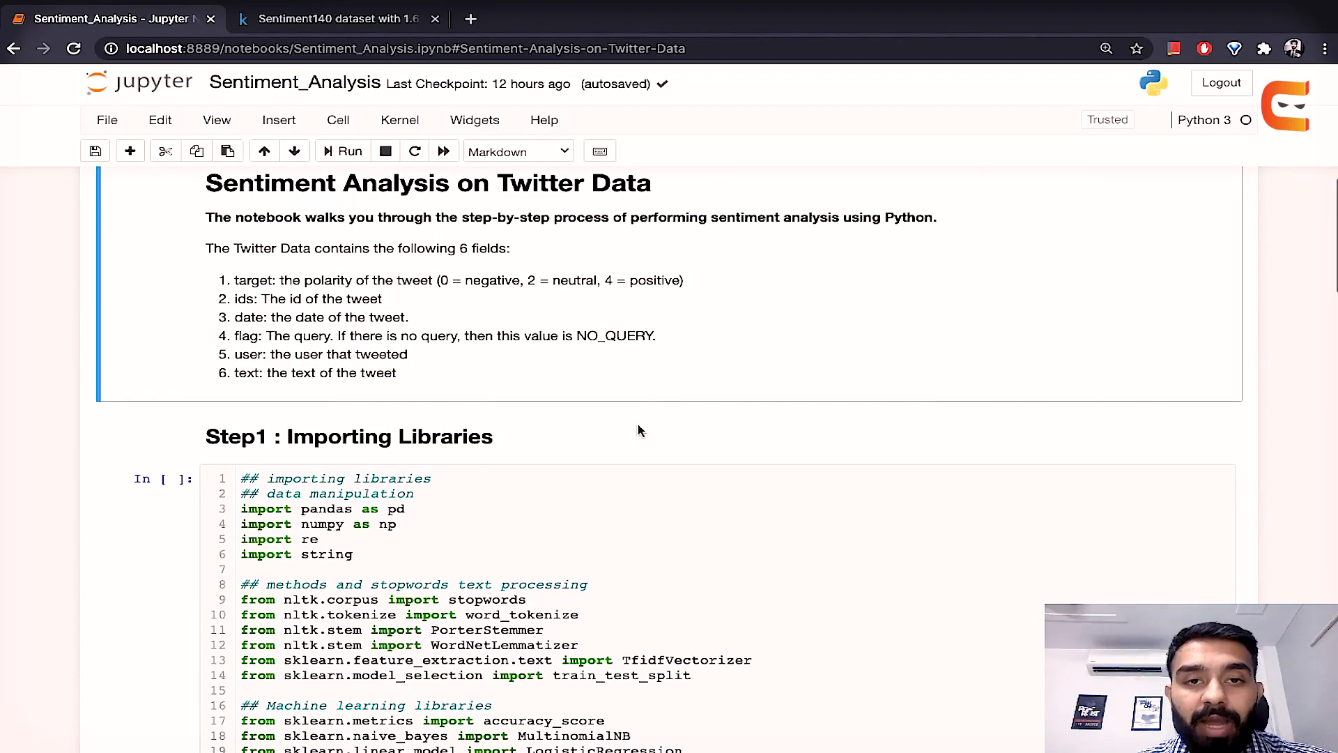
pyautogui.scroll(-3)
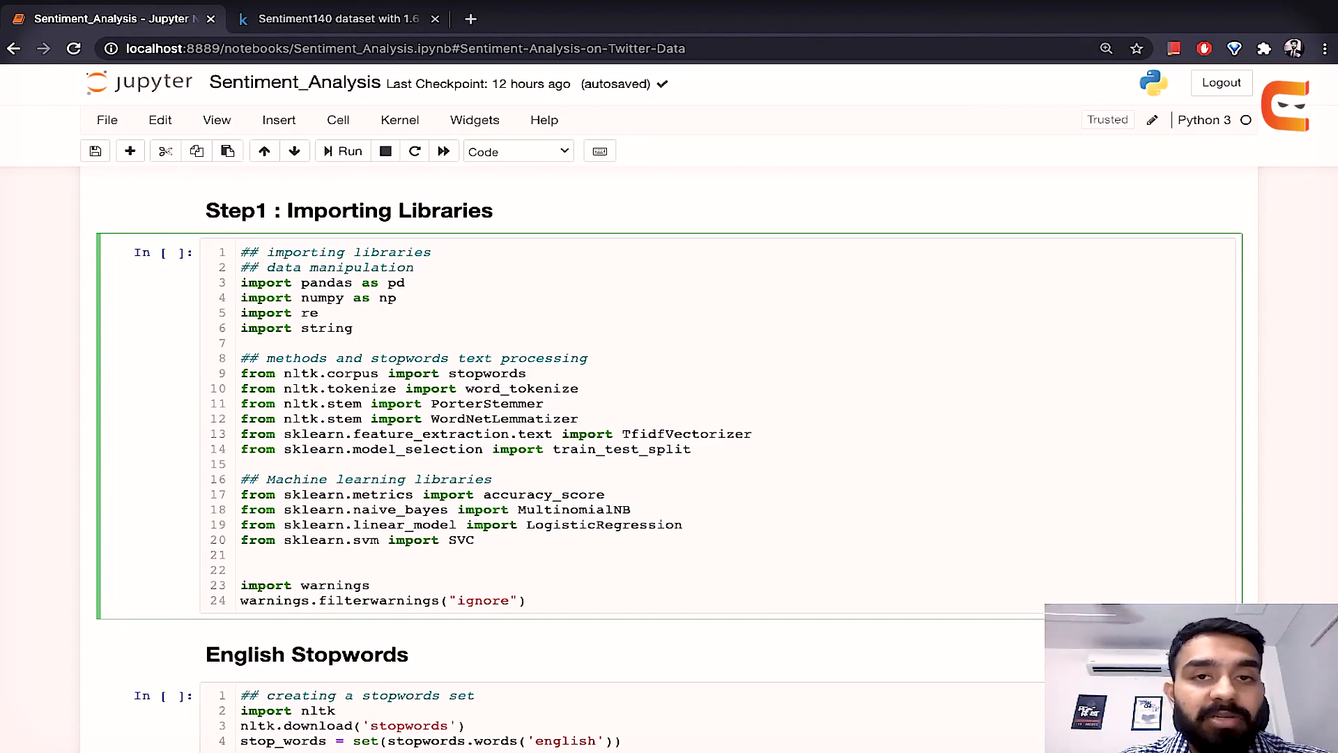
# Step: Place the cursor in the library import cell with pandas, NLTK and scikit-learn imports
pyautogui.click(527, 373)
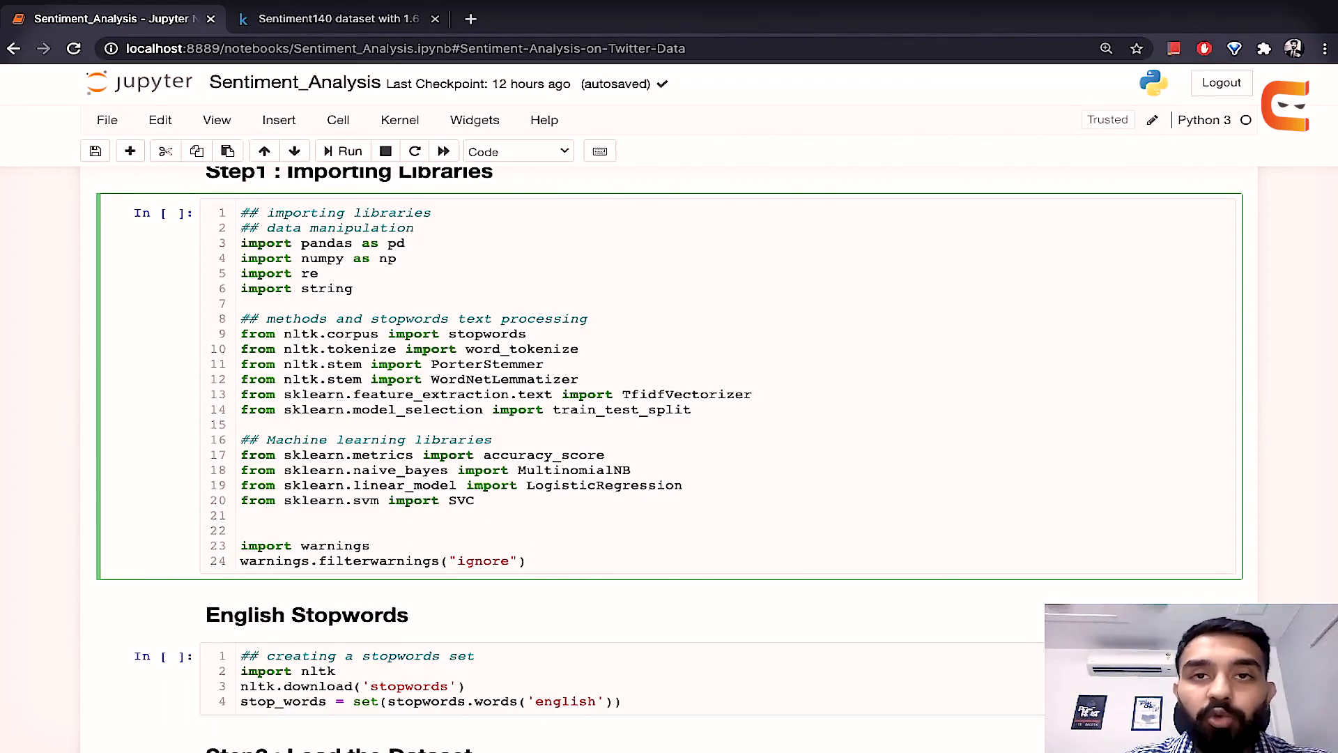
pyautogui.click(753, 395)
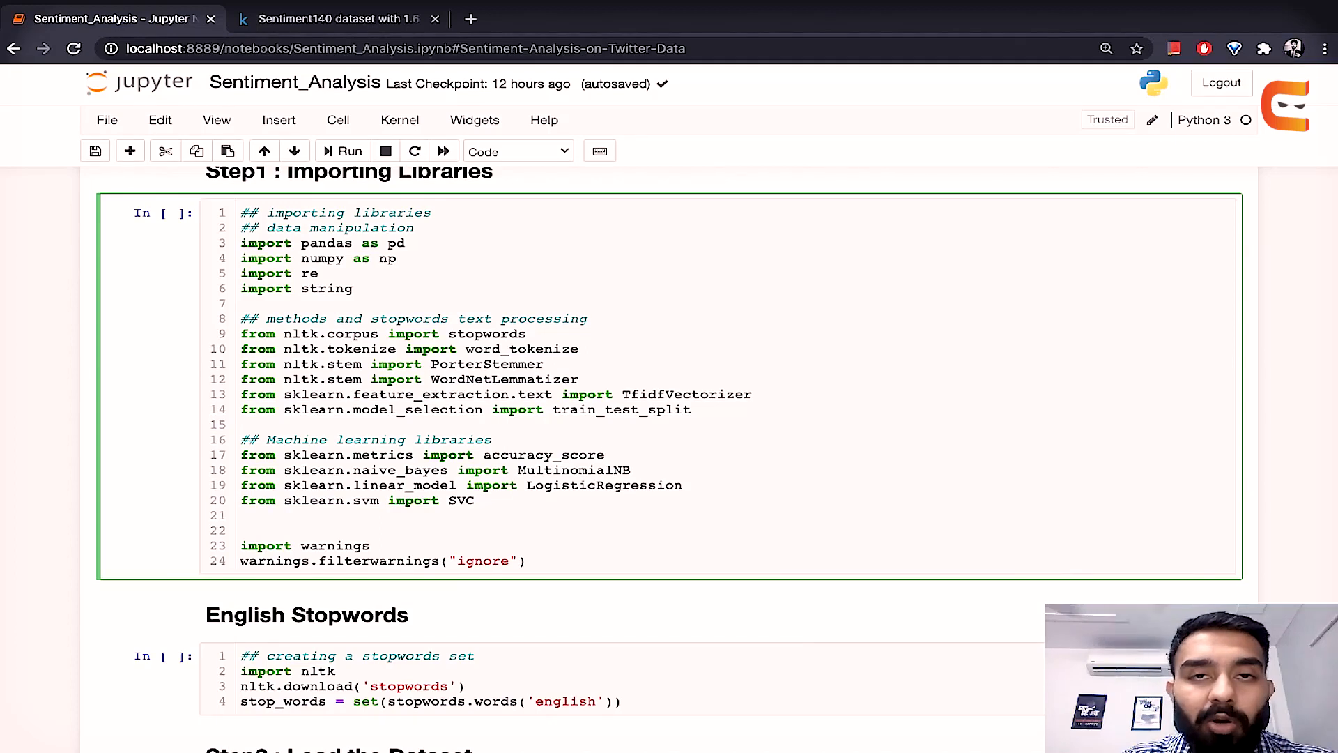
pyautogui.click(683, 485)
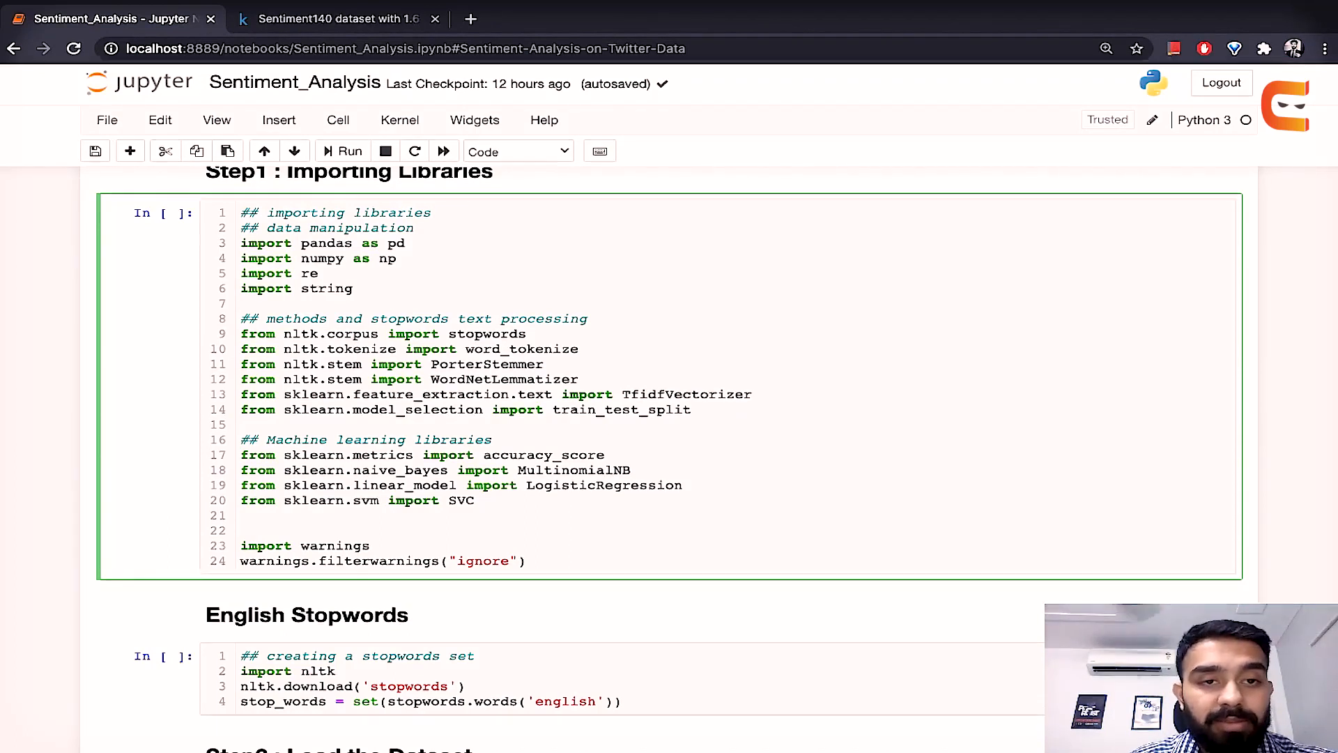
# Step: Run the library-import cell and the English stopwords download cell
pyautogui.click(342, 151)
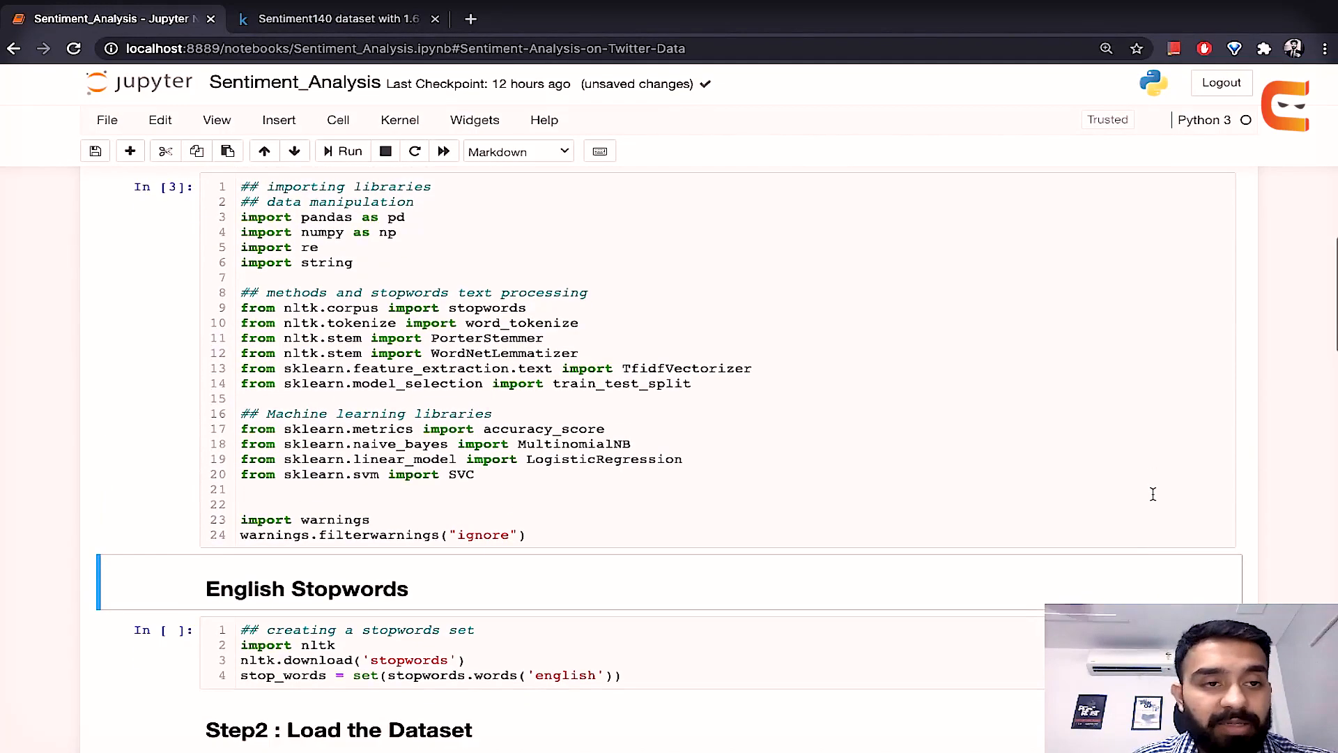
pyautogui.scroll(-3)
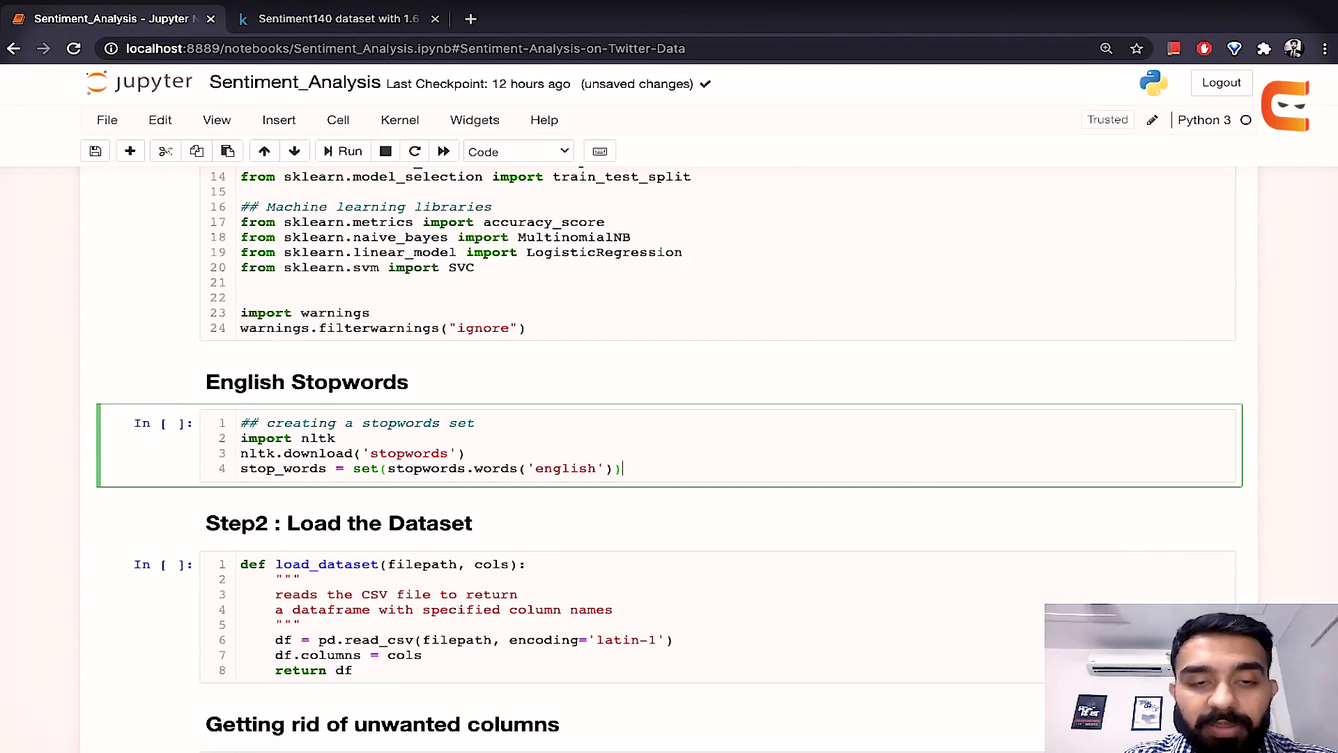
pyautogui.press('Backspace')
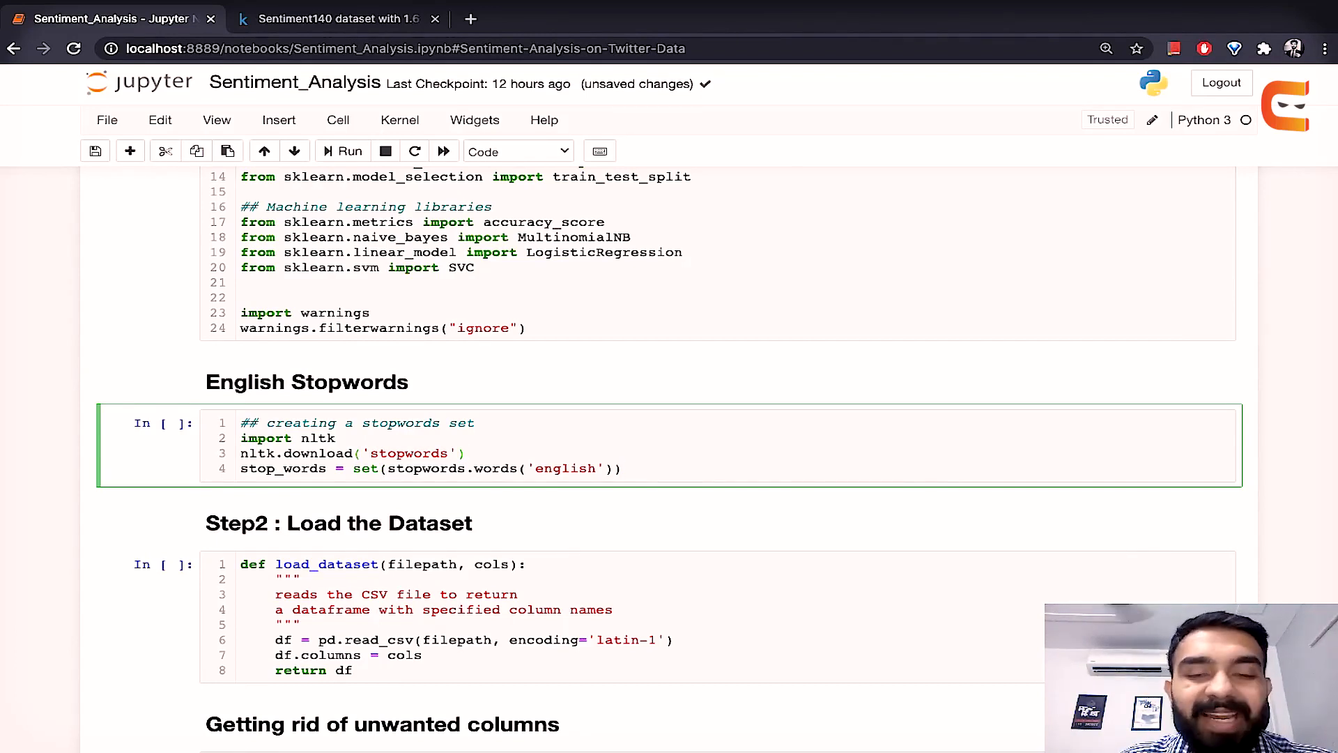
pyautogui.click(336, 438)
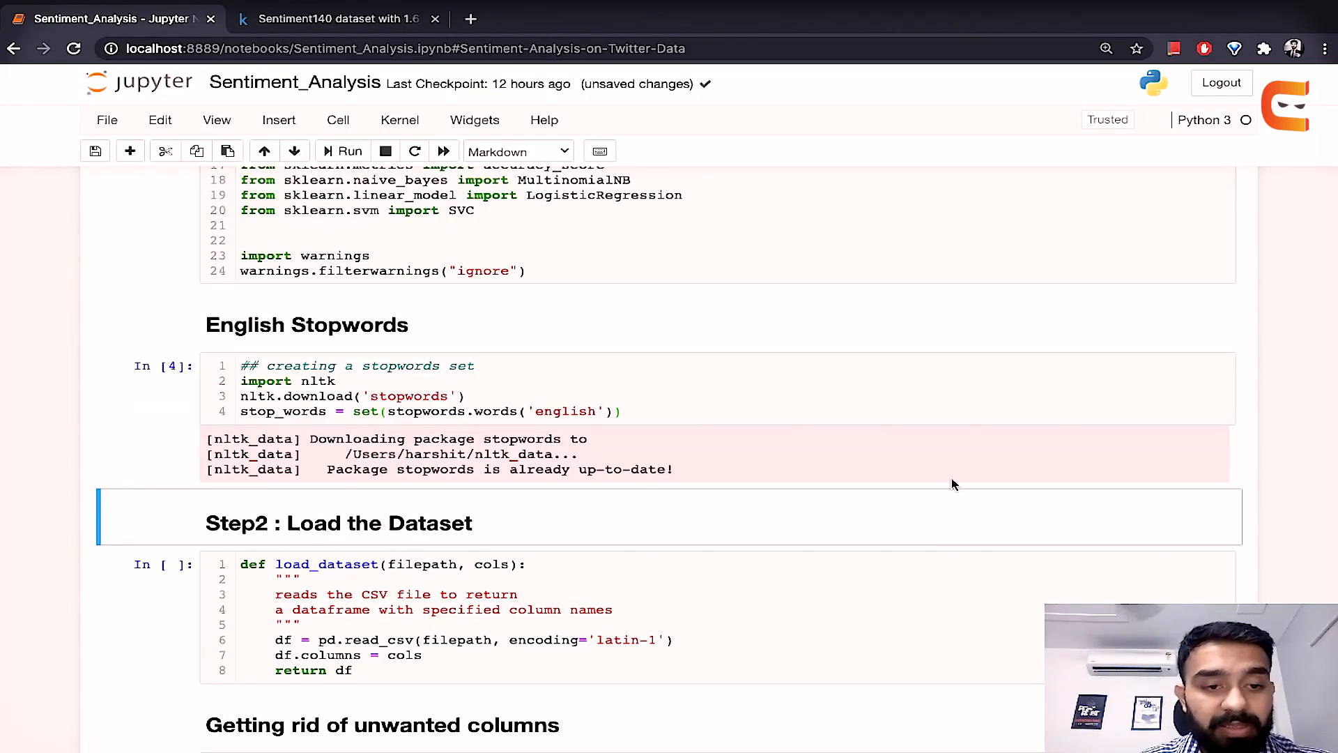
pyautogui.scroll(-3)
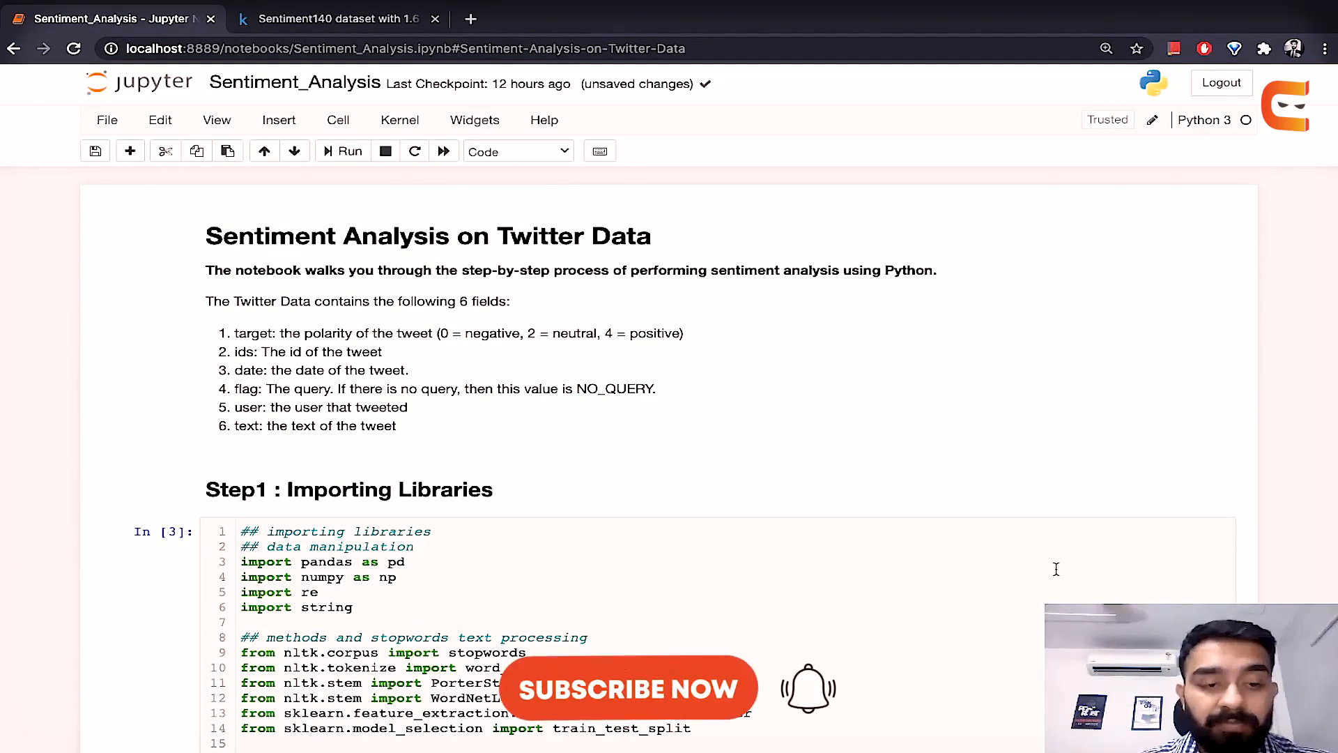
# Step: Scroll to the delete_redundant_cols cell under 'Getting rid of unwanted columns'
pyautogui.scroll(-3)
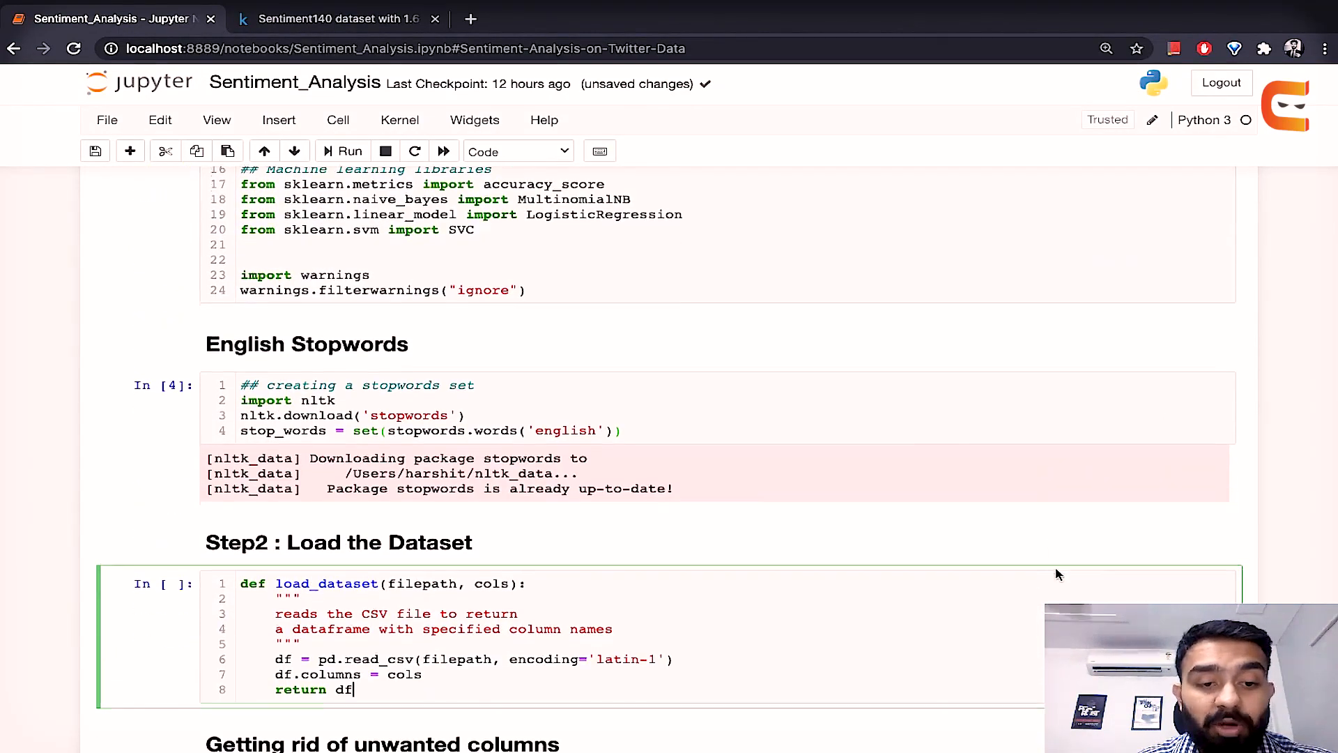
pyautogui.scroll(-3)
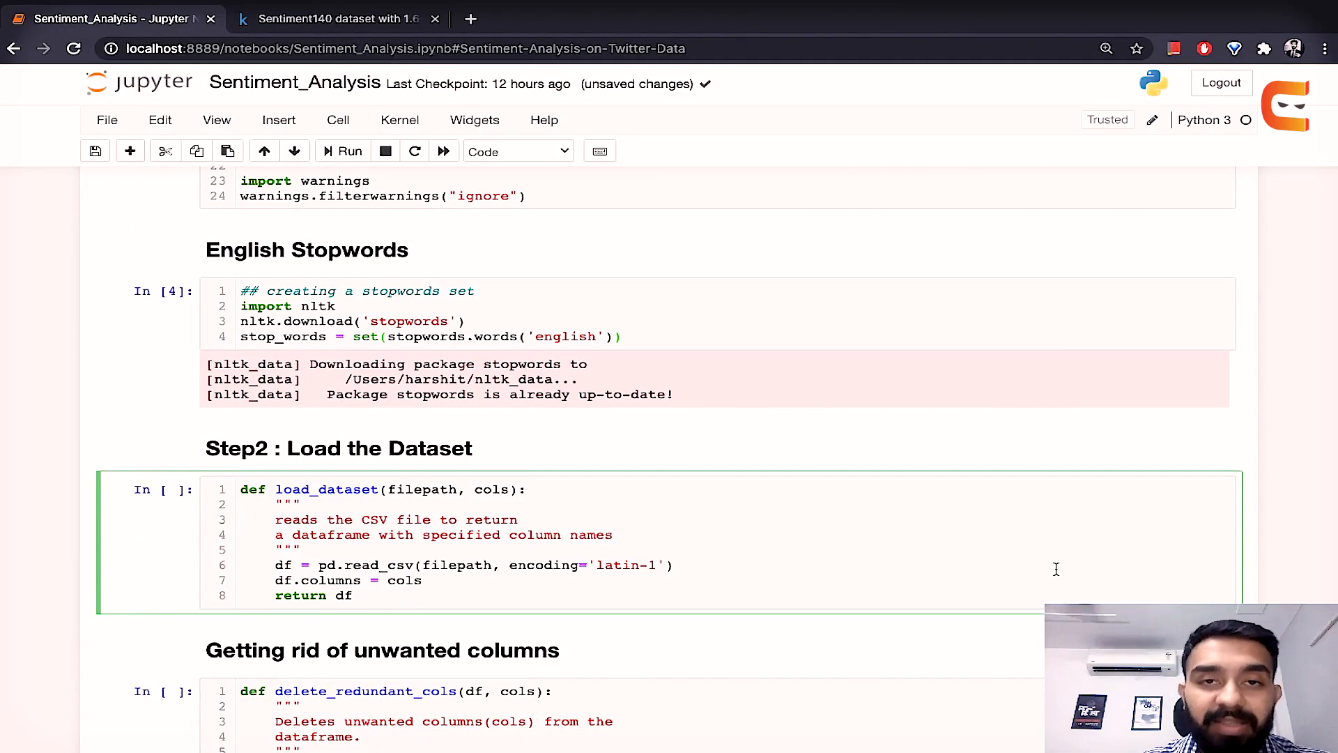
pyautogui.scroll(-3)
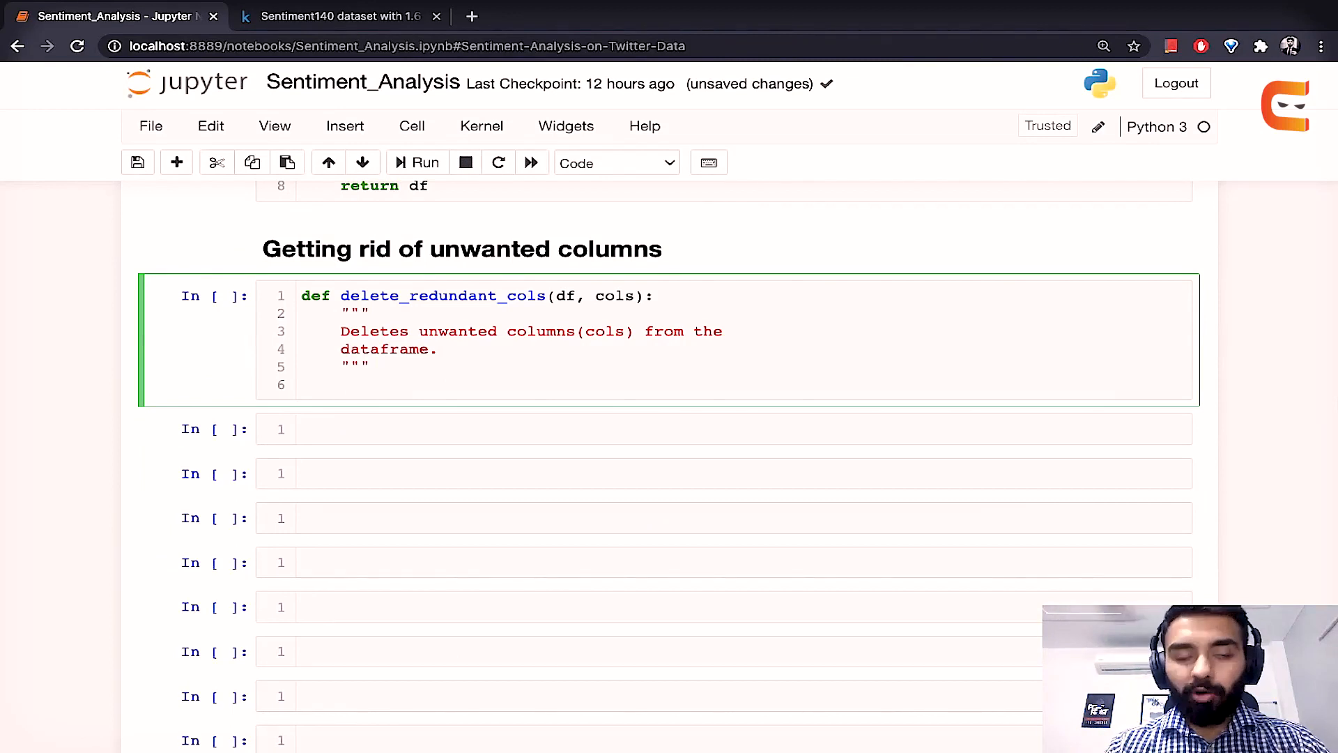
# Step: Write the delete_redundant_cols body: for col in cols: del df[col], then return df
pyautogui.click(342, 384)
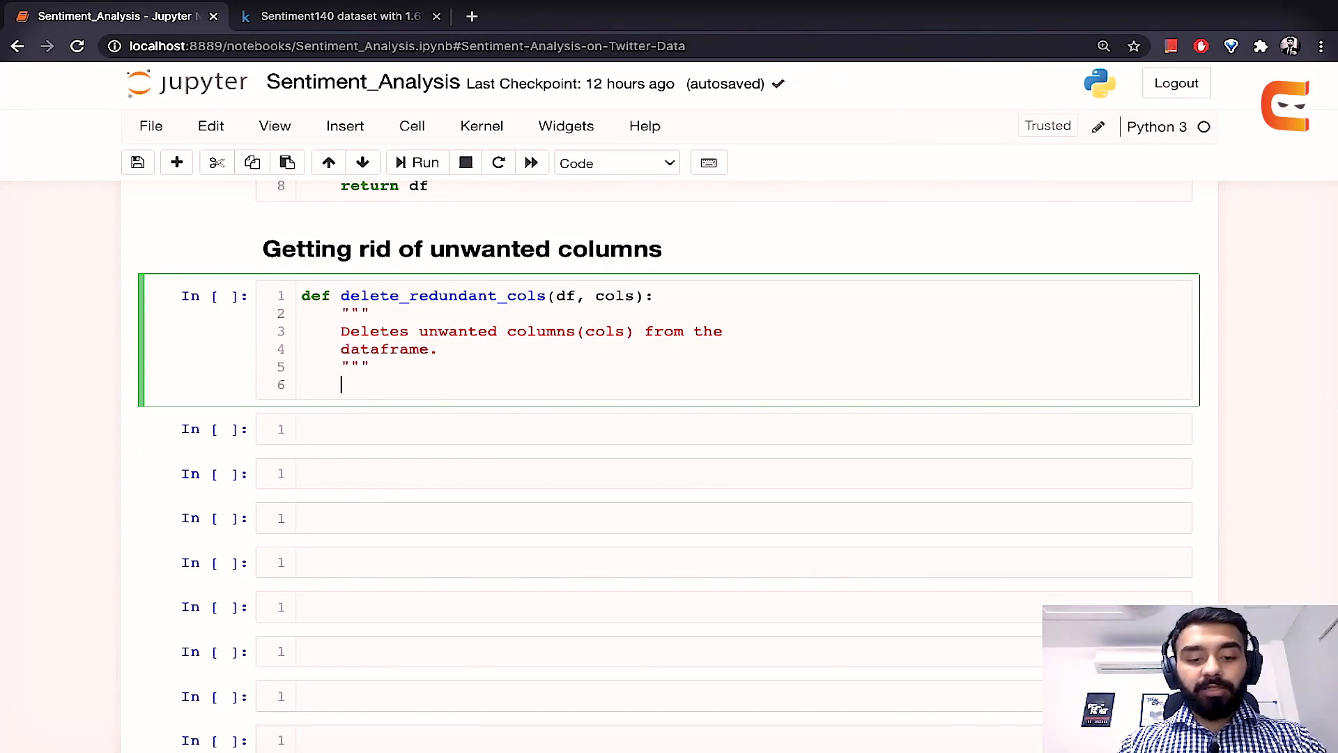
pyautogui.write('for in')
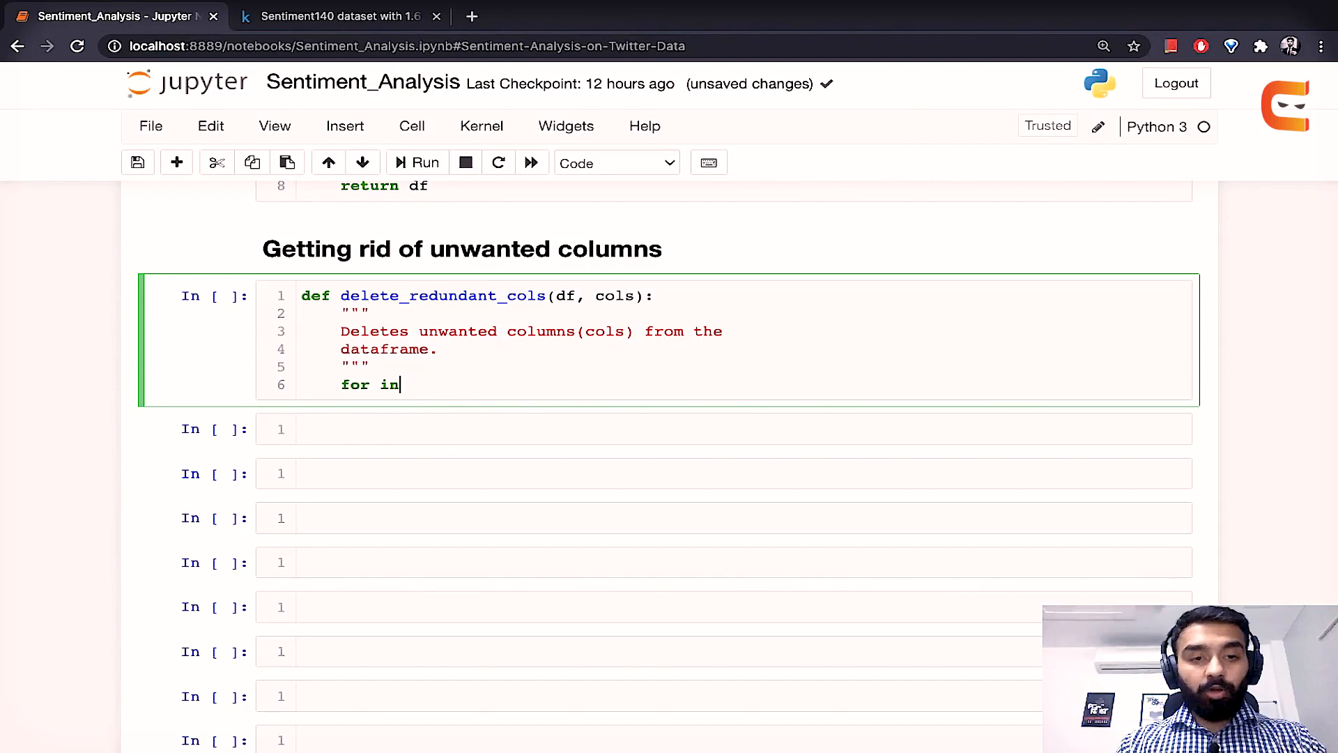
pyautogui.write('col')
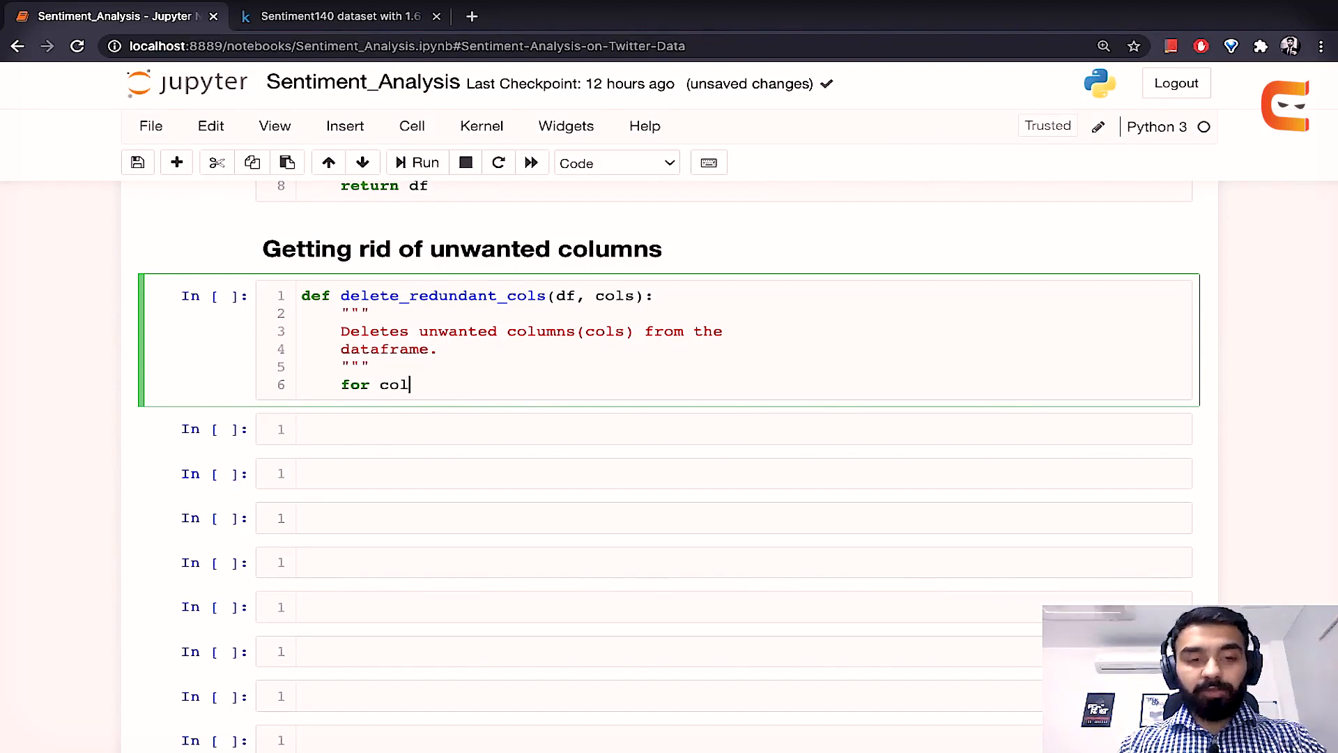
pyautogui.write('in cols:')
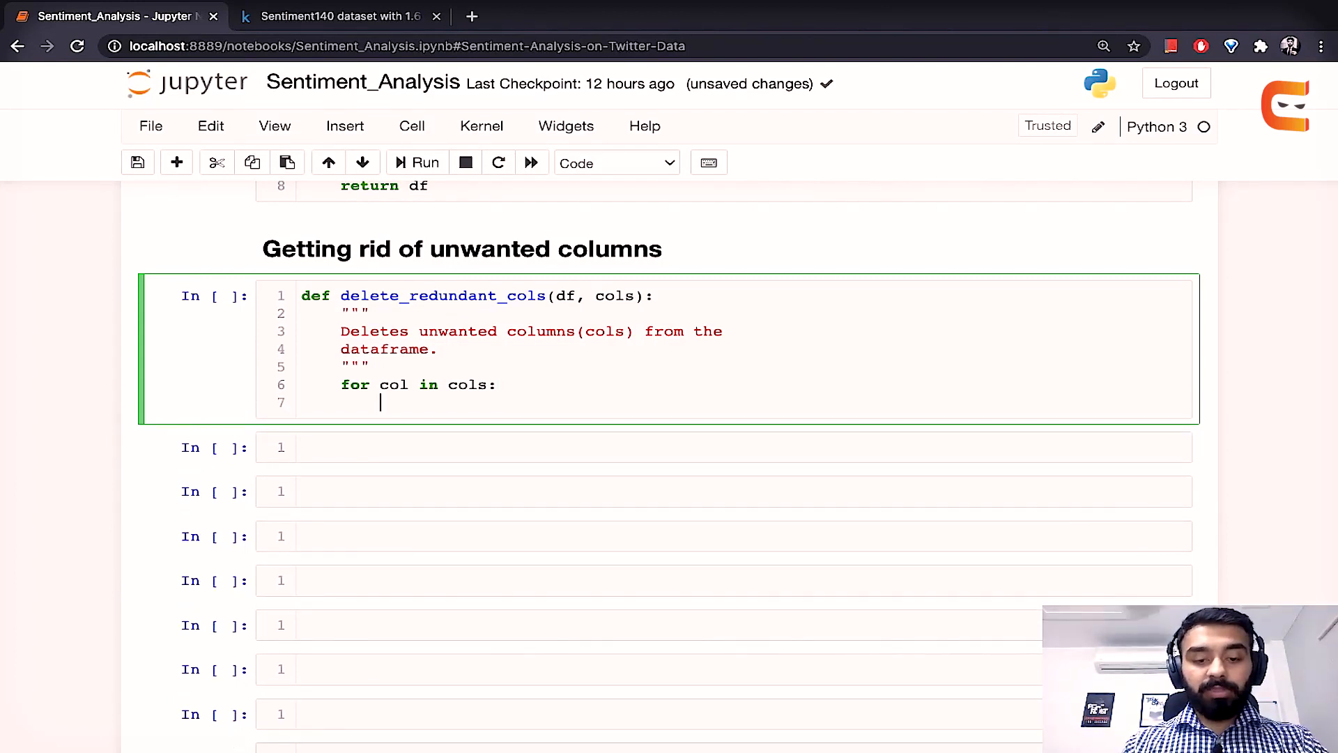
pyautogui.write('del')
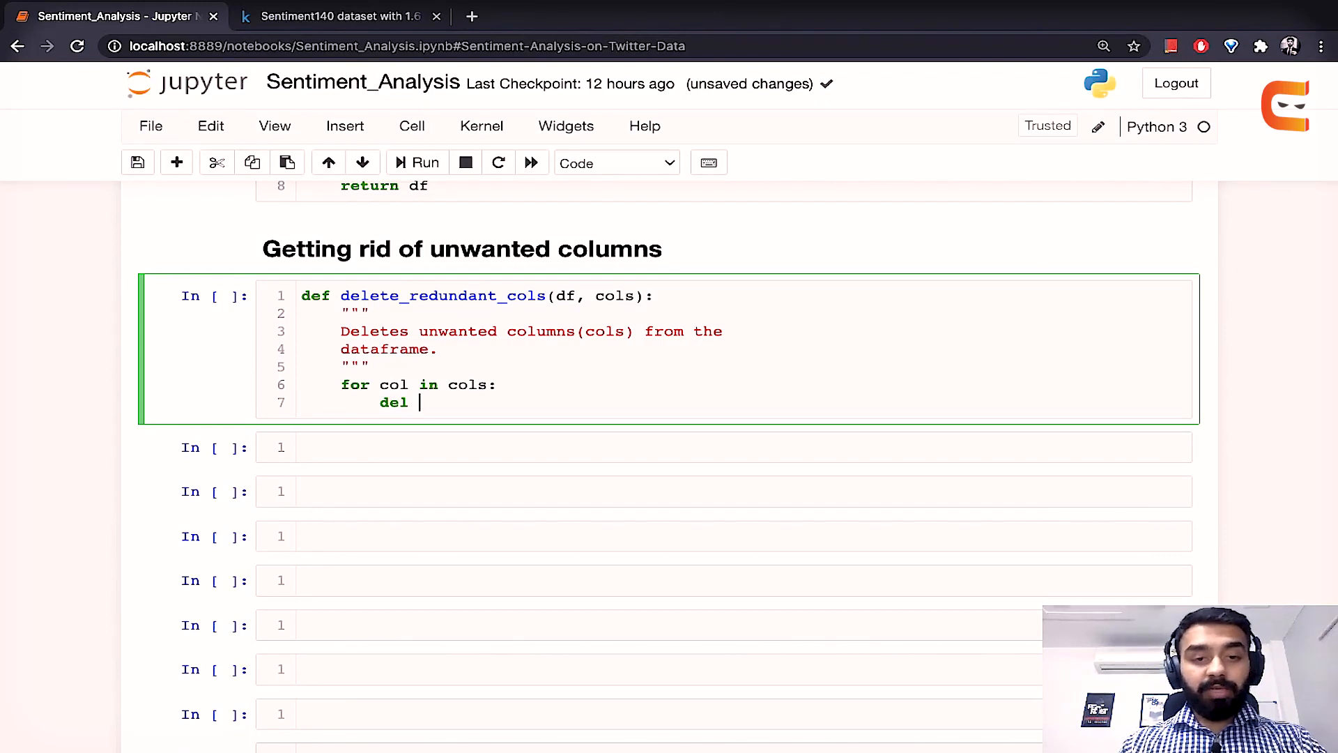
pyautogui.write('df')
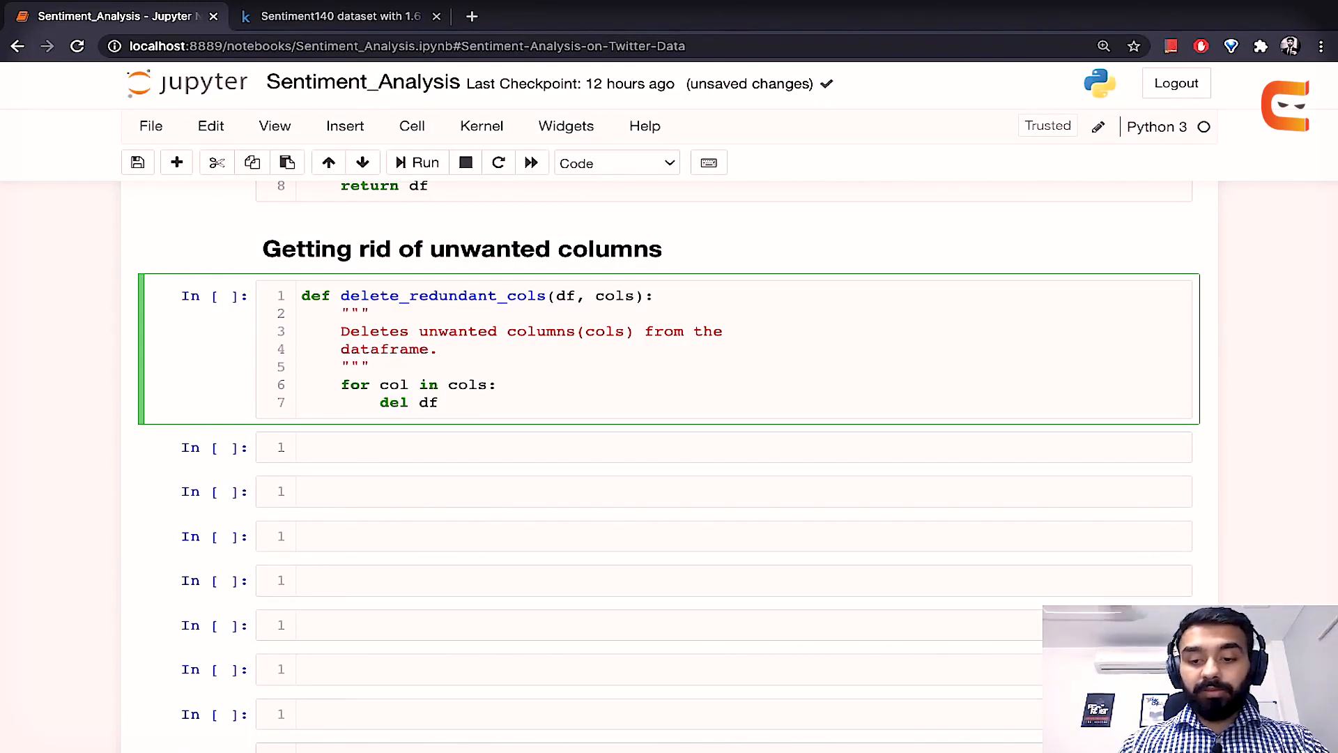
pyautogui.write('[col]')
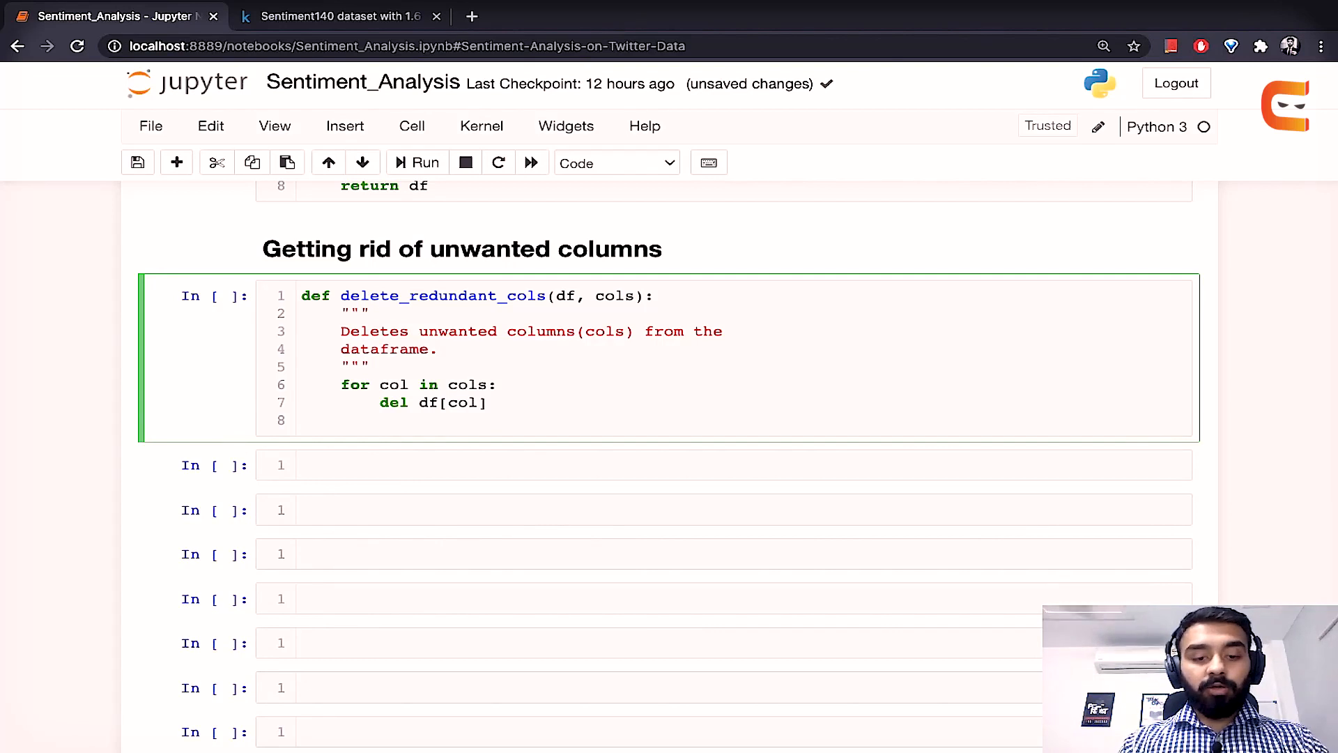
pyautogui.write('return')
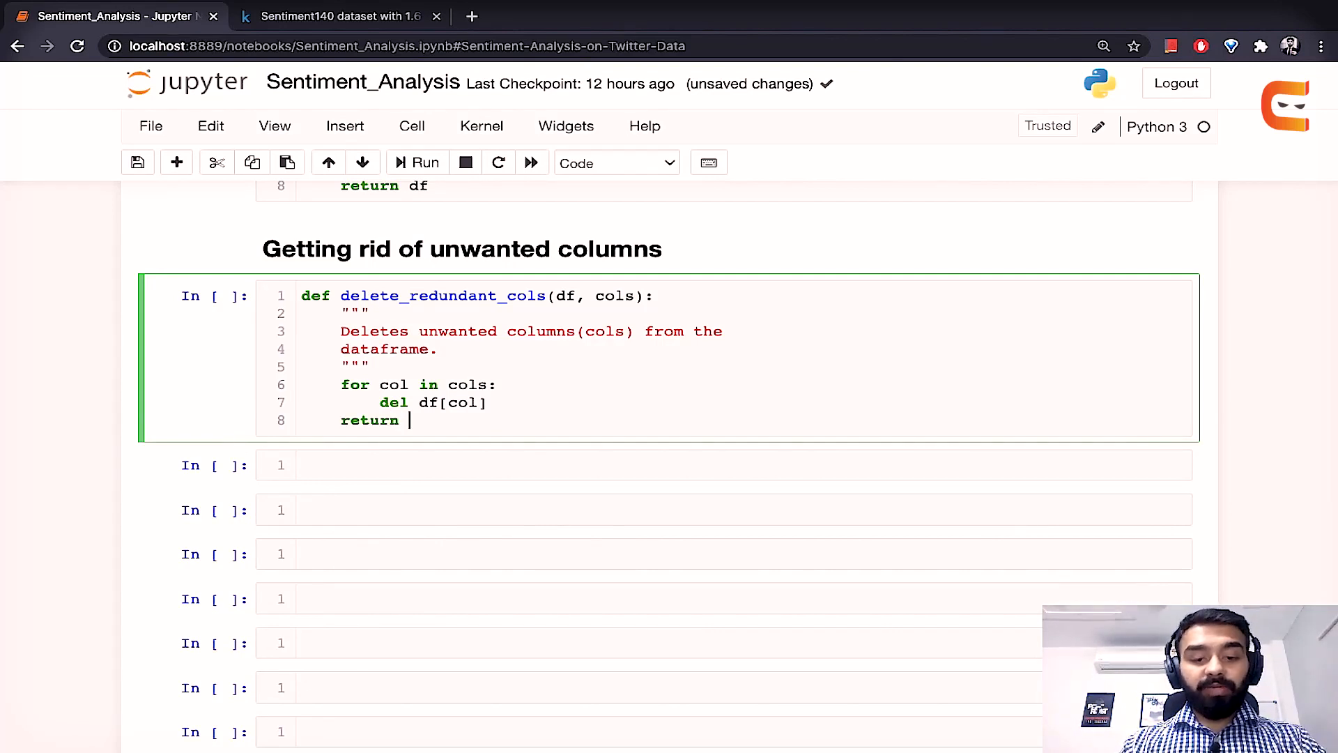
pyautogui.write('df')
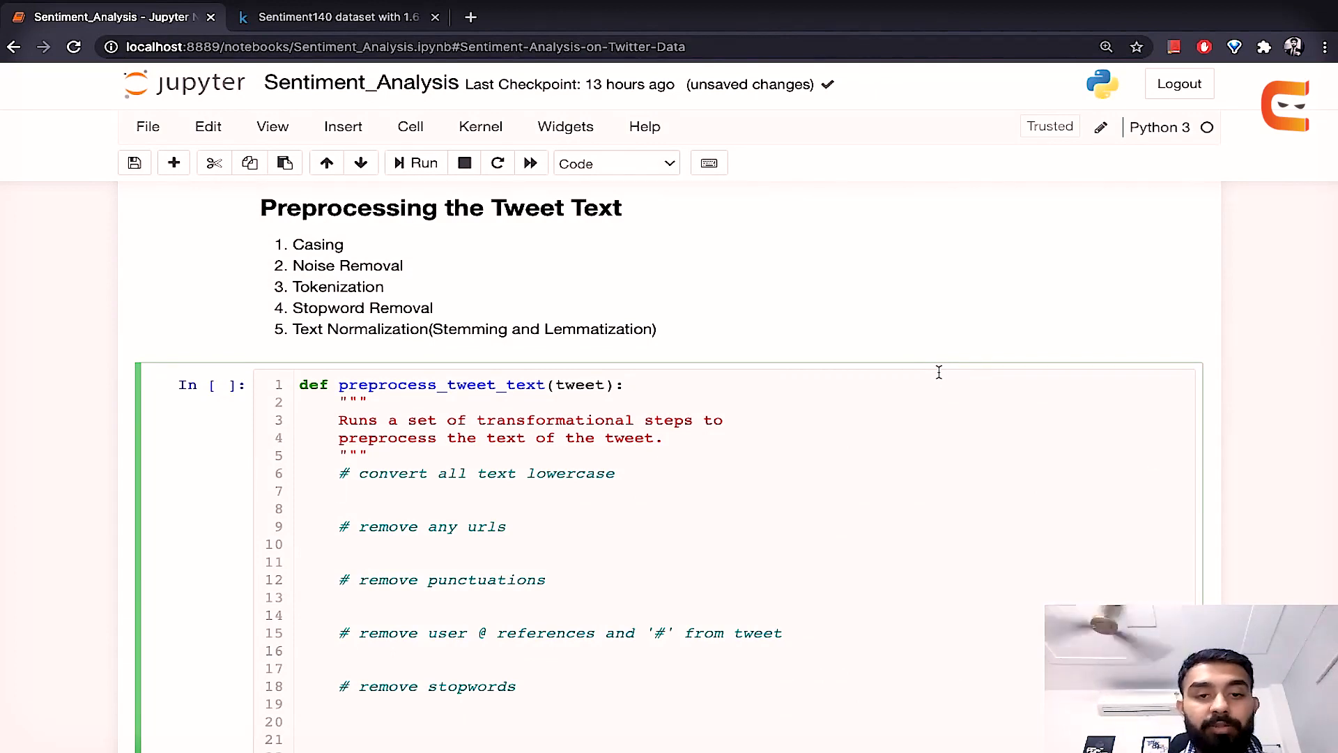
# Step: Add tweet = tweet.lower() to lowercase the tweet
pyautogui.write('tweet')
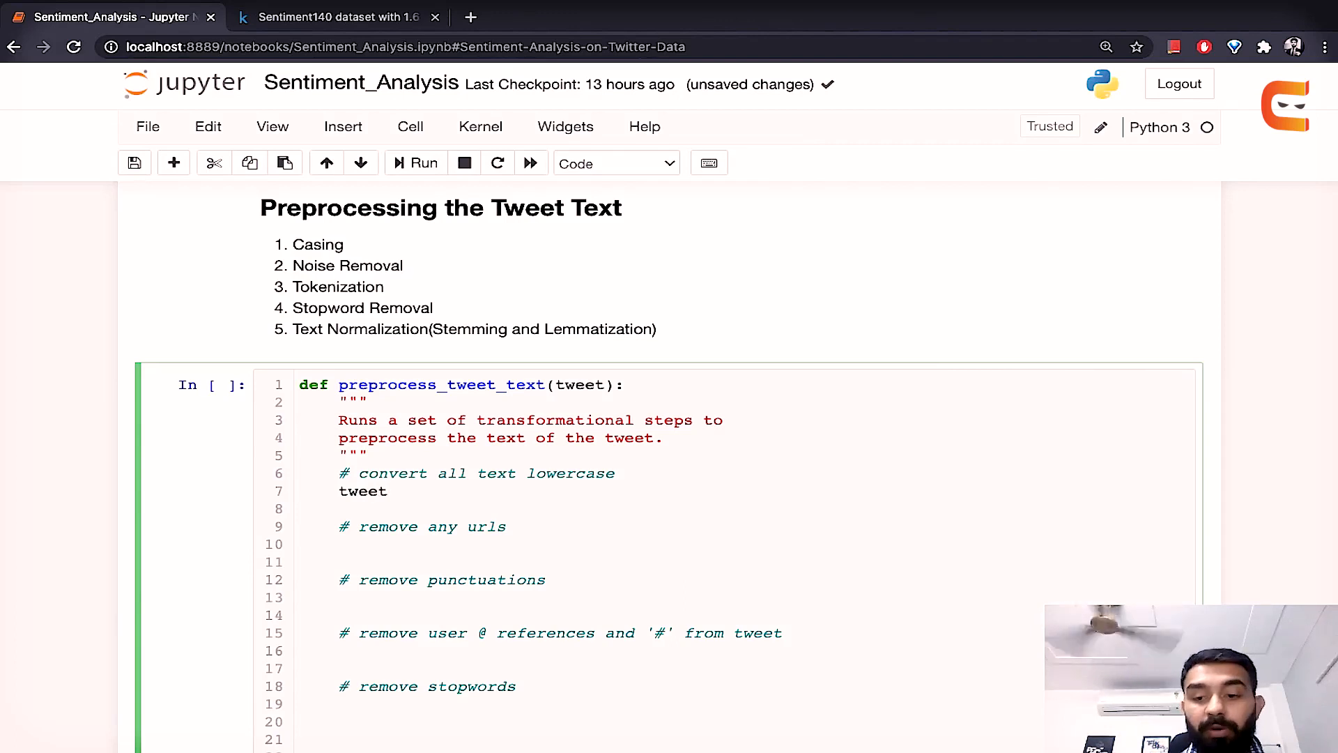
pyautogui.write('=')
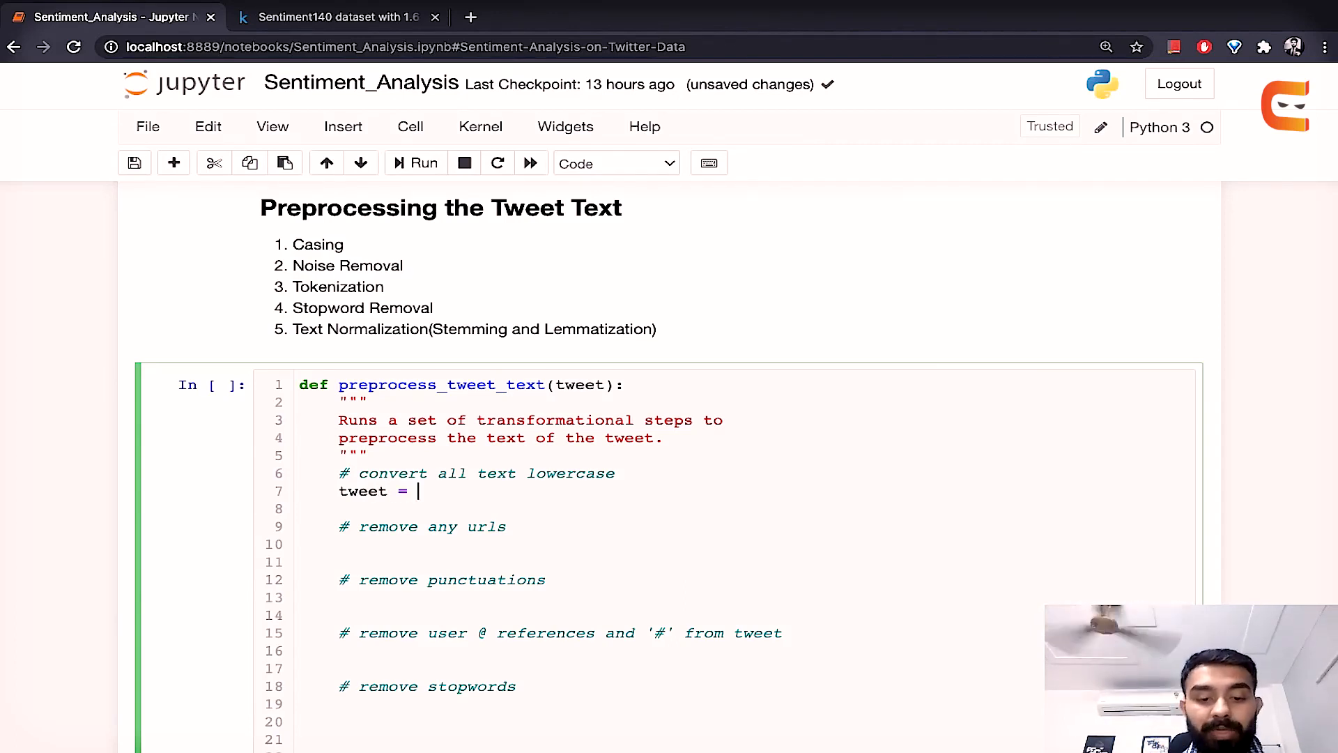
pyautogui.write('tweet.lower(')
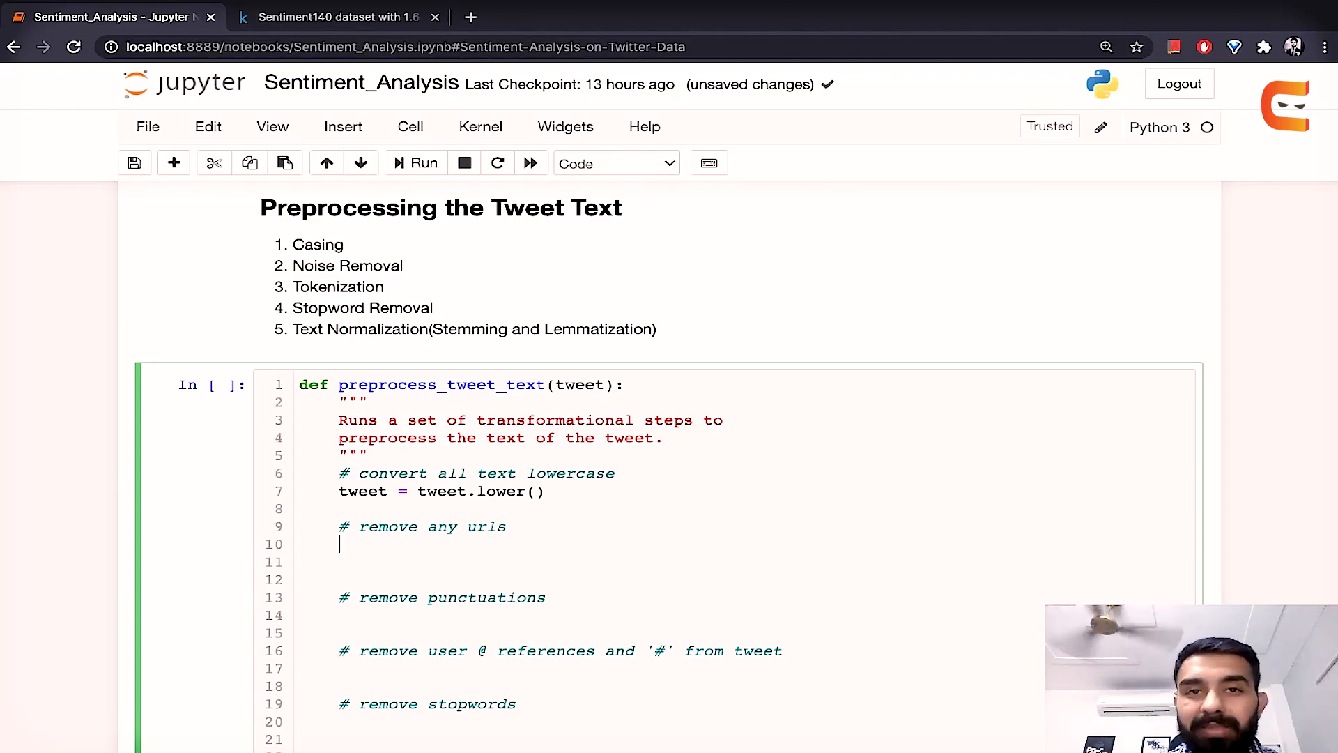
# Step: Strip URLs with re.sub(r"http\S+|www\S+|https\S+", "", tweet, flags=re.MULTILINE)
pyautogui.write('tw')
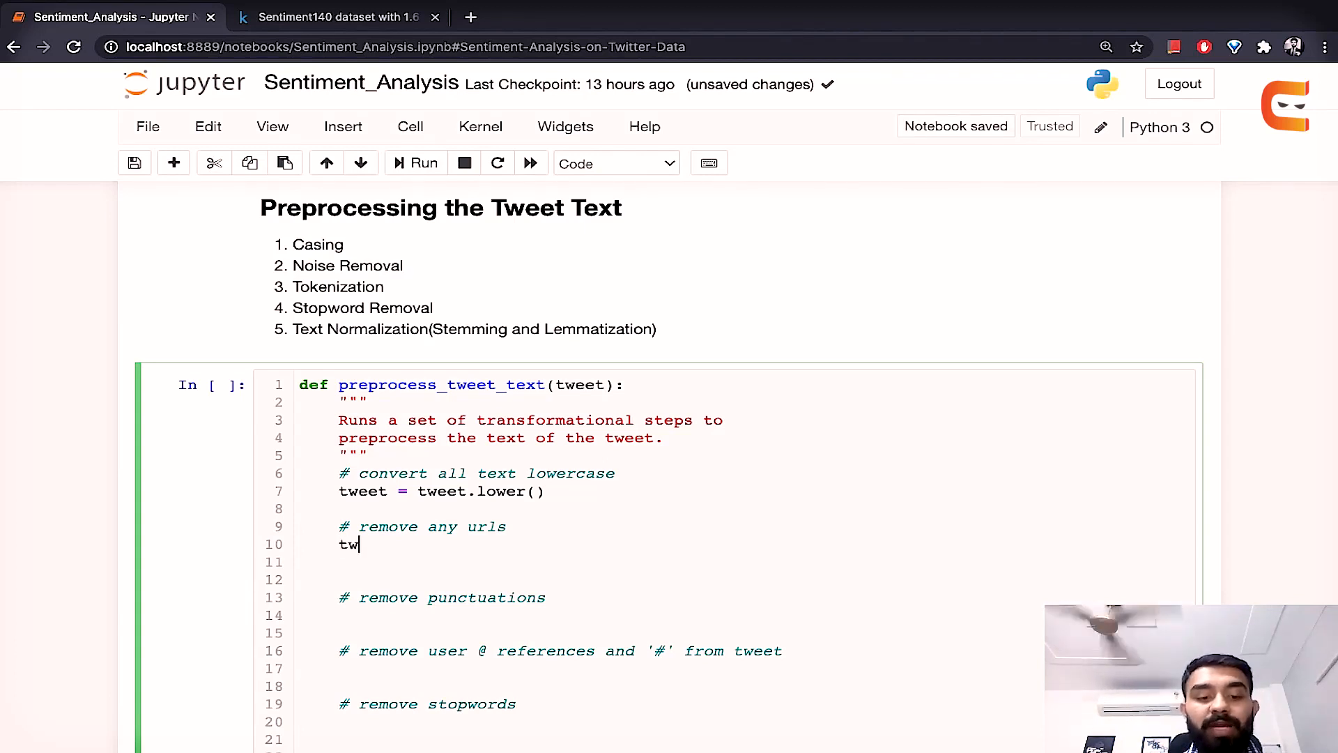
pyautogui.write('eet =')
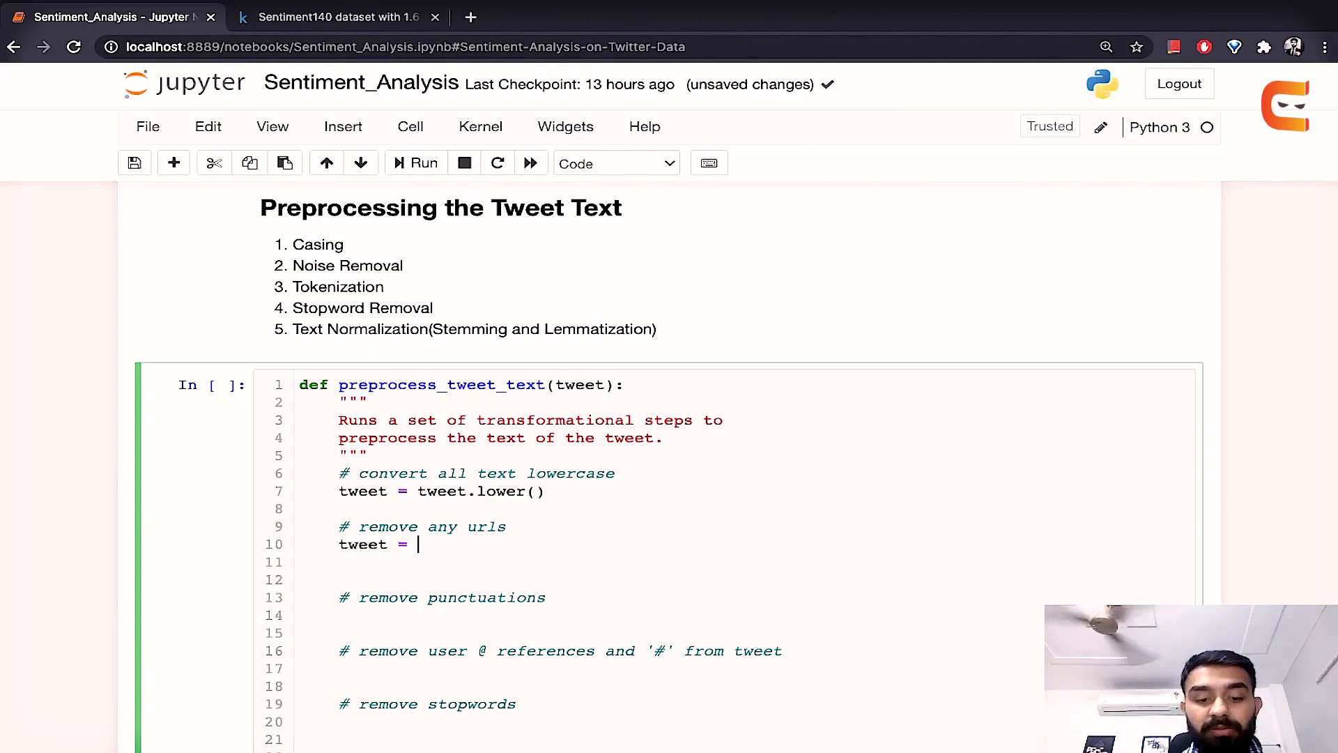
pyautogui.write('re.sub')
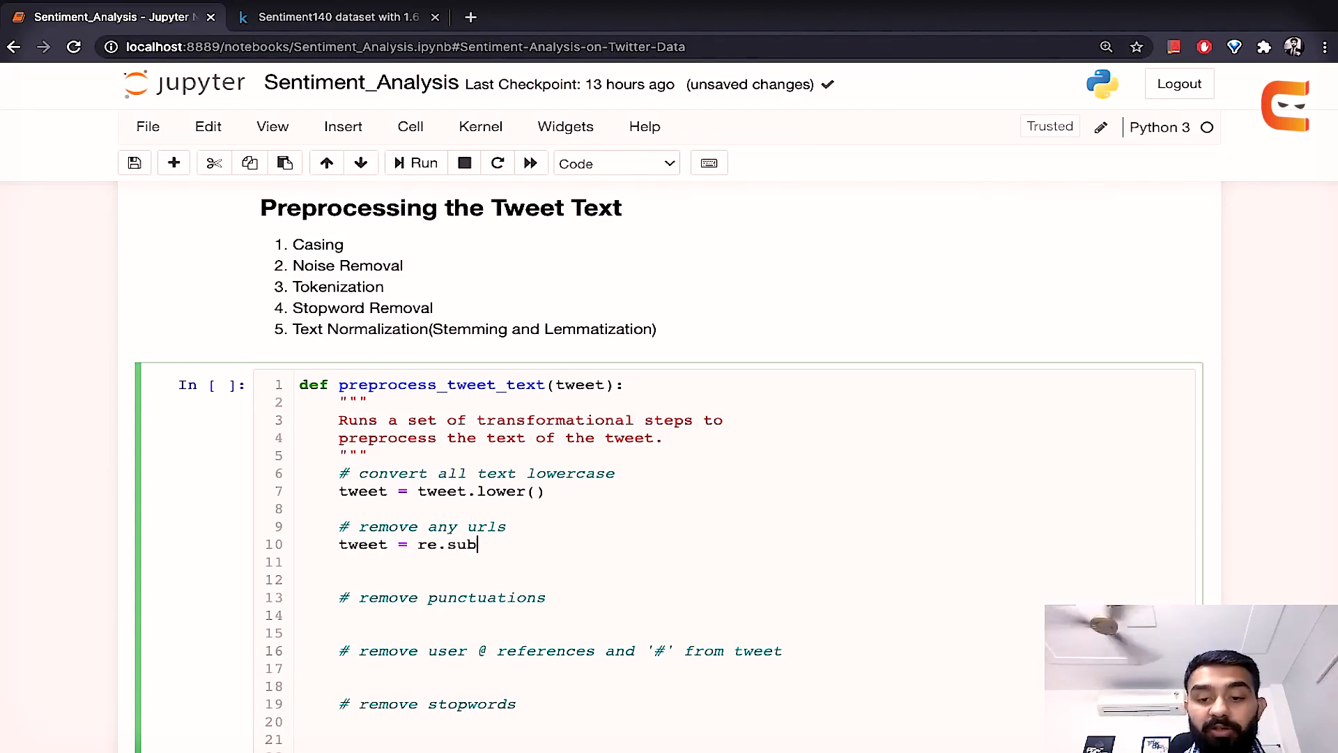
pyautogui.write('()')
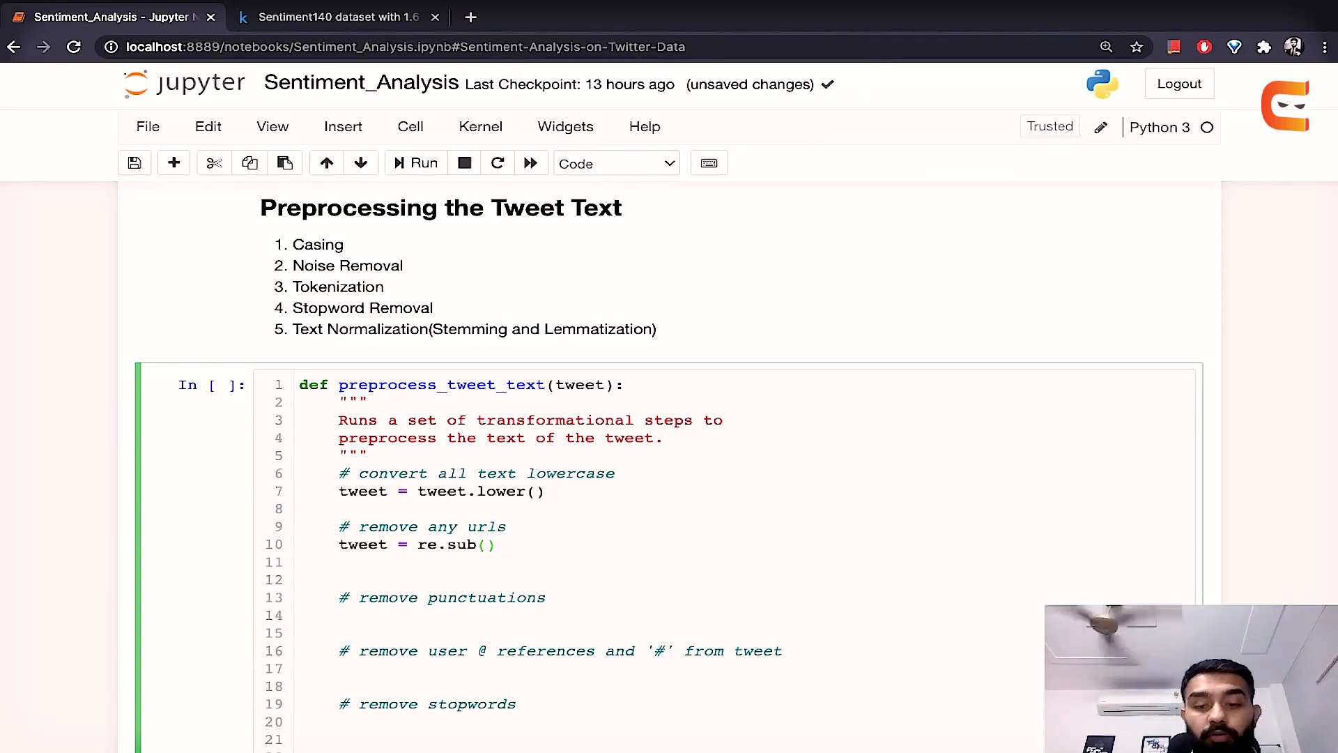
pyautogui.write('r')
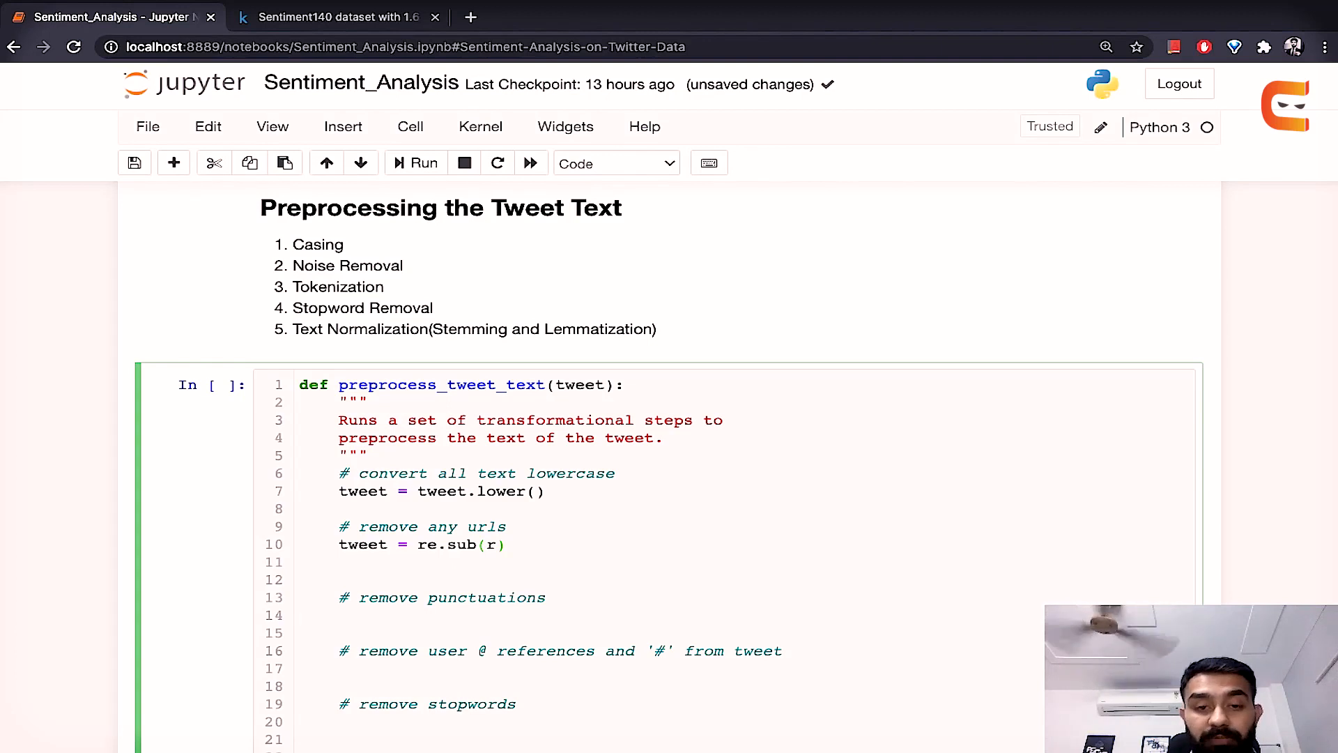
pyautogui.write('"http\\S+|www\\S+|https\\S+"')
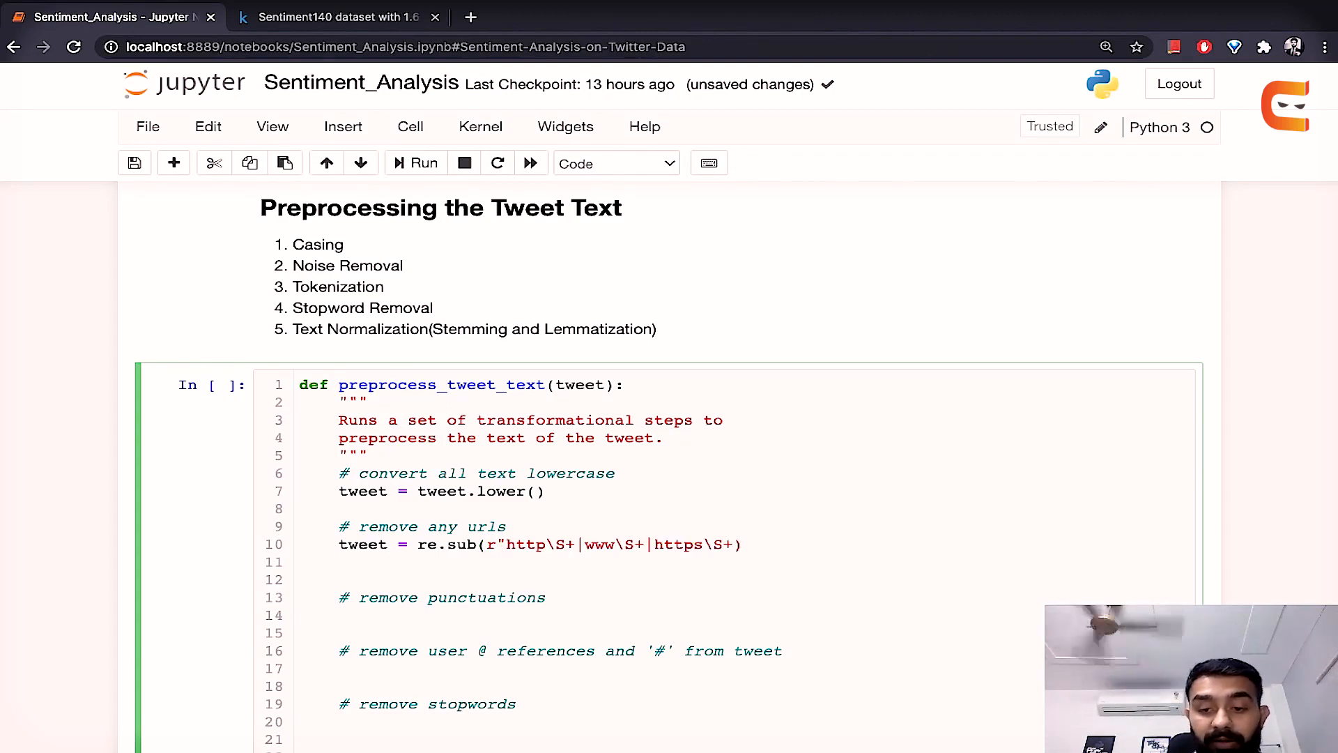
pyautogui.write('", "')
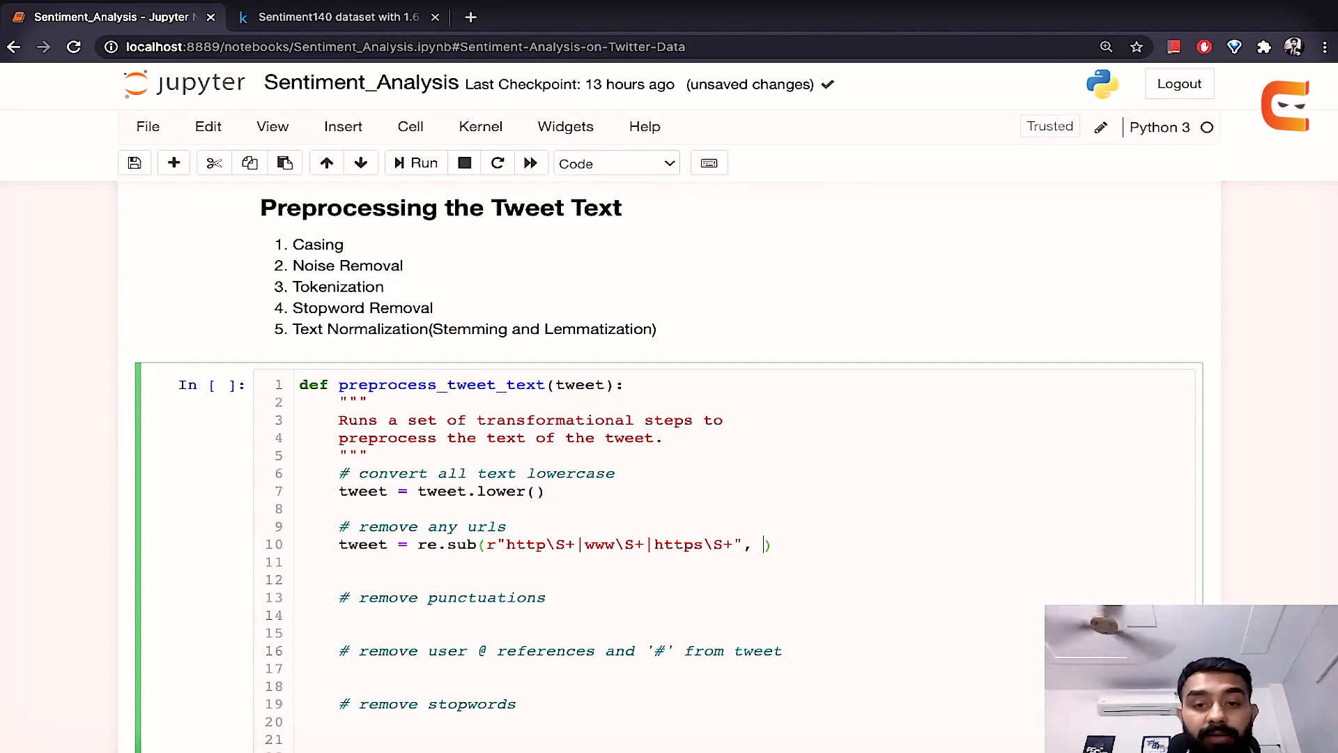
pyautogui.write('"",')
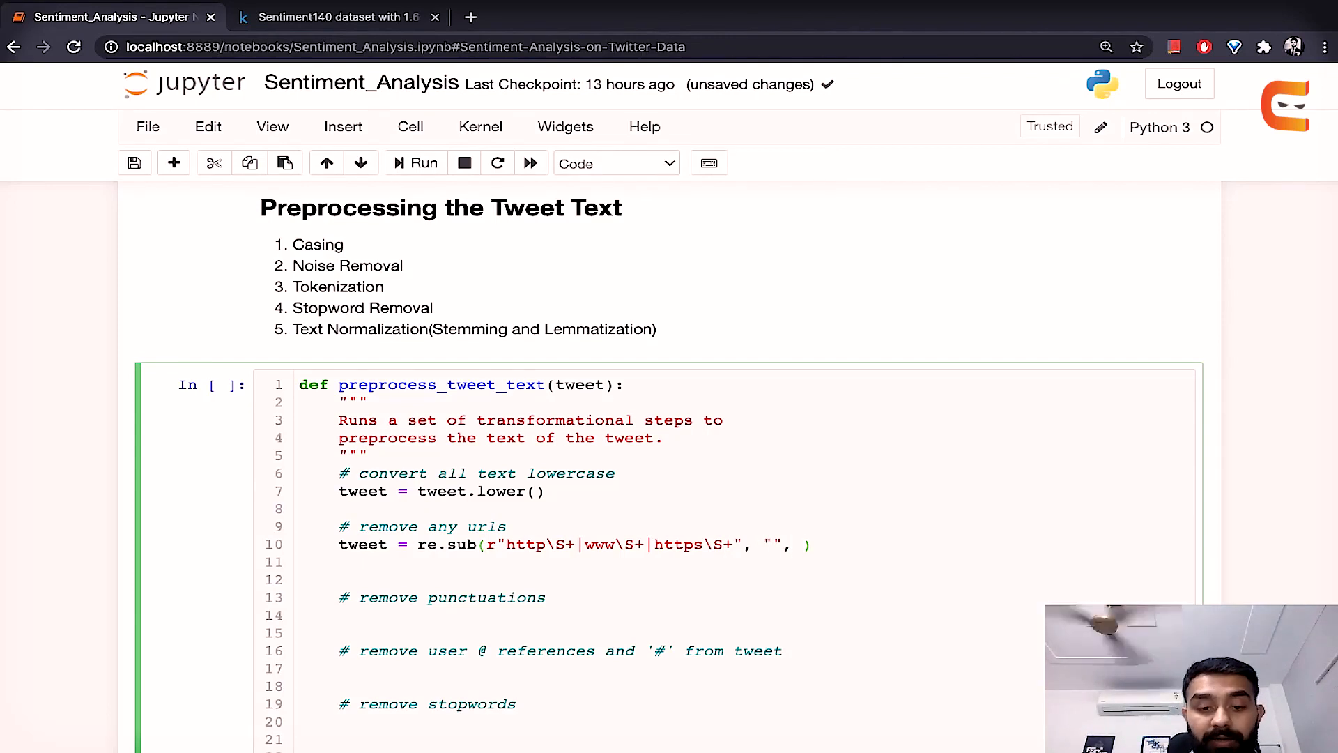
pyautogui.write('tweet')
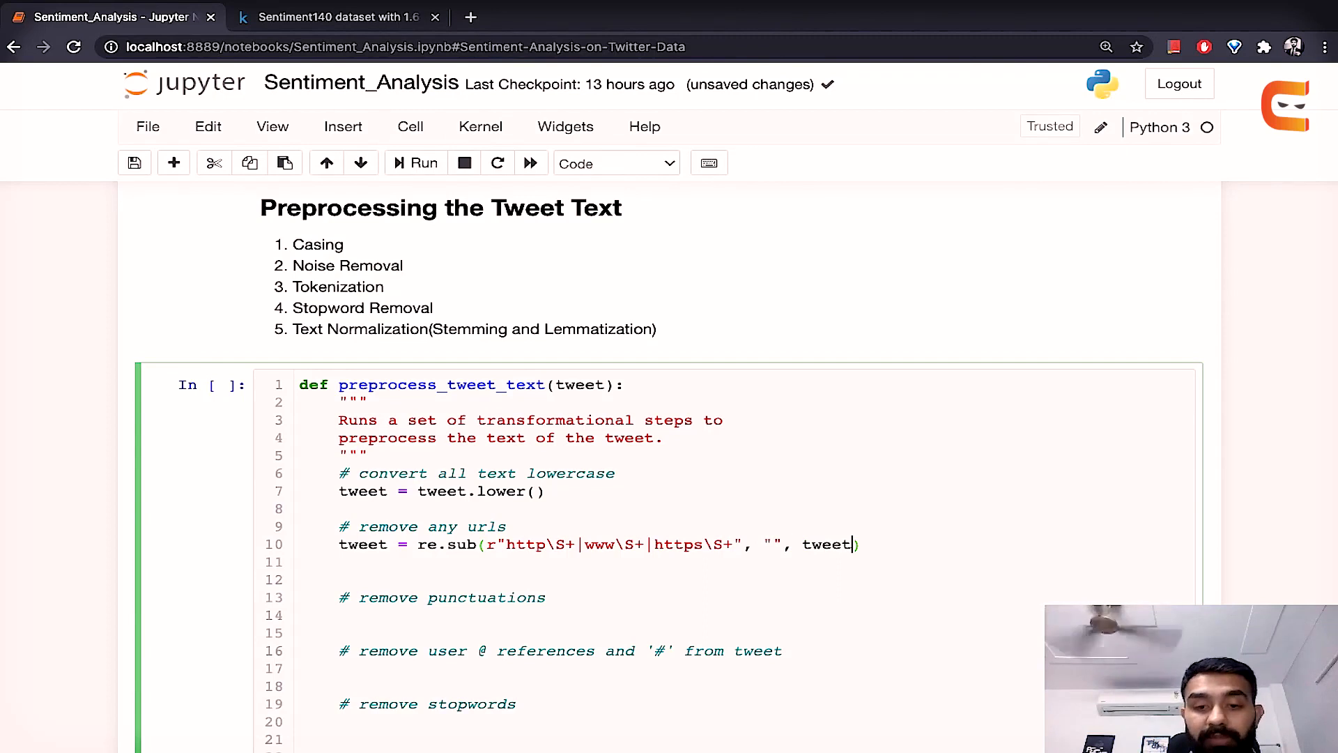
pyautogui.write(', flags=')
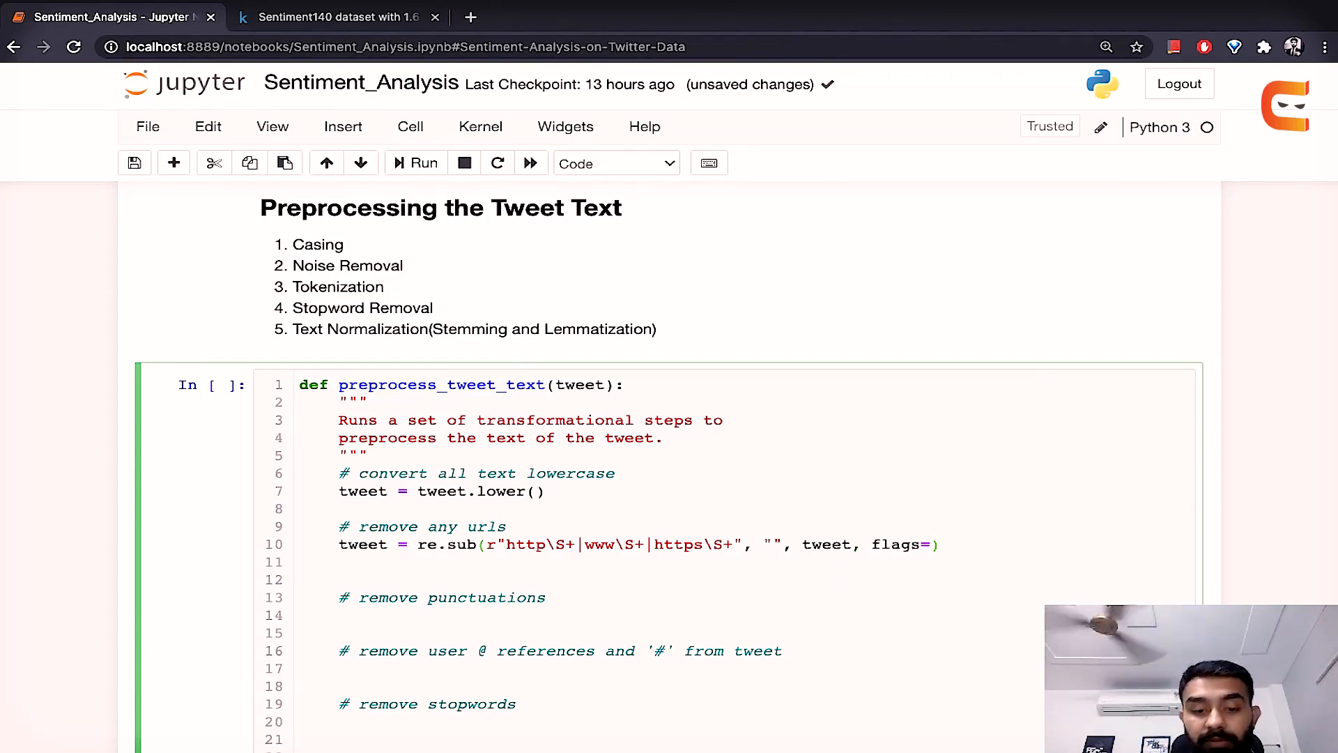
pyautogui.write('re.')
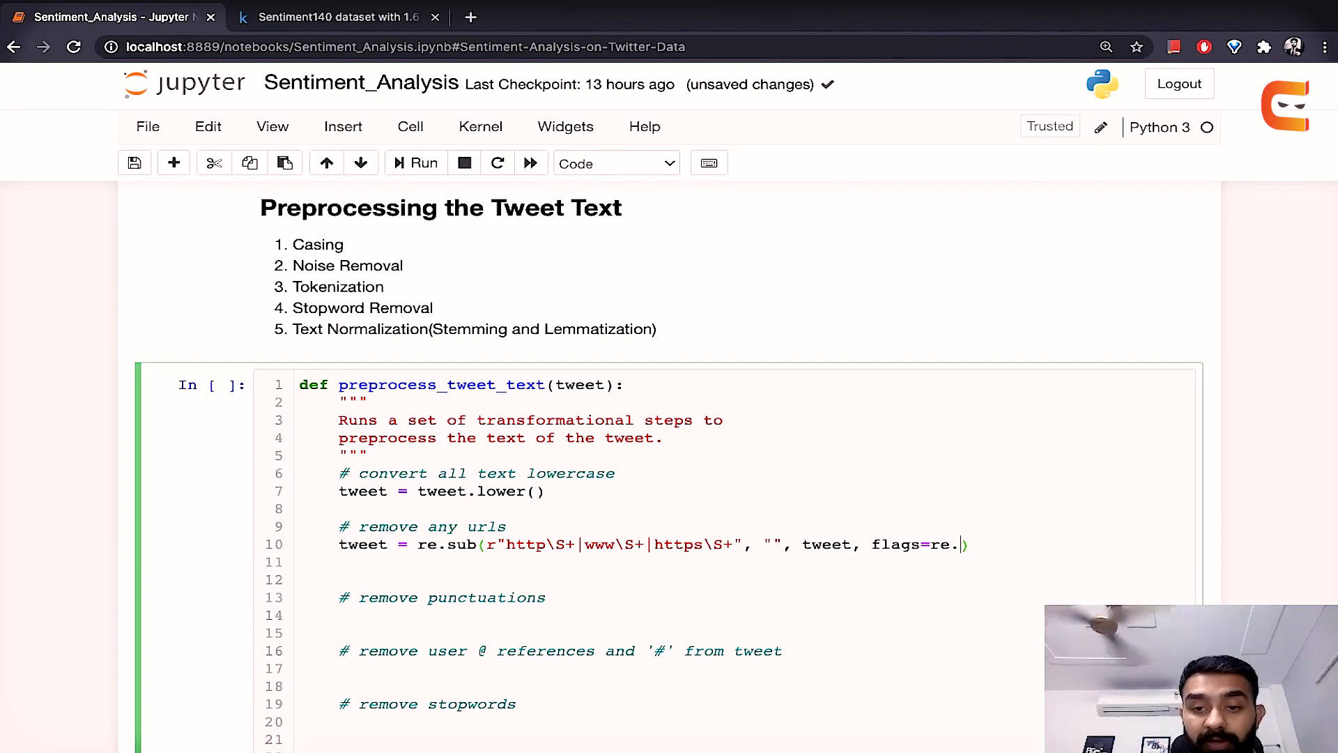
pyautogui.write('MULTILINE')
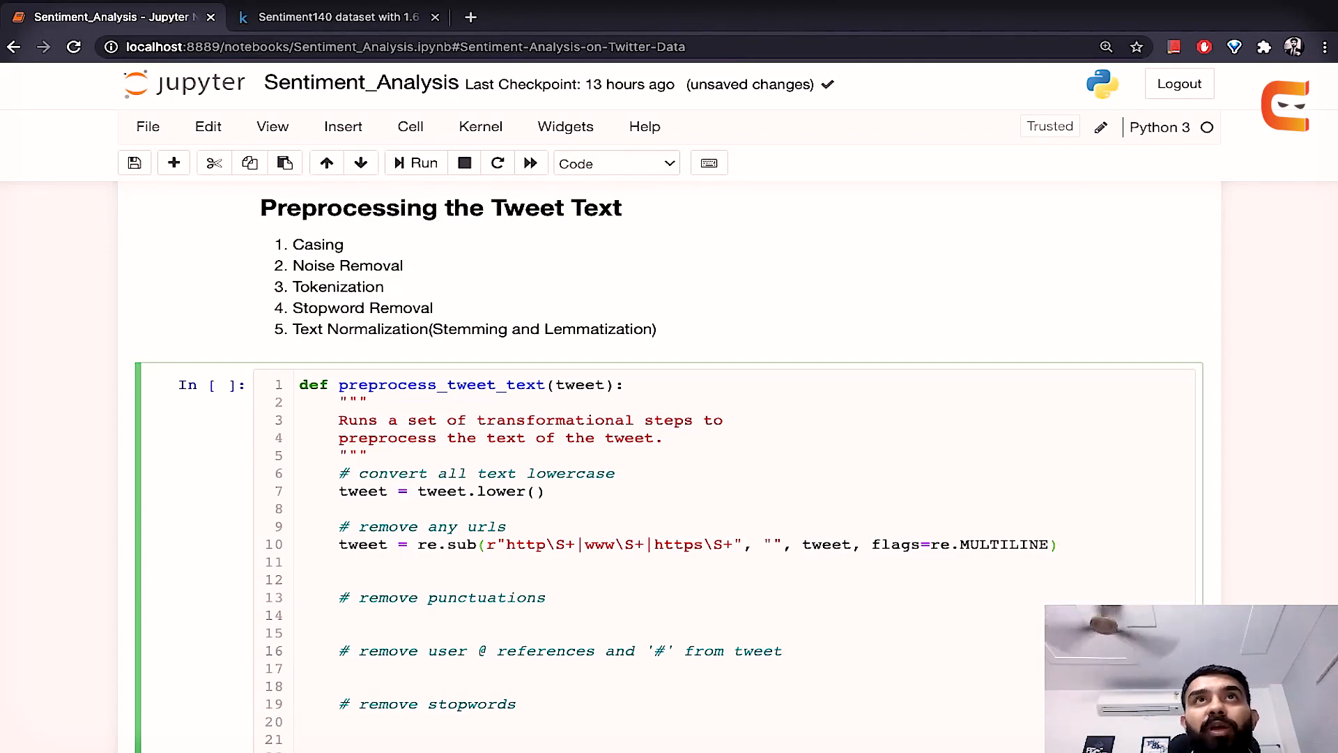
pyautogui.click(544, 597)
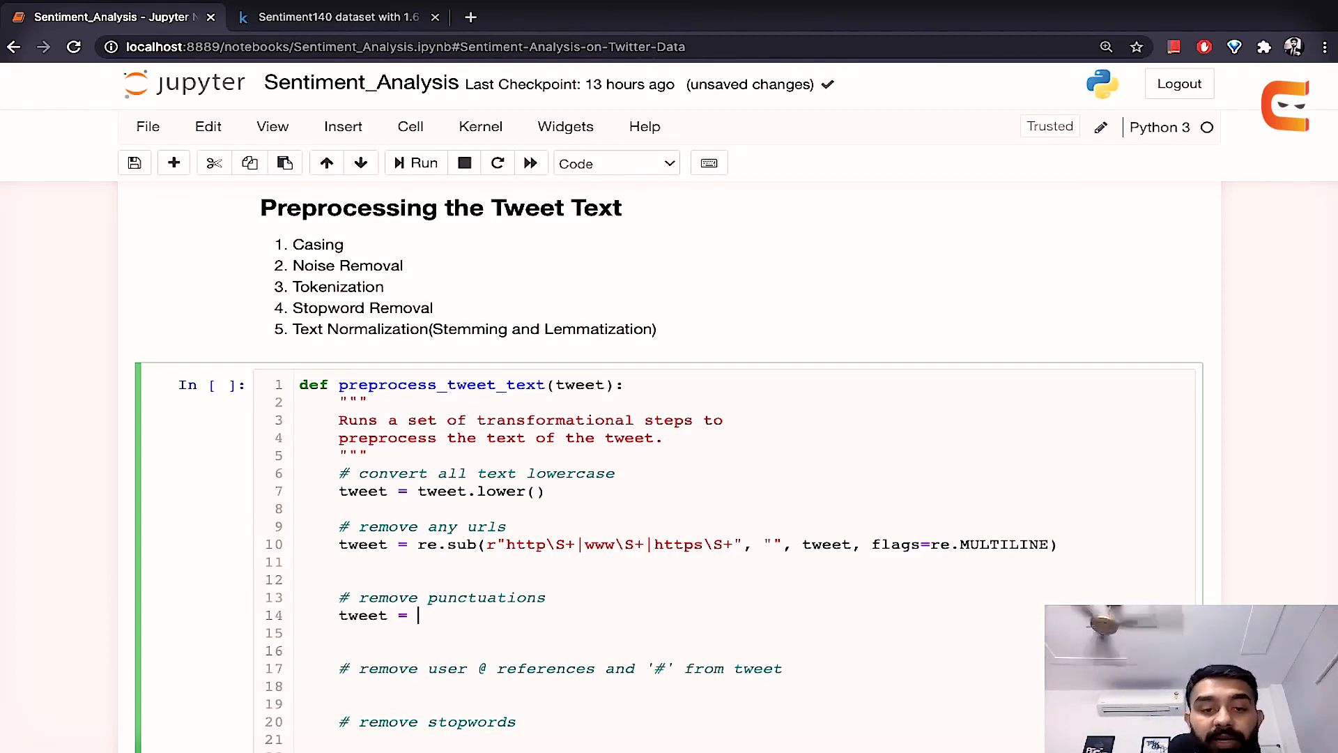
# Step: Remove punctuation with tweet.translate(str.maketrans("", "", string.punctuation))
pyautogui.write('tweet')
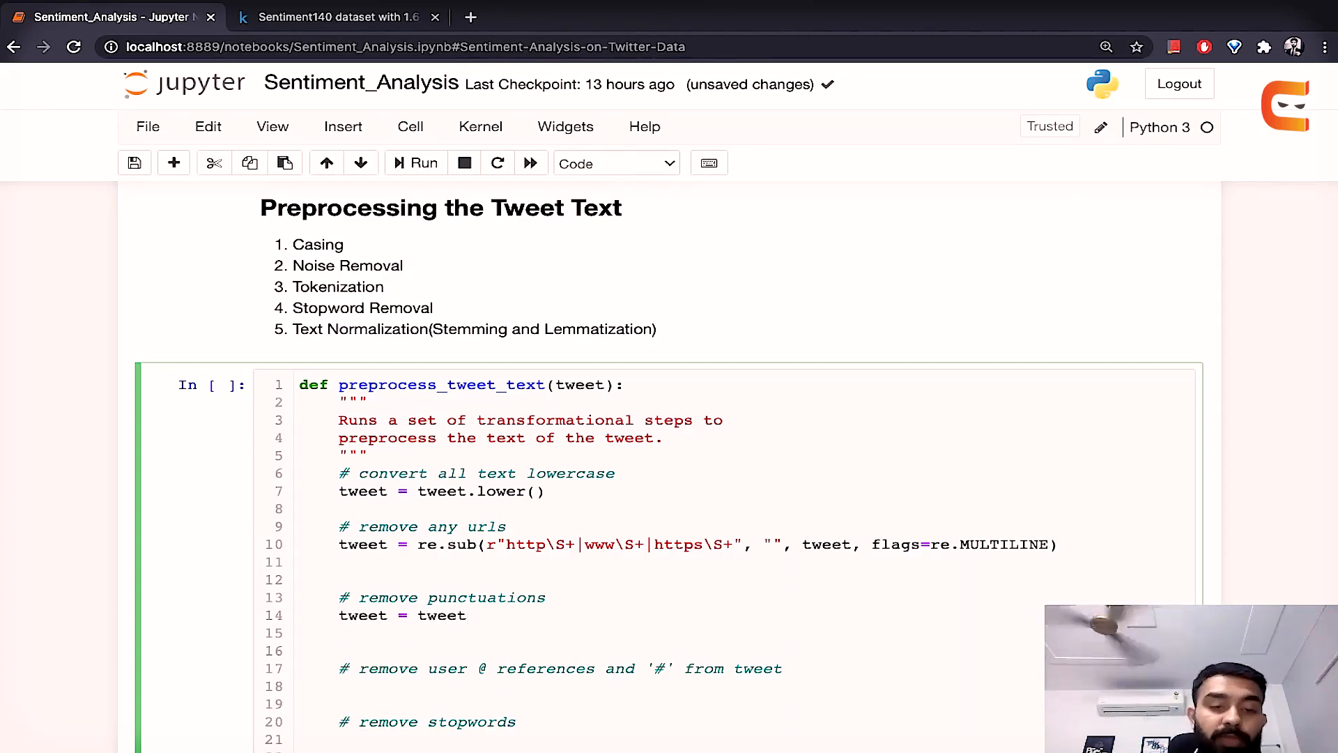
pyautogui.write('.tran')
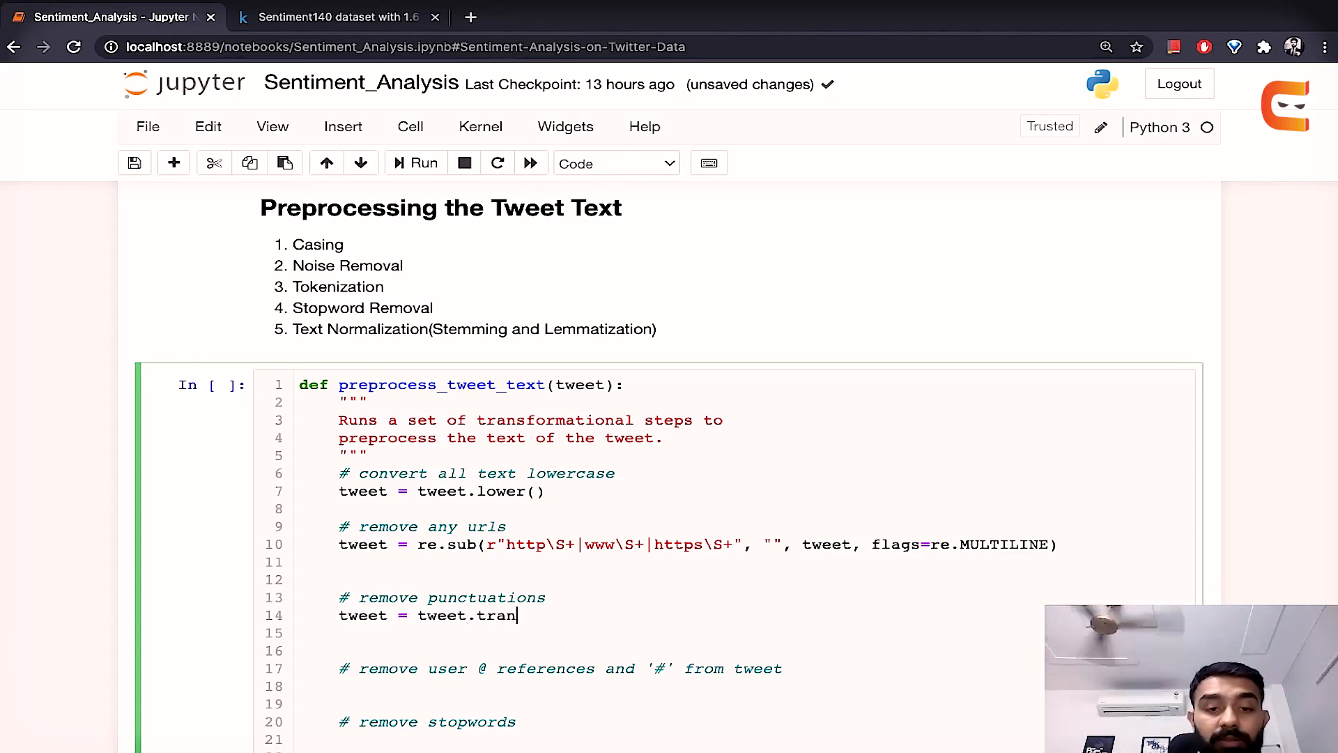
pyautogui.write('slate()')
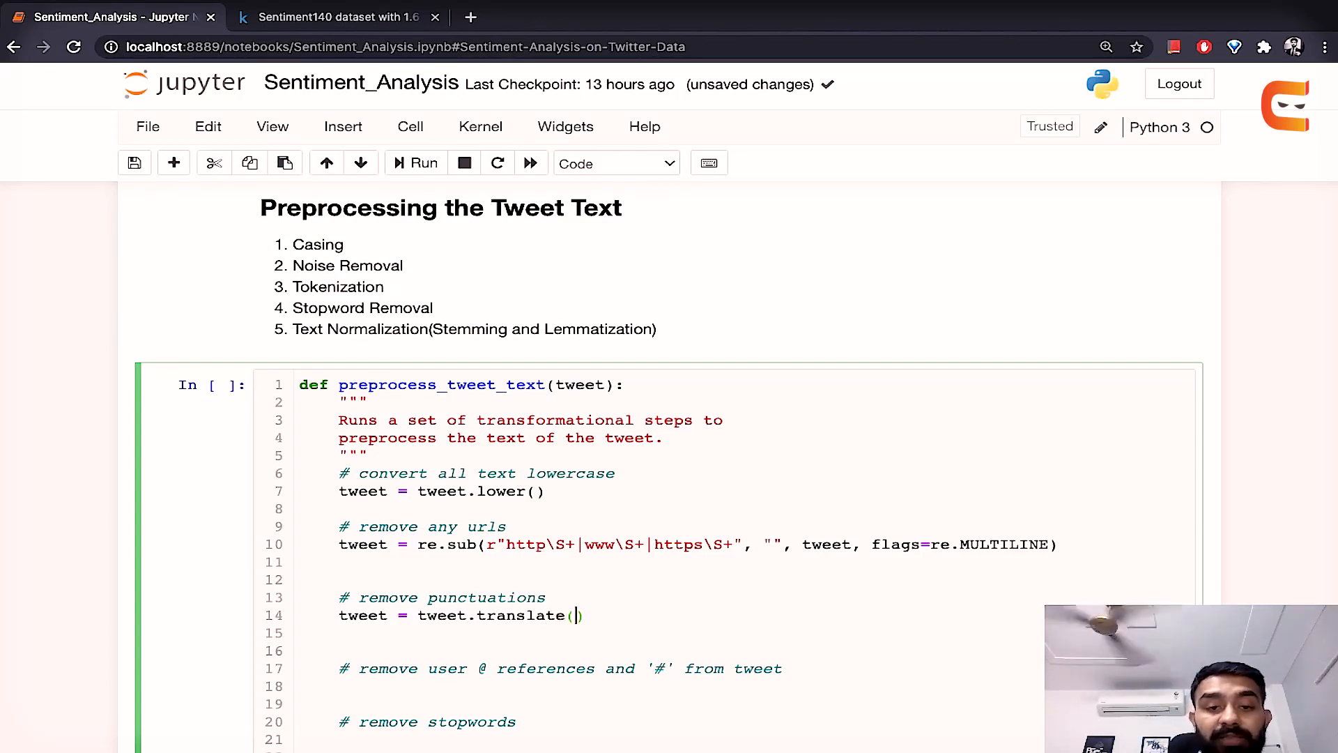
pyautogui.write('str')
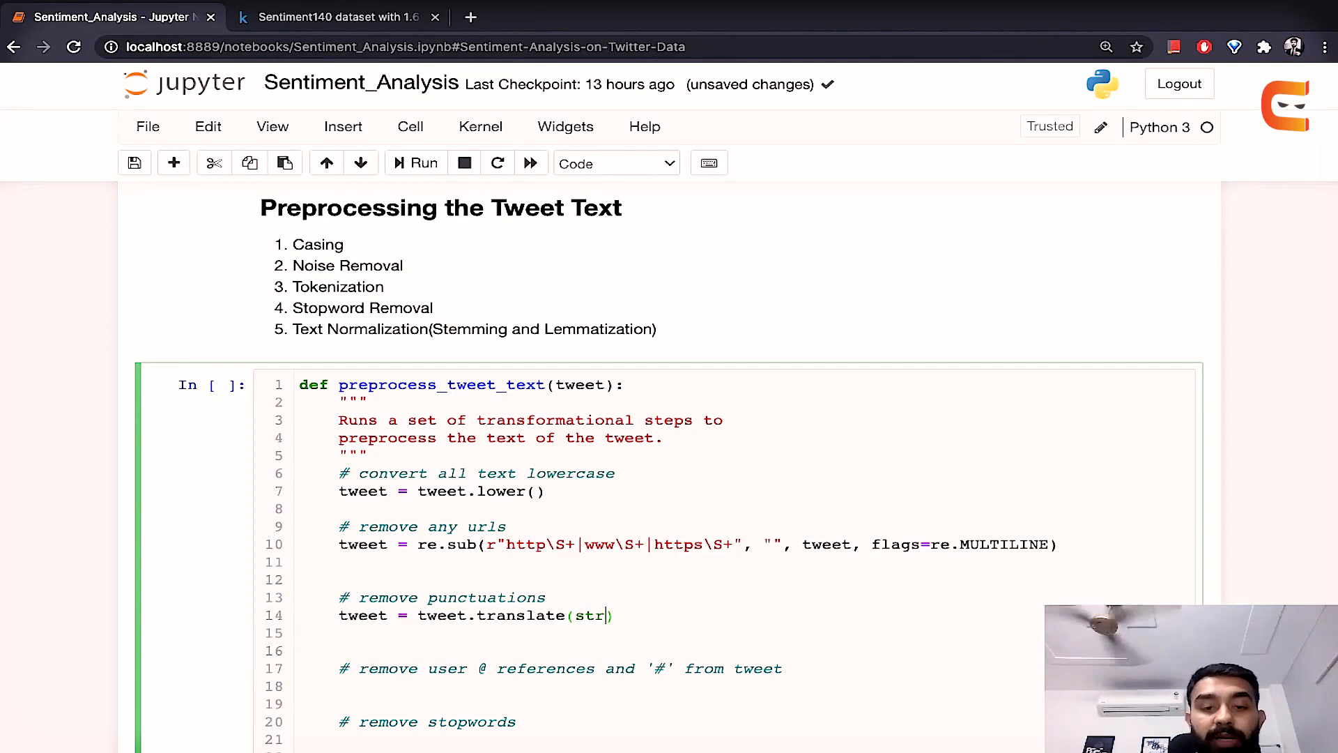
pyautogui.write('.m')
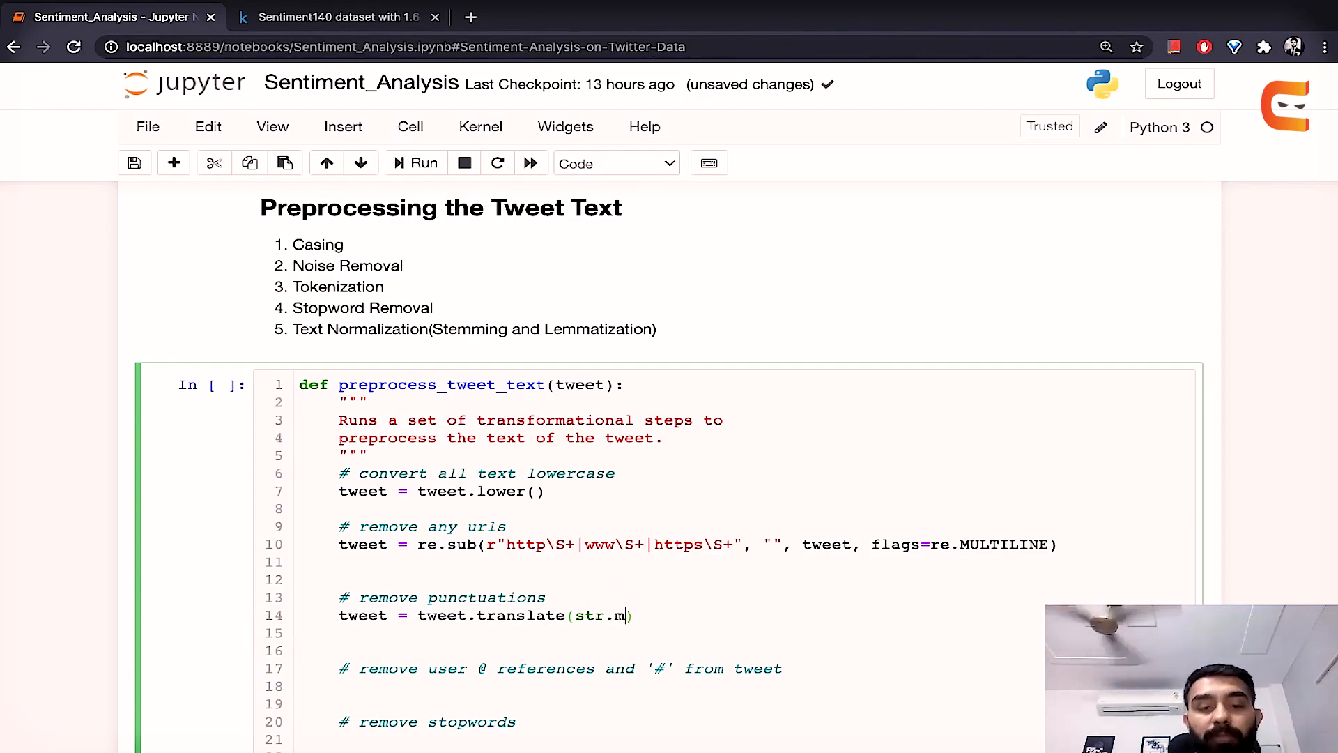
pyautogui.write('aketrans()')
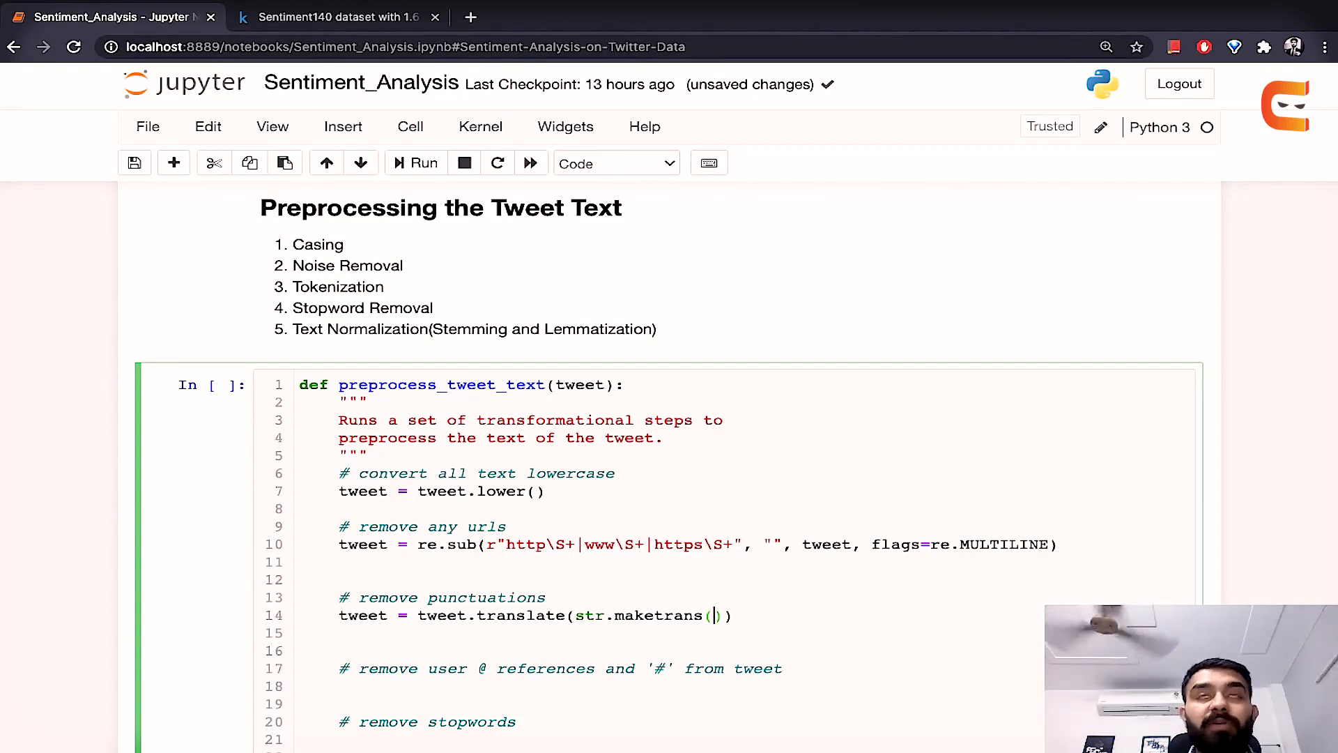
pyautogui.write('"", "')
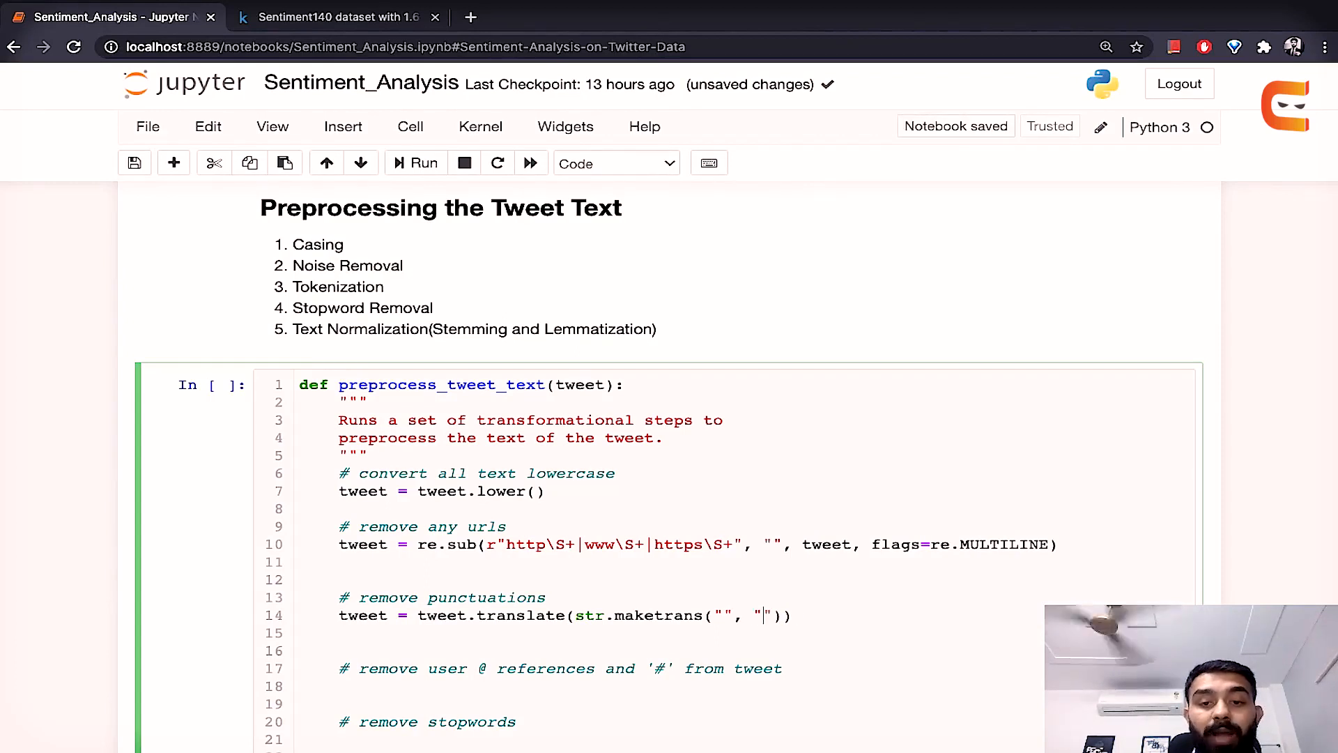
pyautogui.write('"')
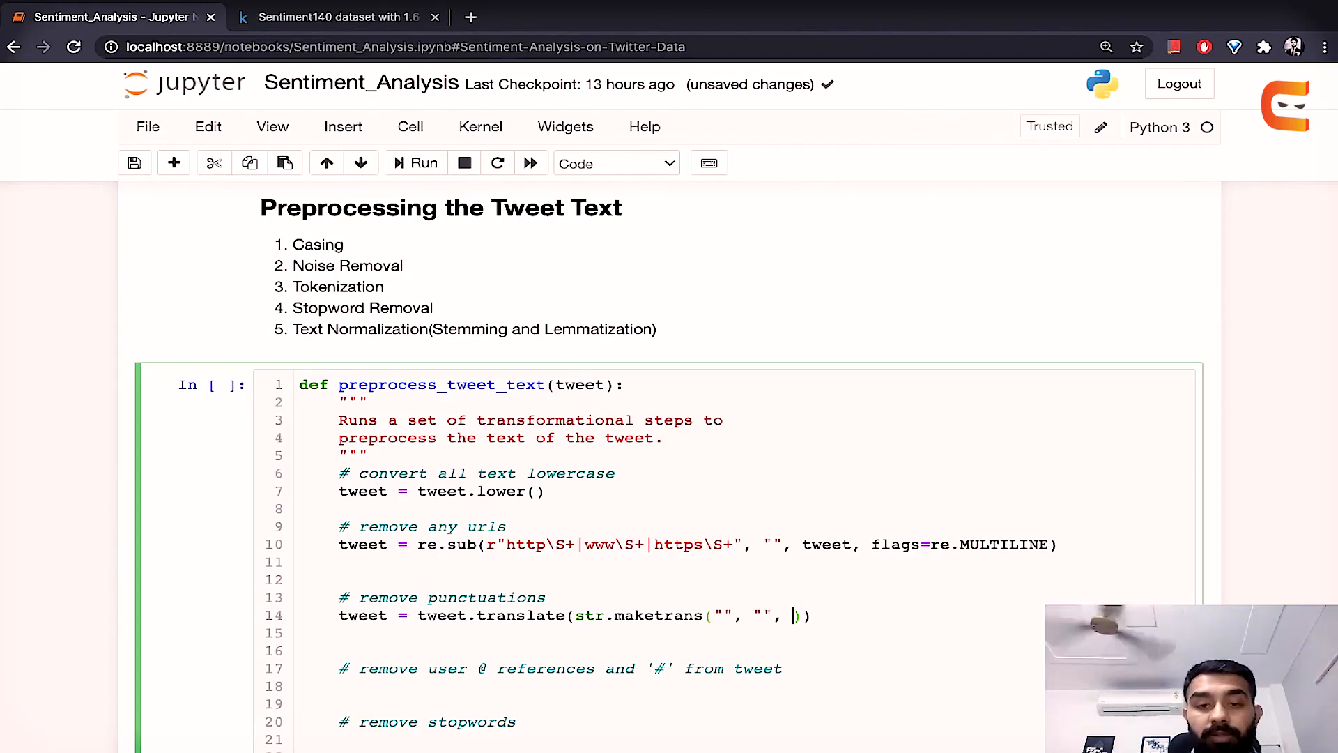
pyautogui.write('string.')
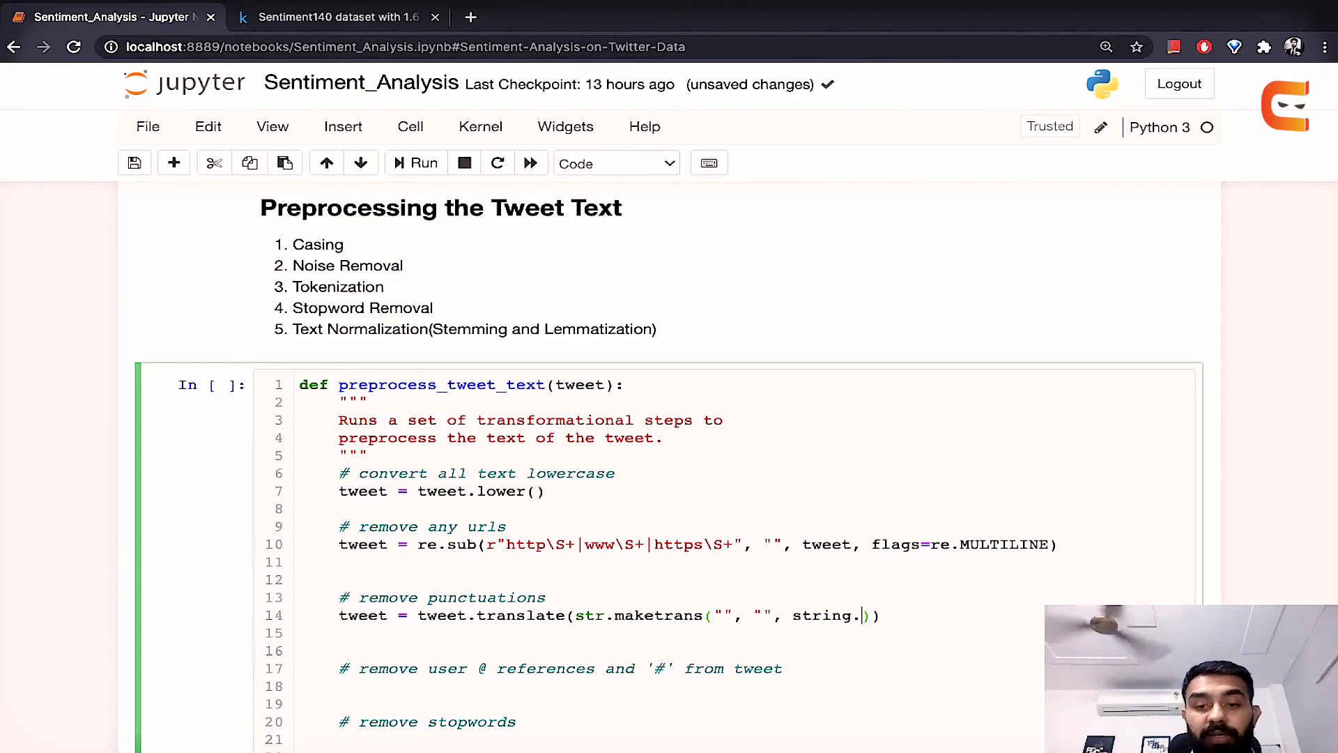
pyautogui.write('punc')
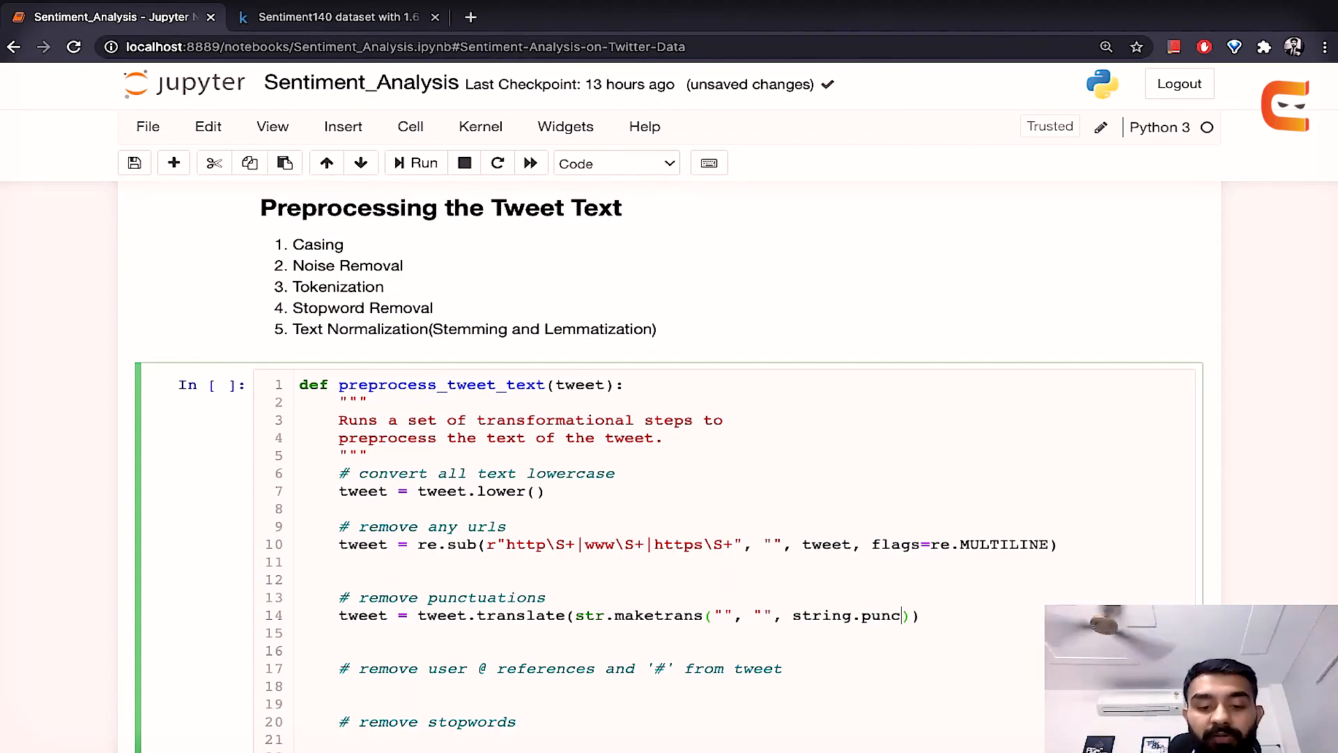
pyautogui.write('tuation')
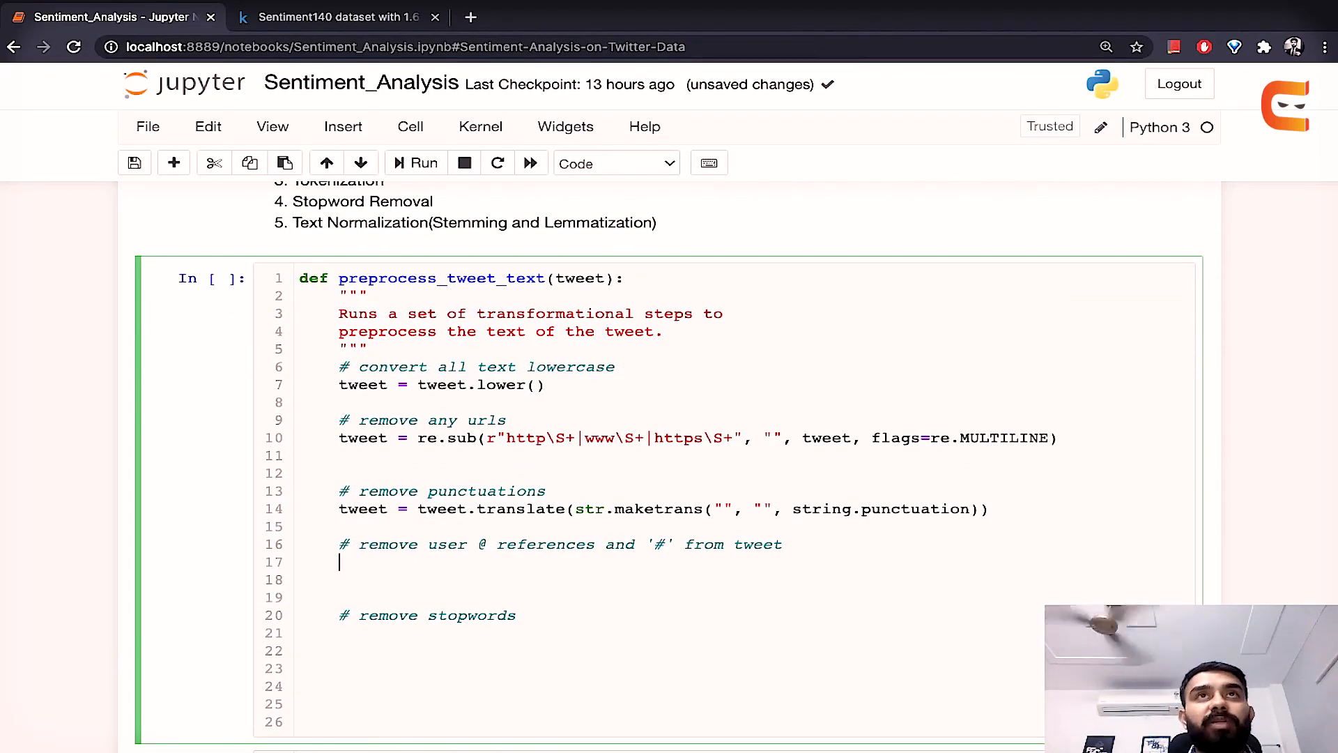
pyautogui.write('tw')
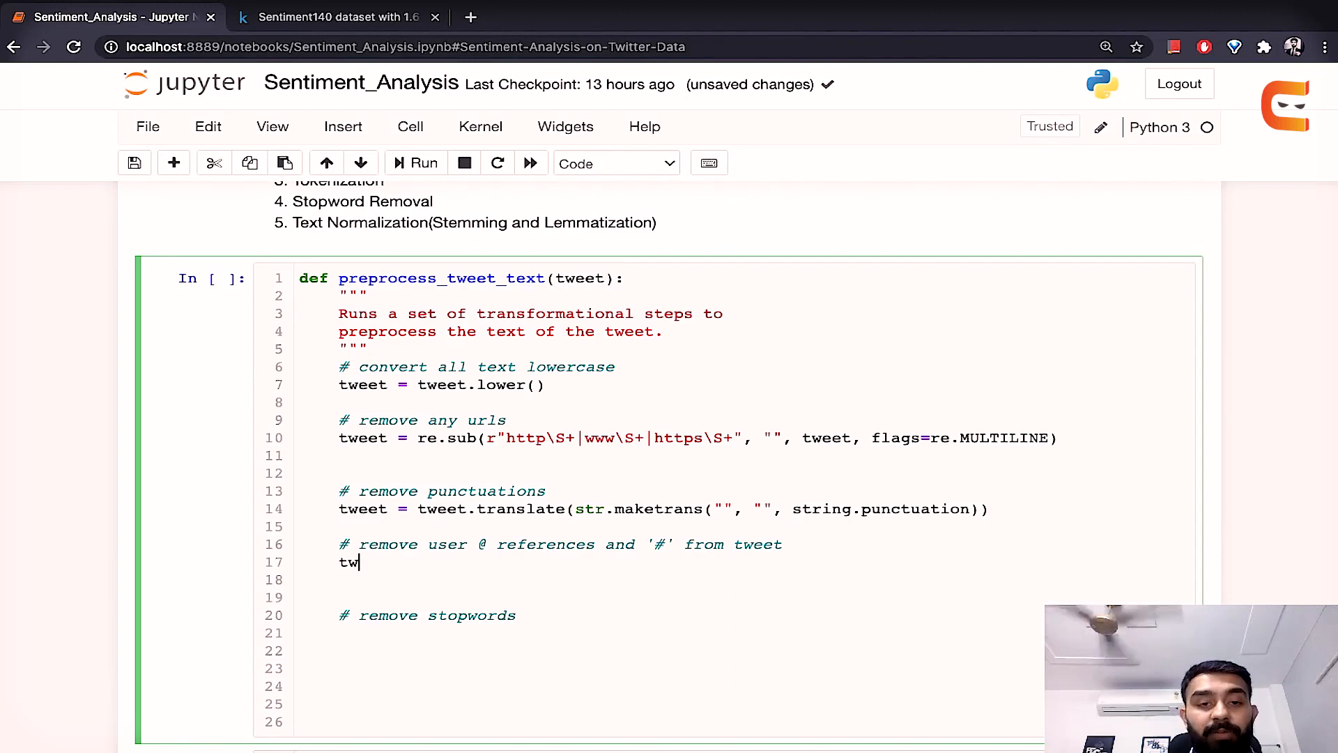
pyautogui.write('eet = tw')
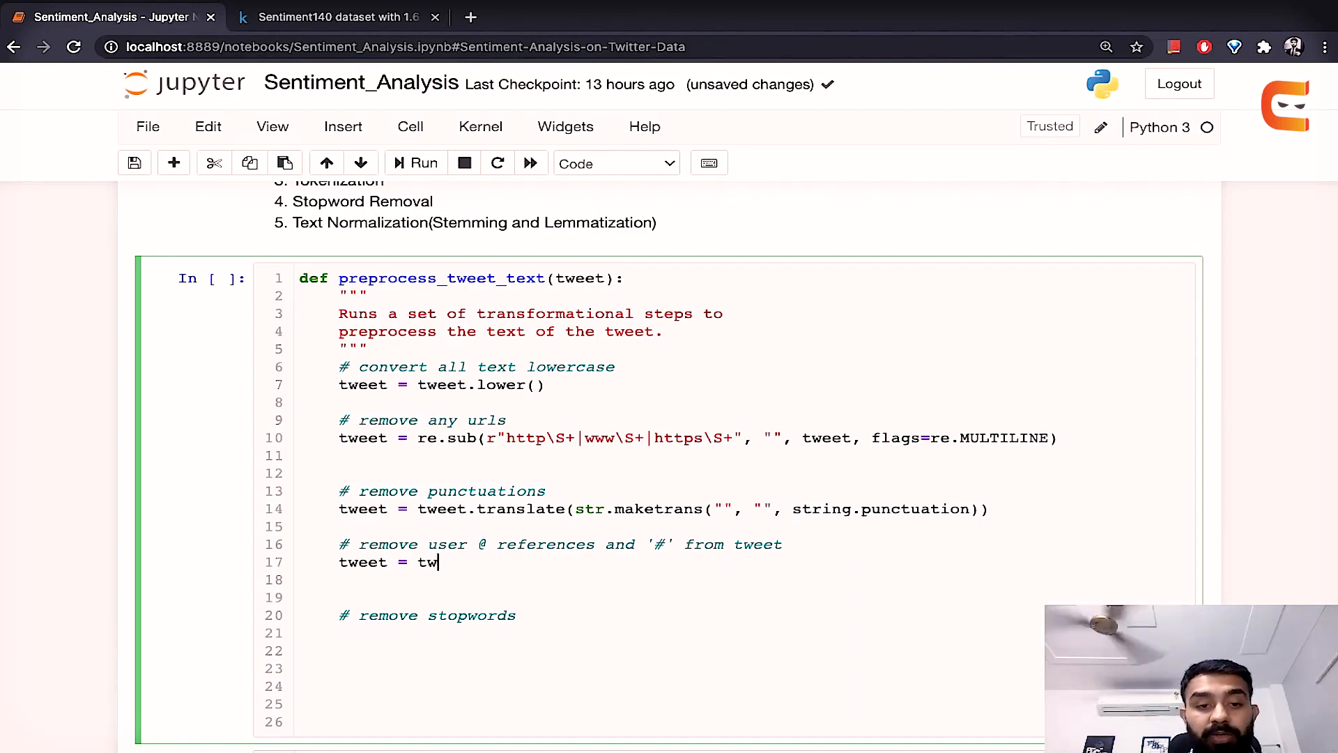
pyautogui.write('ee')
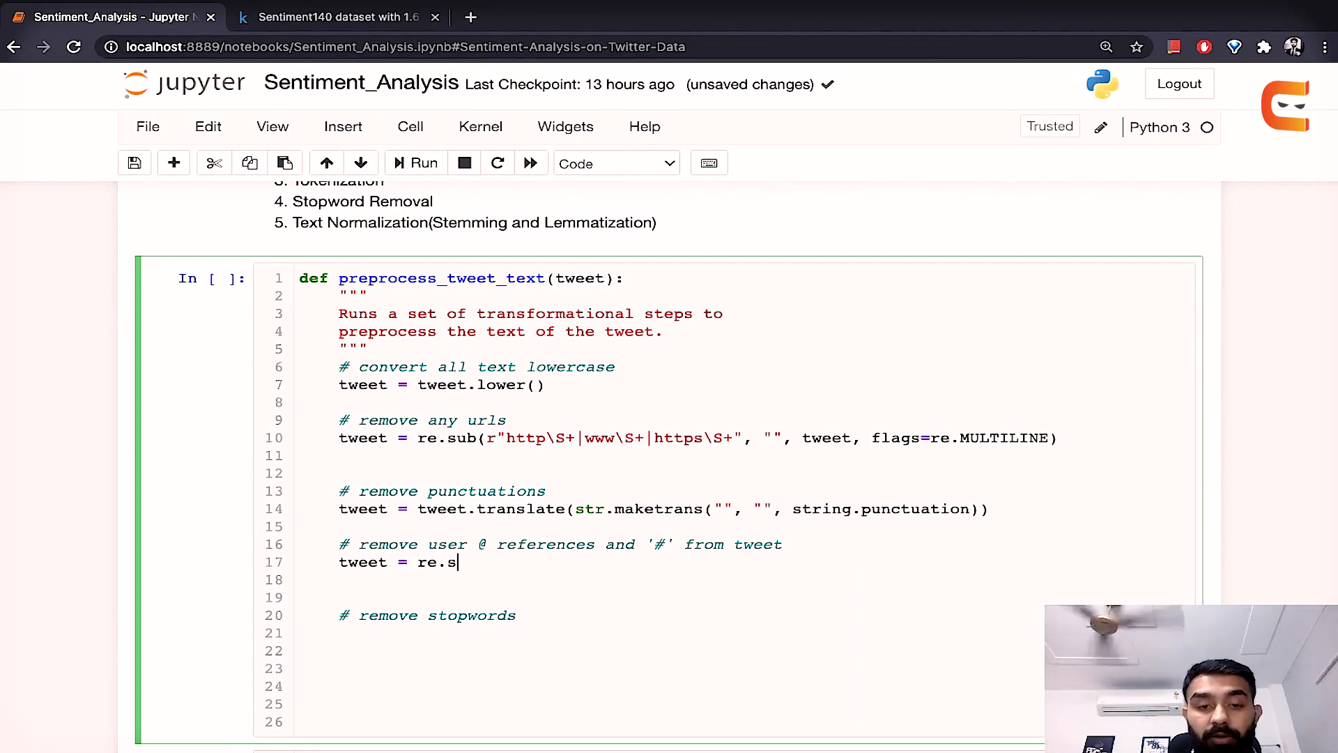
pyautogui.write('ub(')
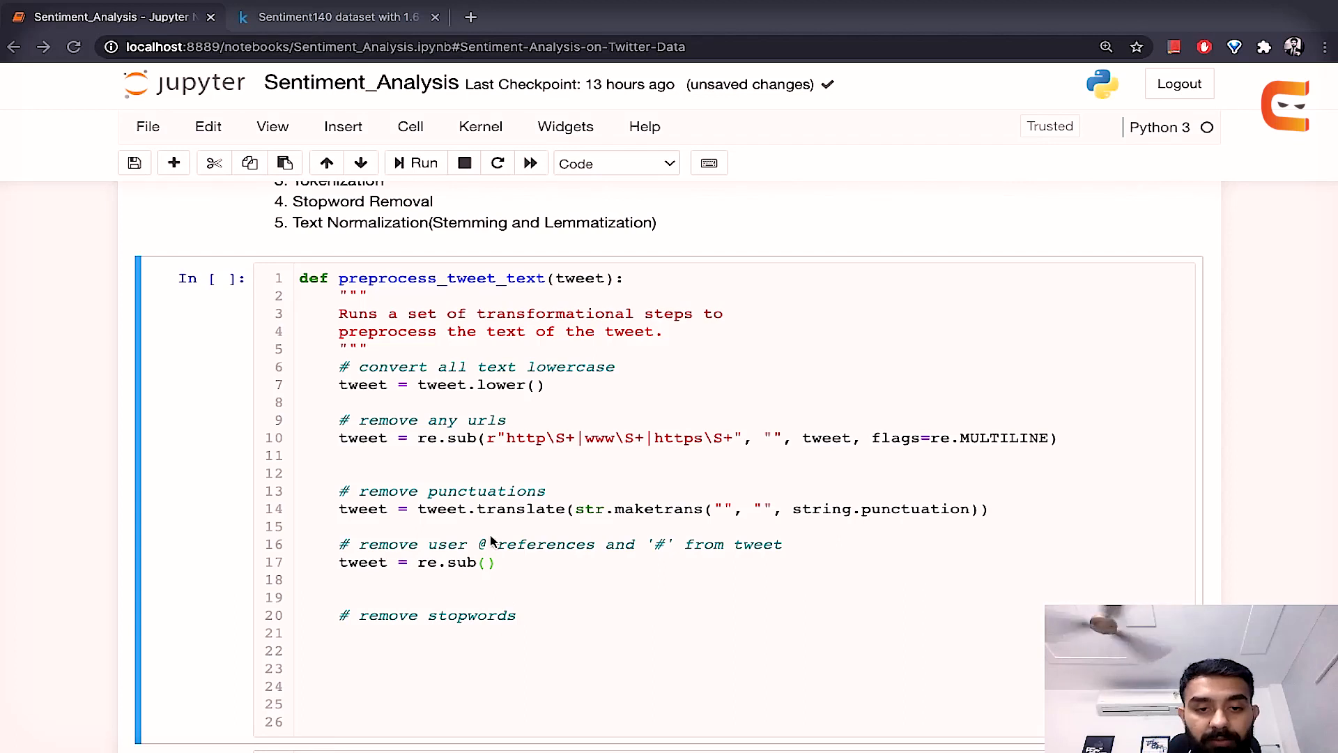
pyautogui.write("r'\\@\\w+|\\#'")
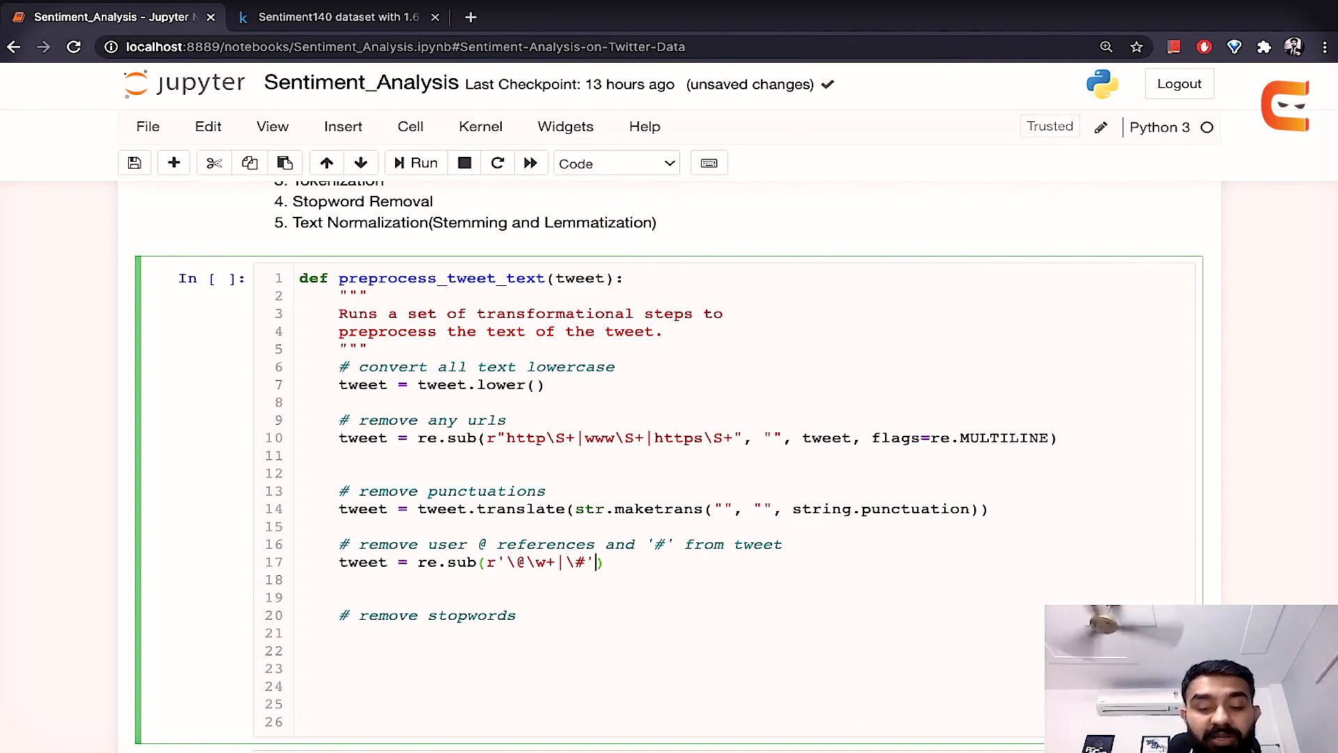
pyautogui.write(', ""')
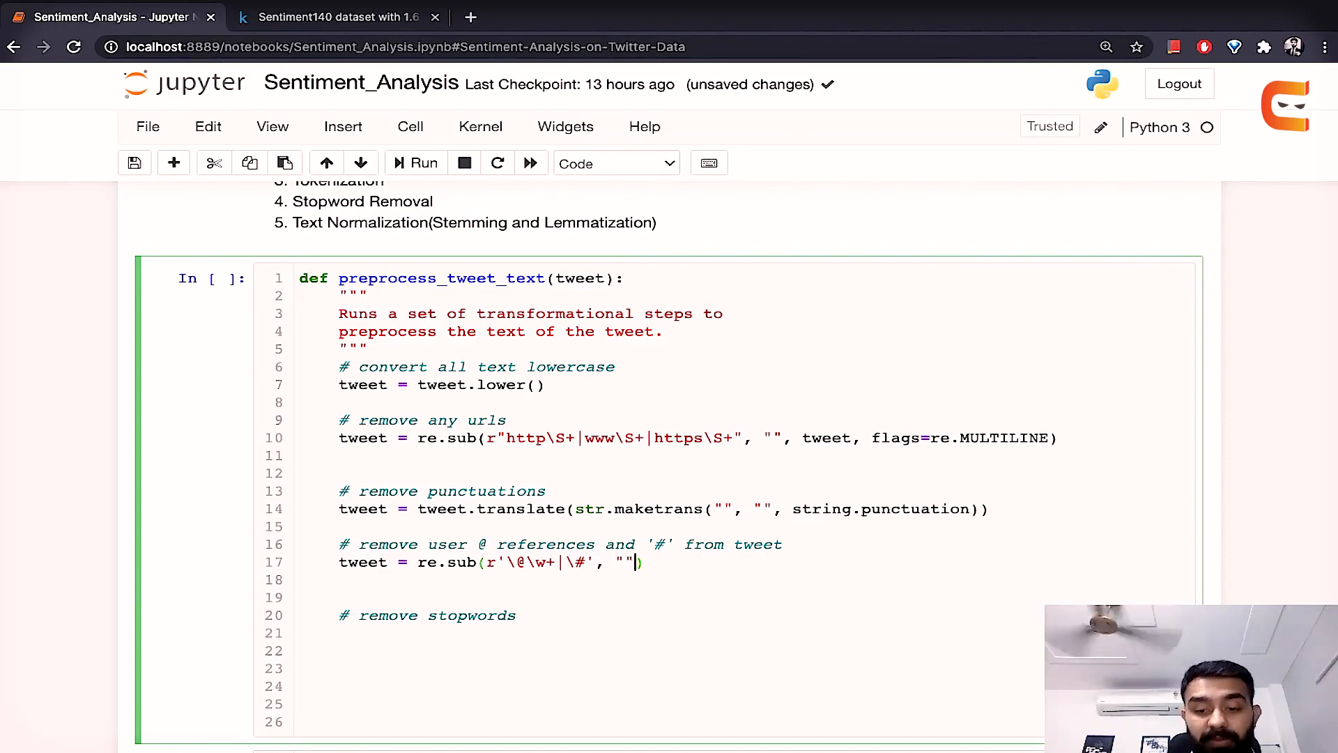
pyautogui.write('tw')
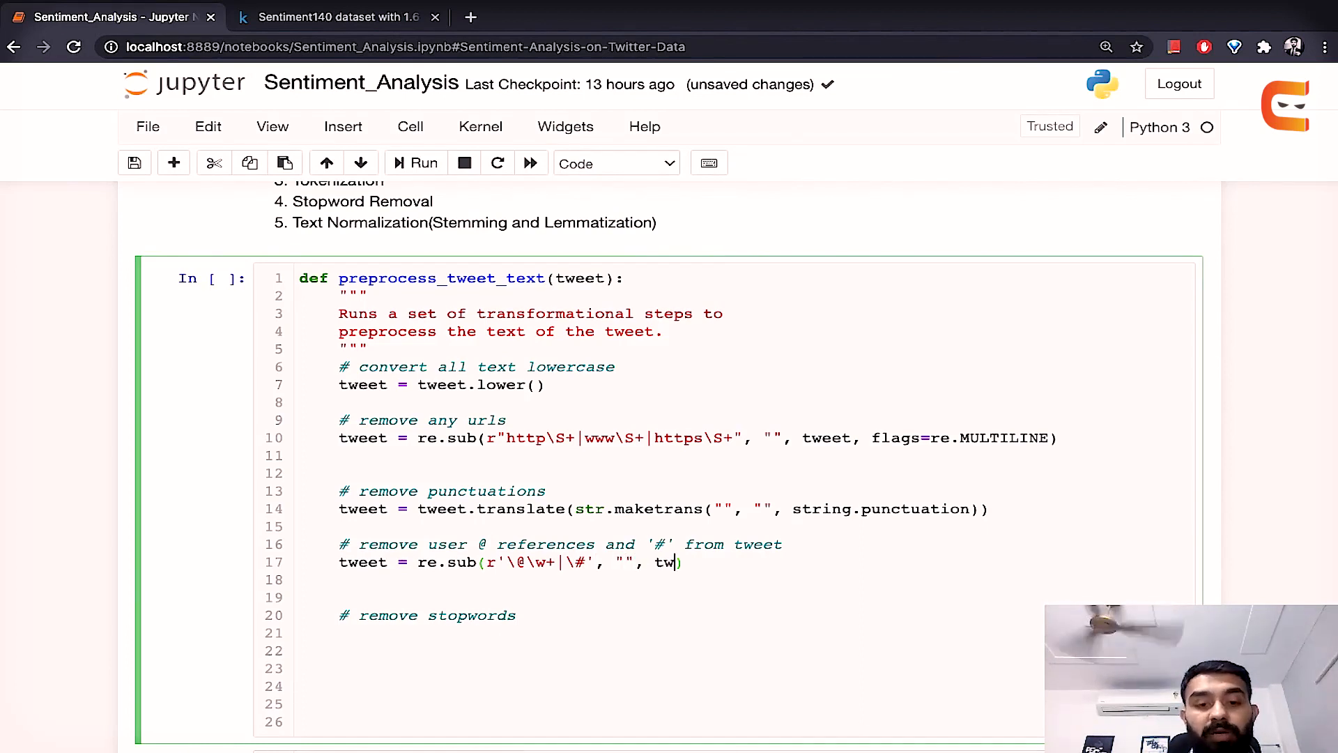
pyautogui.write('eet')
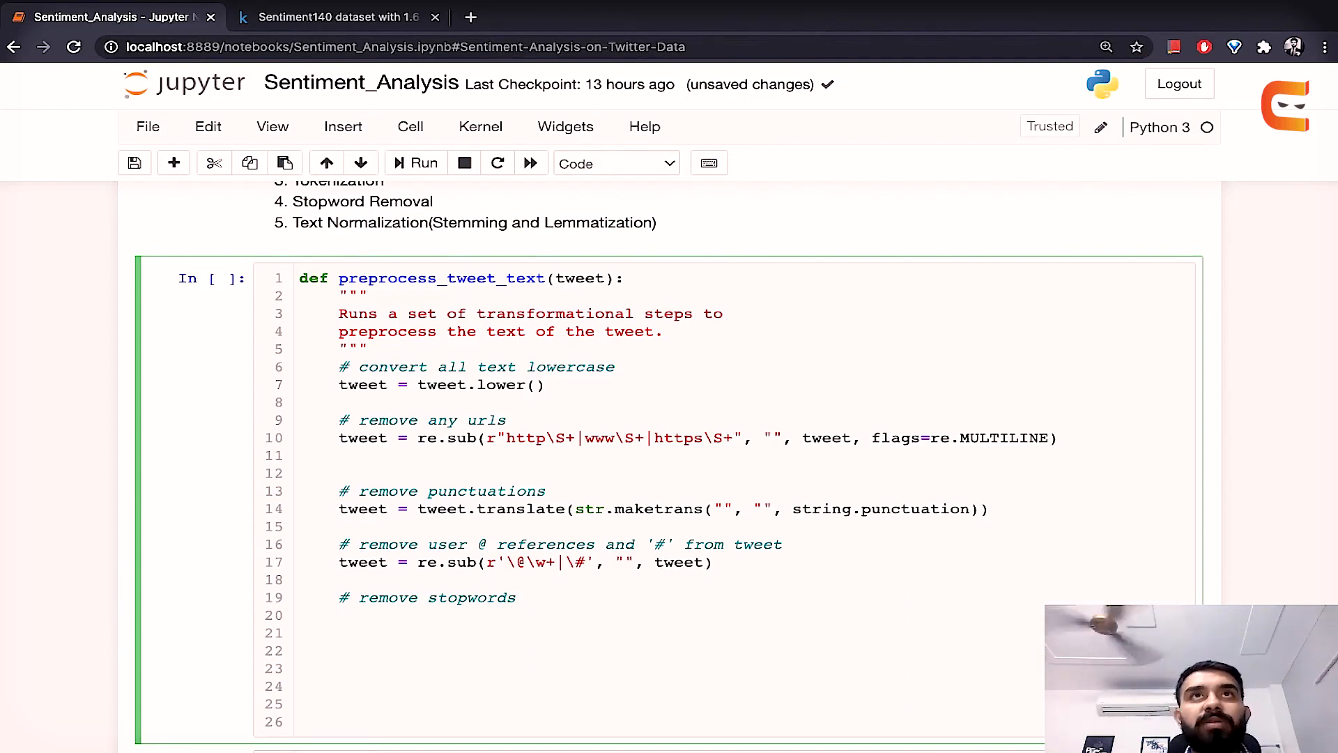
# Step: Tokenize the tweet with tweet_tokens = word_tokenize(tweet)
pyautogui.write('tweet_')
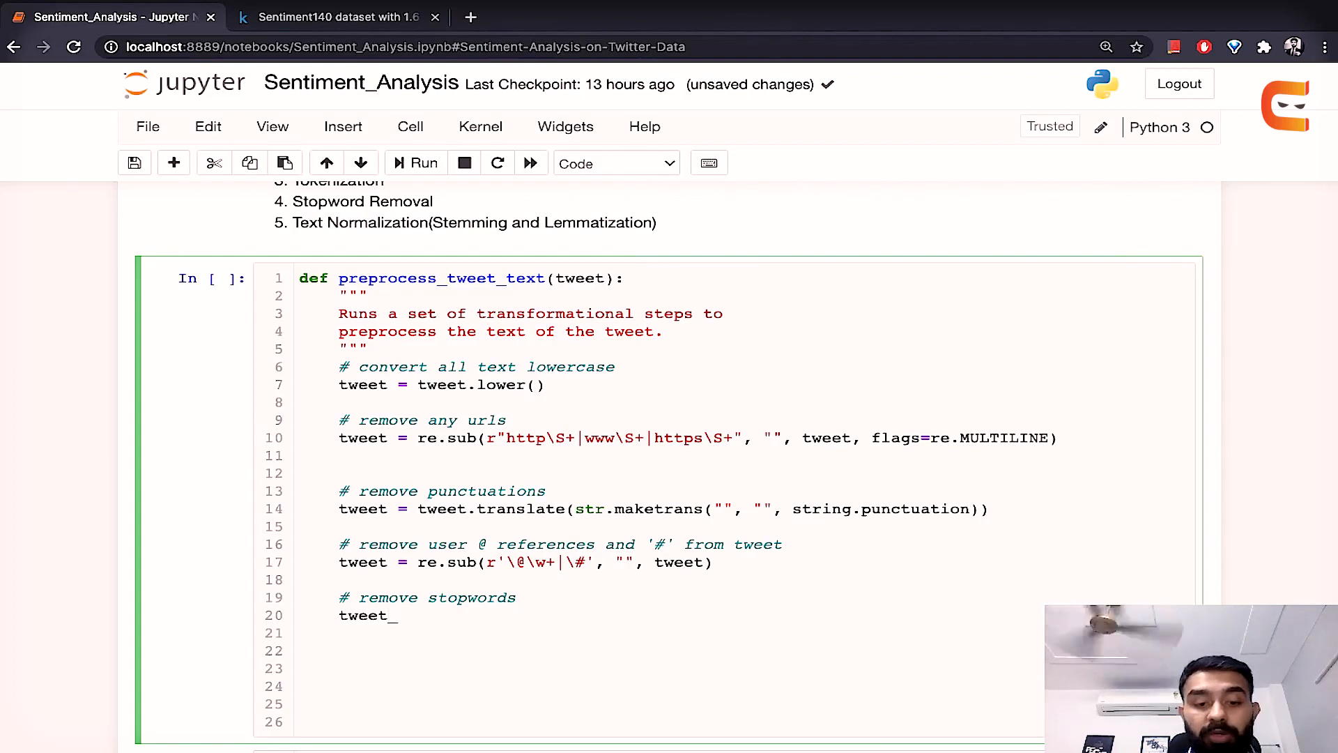
pyautogui.write('toke')
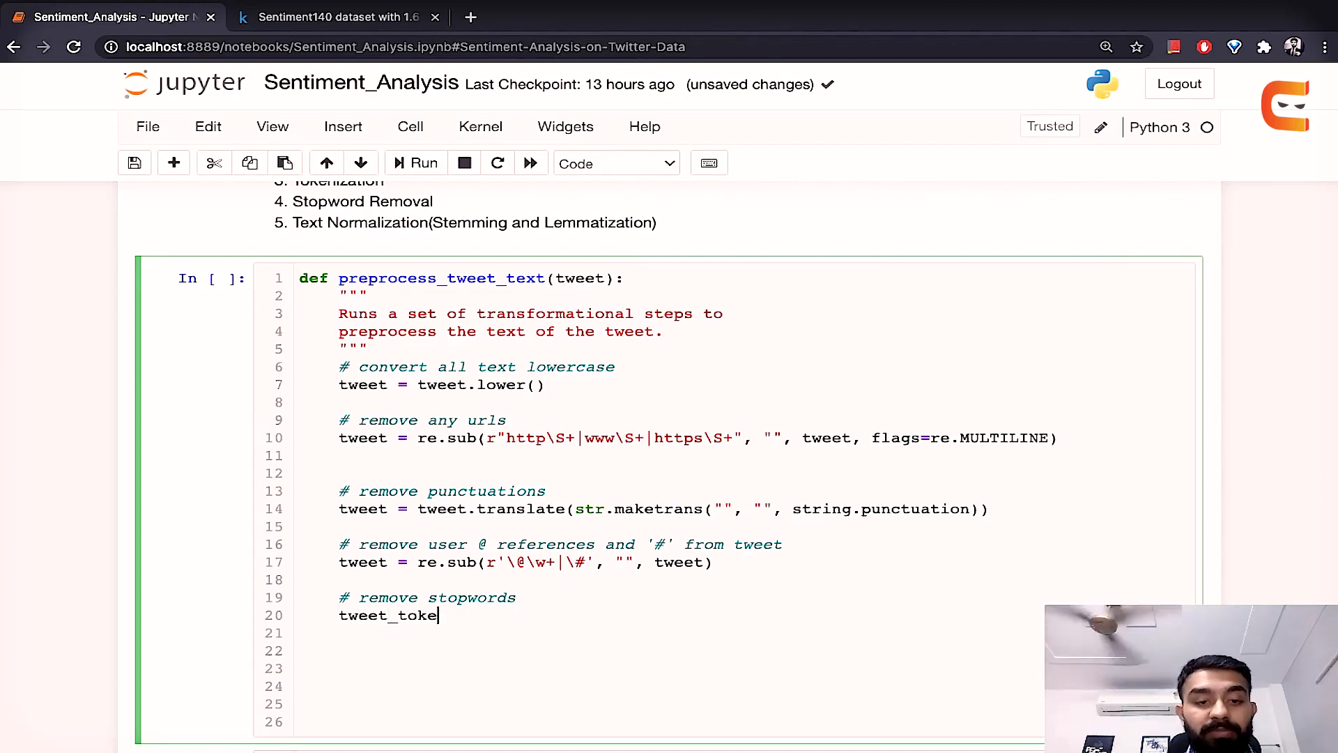
pyautogui.write('ns =')
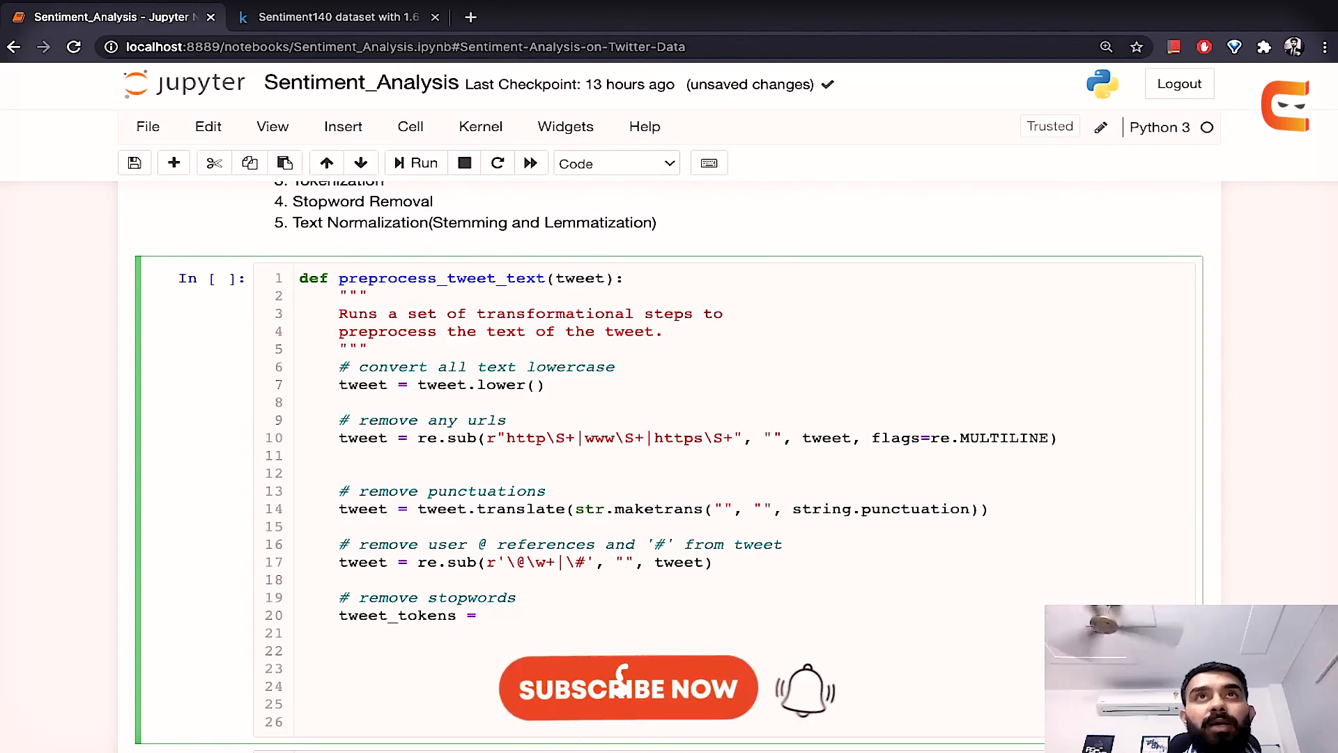
pyautogui.write('word_')
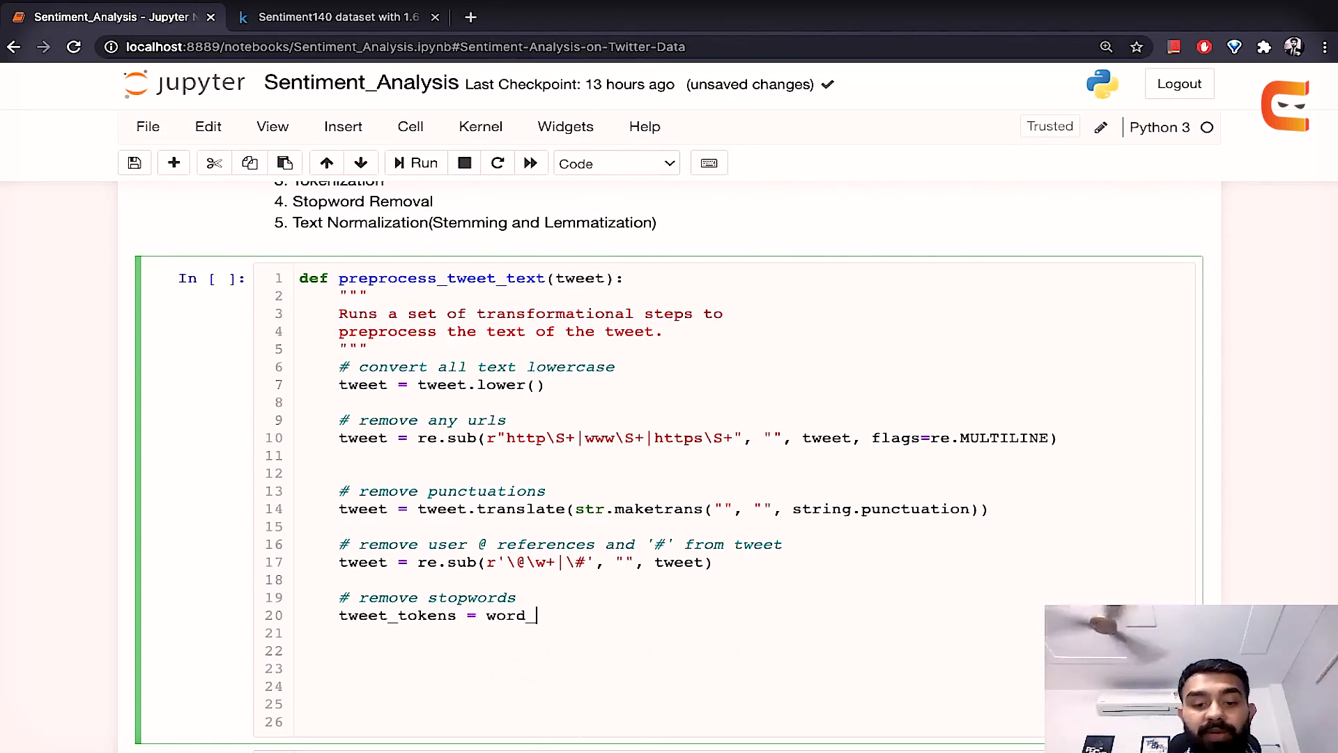
pyautogui.write('to')
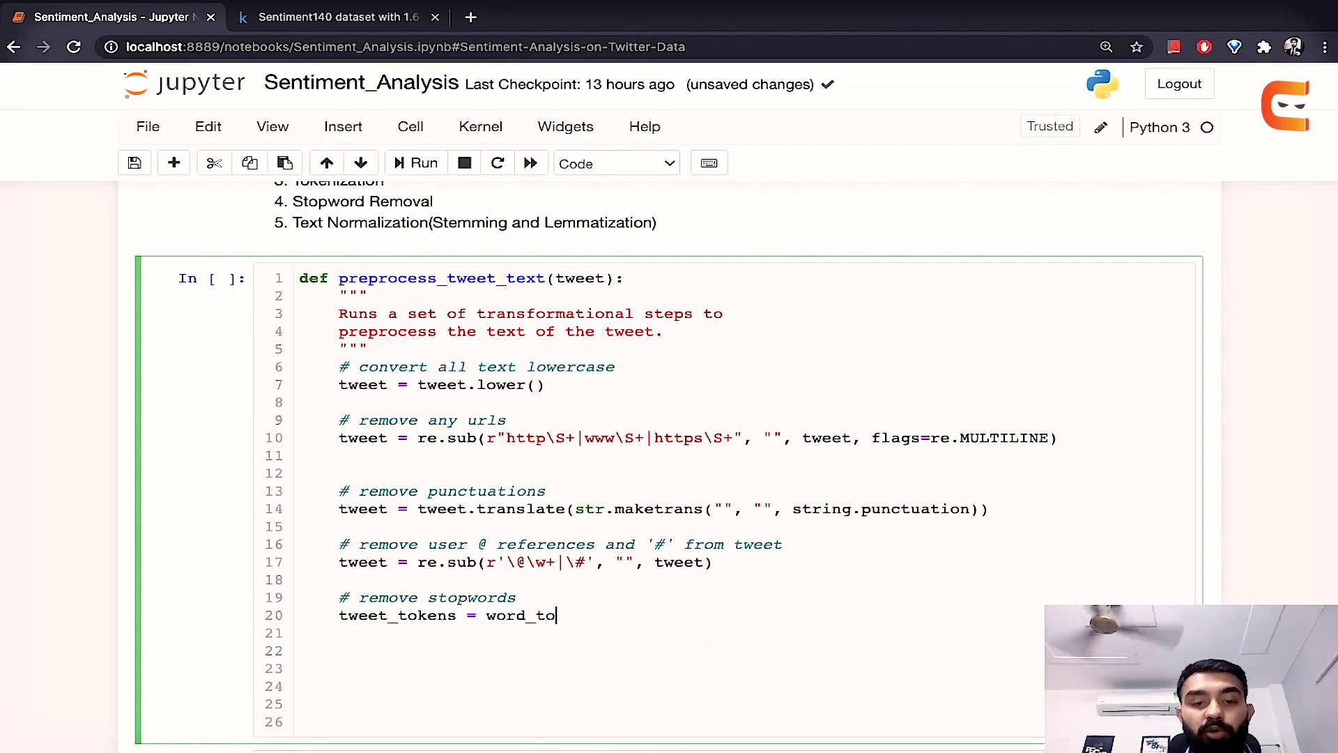
pyautogui.write('kenize()')
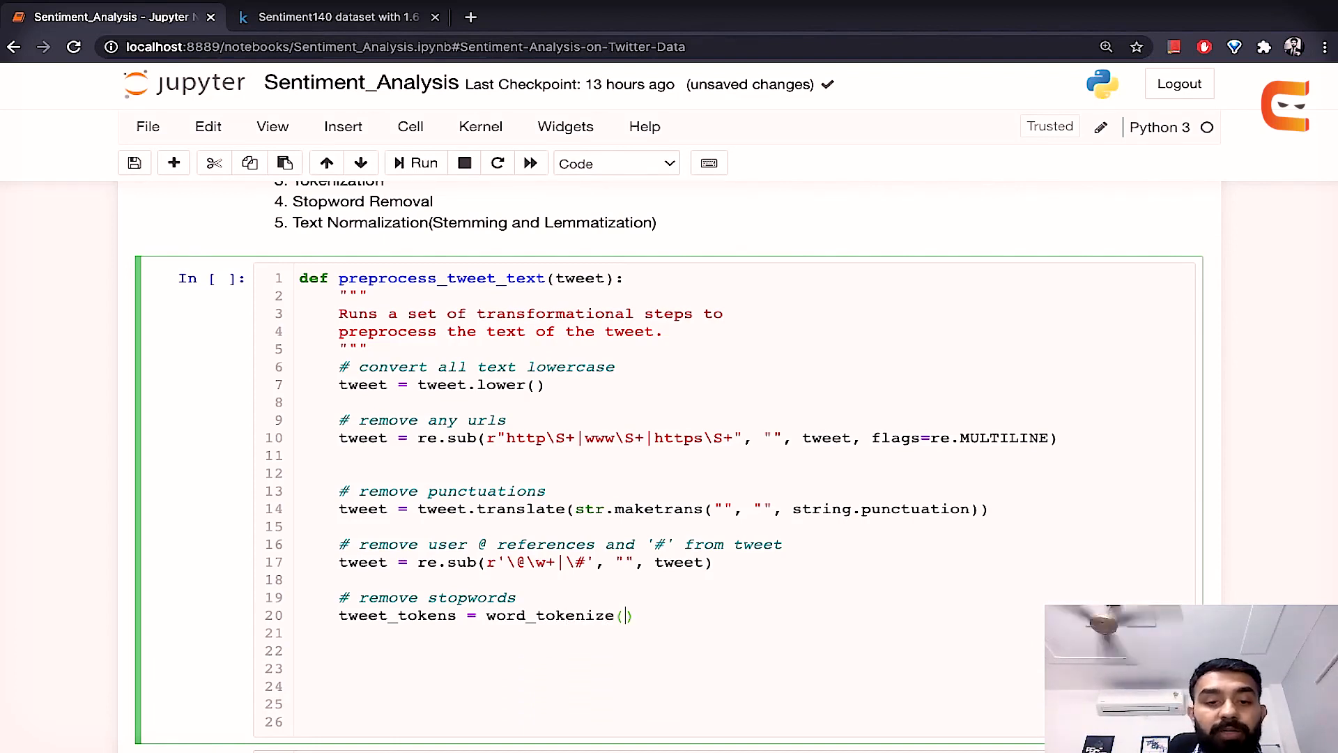
pyautogui.write('tweet')
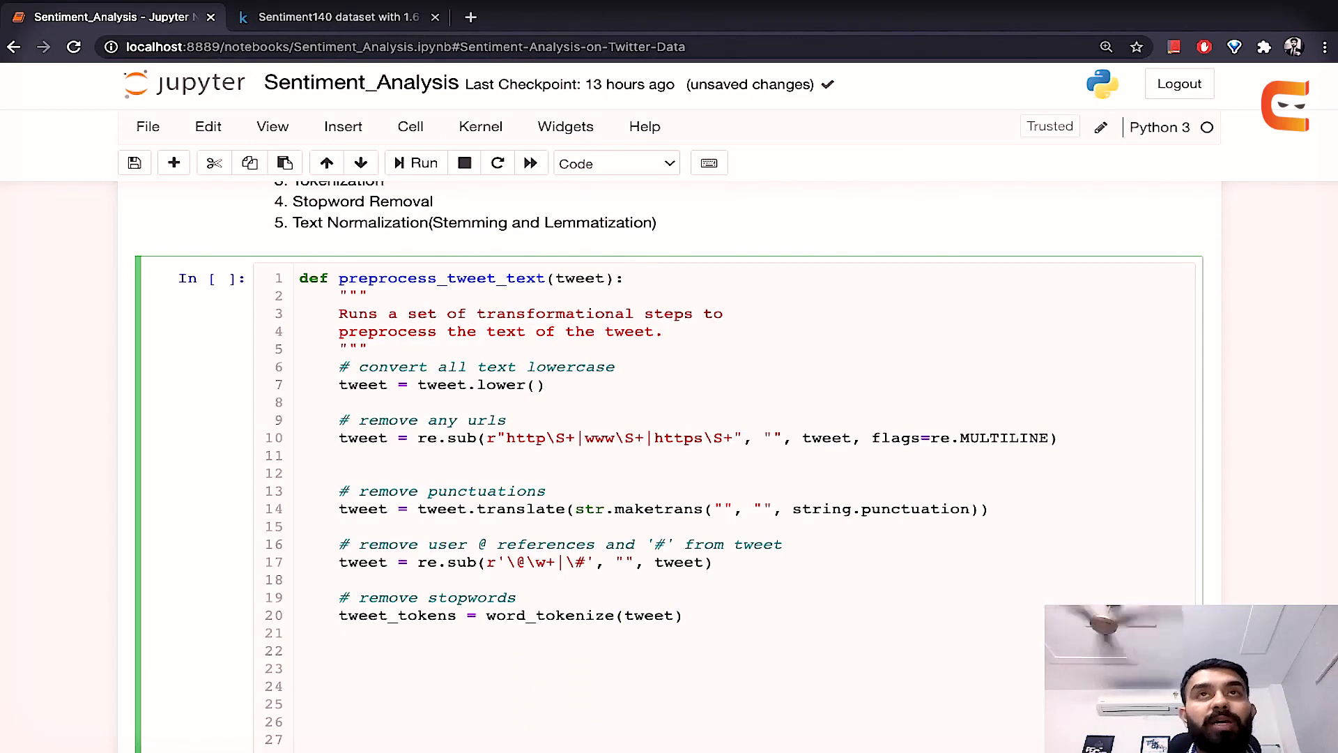
# Step: Build filtered_words as the tokens not in stop_words via a list comprehension
pyautogui.write('filt')
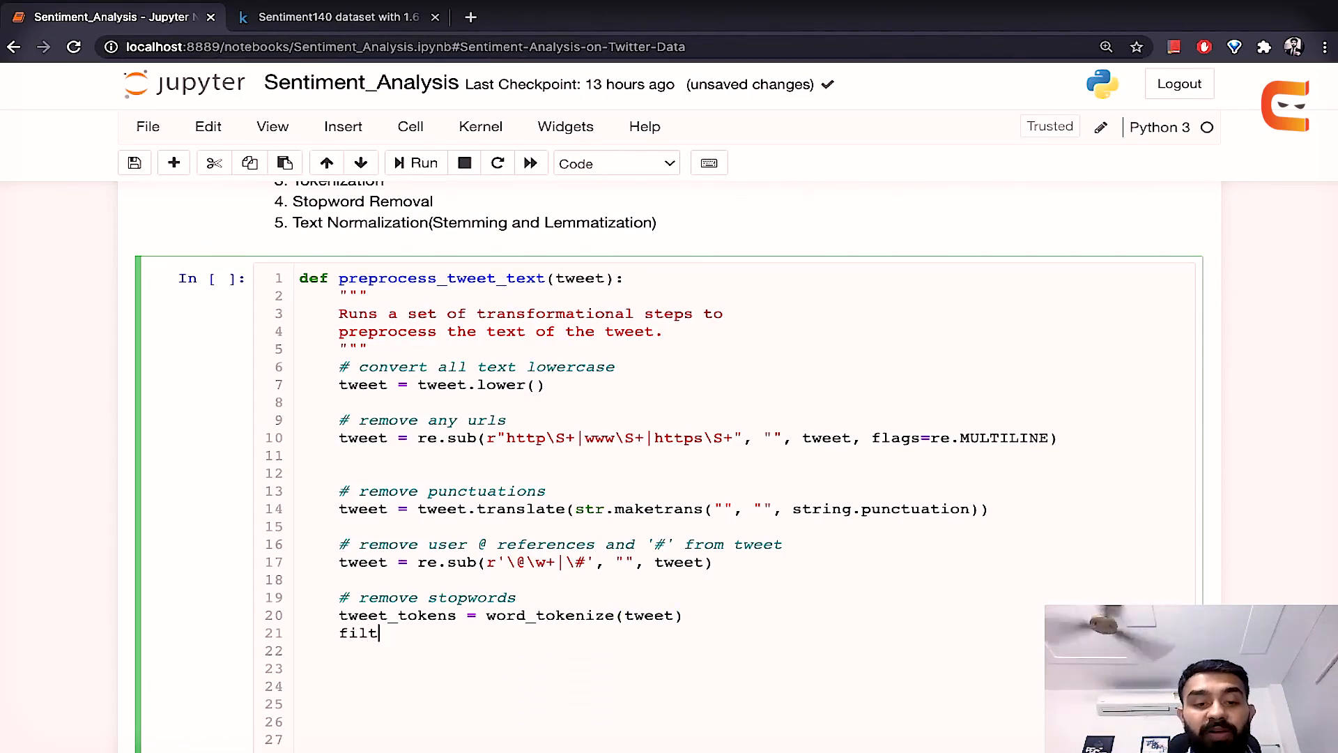
pyautogui.write('ered_words =')
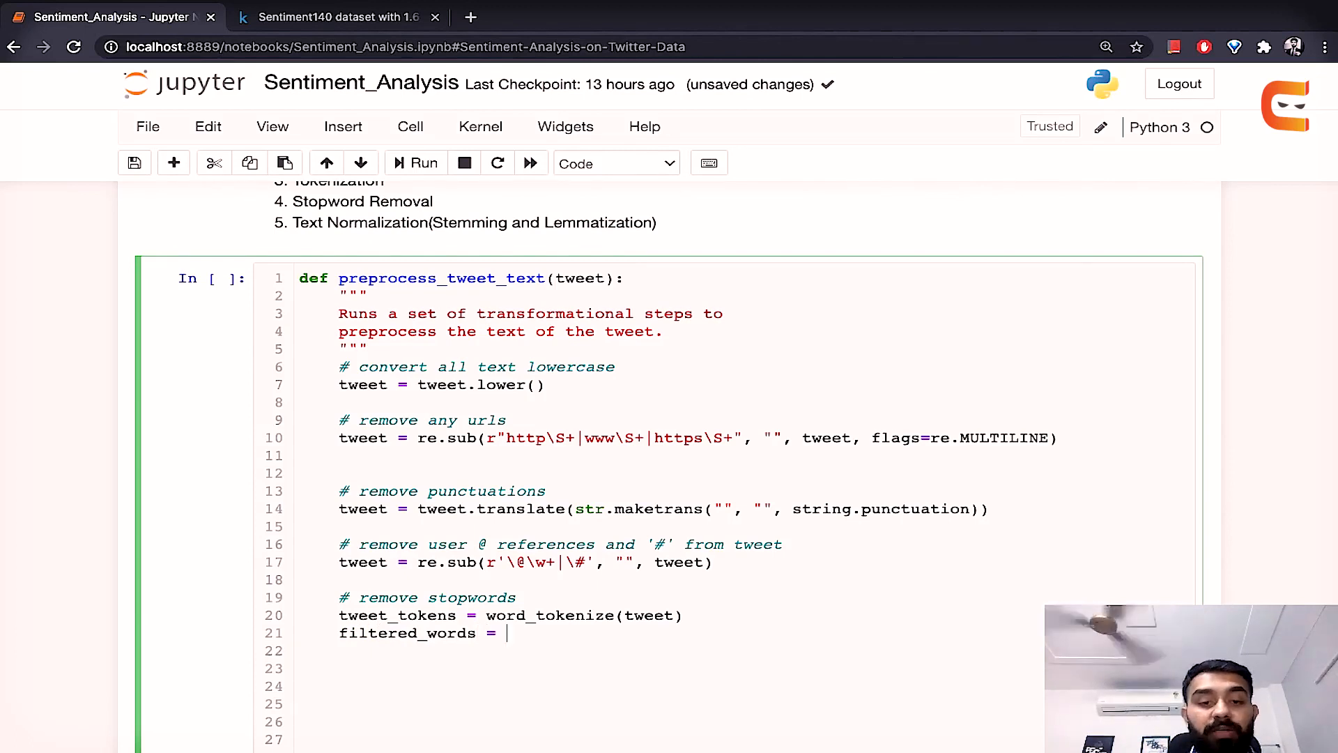
pyautogui.write('[]')
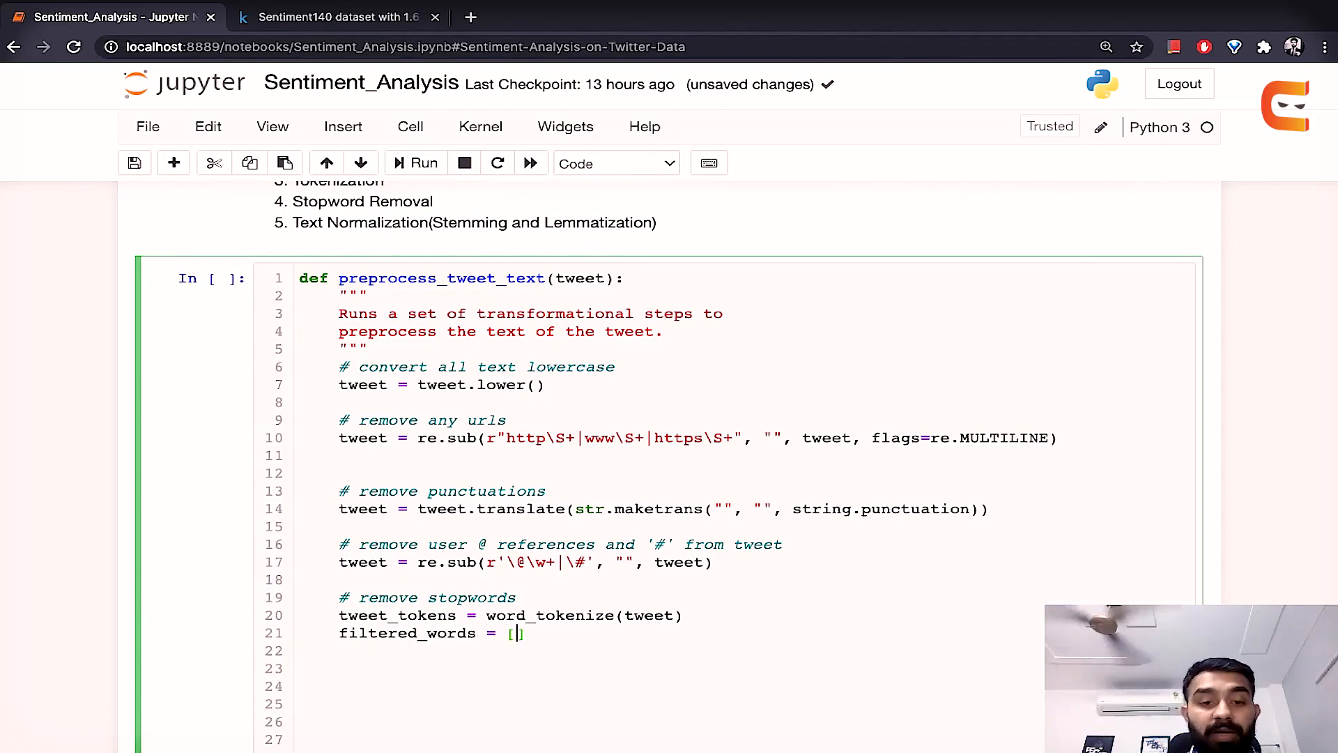
pyautogui.write('w')
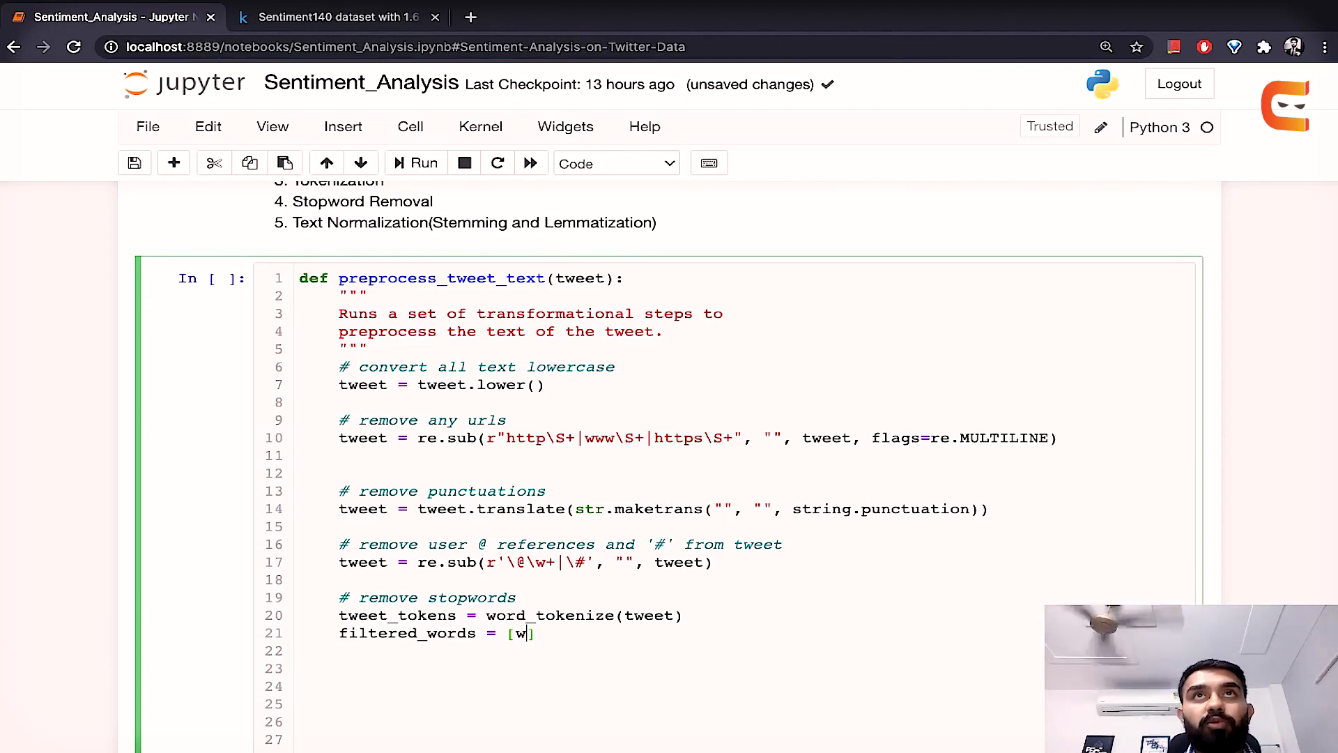
pyautogui.write('ord')
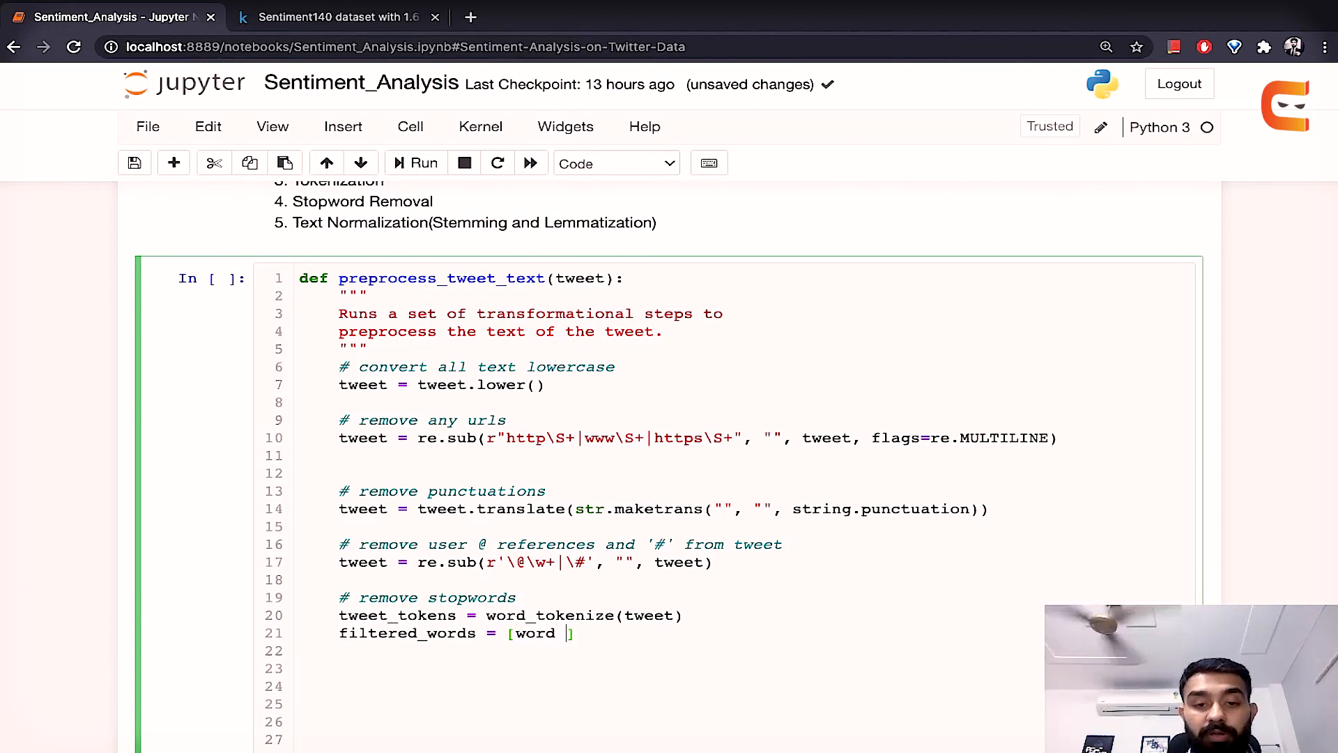
pyautogui.write('for word')
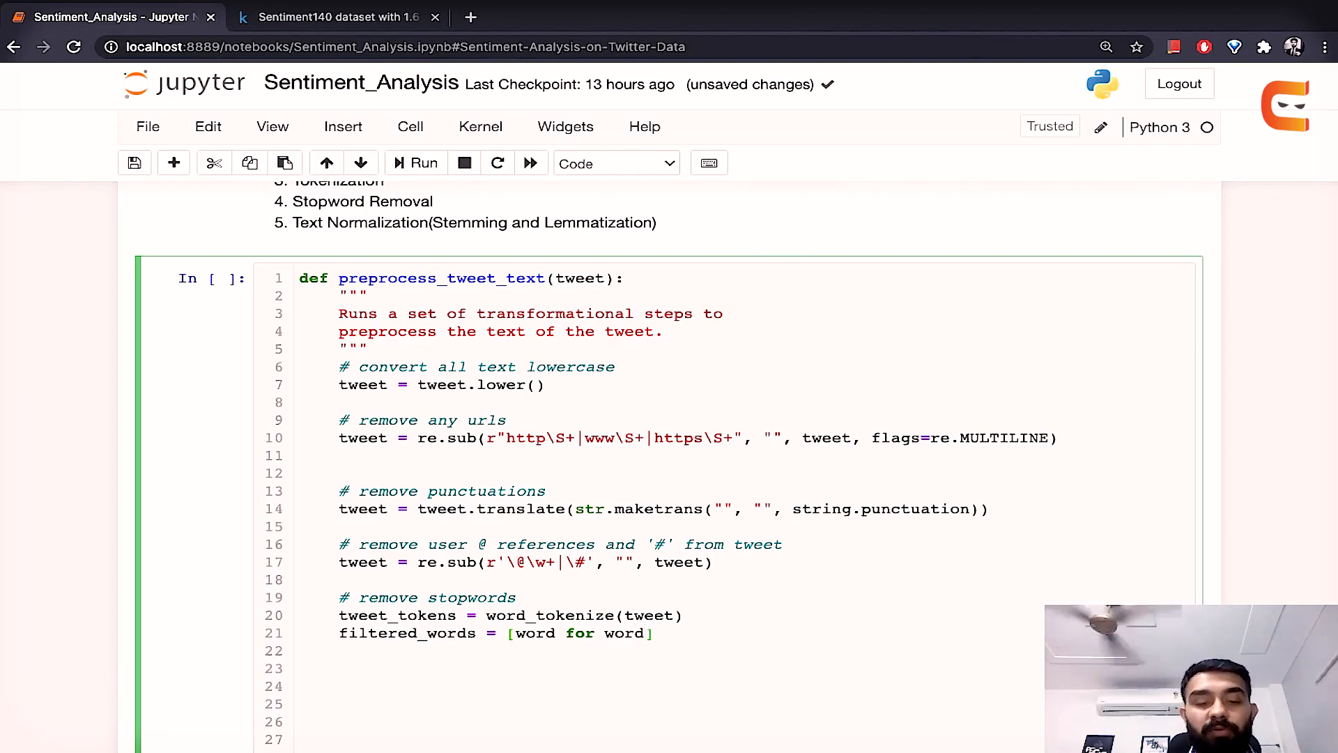
pyautogui.write('in')
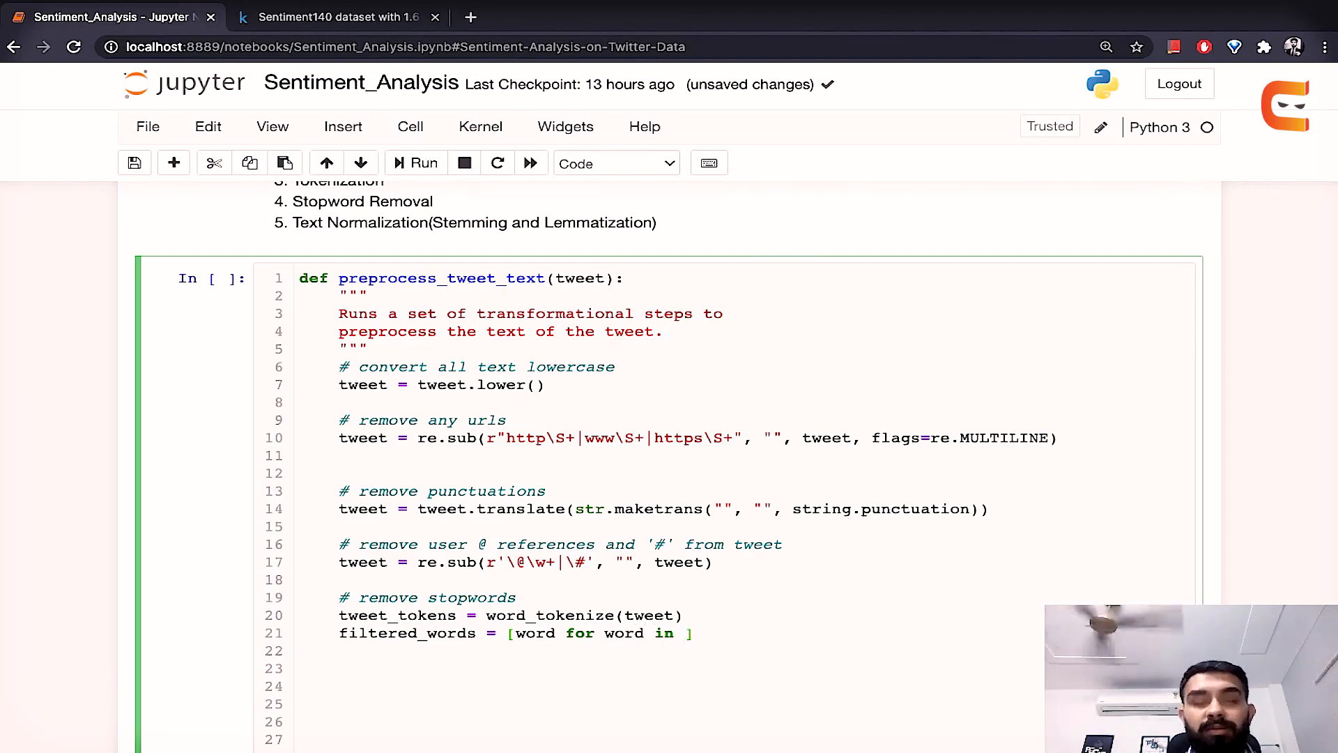
pyautogui.write('tweet_tokens i')
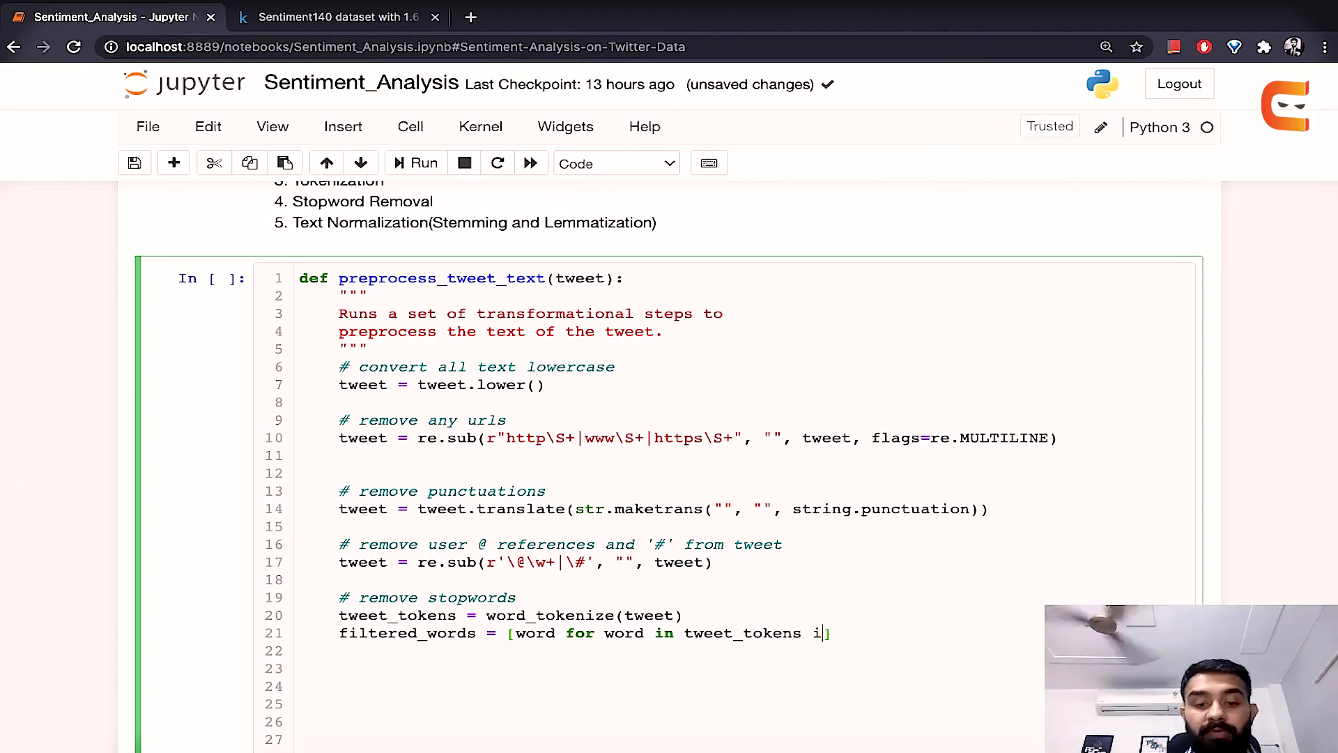
pyautogui.write('f not')
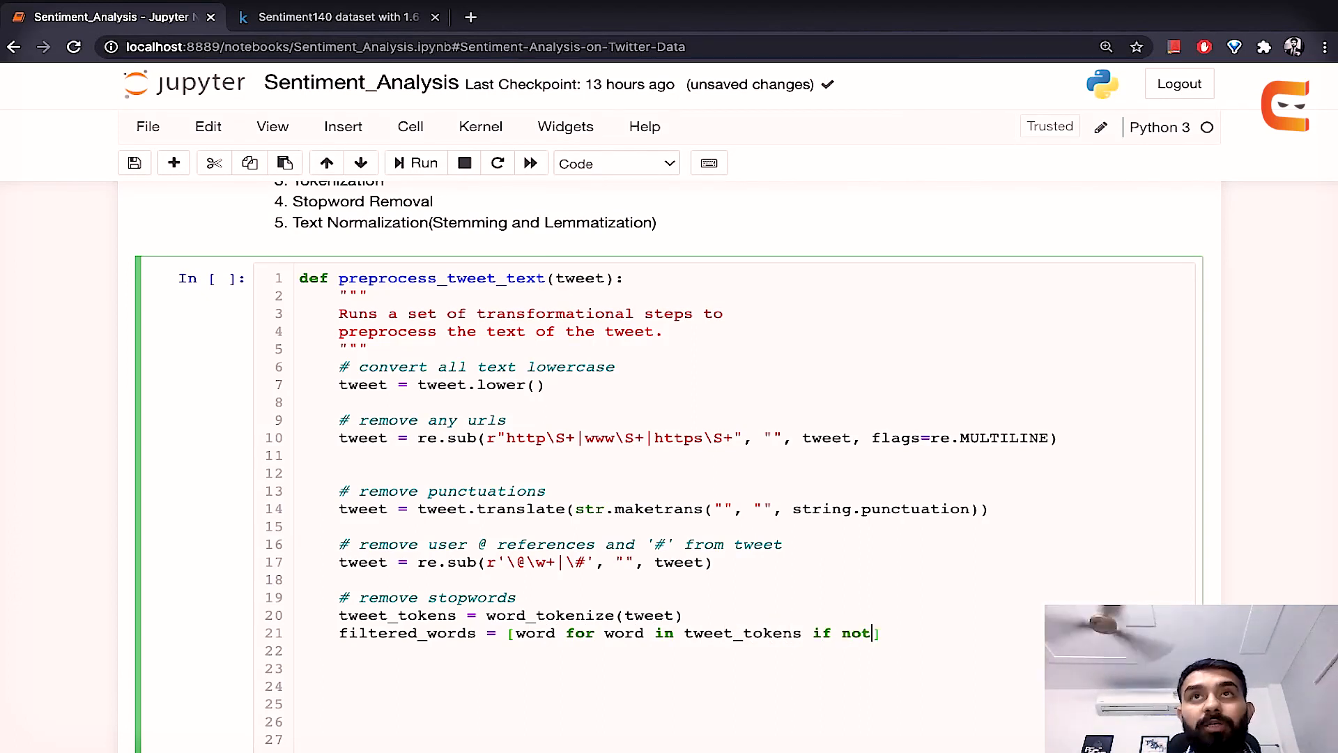
pyautogui.write('in stop_words')
pyautogui.click(690, 668)
pyautogui.write('# stemming')
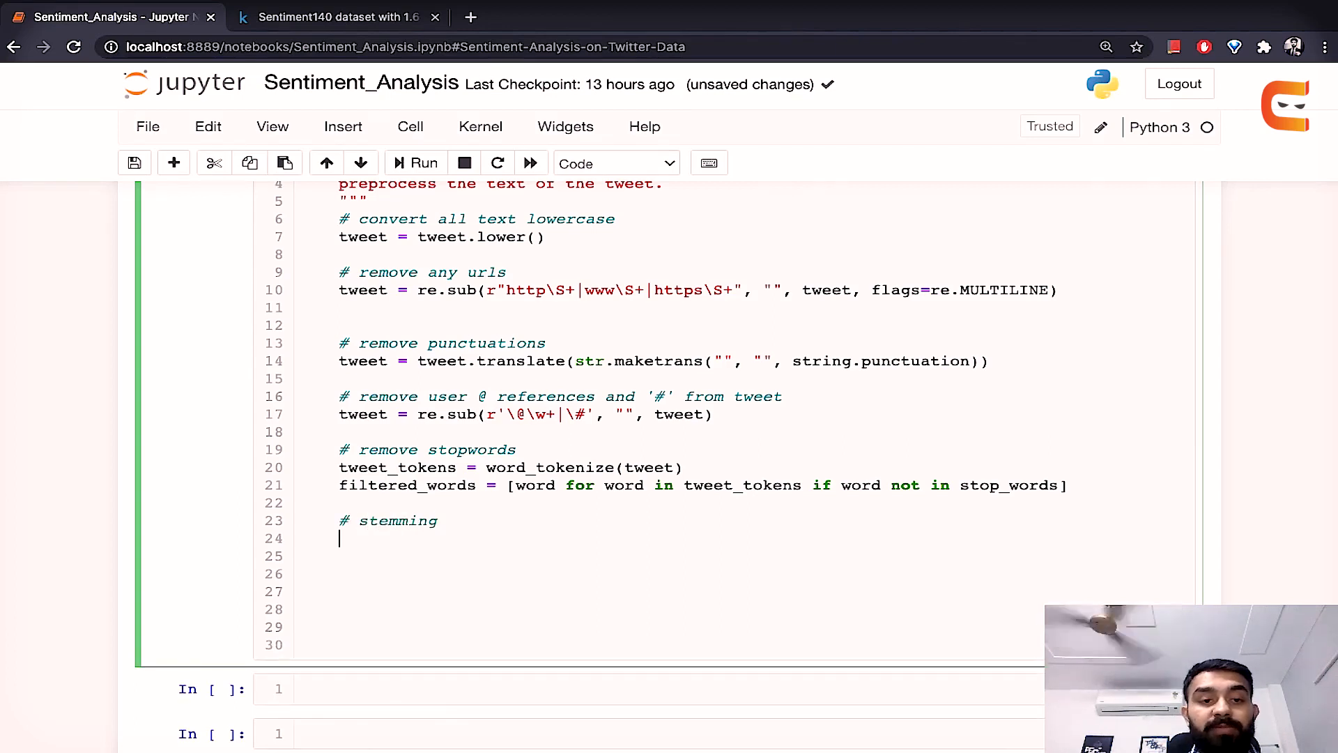
# Step: Create ps = PorterStemmer() and stemmed_words = [ps.stem(w) for w in filtered_words]
pyautogui.write('ps =')
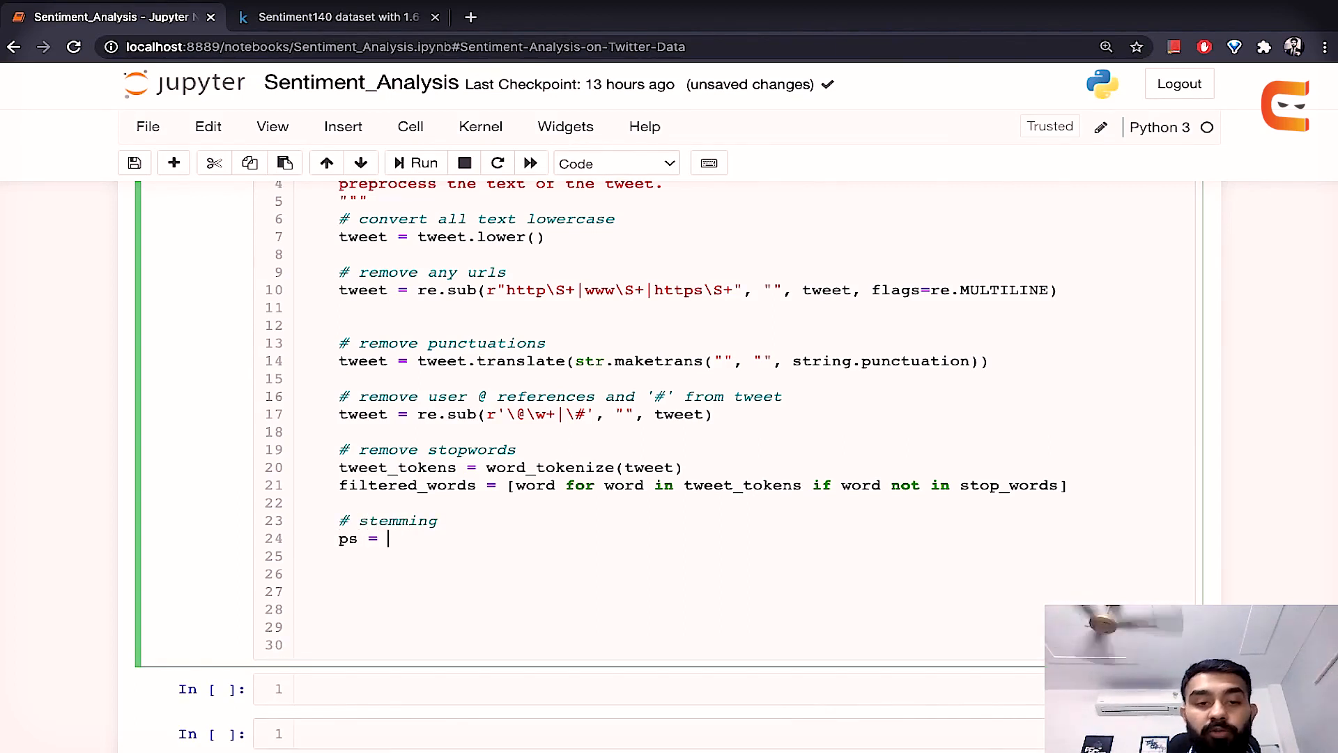
pyautogui.write('Port')
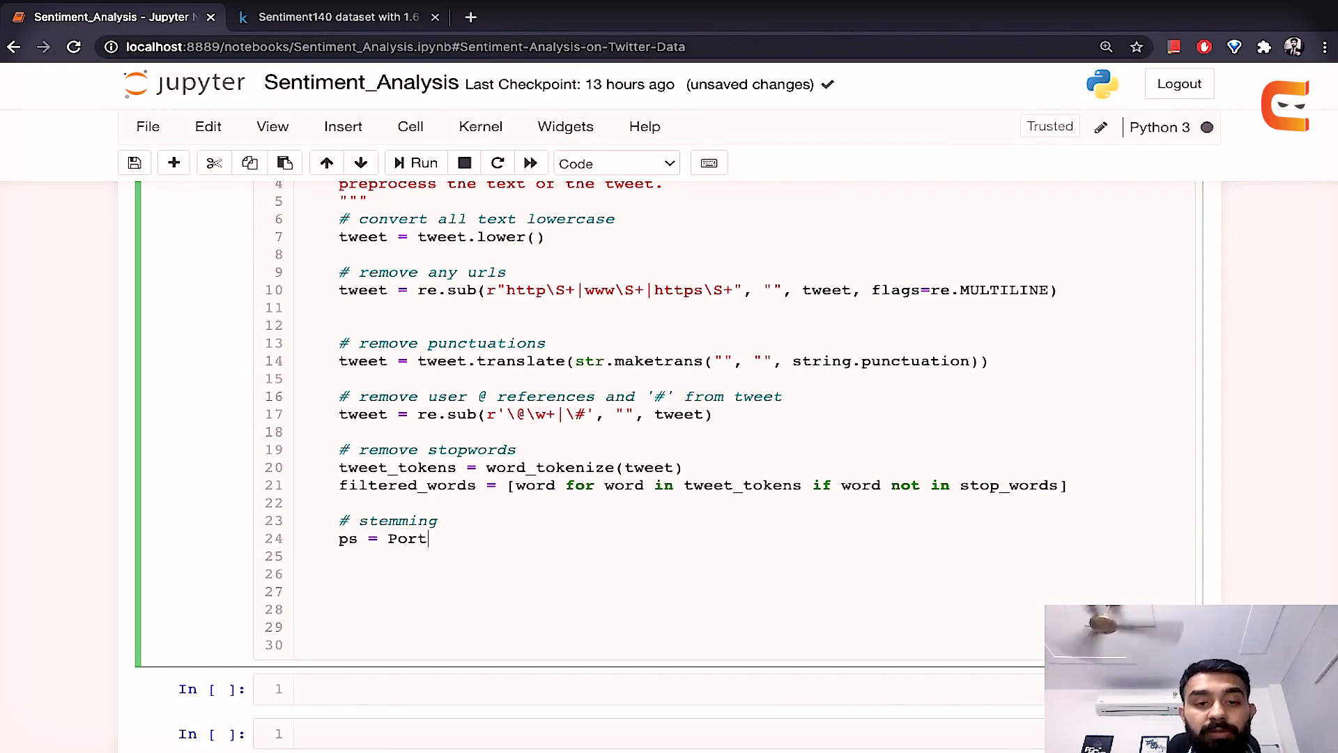
pyautogui.write('erStemmer()')
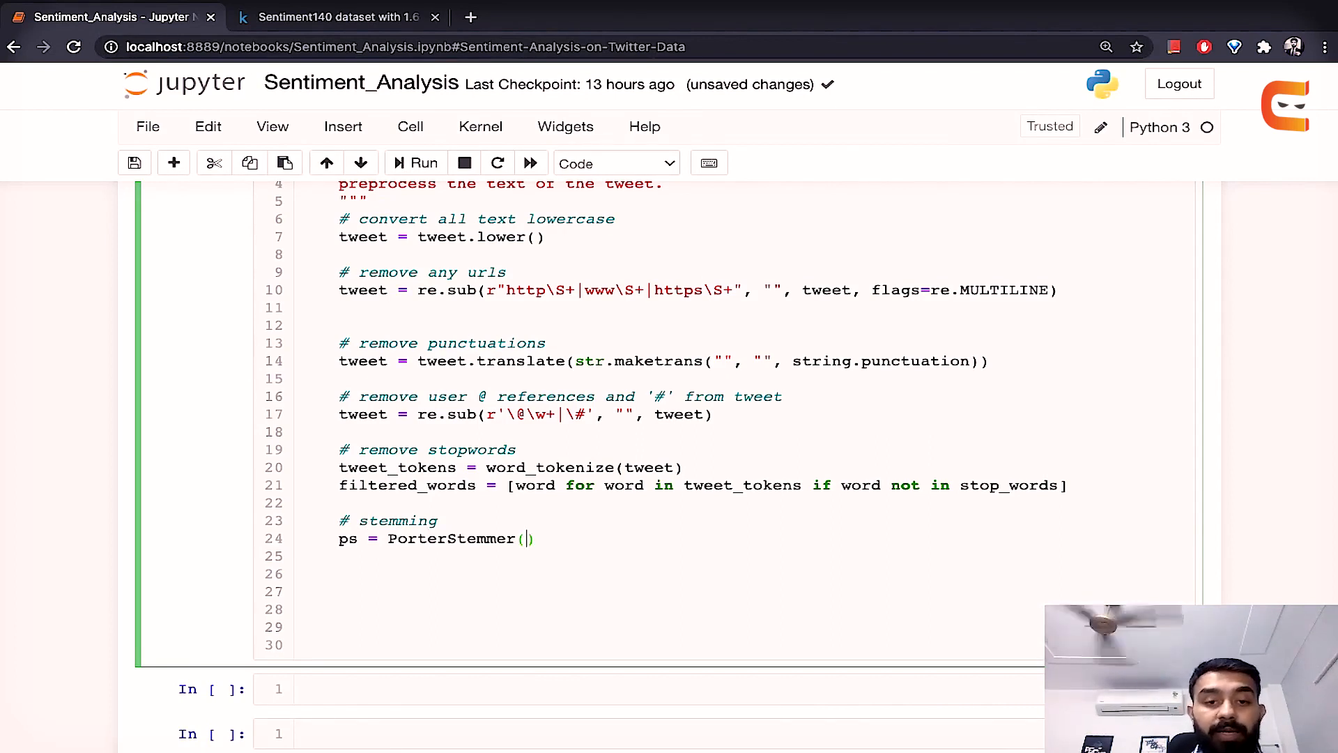
pyautogui.write('s')
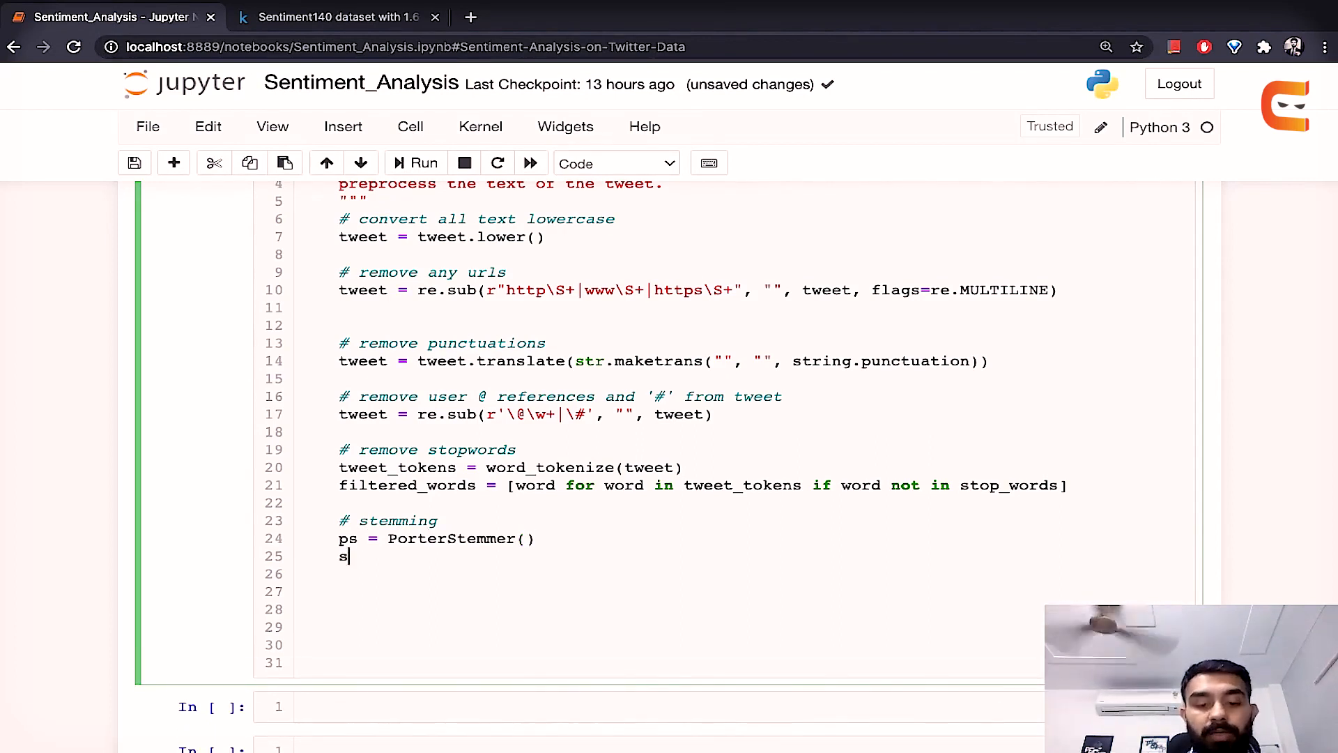
pyautogui.write('temmed')
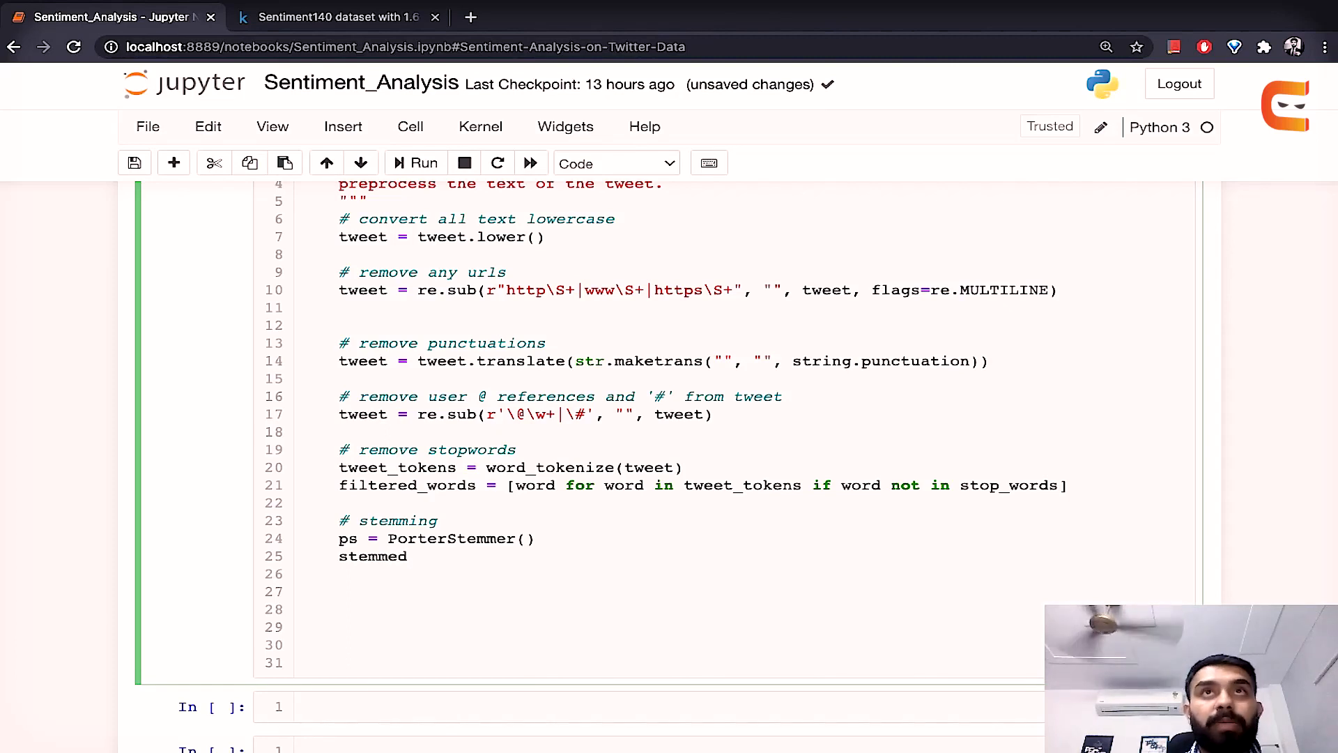
pyautogui.write('_')
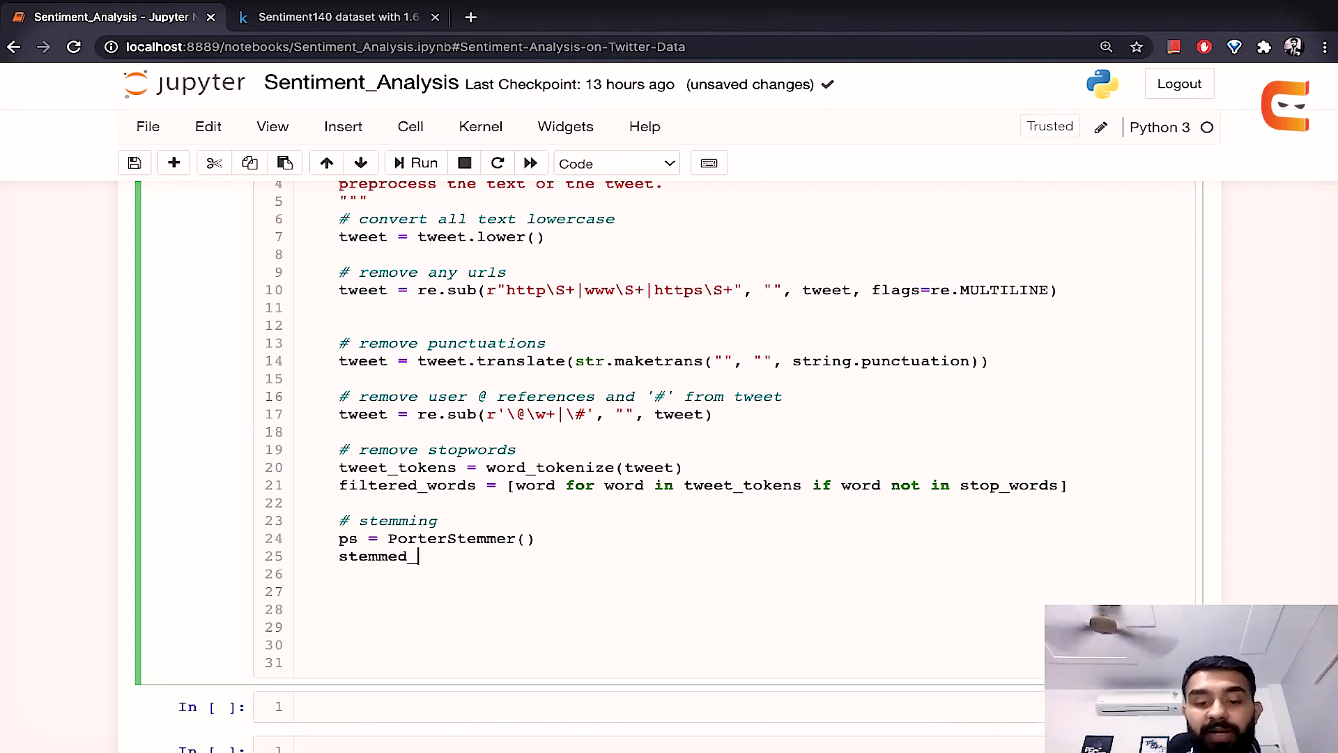
pyautogui.write('words =')
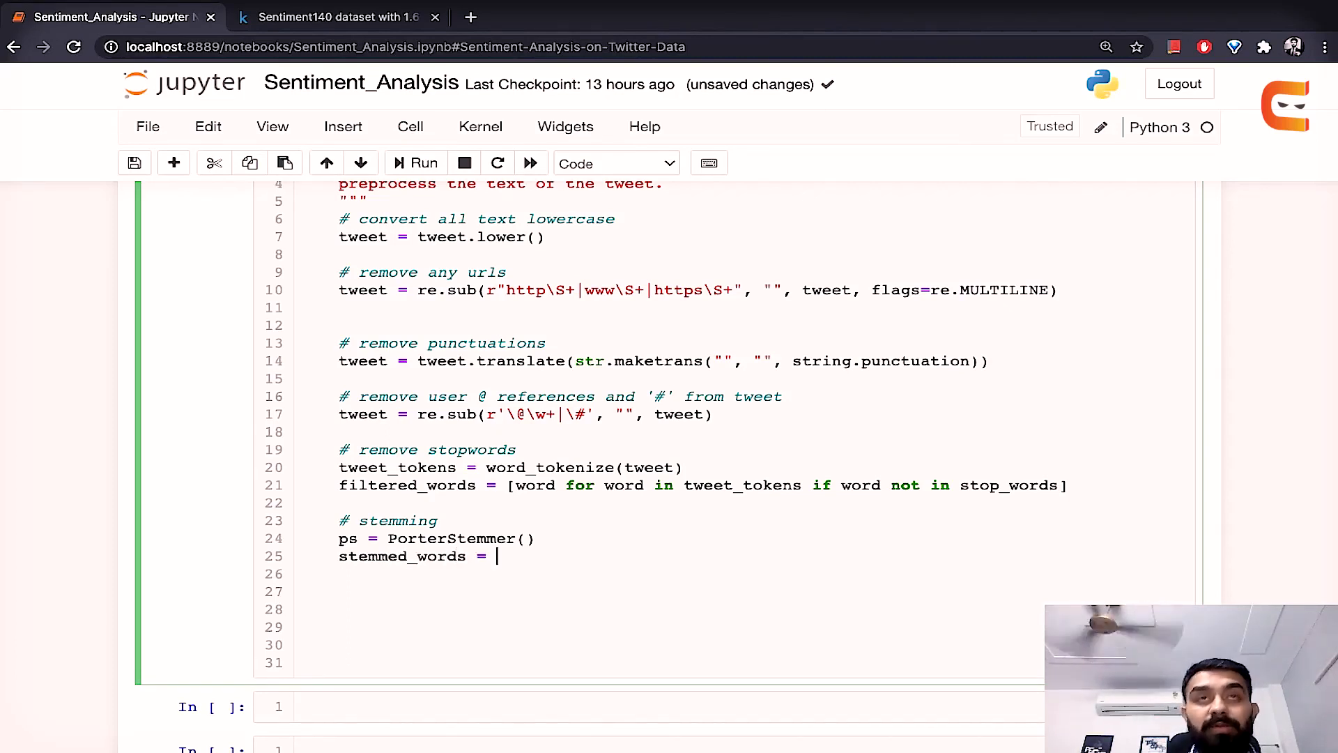
pyautogui.write('[]')
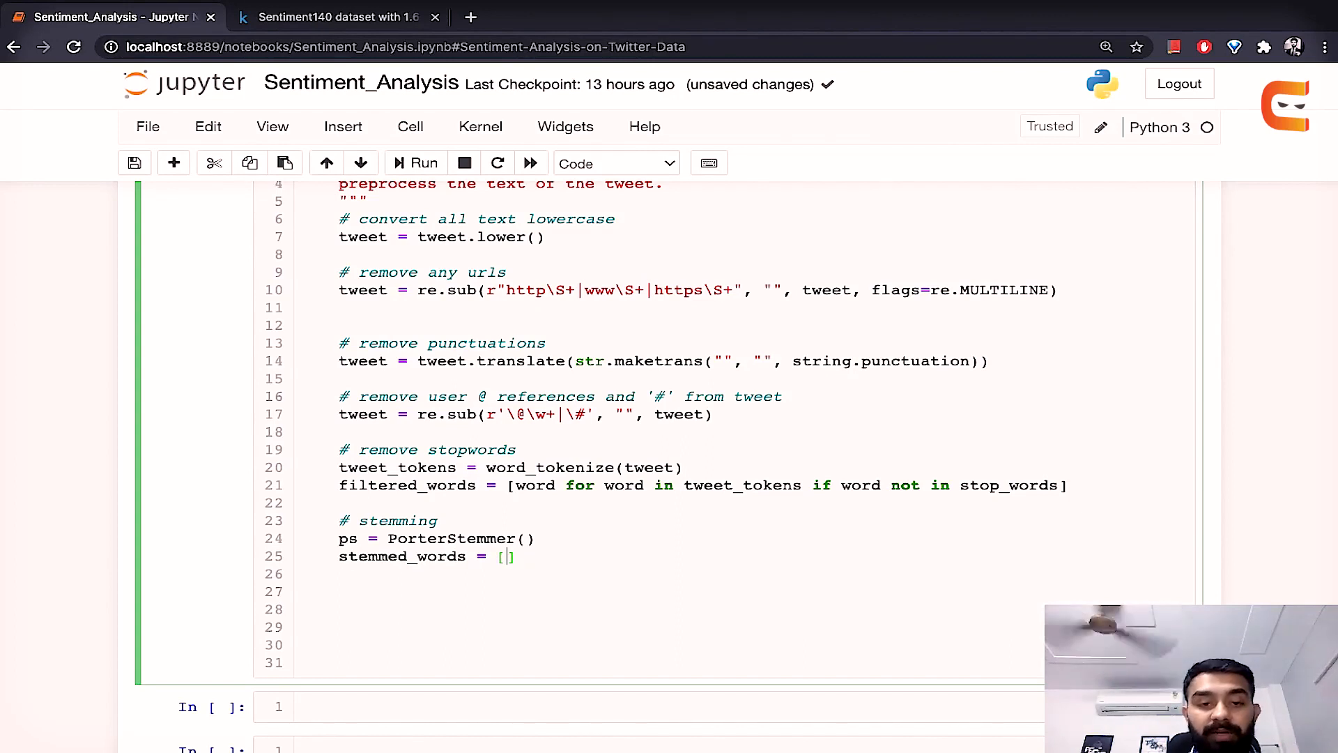
pyautogui.write('ps.stem(w) for')
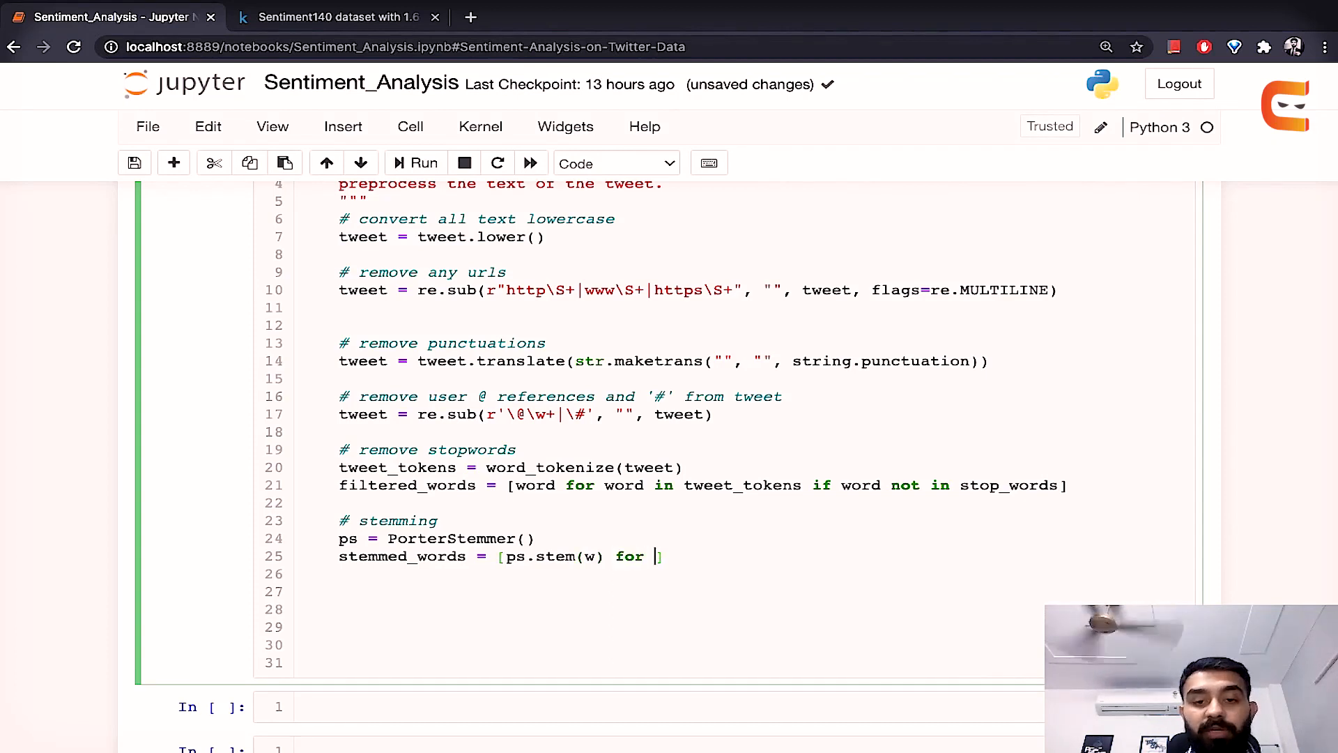
pyautogui.write('w in')
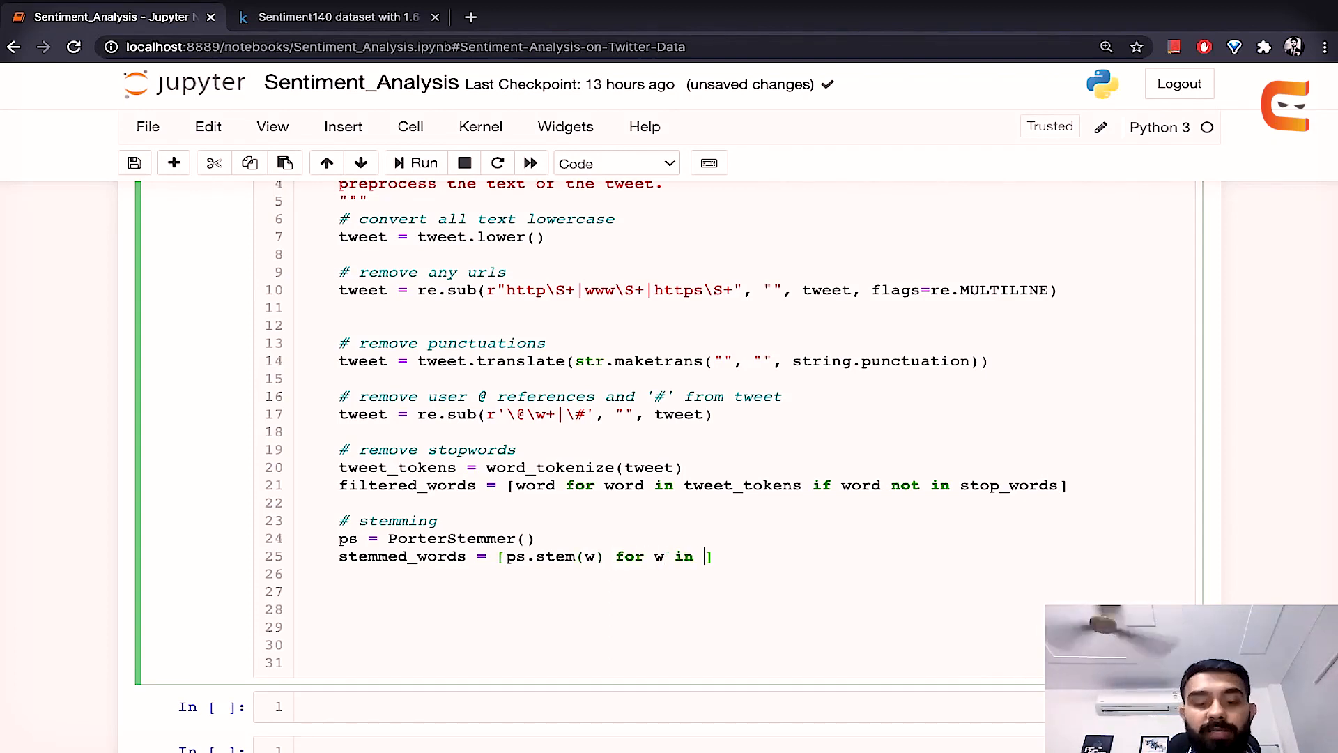
pyautogui.write('filtered_words')
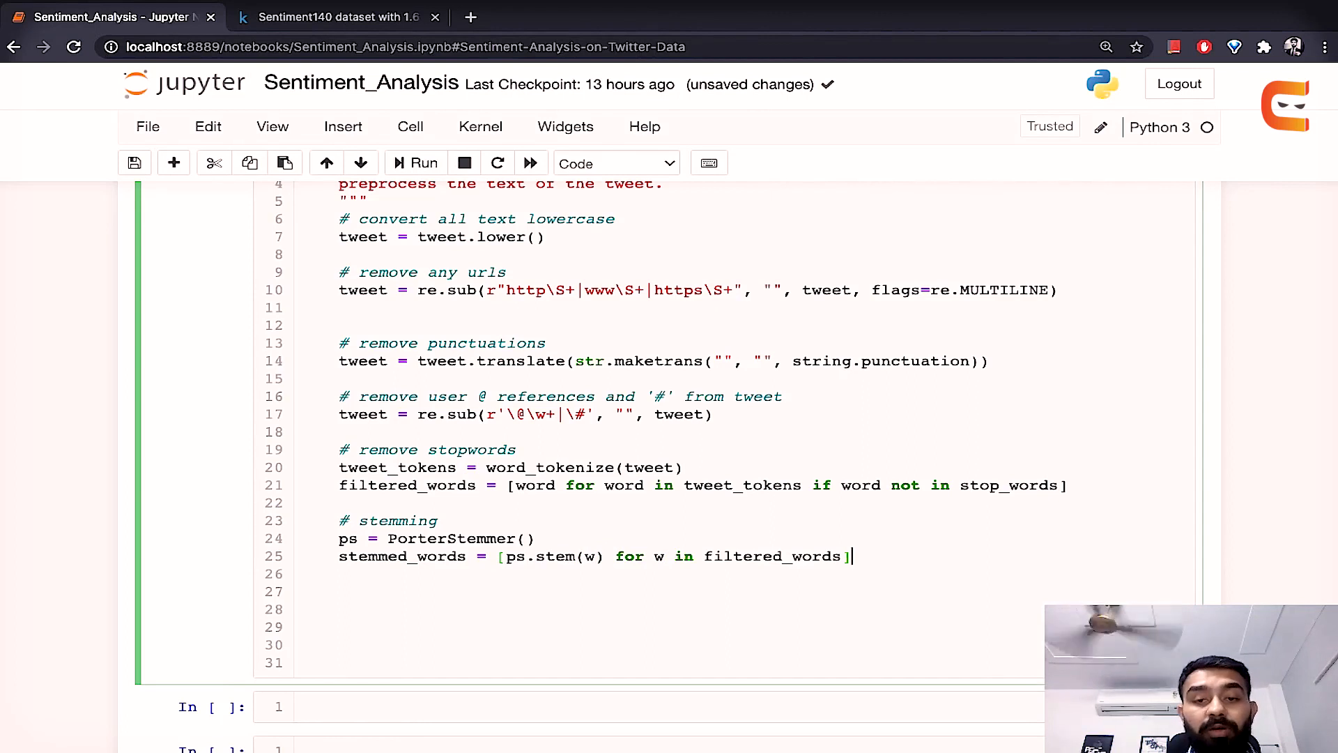
pyautogui.press('enter')
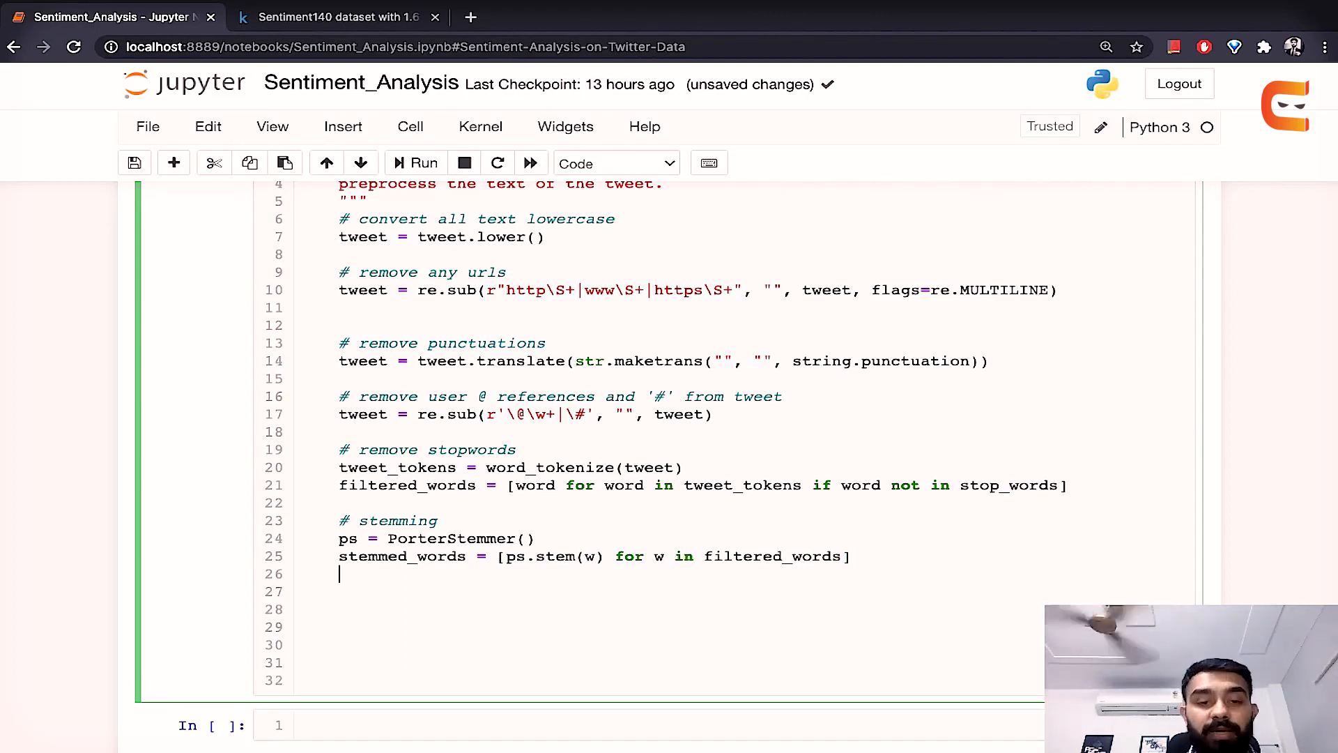
# Step: Add a '# lemmatizing' comment and create lemmatizer = WordNetLemmatizer()
pyautogui.write('#')
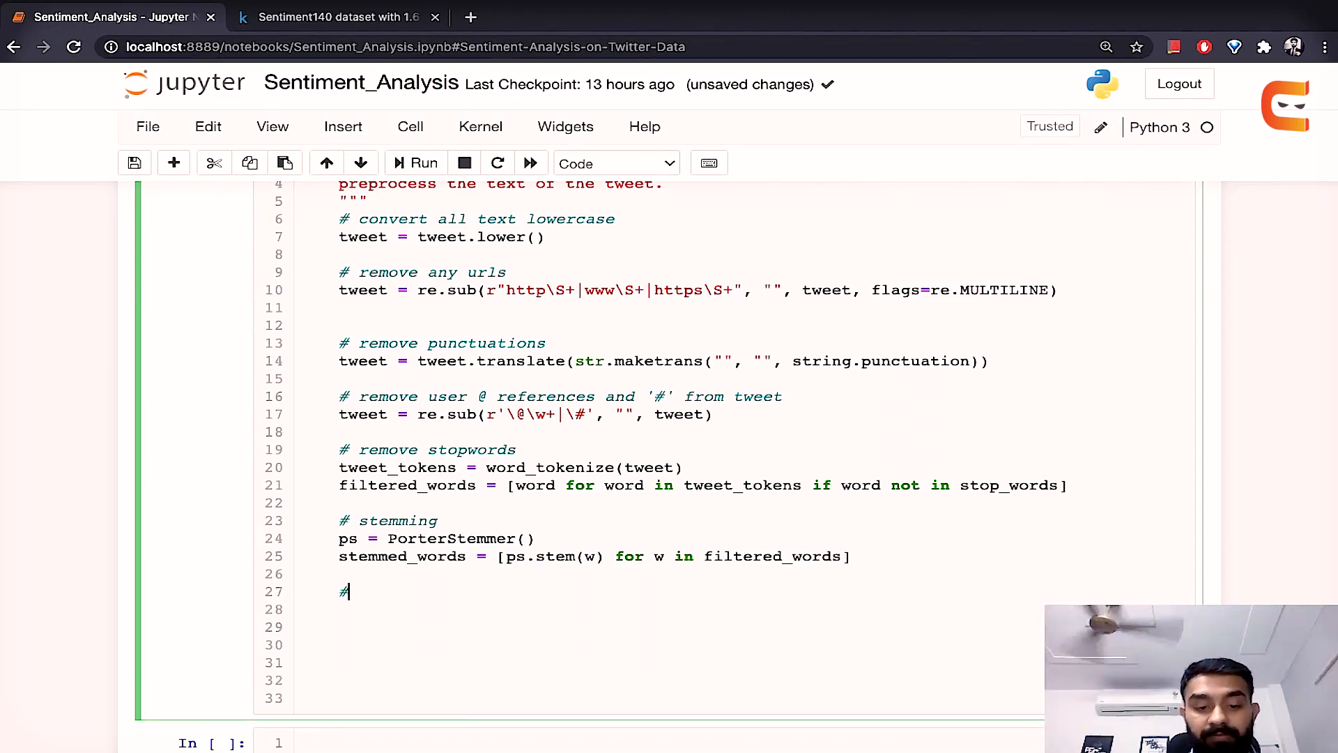
pyautogui.write('lemmatizing')
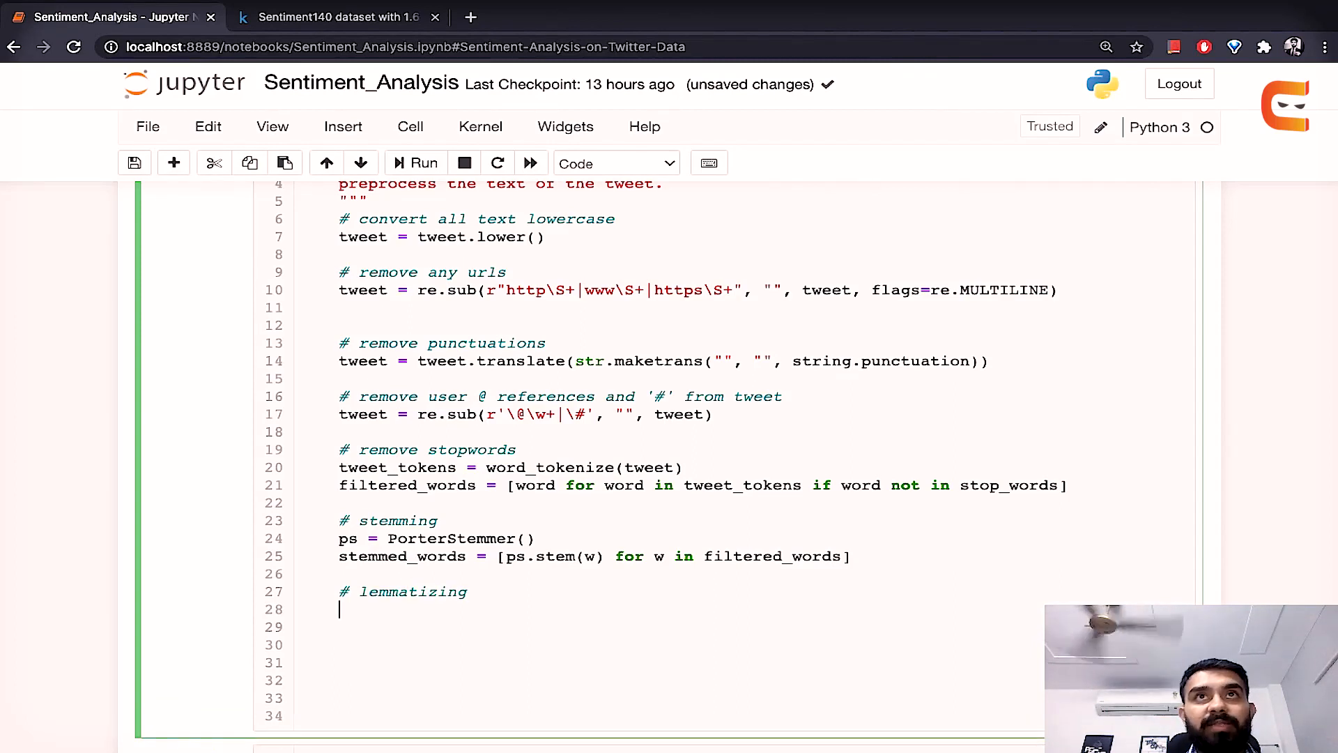
pyautogui.write('lemm')
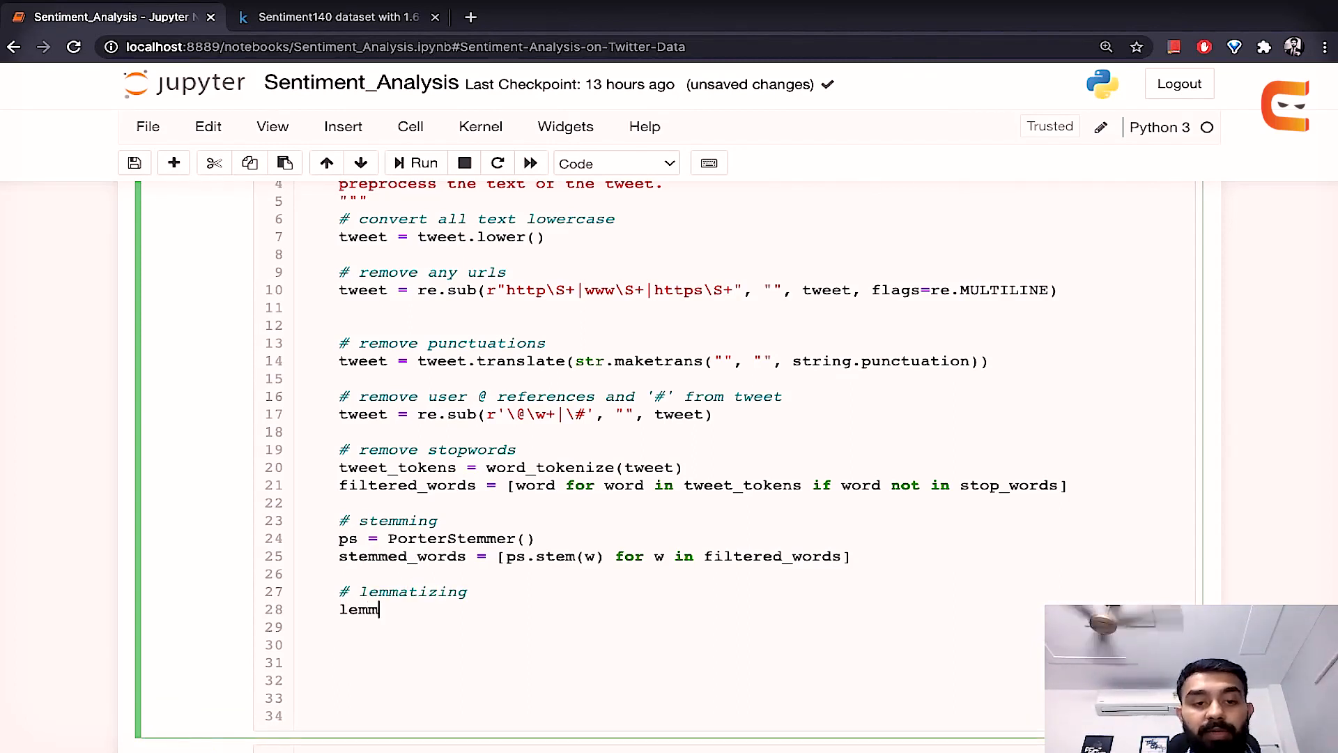
pyautogui.write('ati')
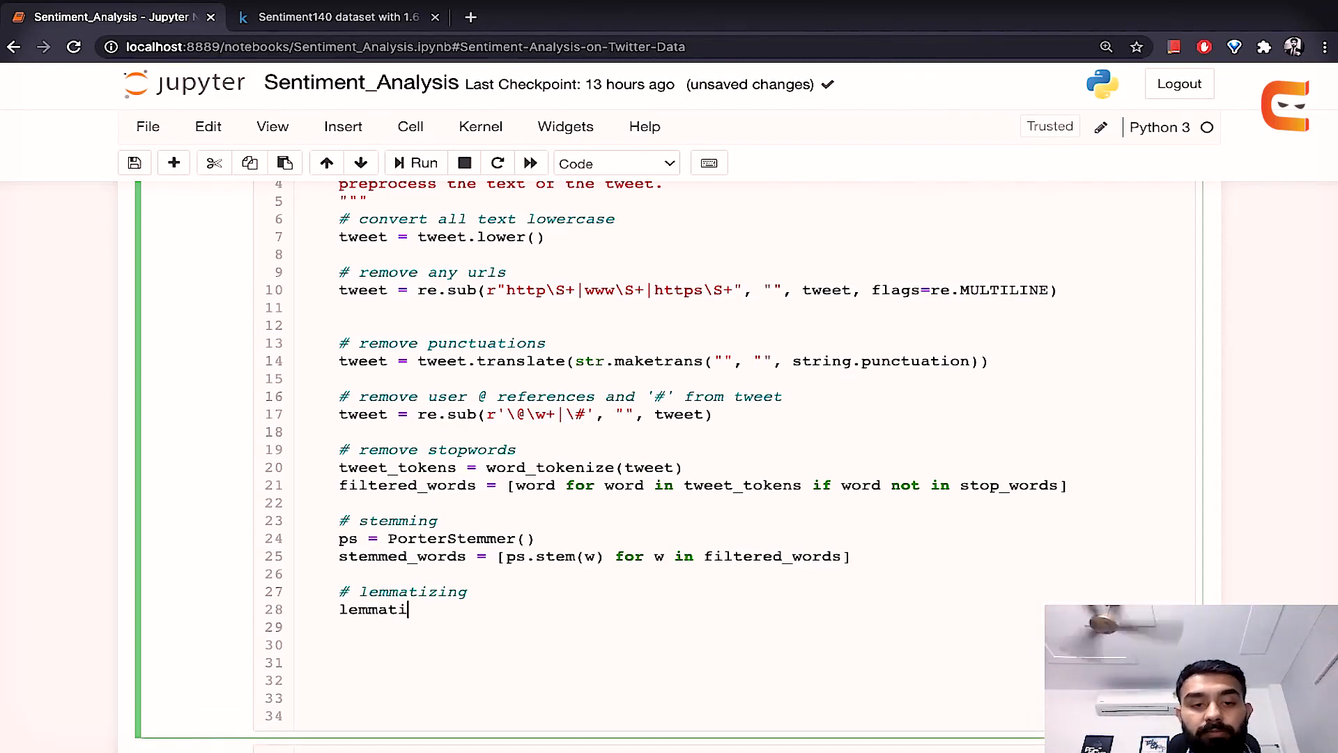
pyautogui.write('zer =')
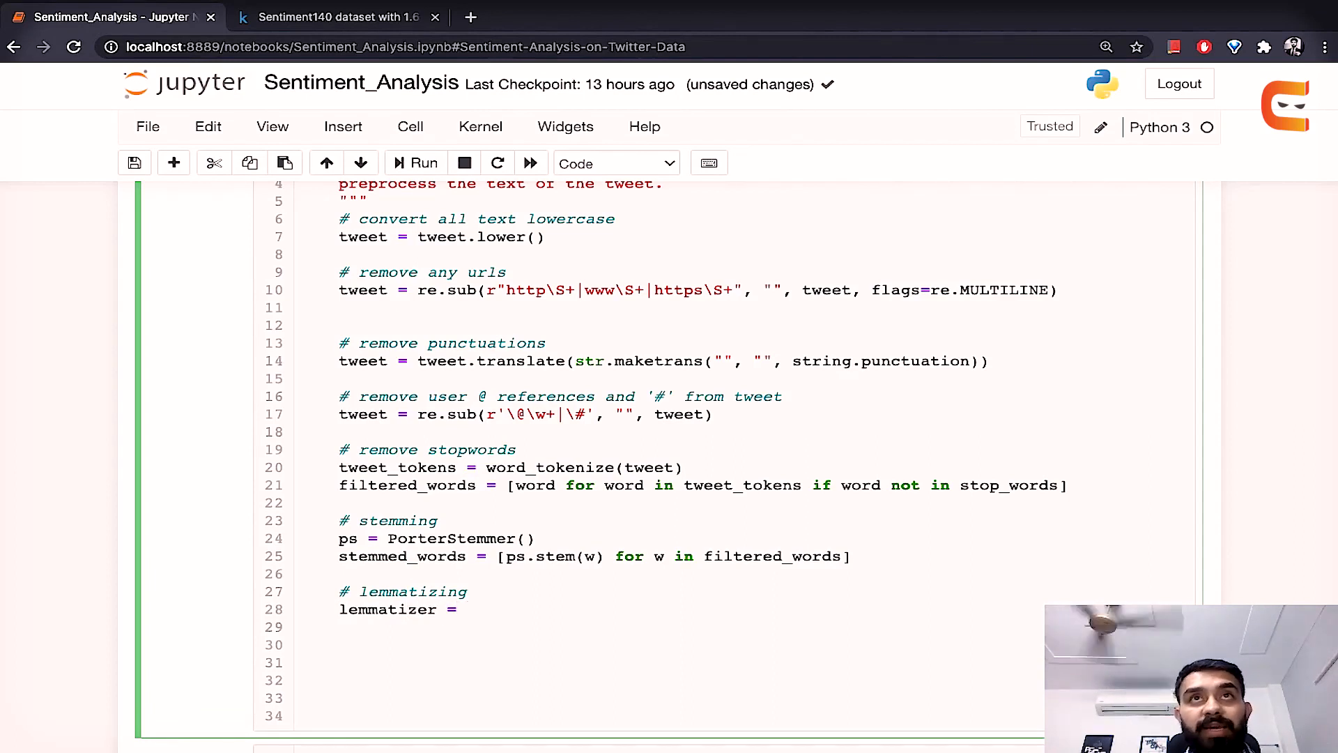
pyautogui.write('Word')
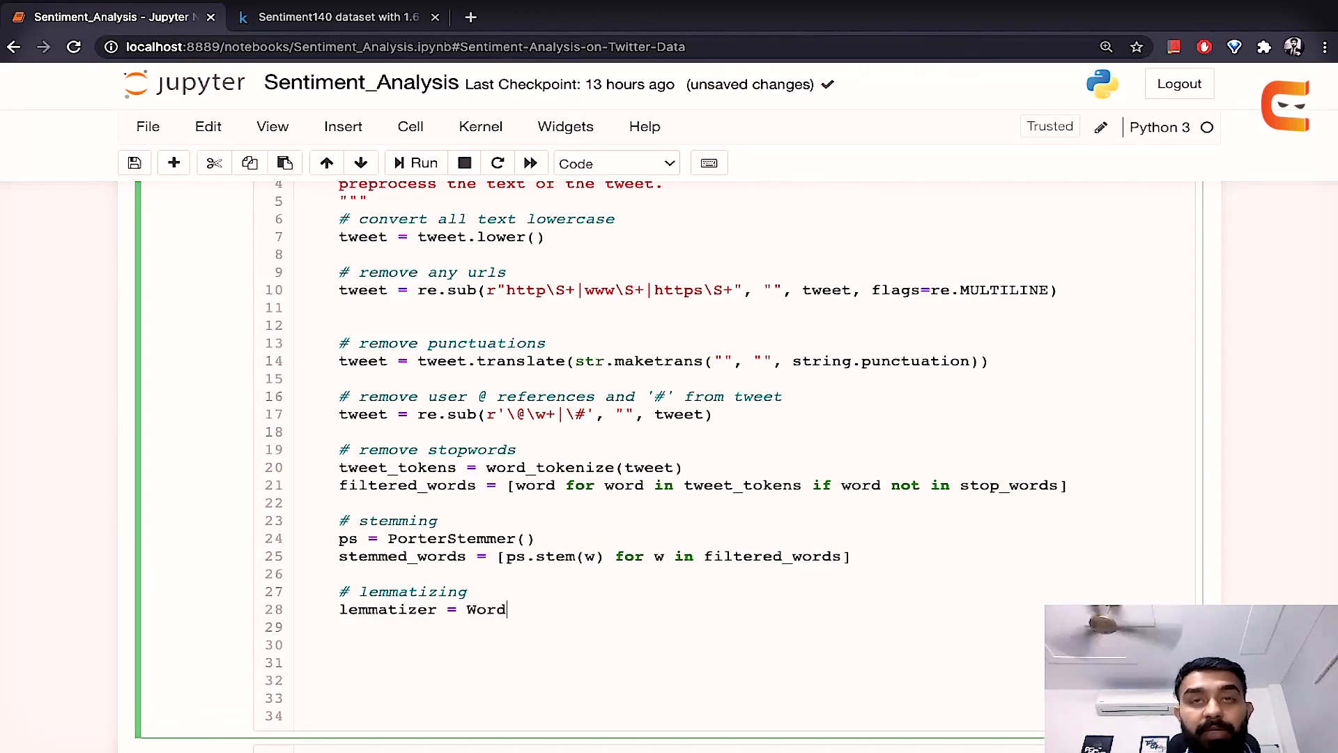
pyautogui.write('Net')
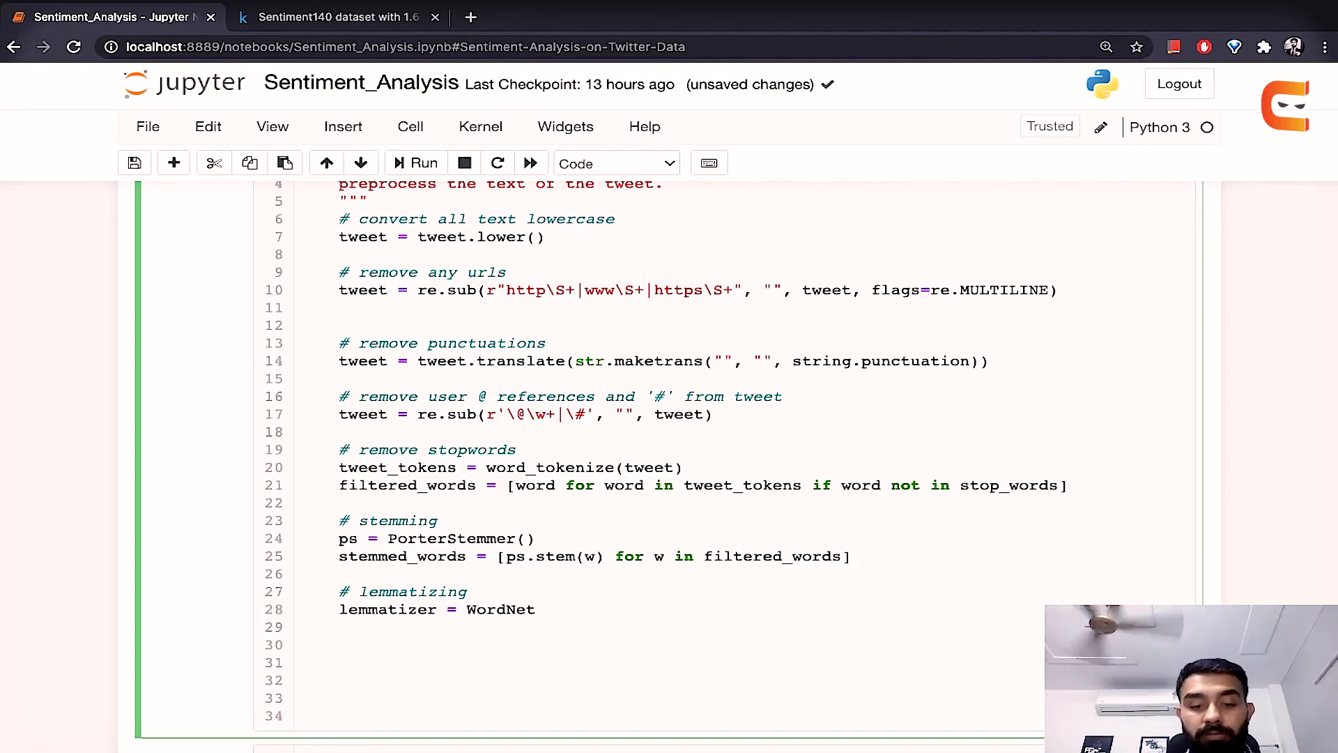
pyautogui.write('Lemmatix')
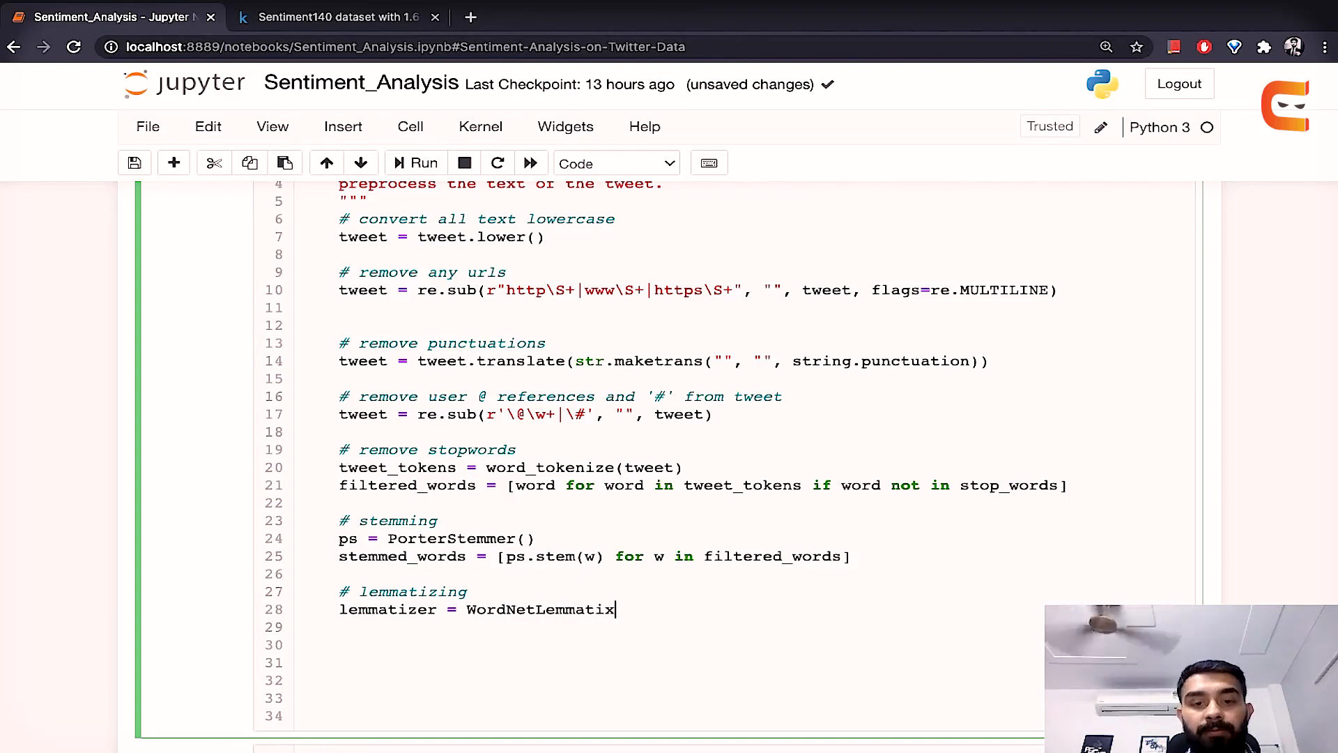
pyautogui.write('er()')
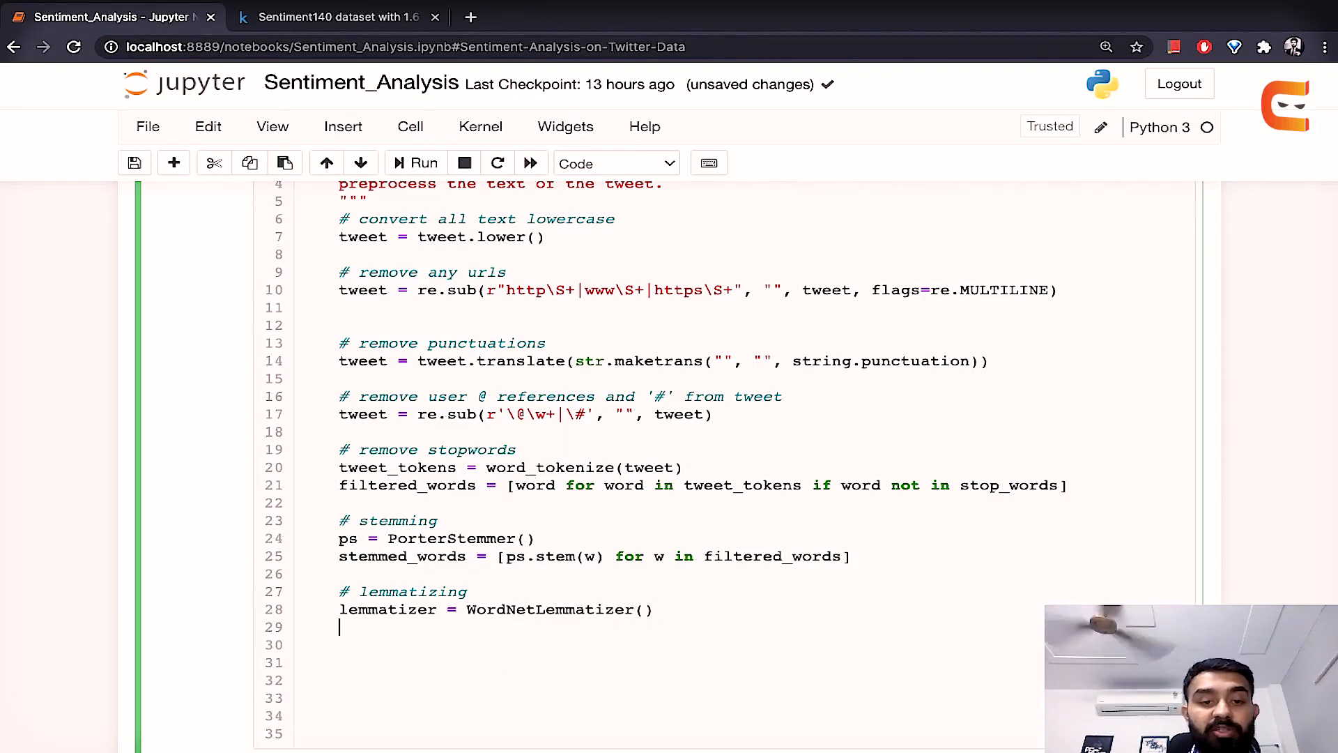
# Step: Build lemma_words as a list comprehension lemmatizing each stemmed word with a pos argument
pyautogui.write('lemm')
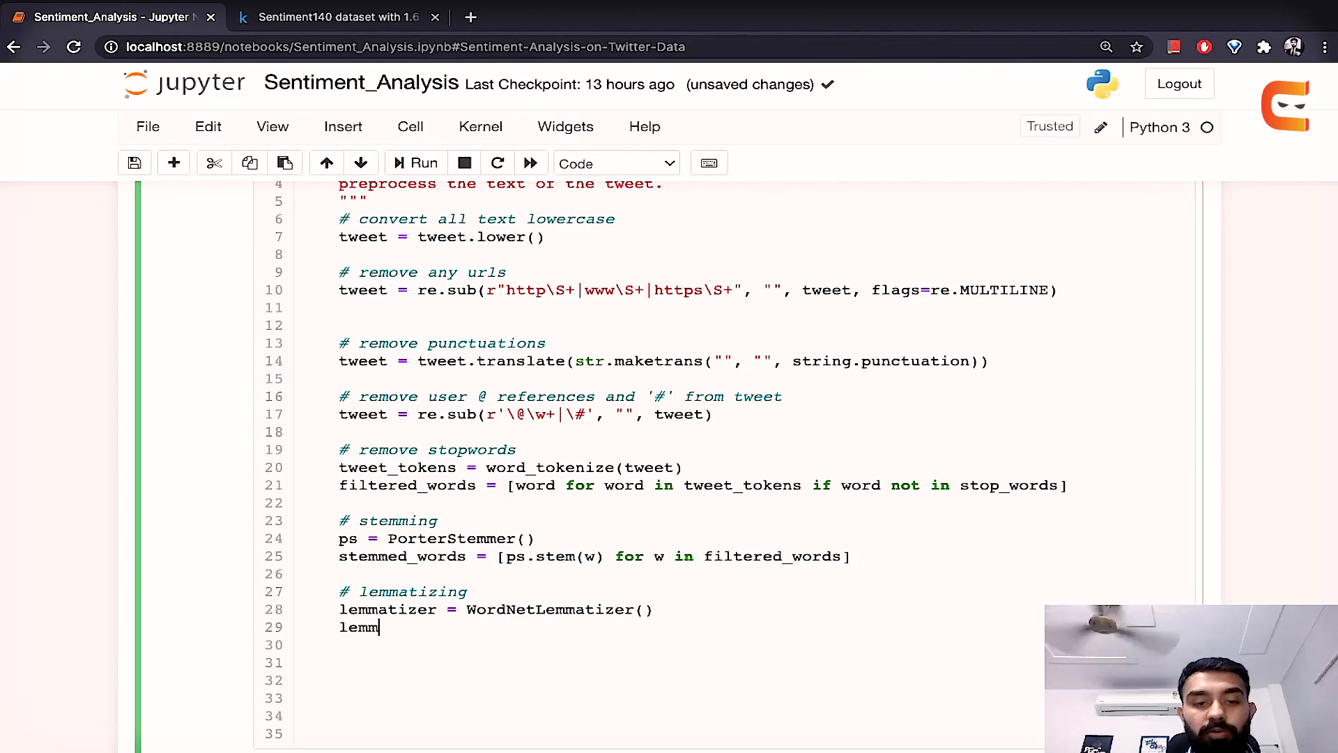
pyautogui.write('a_word')
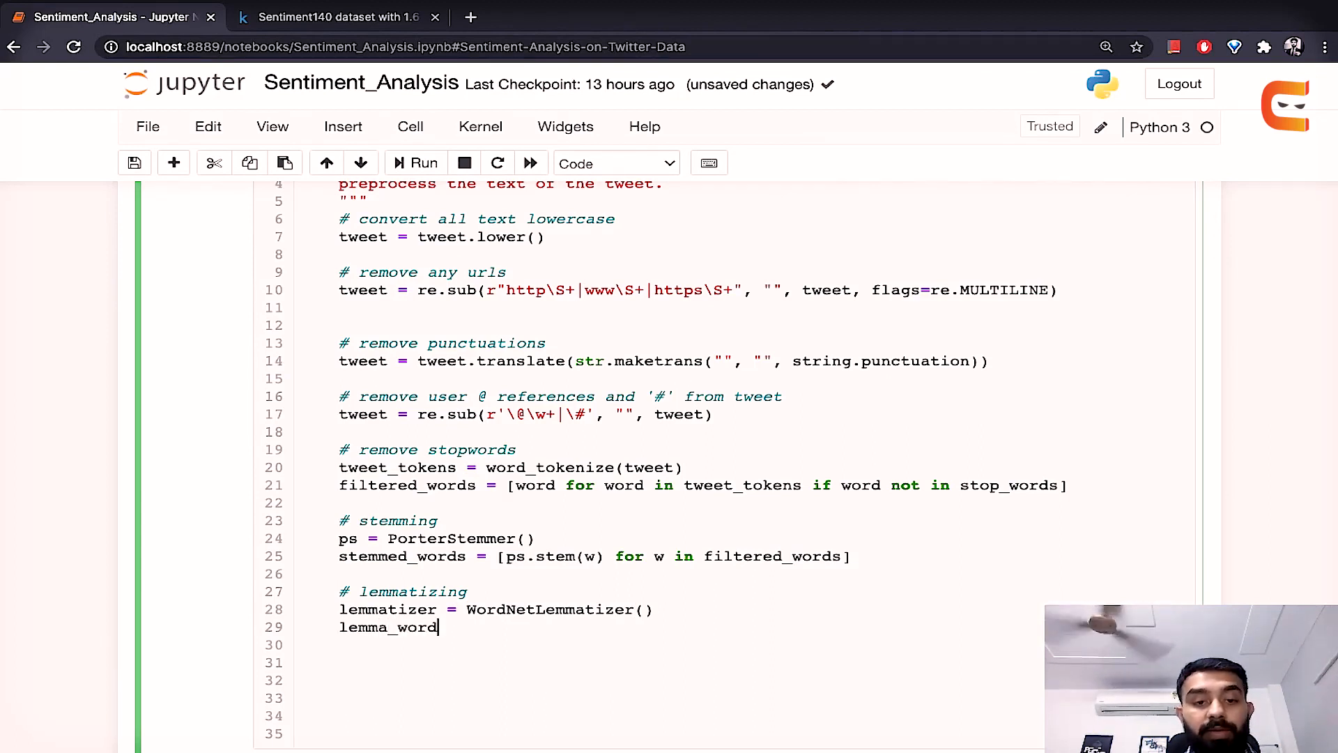
pyautogui.write('s =')
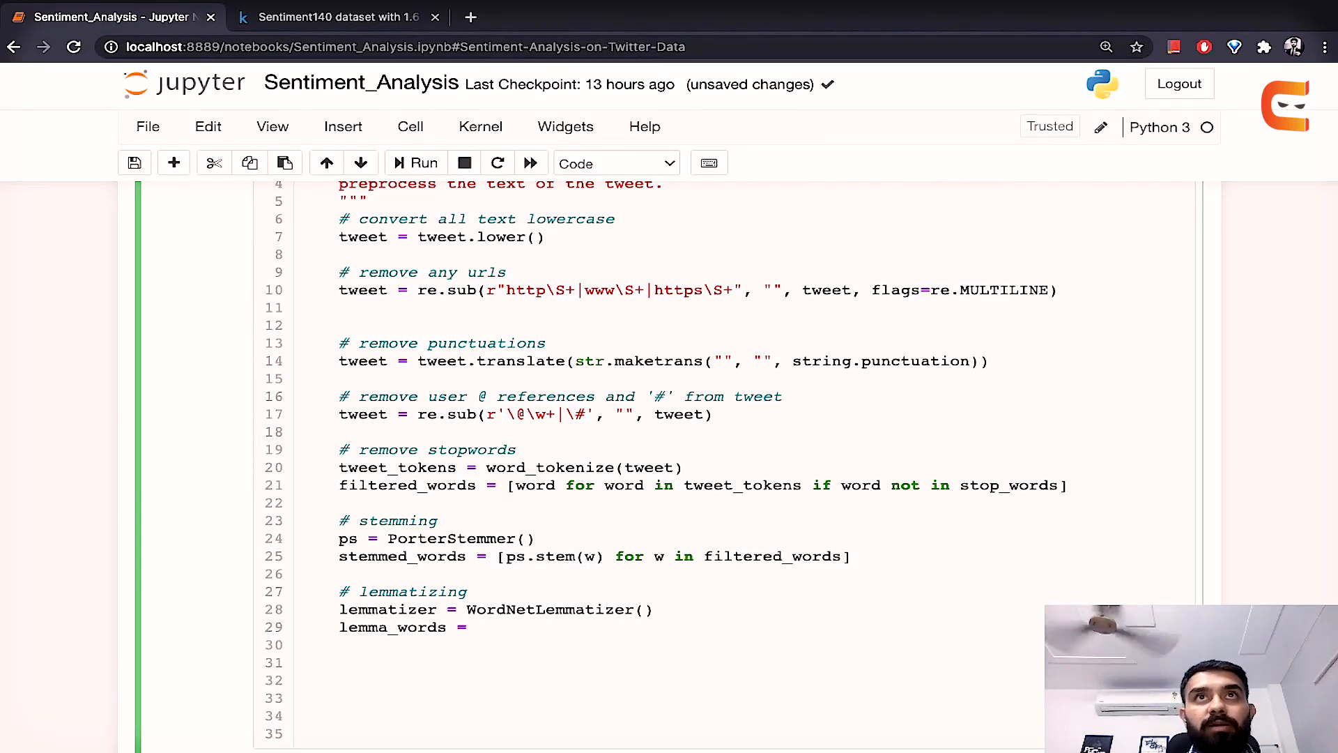
pyautogui.write('[lemmatizer.')
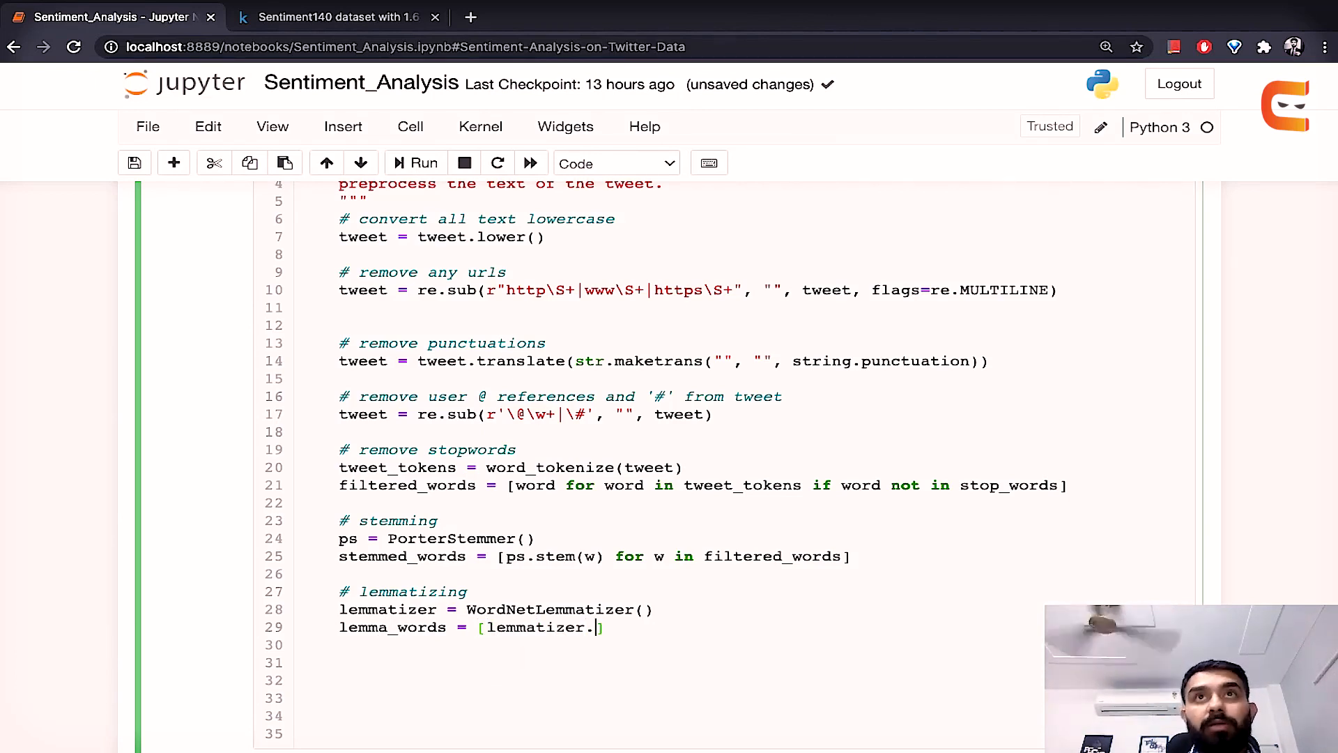
pyautogui.write('lemmatize(')
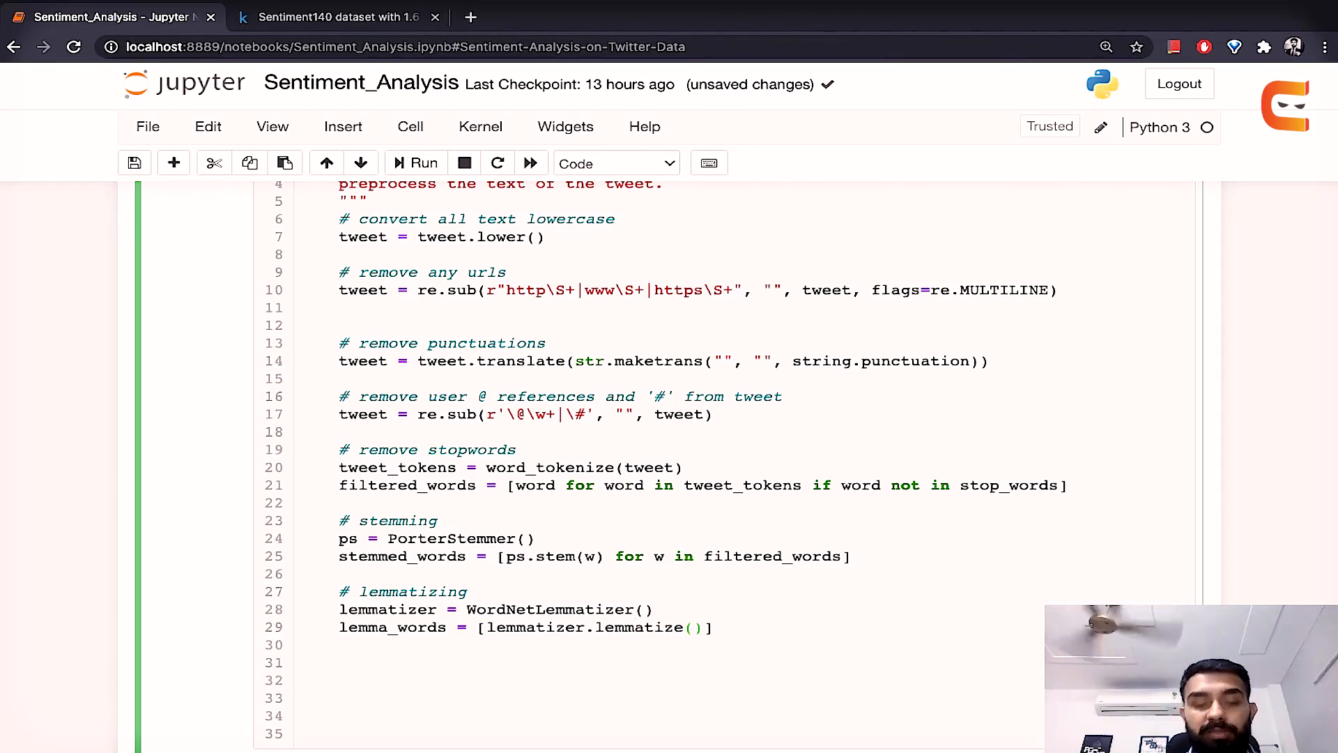
pyautogui.write('w,')
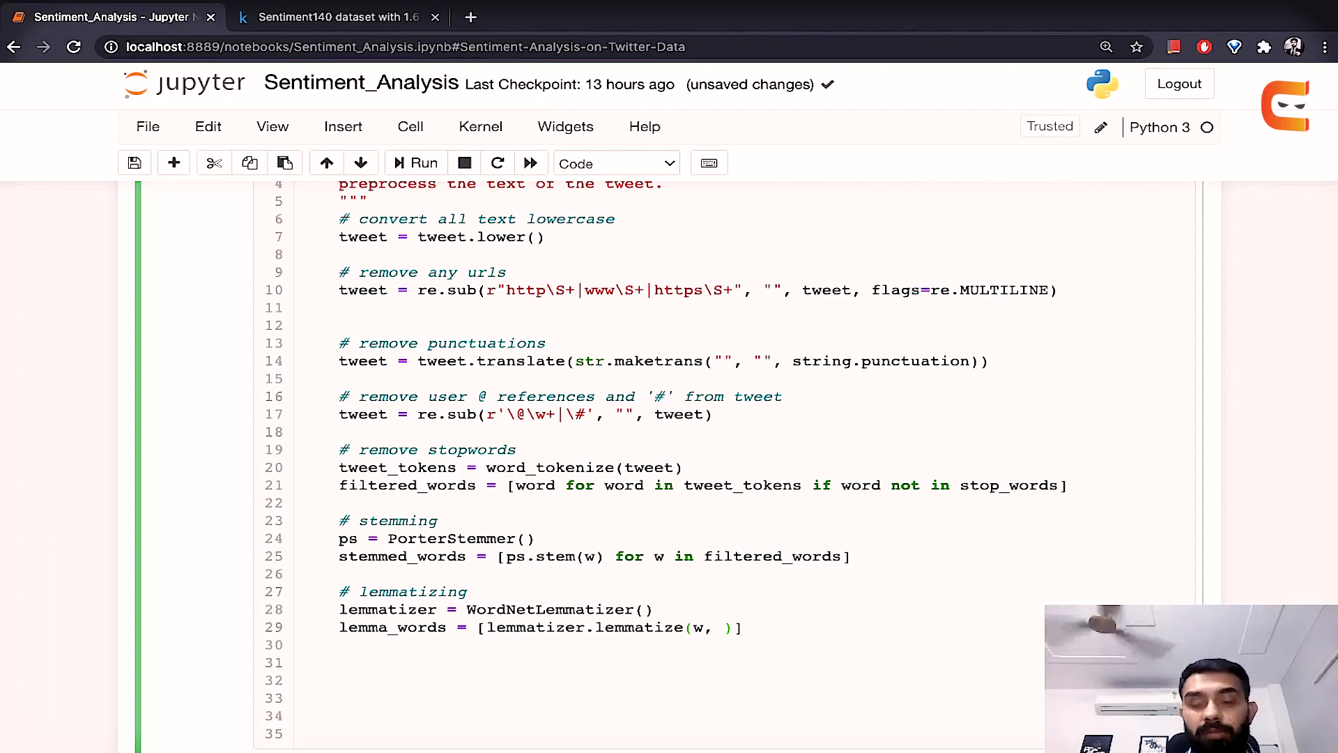
pyautogui.write("pos='a")
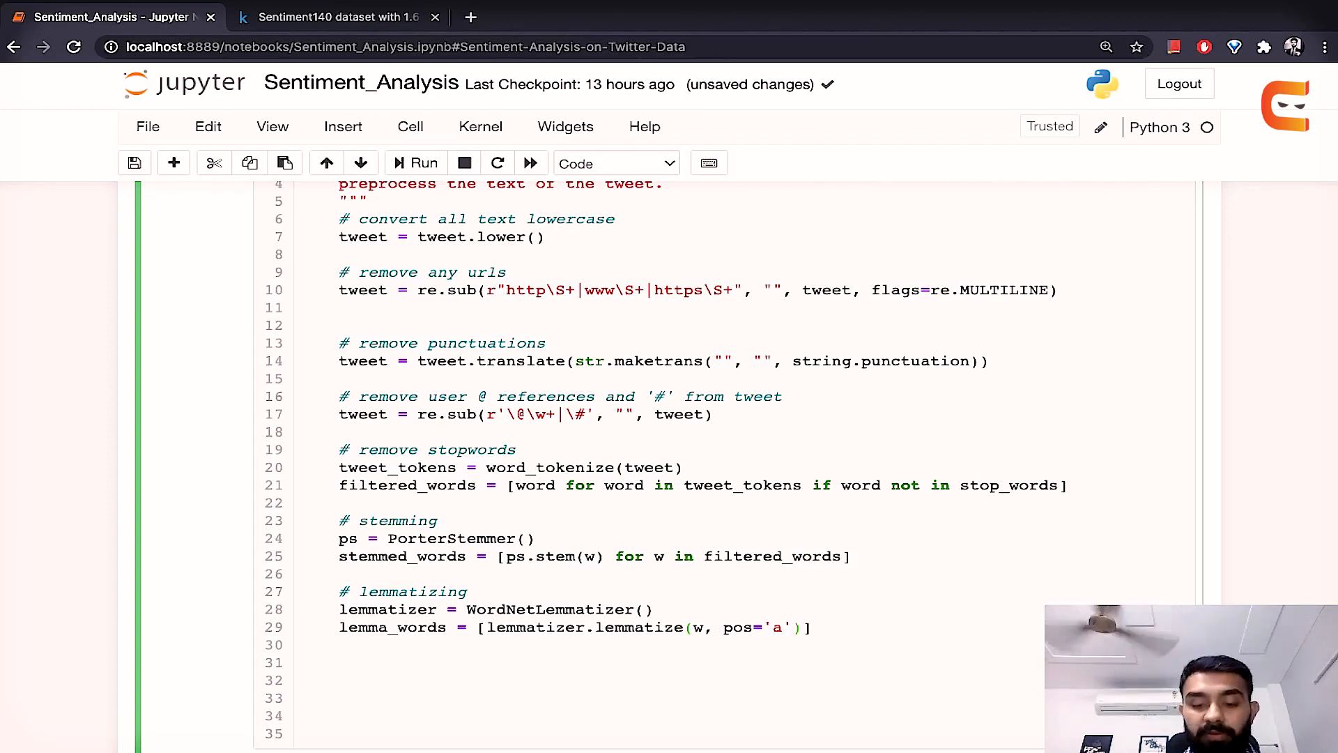
pyautogui.write('for w in stemmed_words')
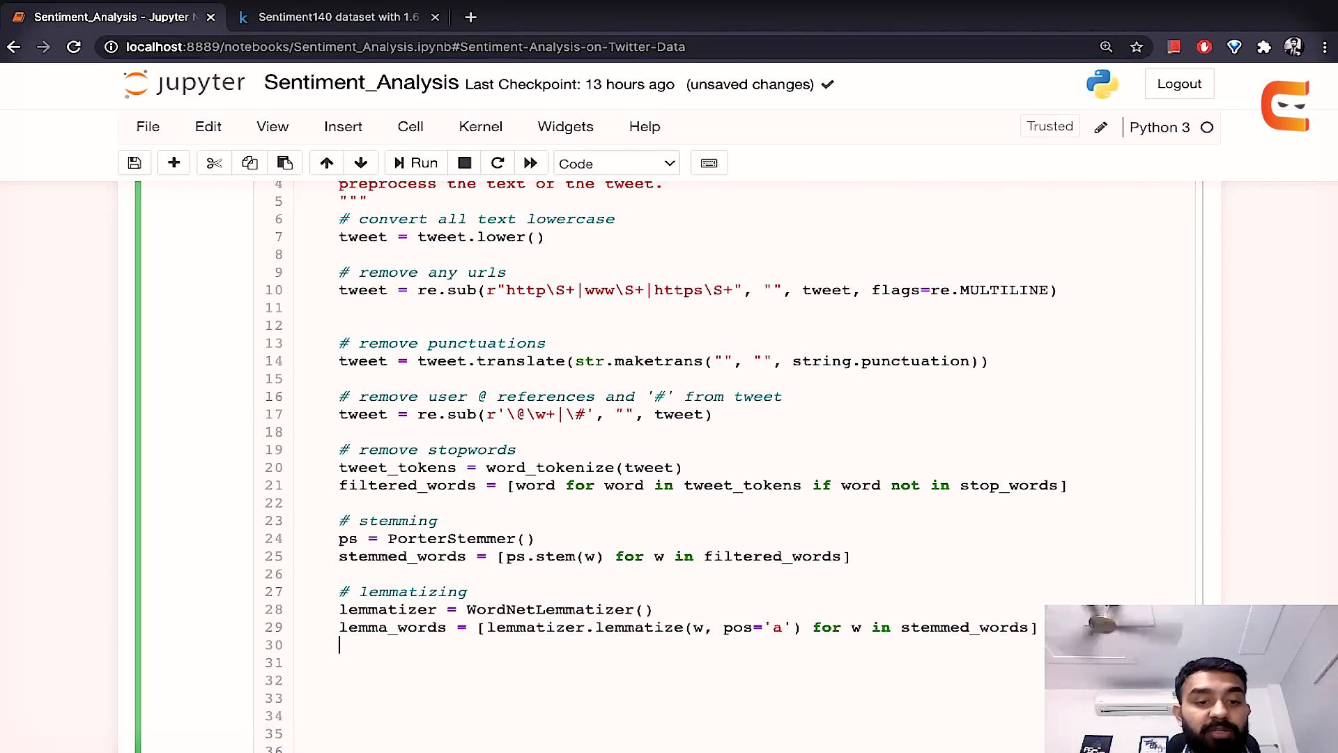
# Step: Return " ".join(lemma_words) and start the preprocess_tweet_text test call below
pyautogui.write('return')
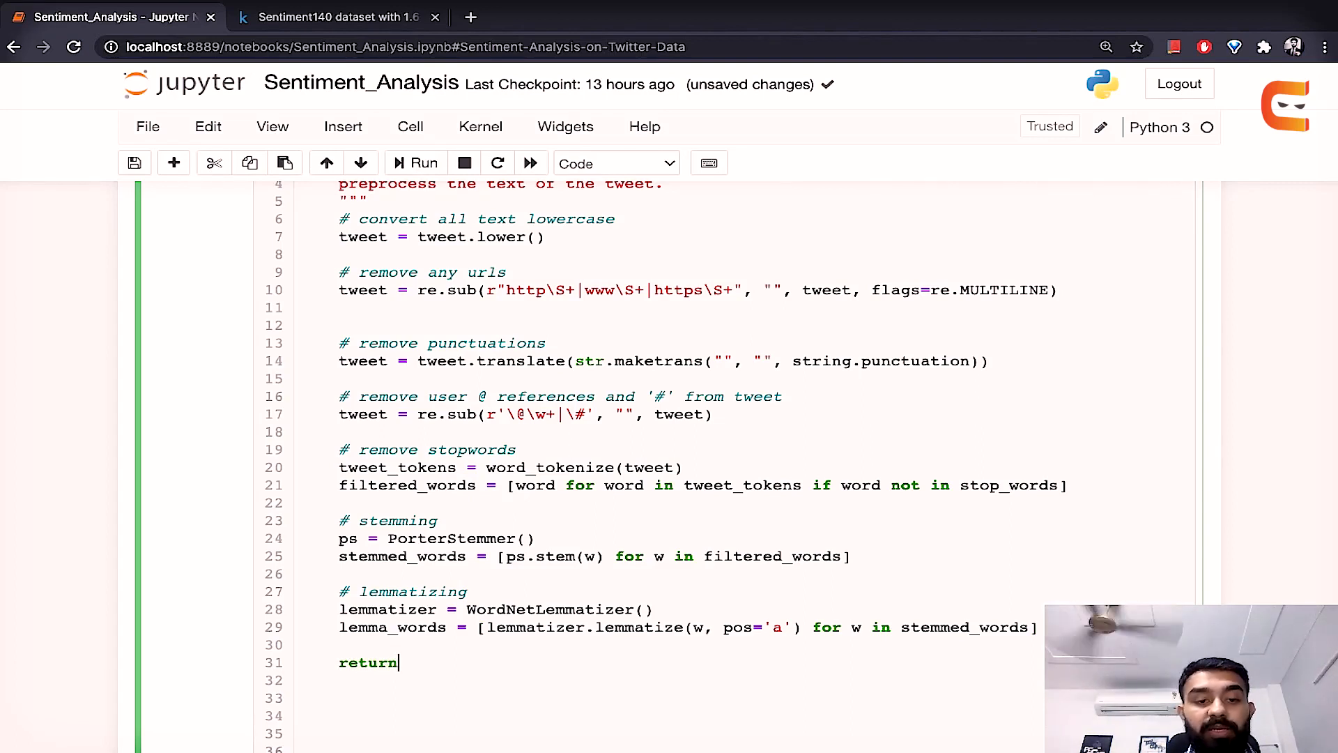
pyautogui.write('" "')
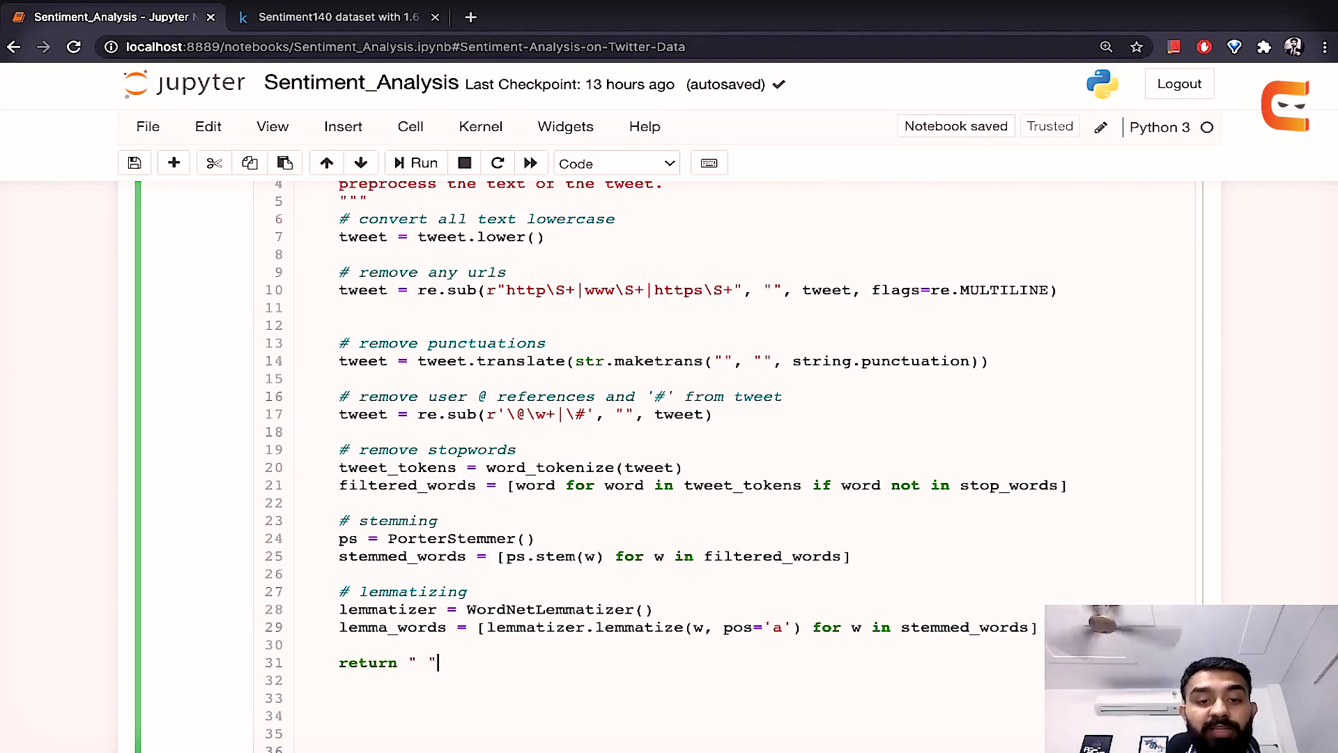
pyautogui.write('.join')
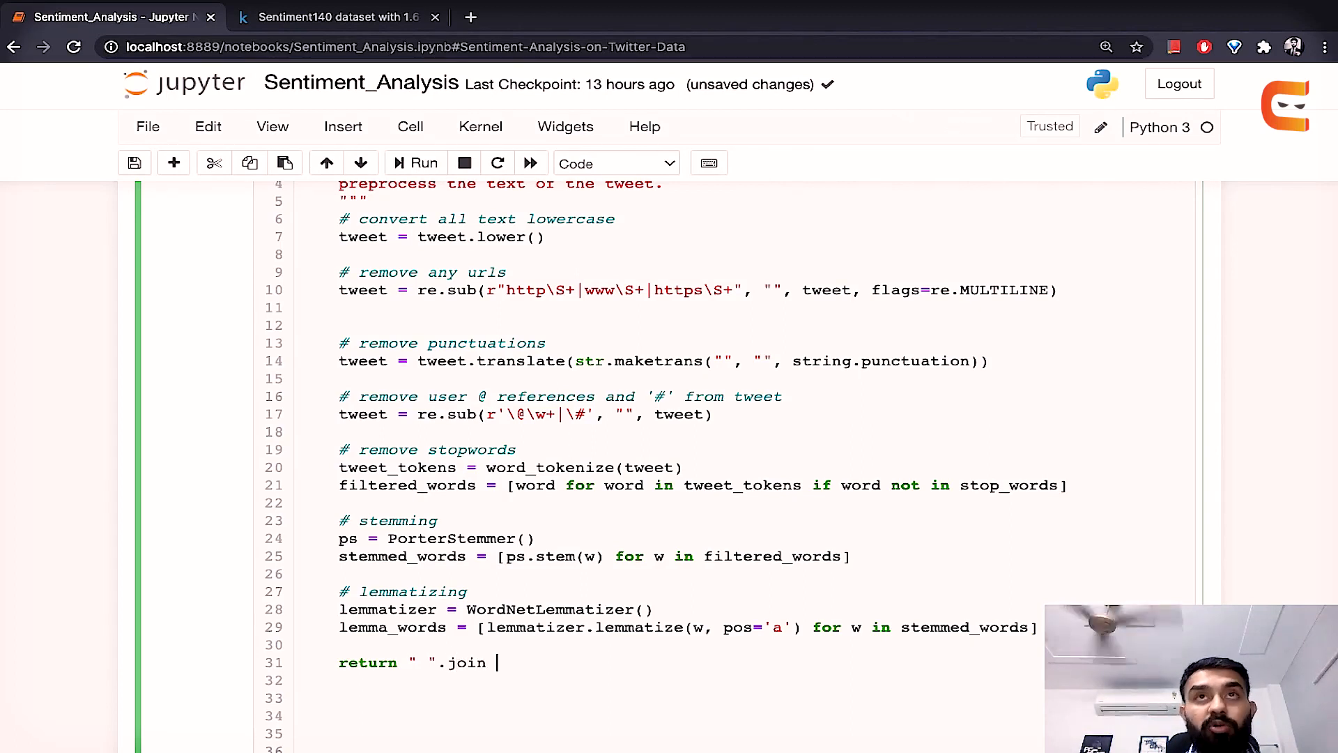
pyautogui.write('(fil')
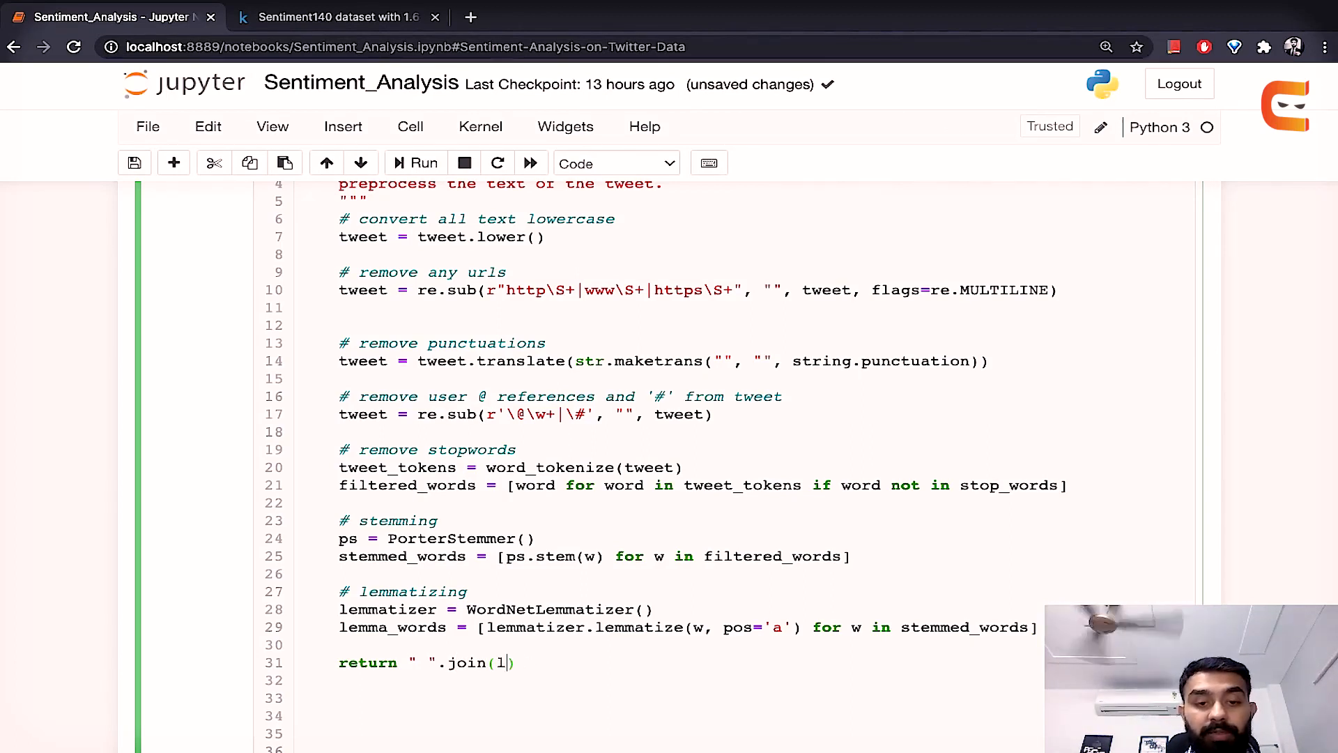
pyautogui.write('emma_wo')
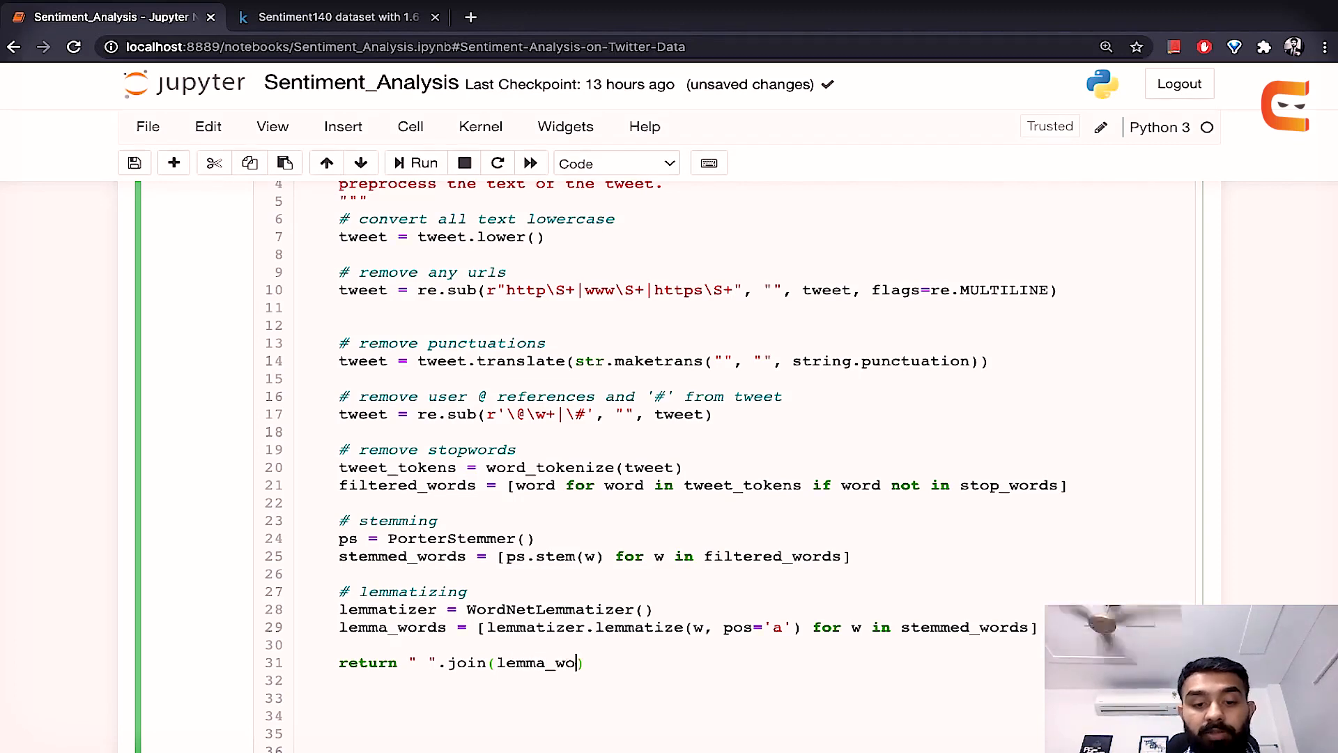
pyautogui.write('rds')
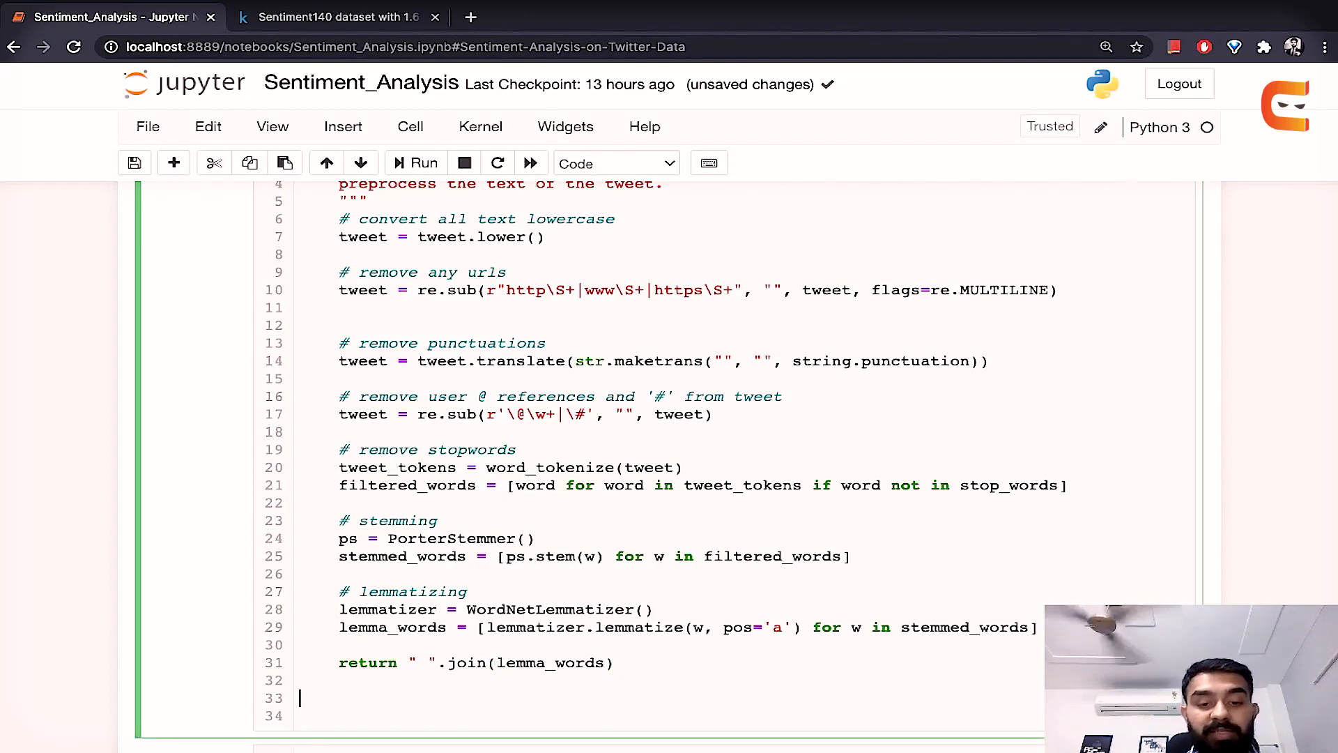
pyautogui.write('preprocess_tweet_text')
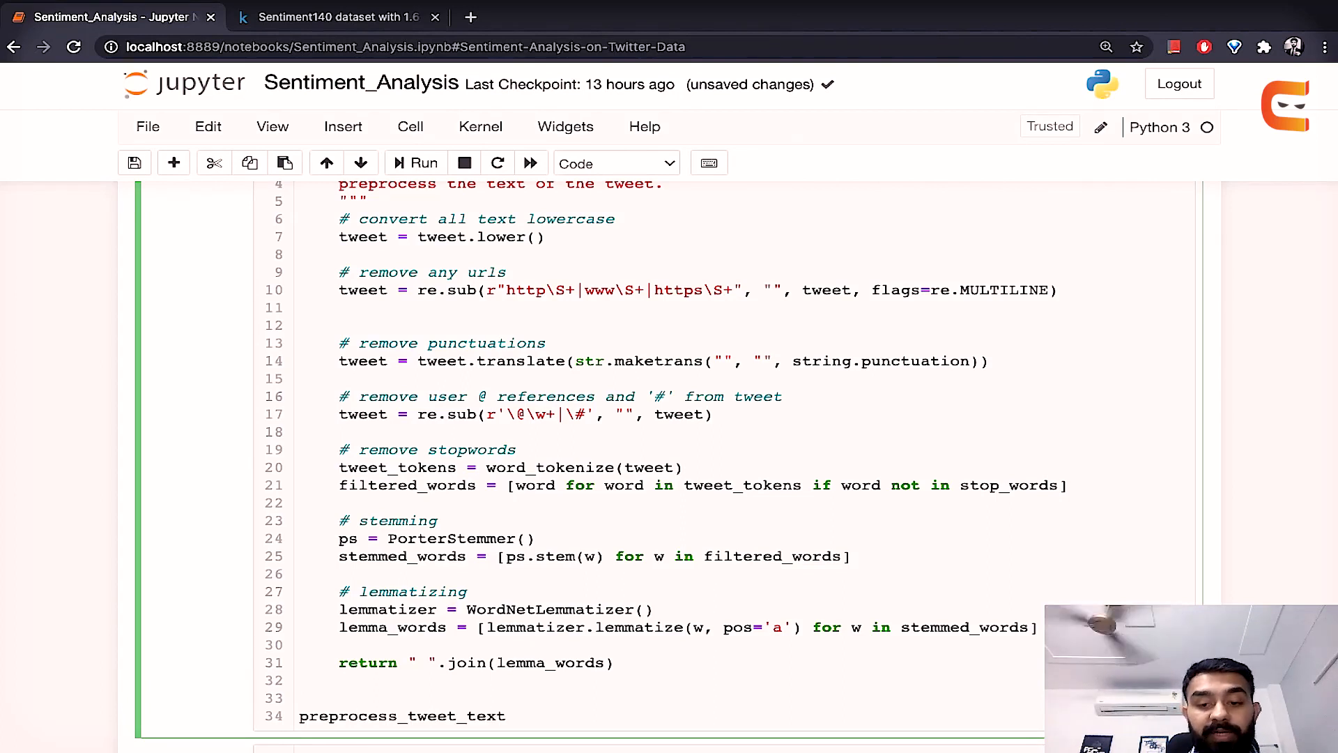
# Step: Pass "Hi there, how are you preparing for you exams?" to preprocess_tweet_text and run the cell
pyautogui.write('"Hi"')
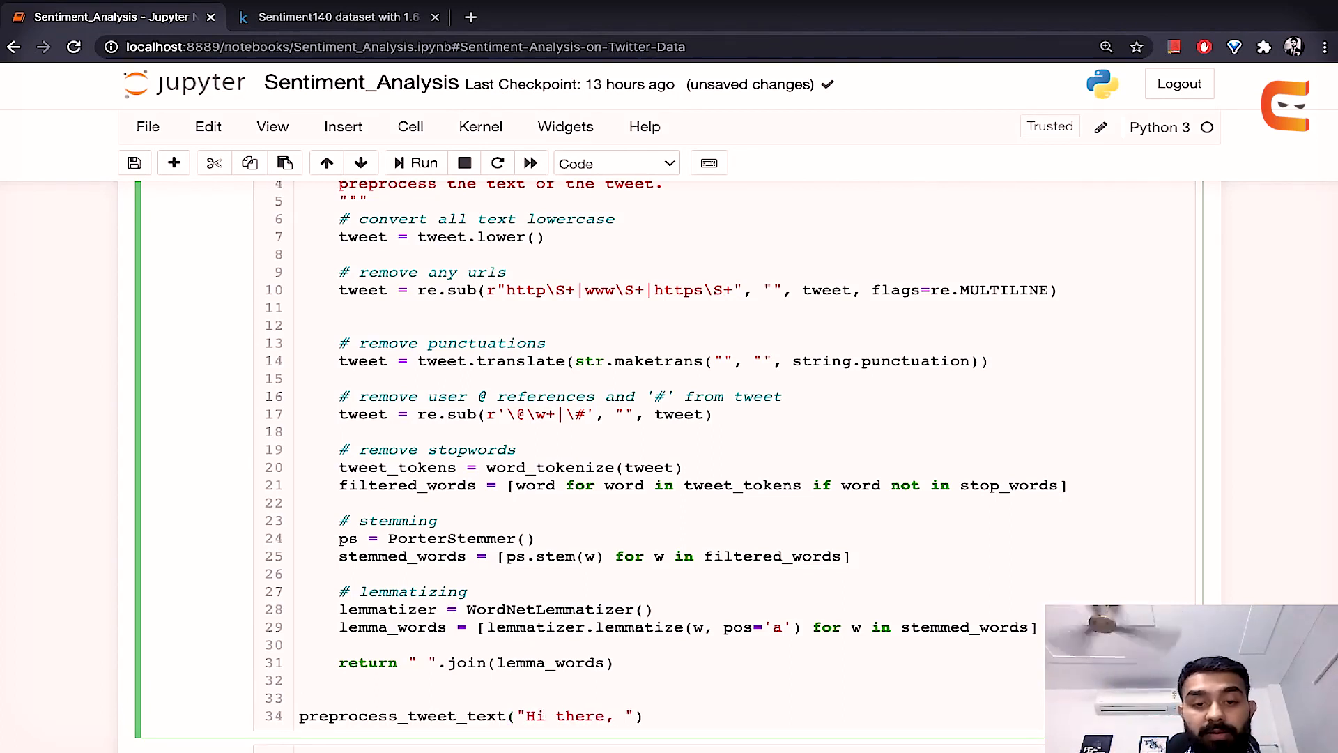
pyautogui.write('how')
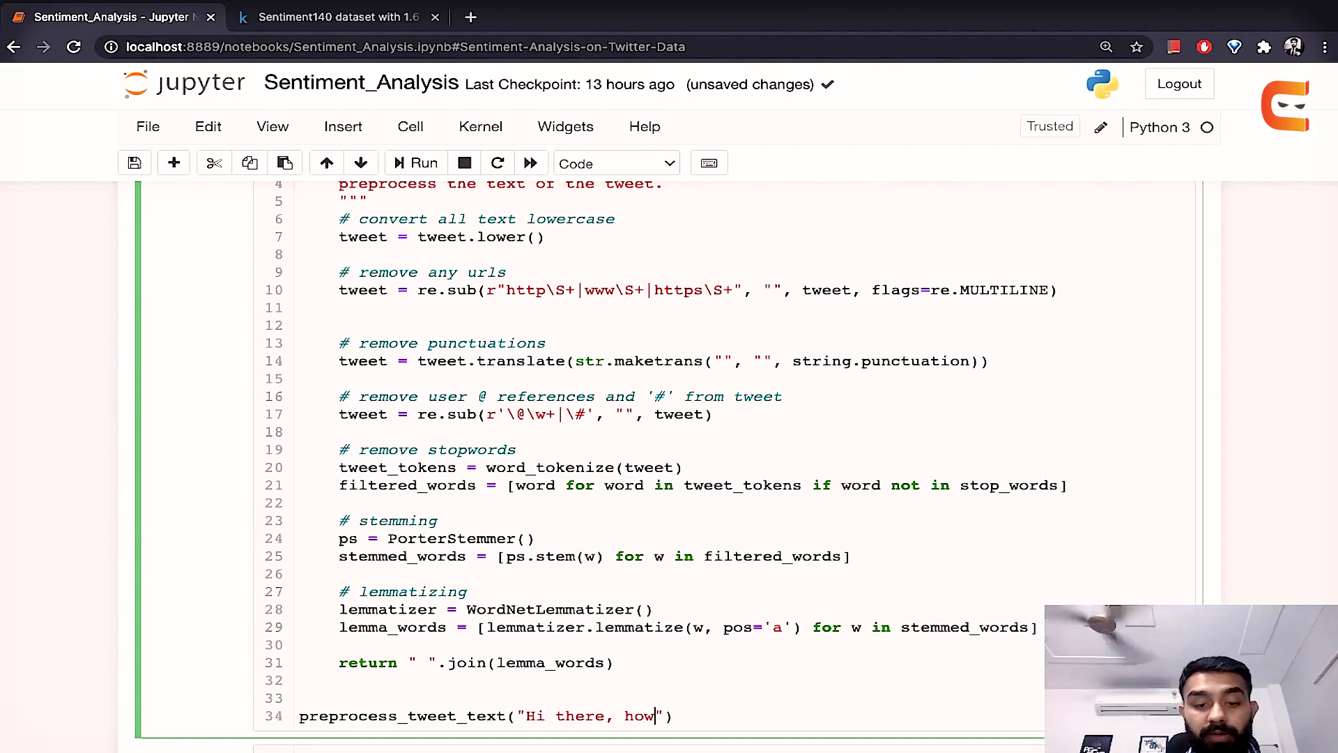
pyautogui.write('when')
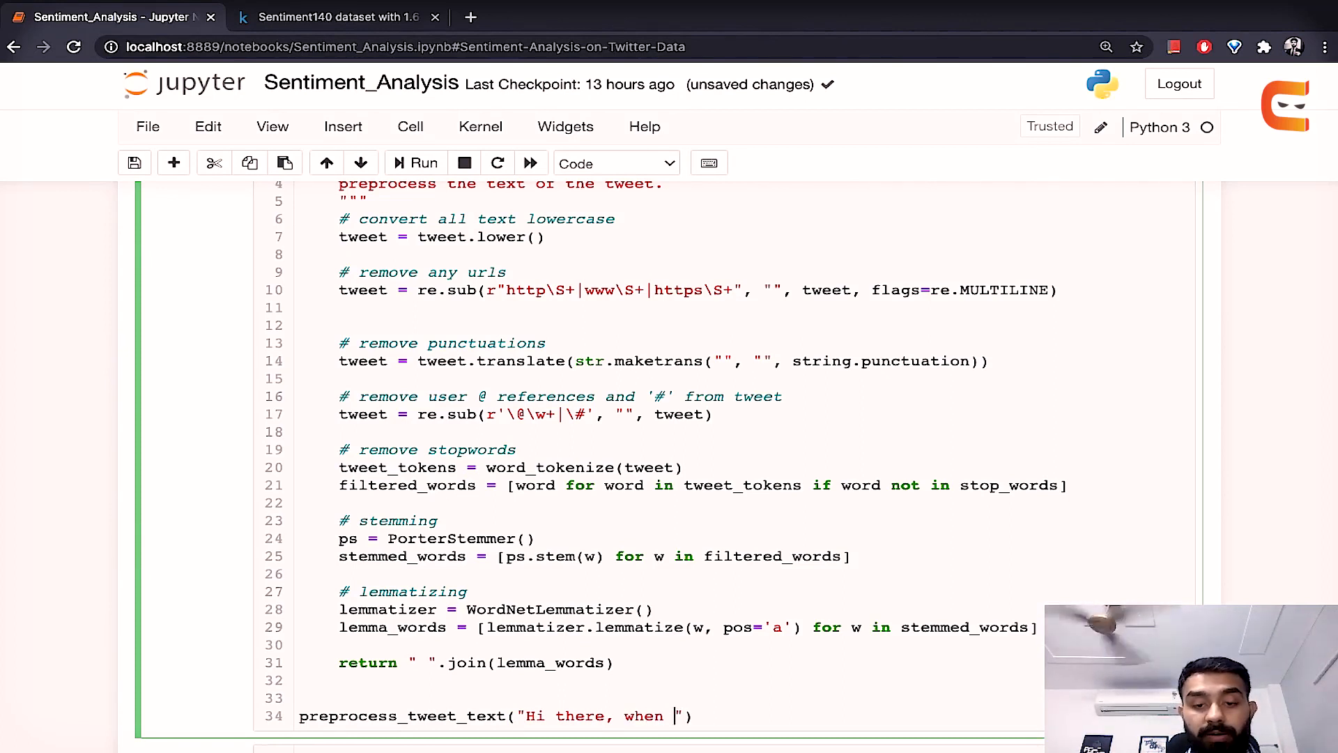
pyautogui.write('is your')
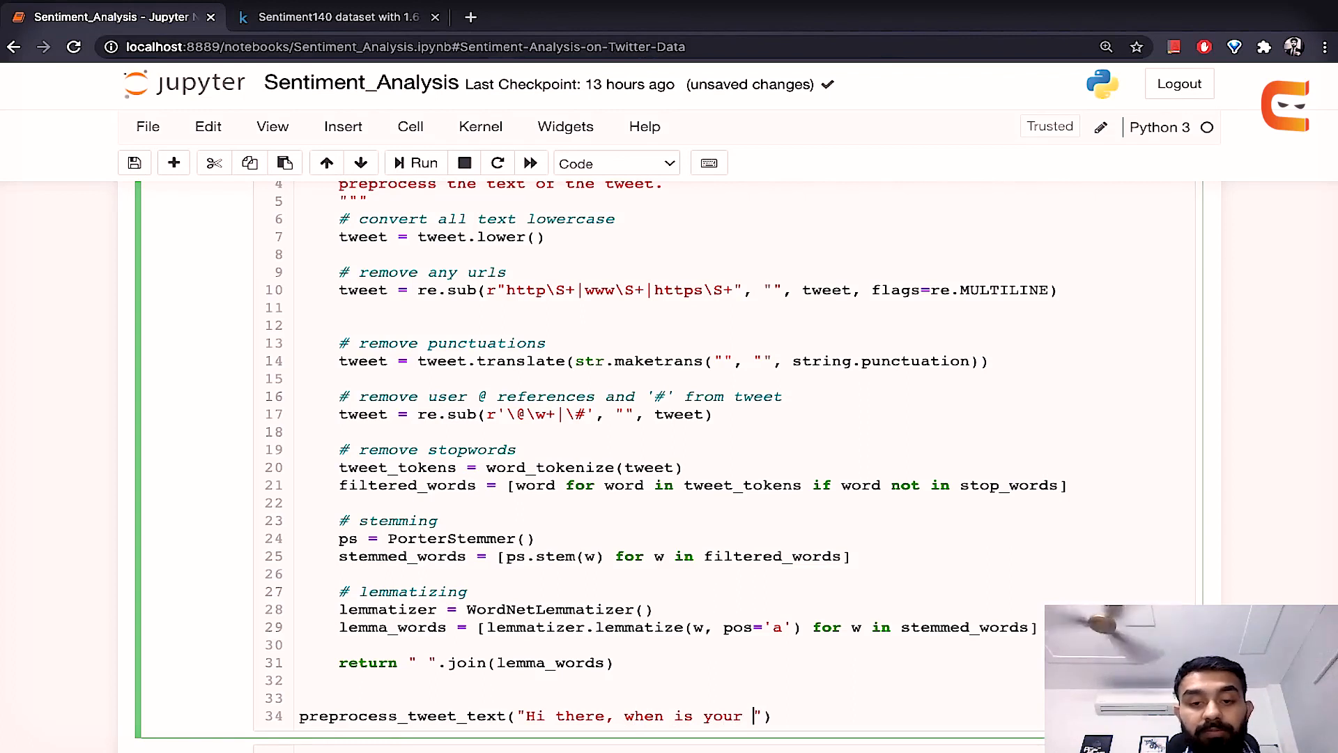
pyautogui.press('Backspace')
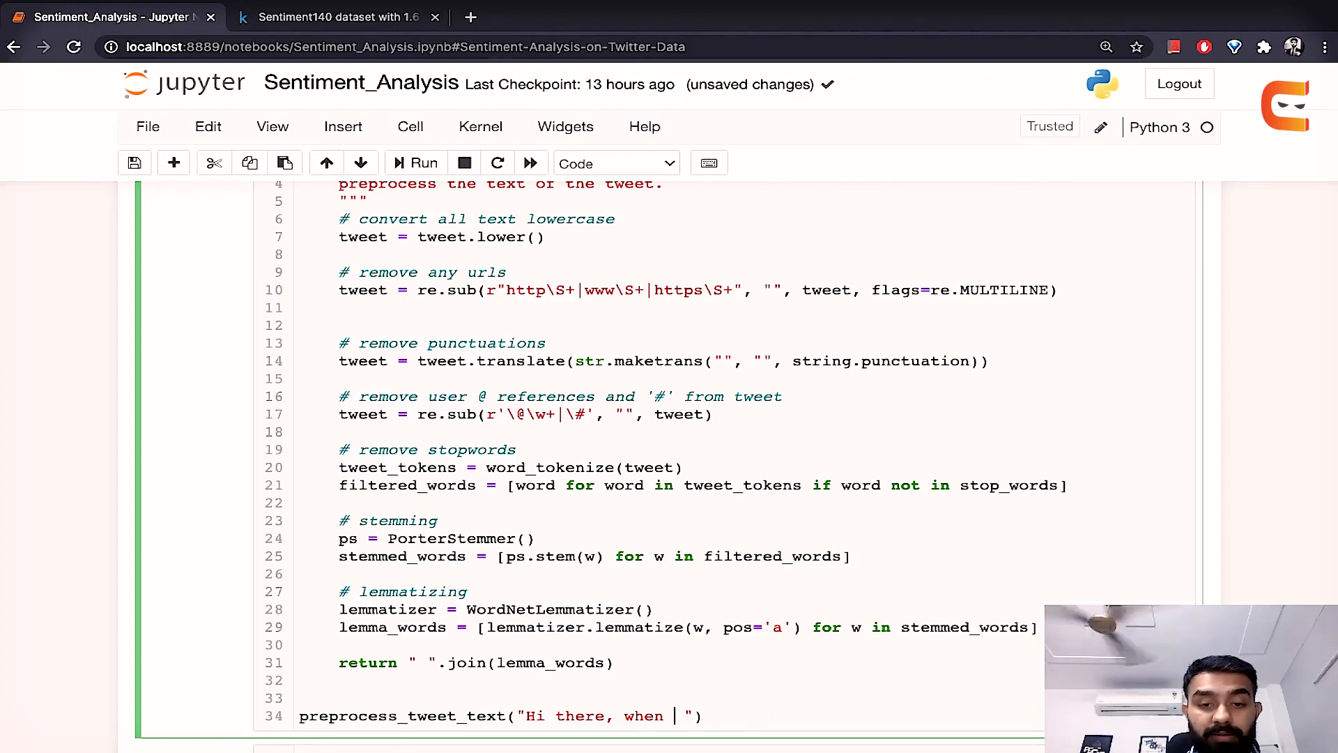
pyautogui.write('how')
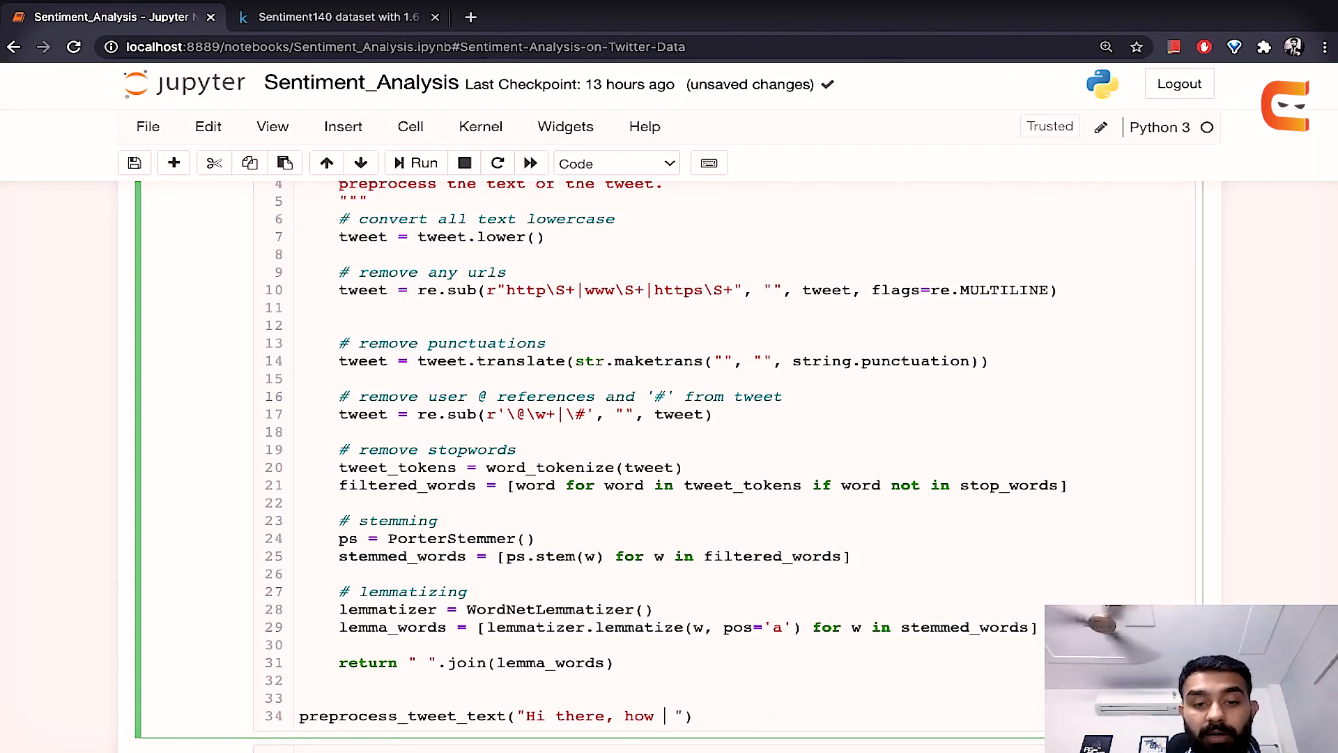
pyautogui.write('are you preparing for you')
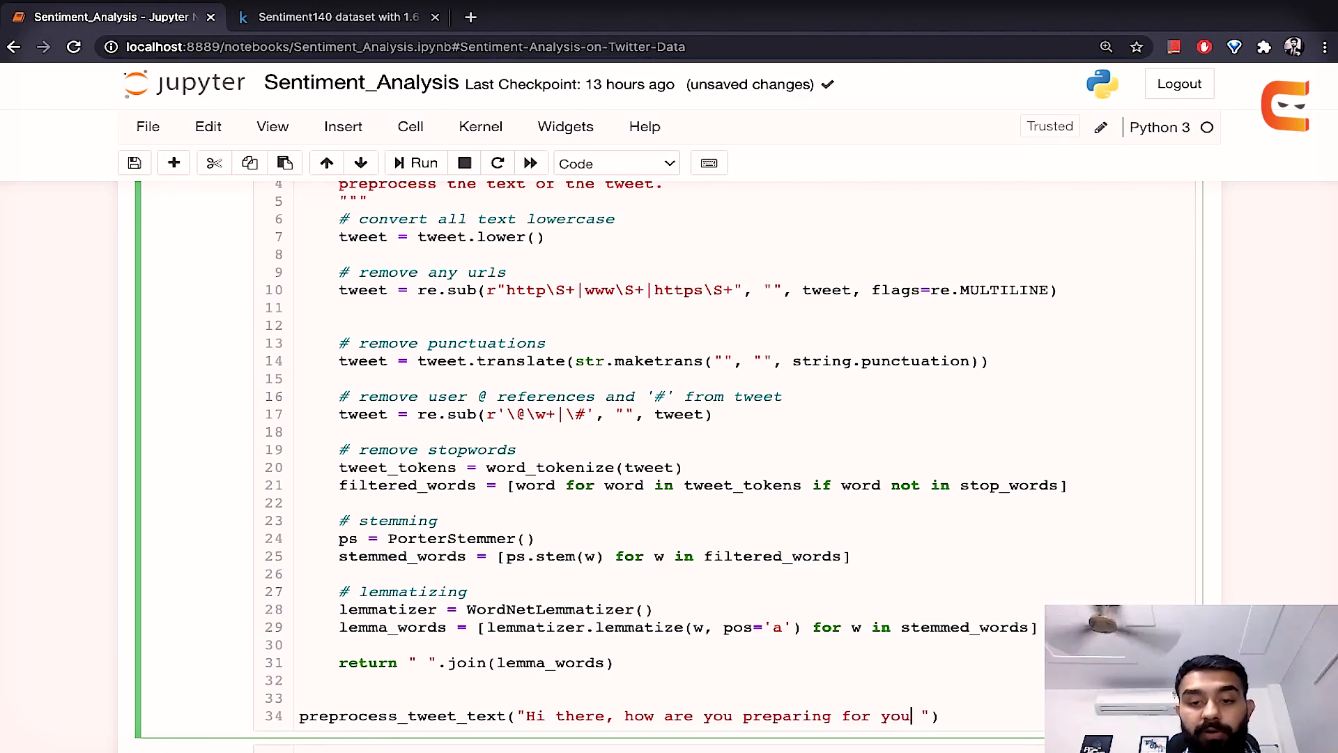
pyautogui.write('exams?')
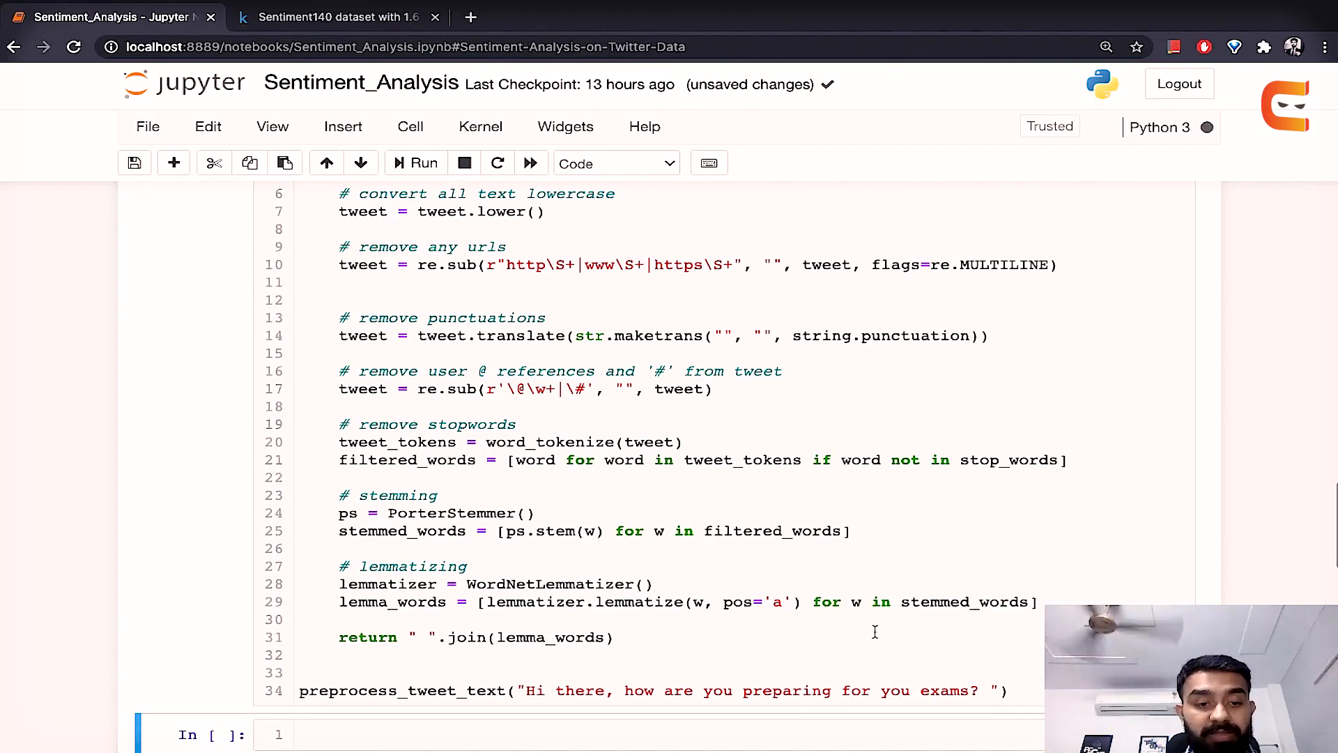
# Step: Check the 'hi prepar exam' output and start def get_feature_vector(train_fit): under Vectorizing Tokens
pyautogui.scroll(-3)
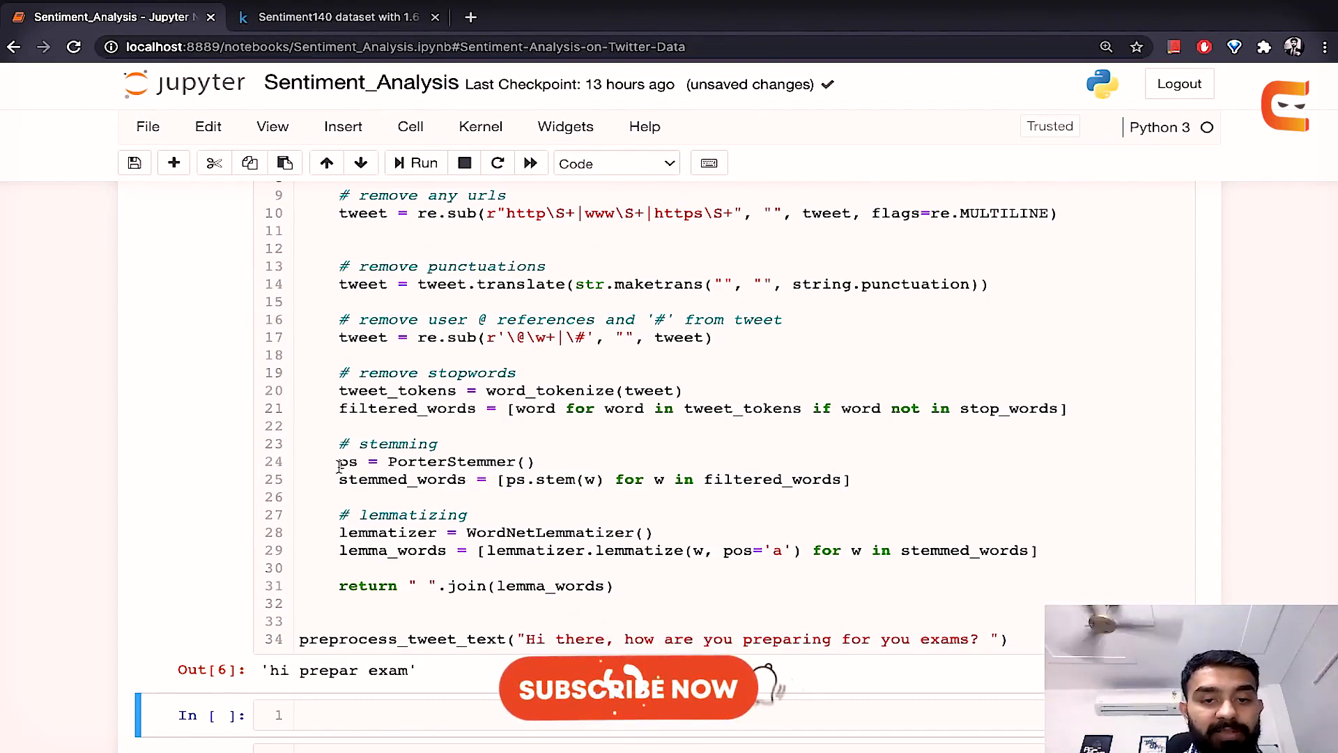
pyautogui.click(853, 479)
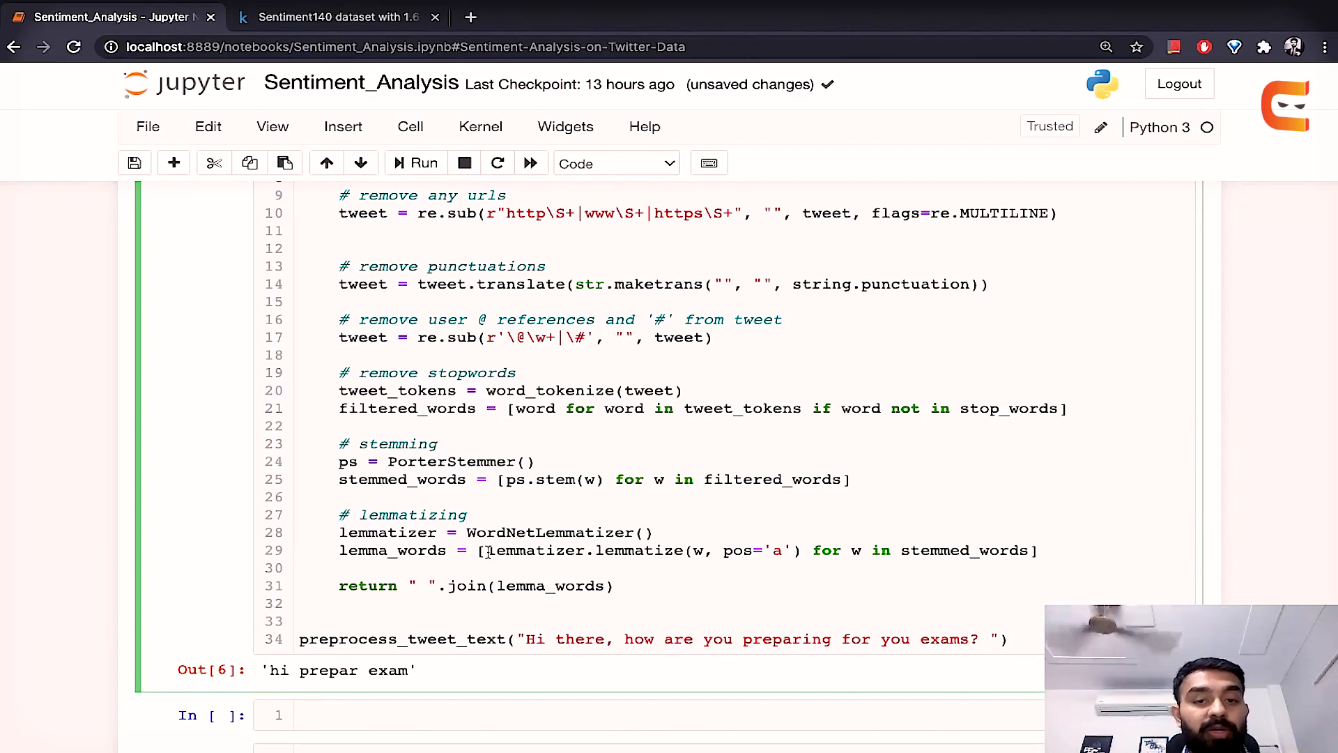
pyautogui.scroll(-3)
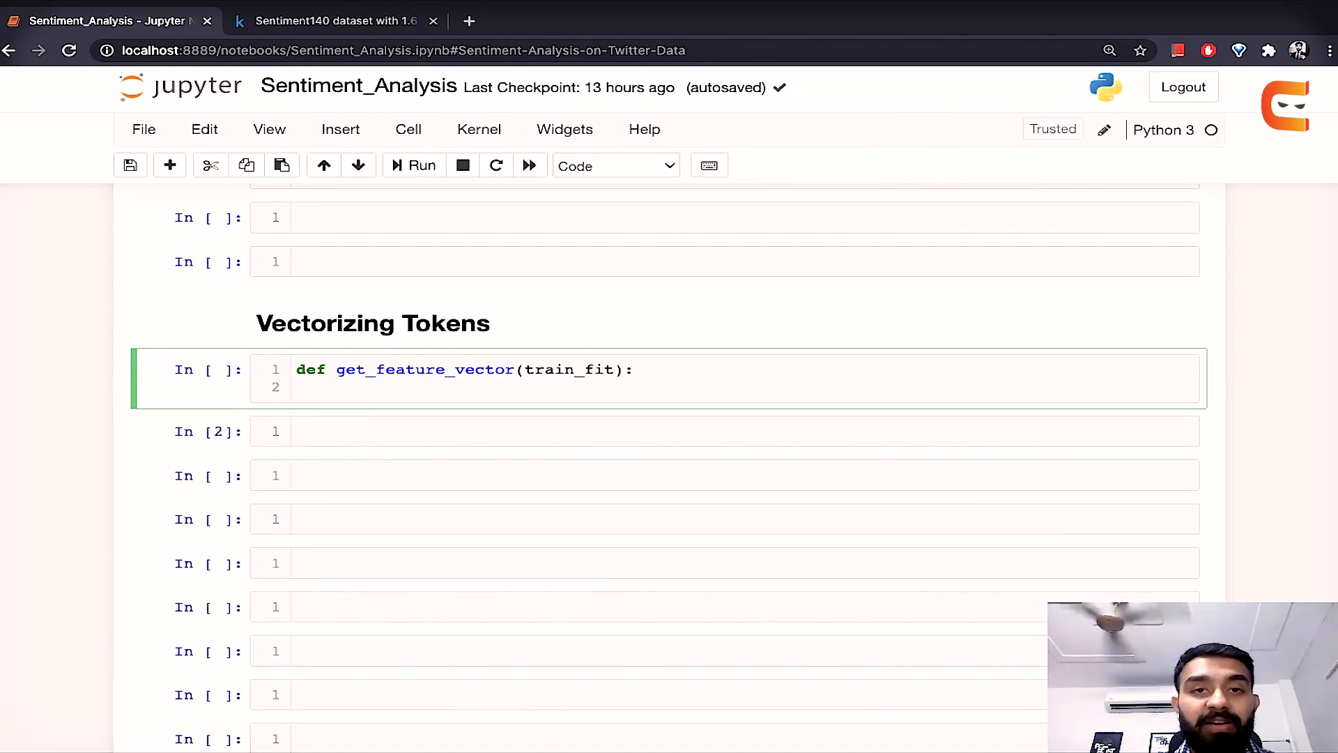
# Step: Write vector = TfidfVectorizer(sublinear_tf=True) as the first body line
pyautogui.write('vec')
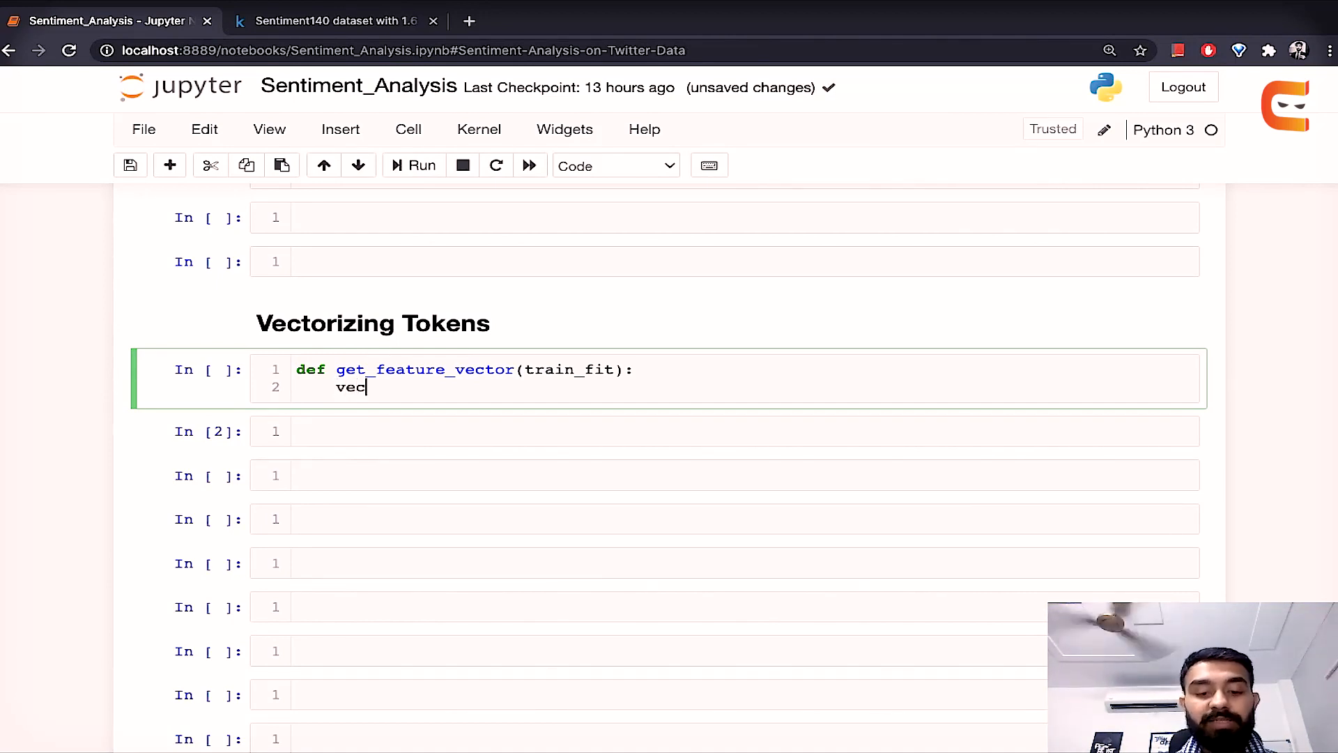
pyautogui.write('tor = TF')
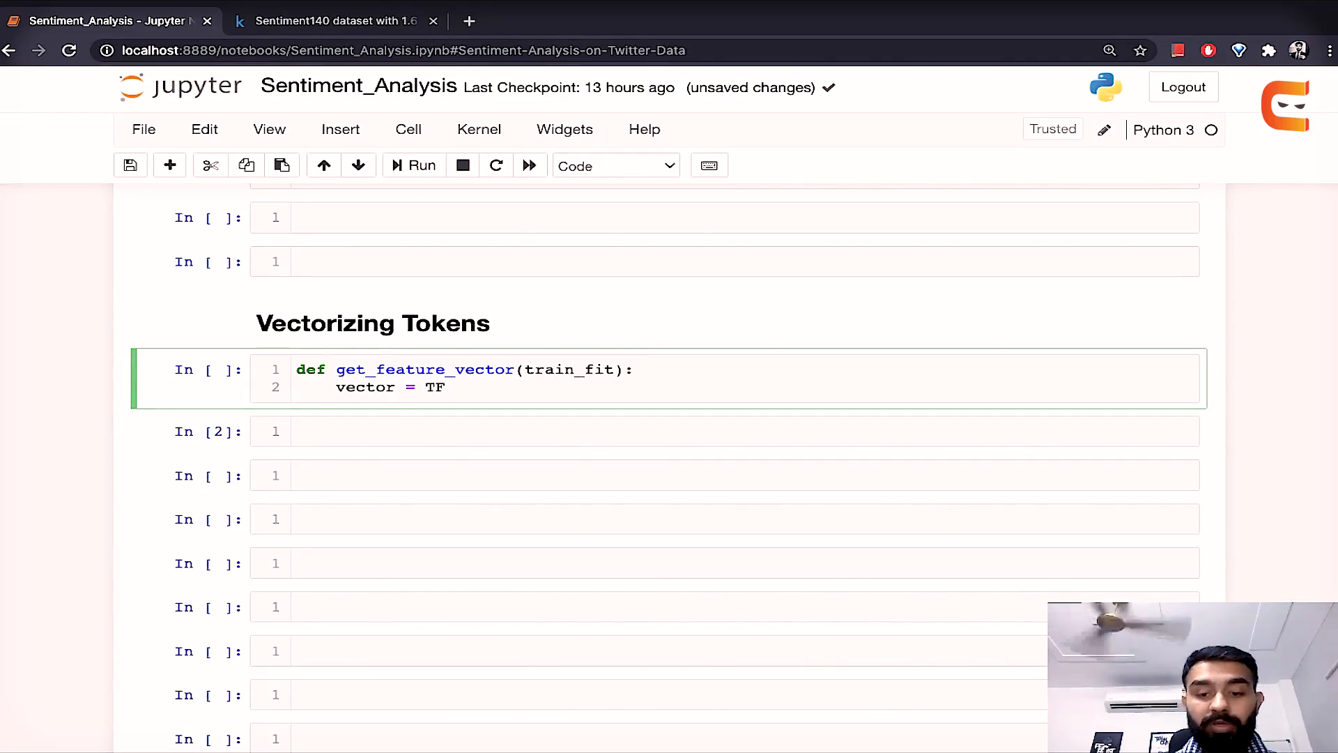
pyautogui.press('Backspace')
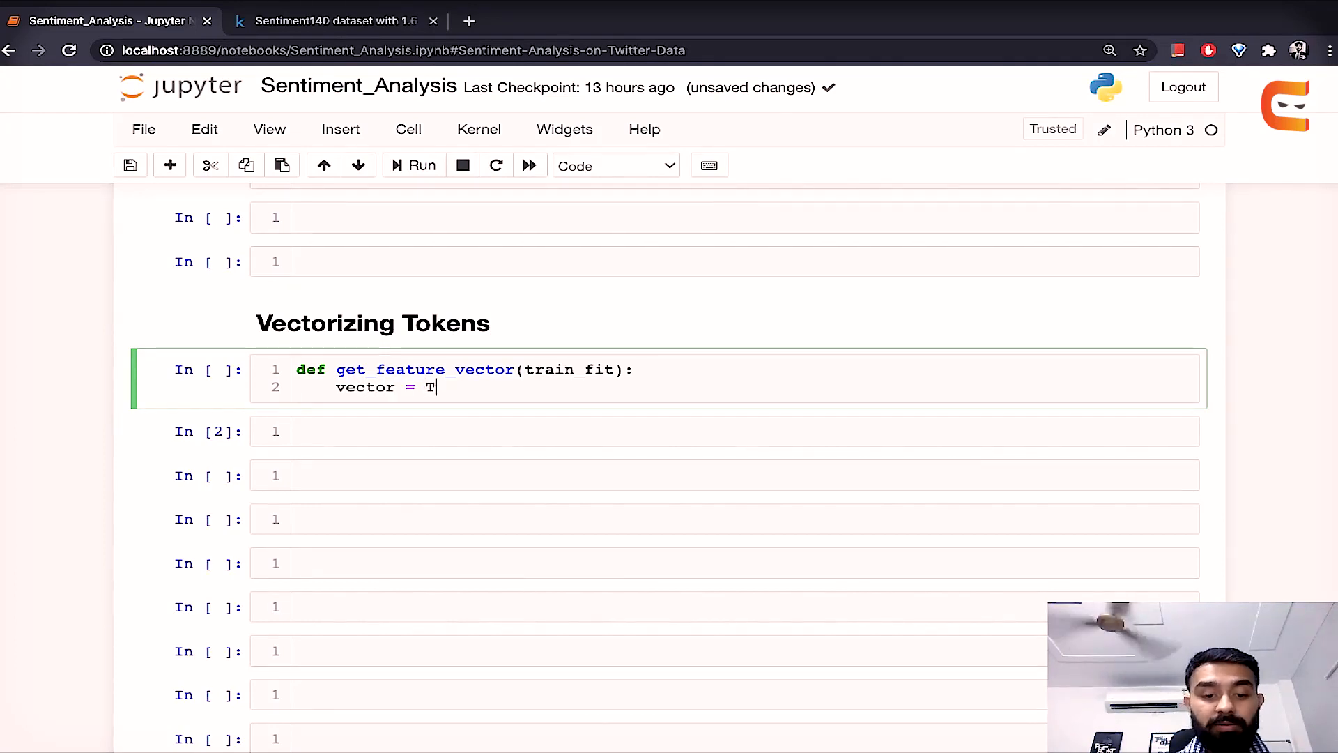
pyautogui.write('fidfVectorizer')
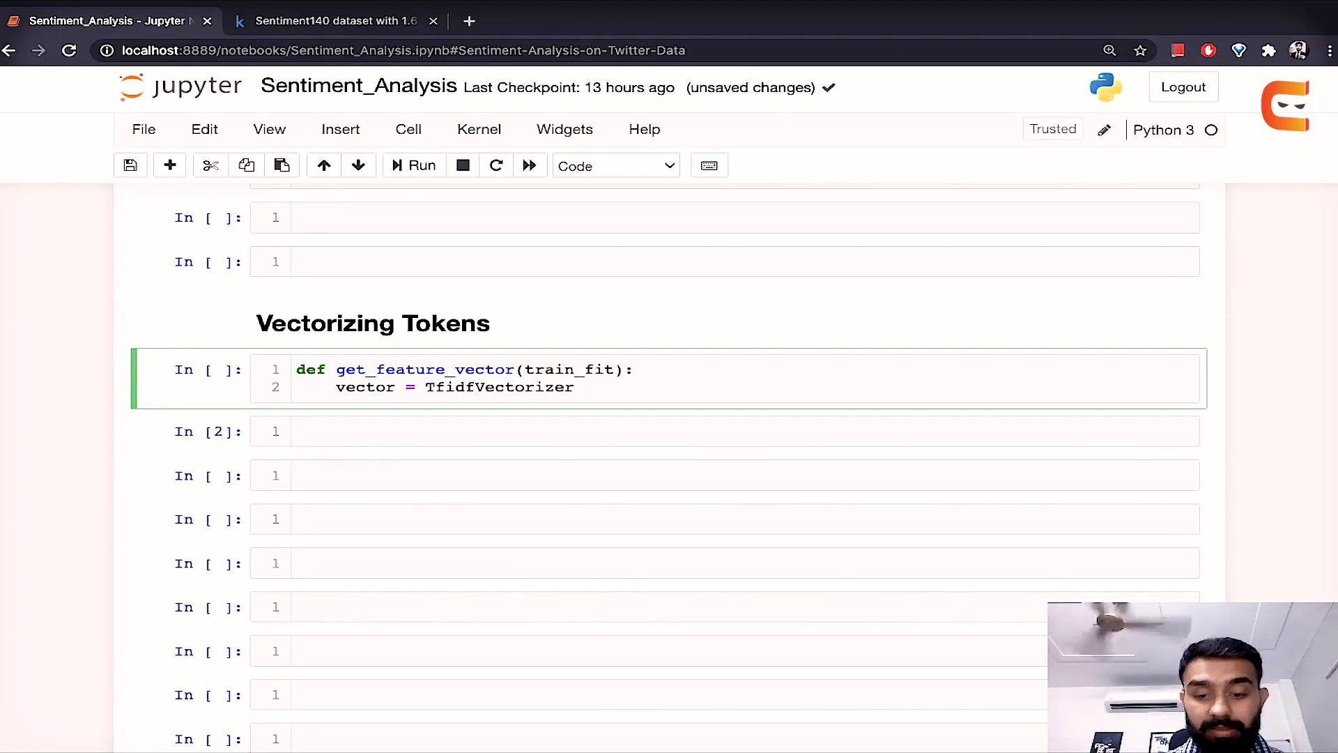
pyautogui.write('()')
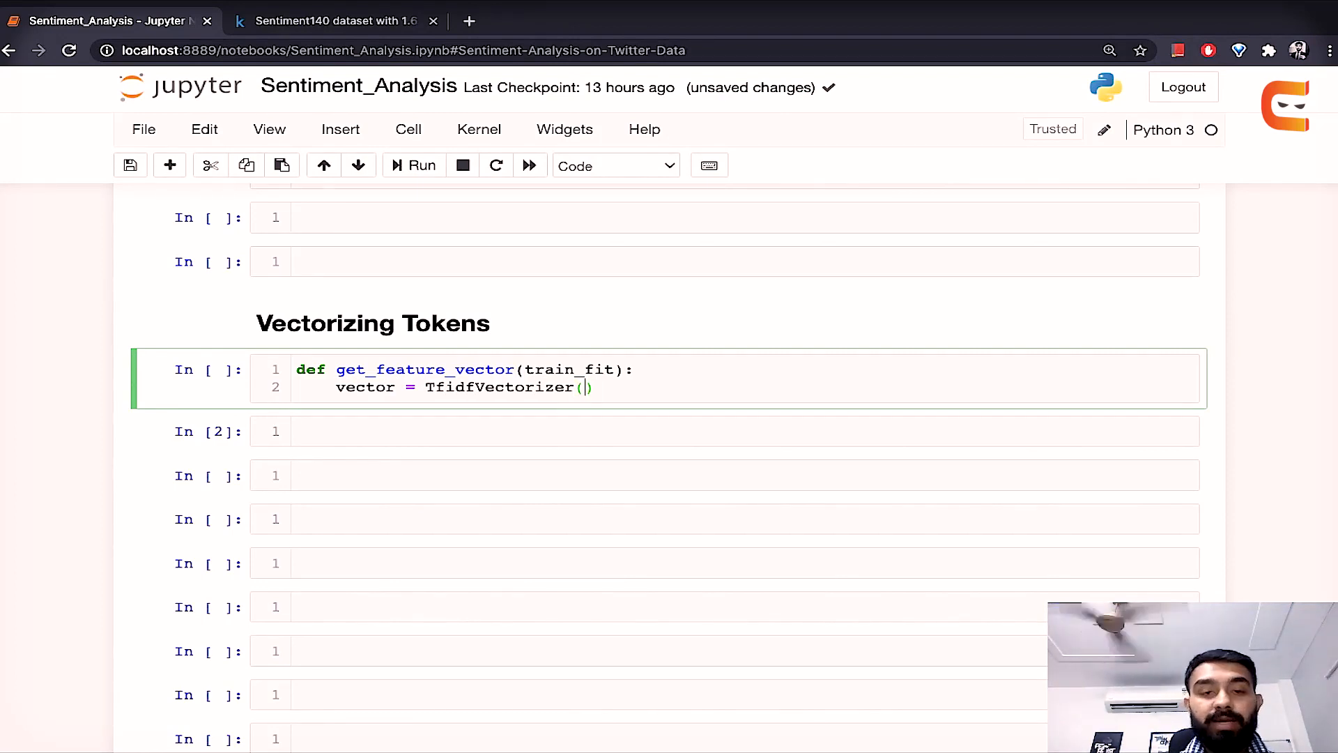
pyautogui.write('subl')
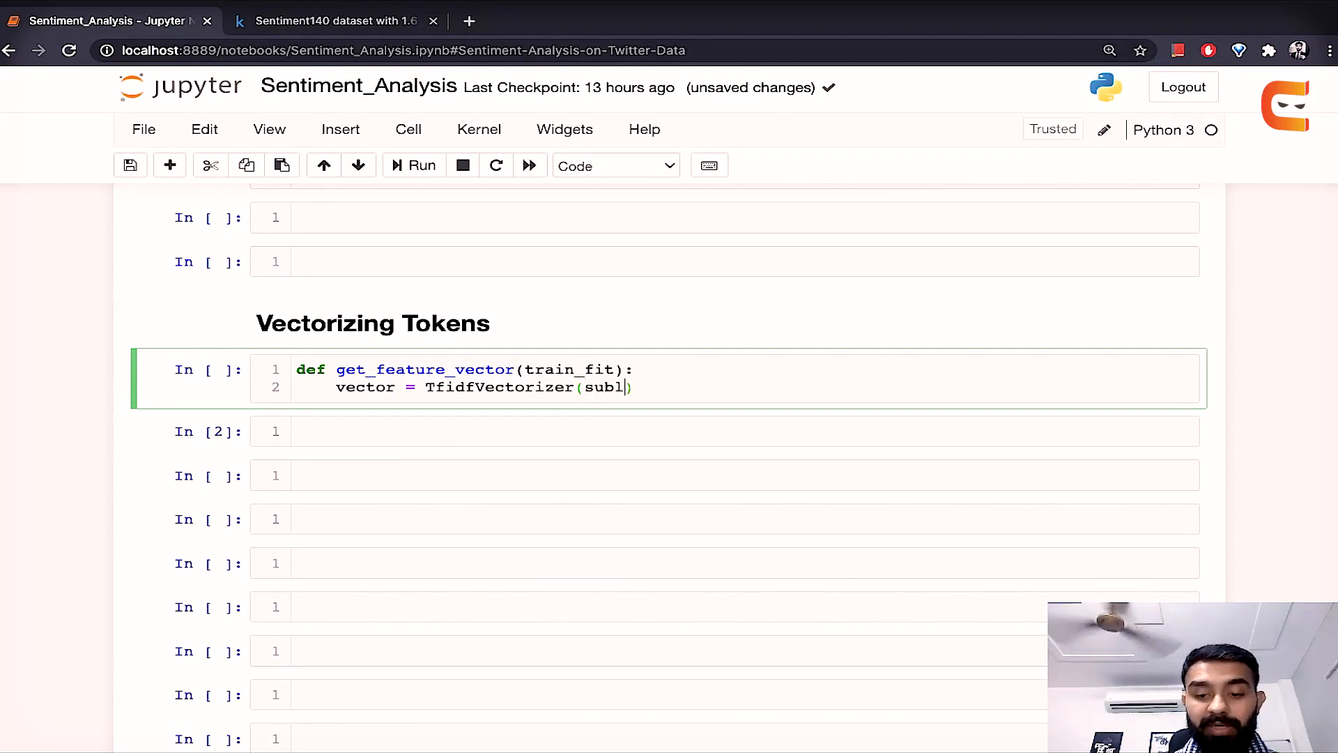
pyautogui.write('inear_tf=True)')
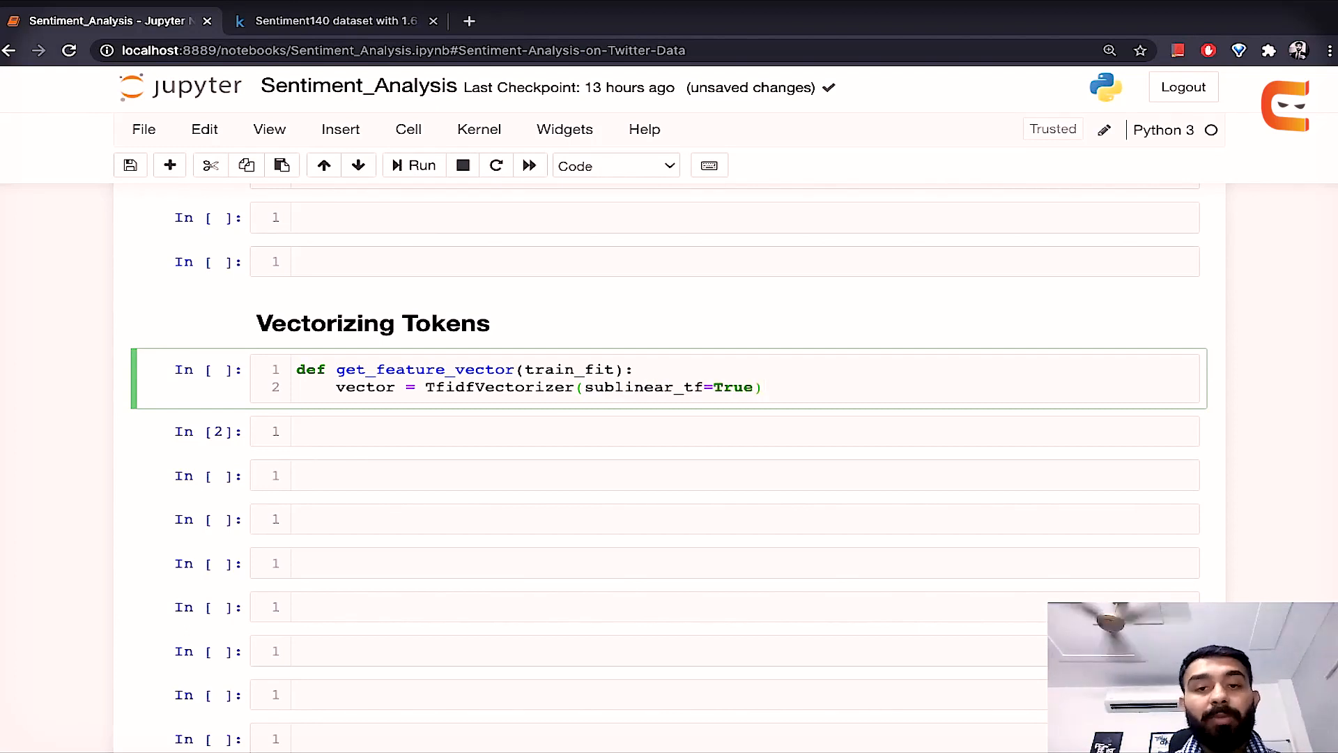
pyautogui.press('enter')
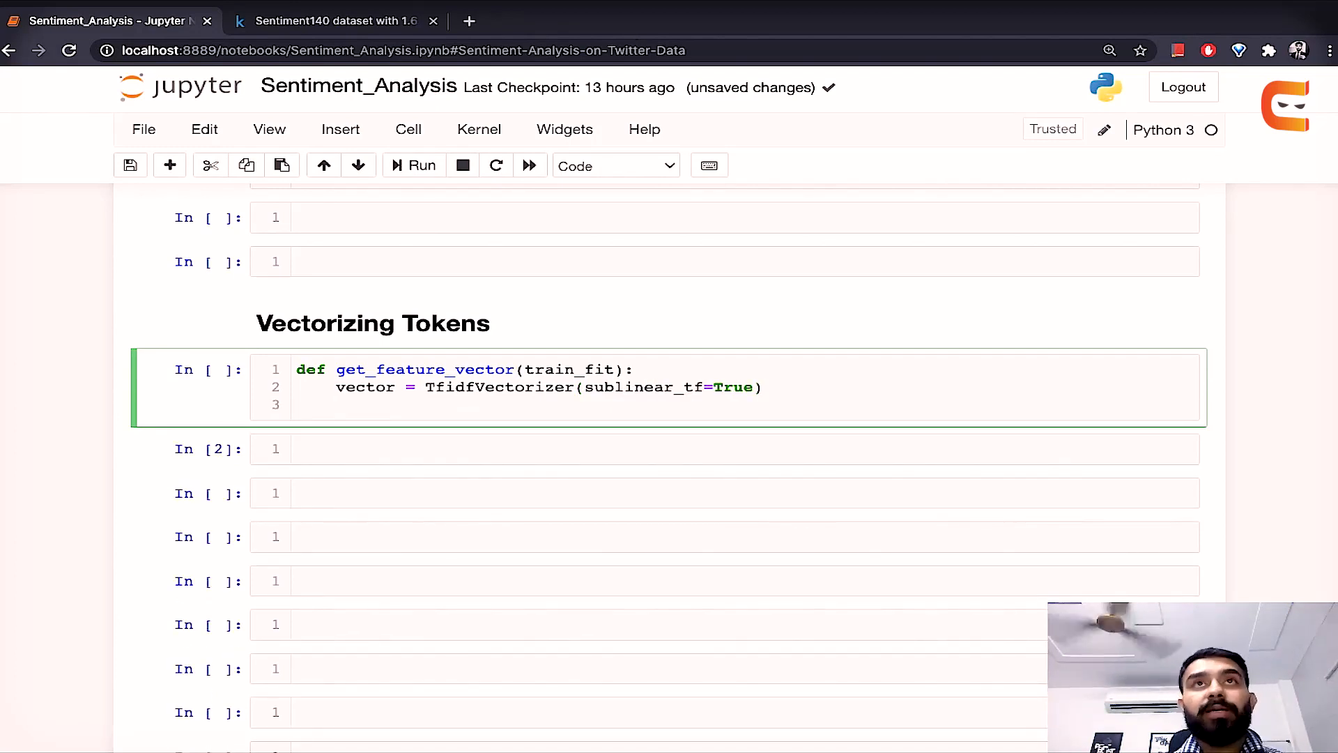
# Step: Fit the vectorizer on train_fit and return vector
pyautogui.write('vector')
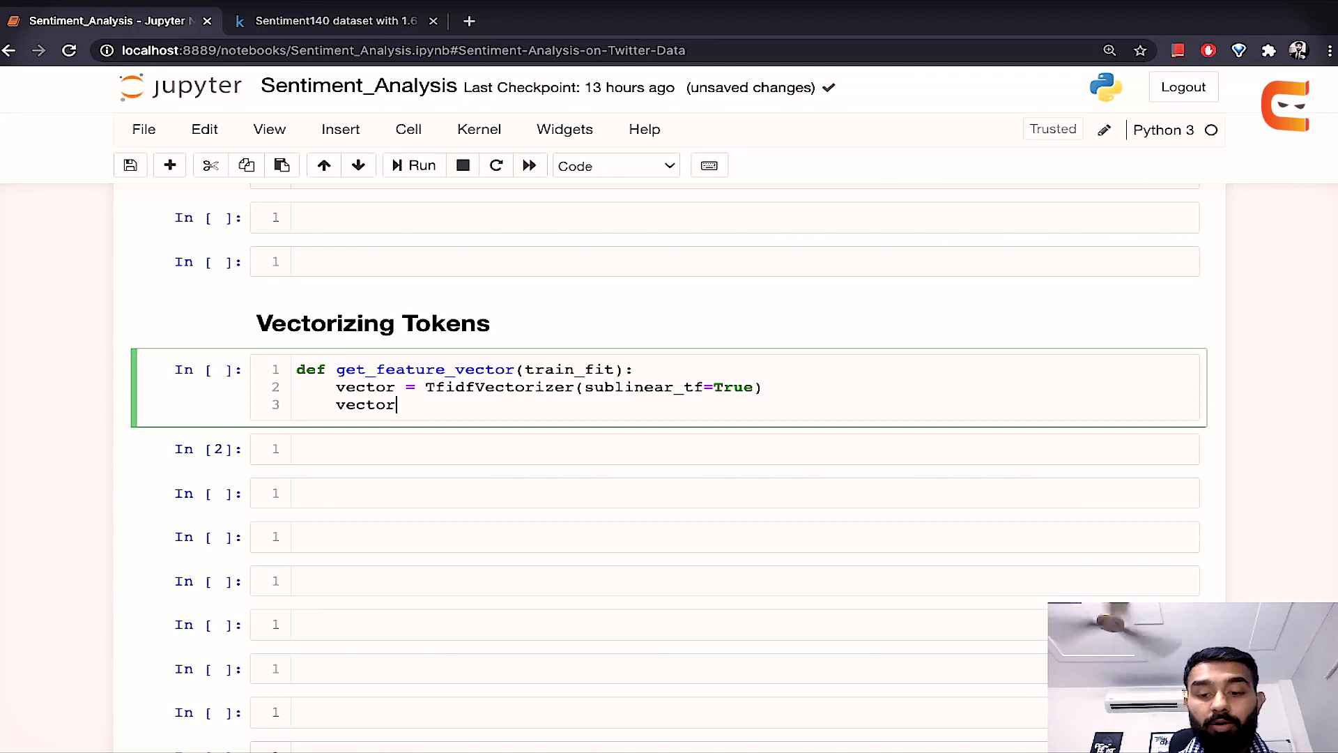
pyautogui.write('.fit()')
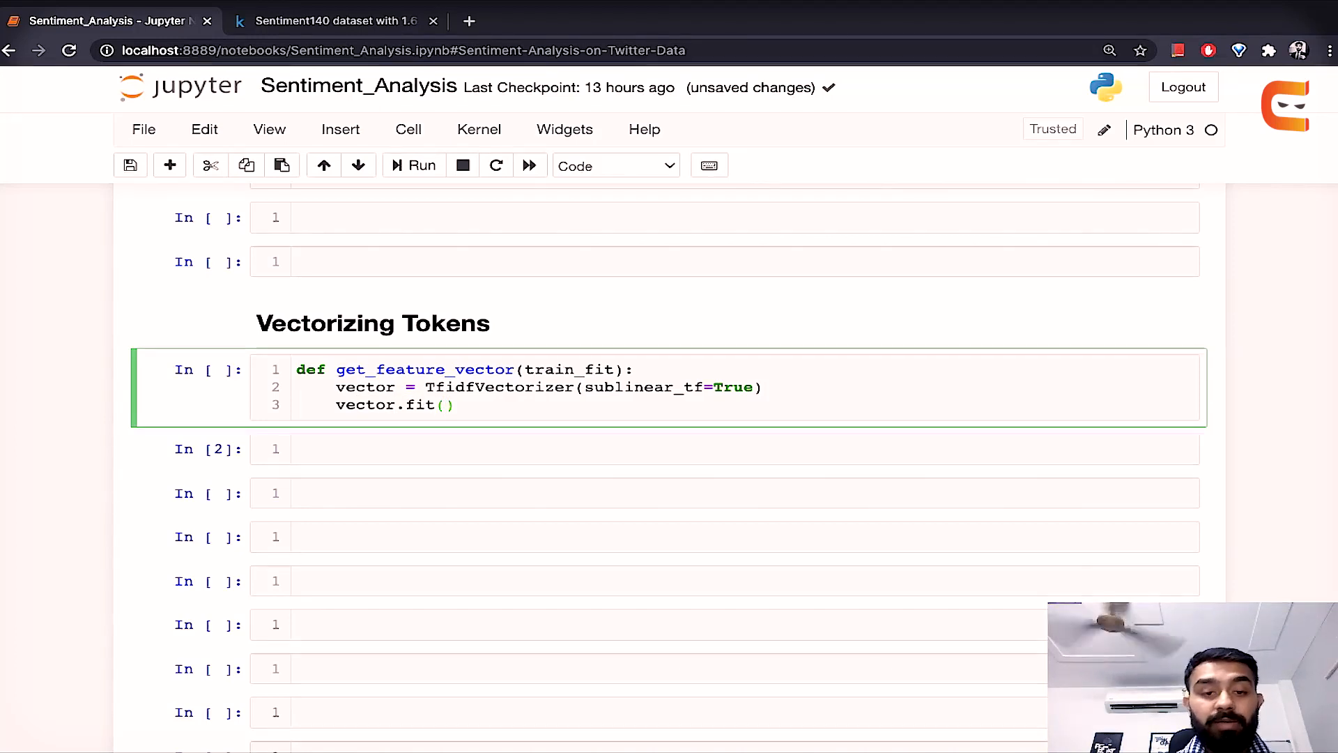
pyautogui.write('train')
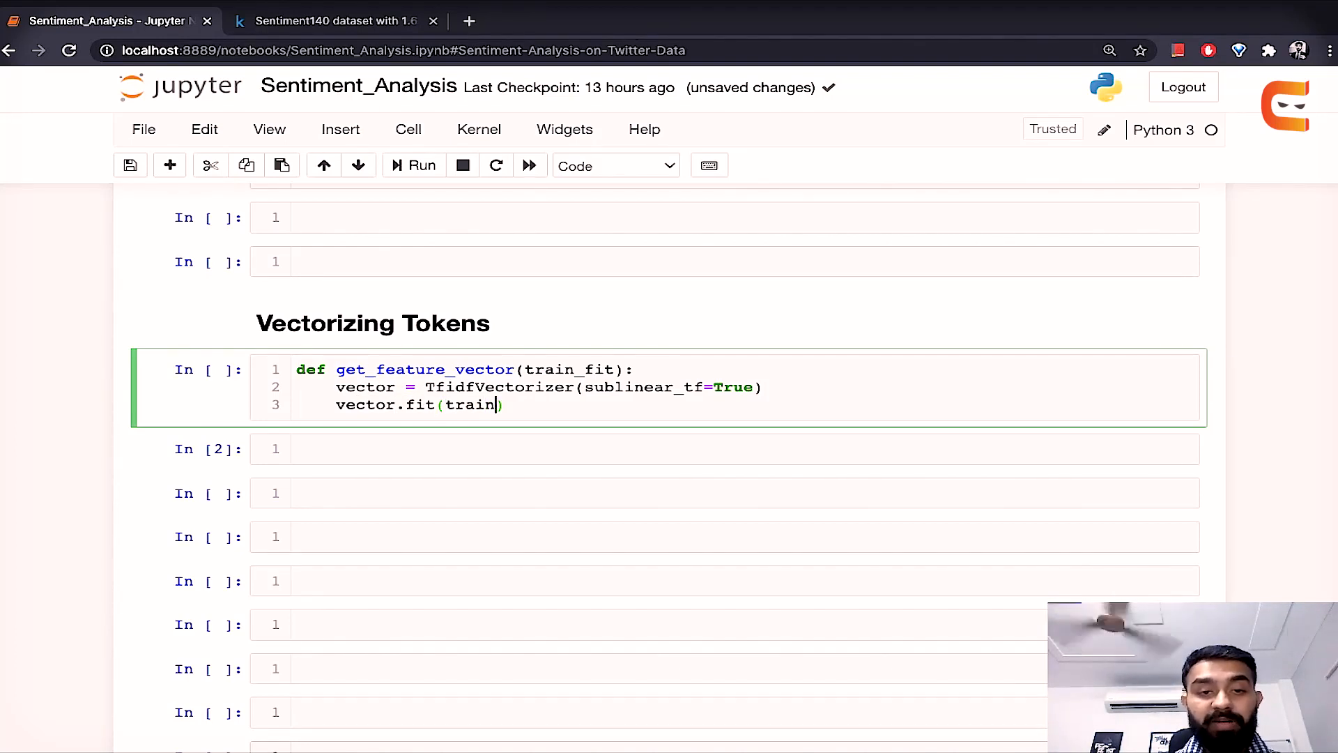
pyautogui.write('_fit')
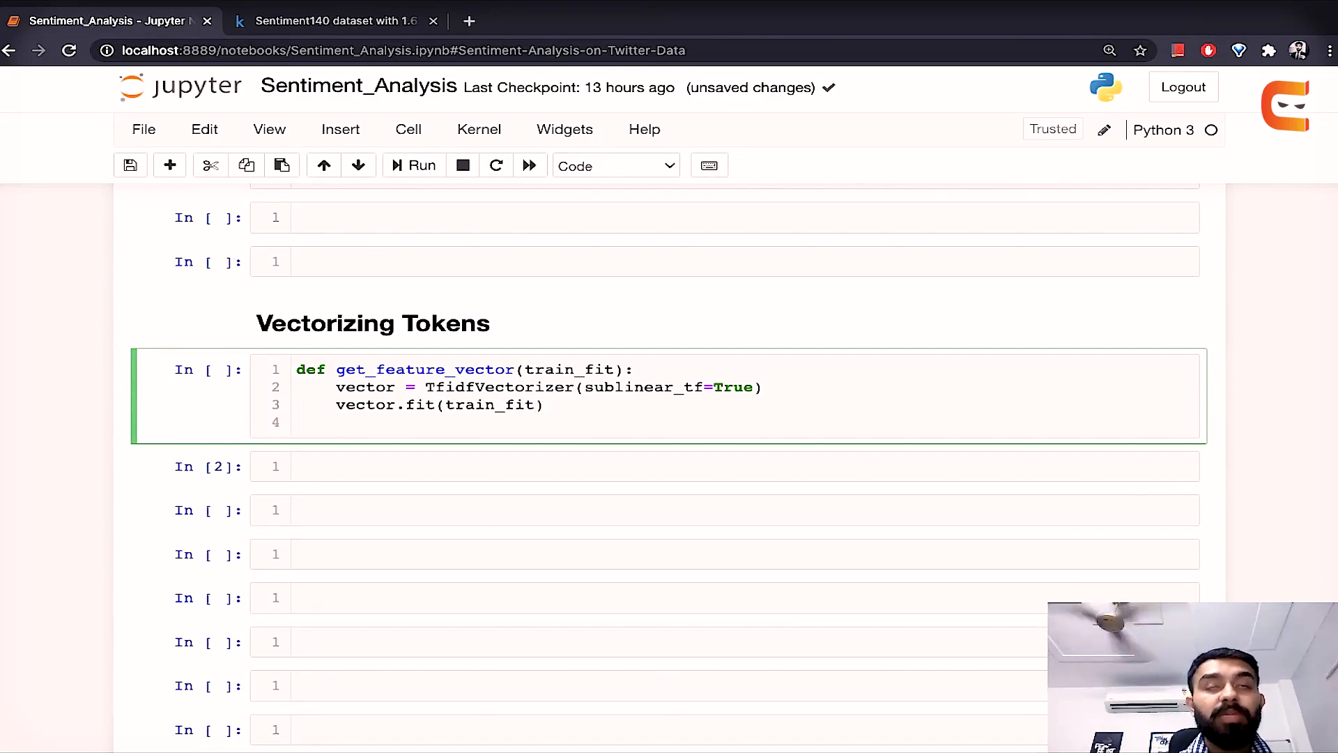
pyautogui.write('return')
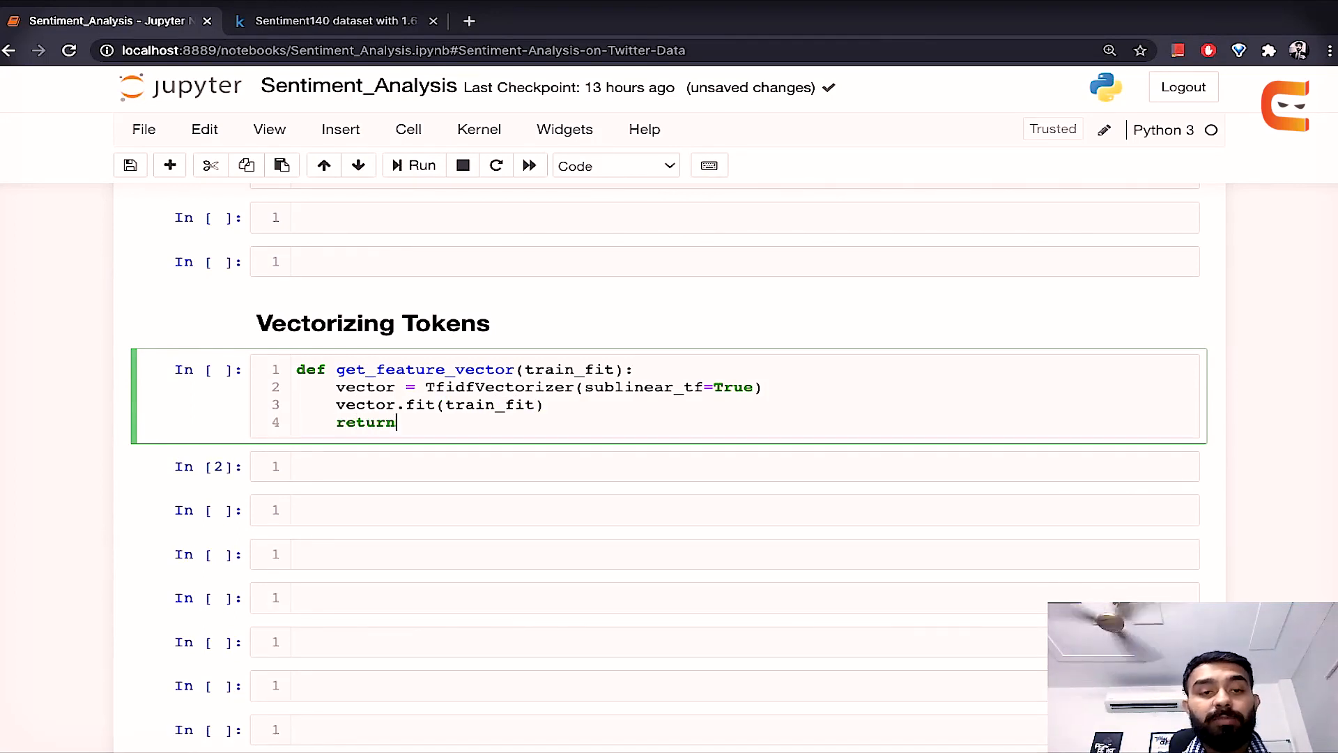
pyautogui.write('vecore')
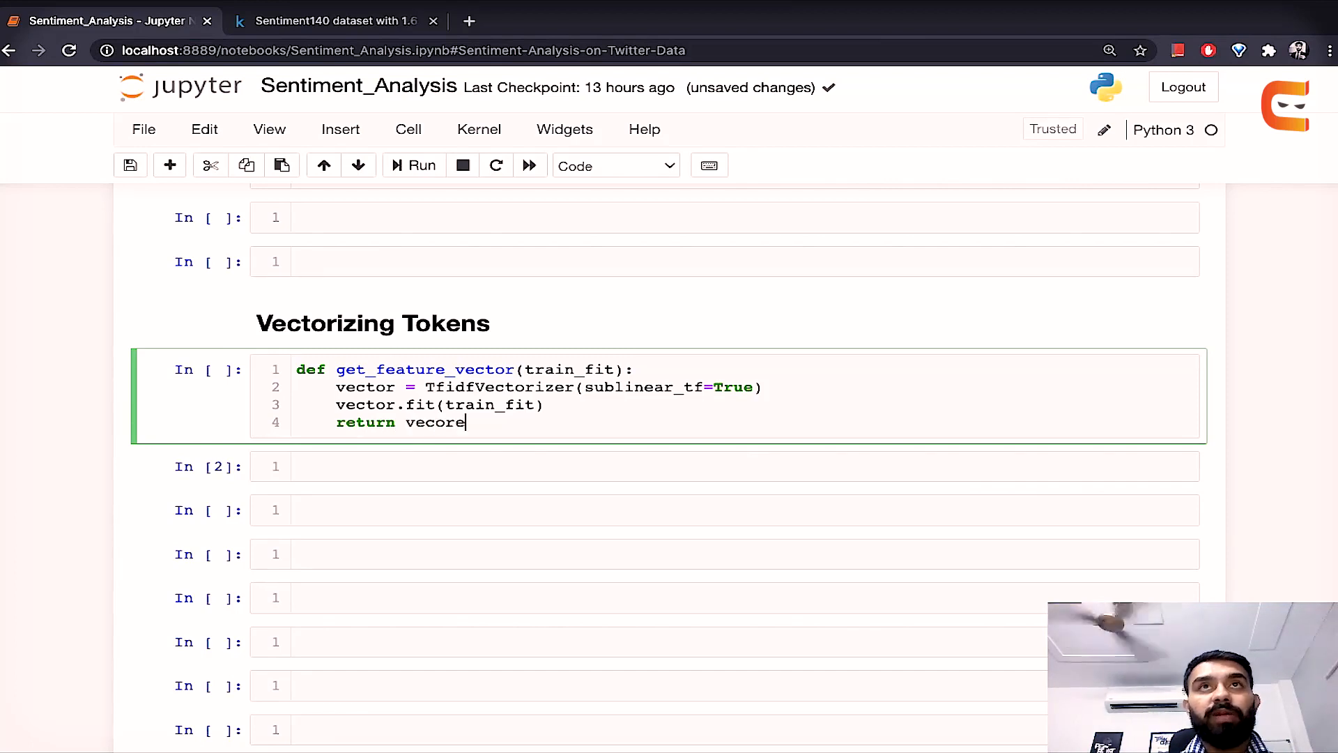
pyautogui.press('Backspace')
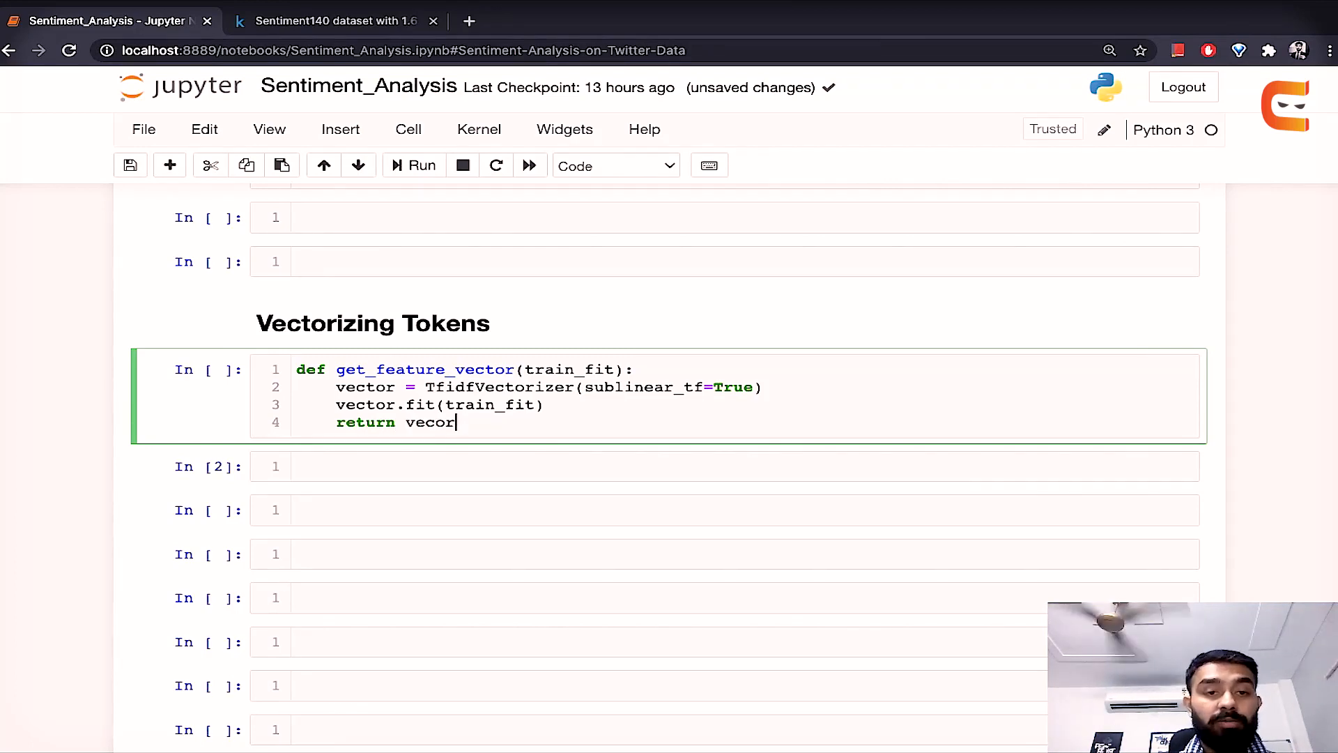